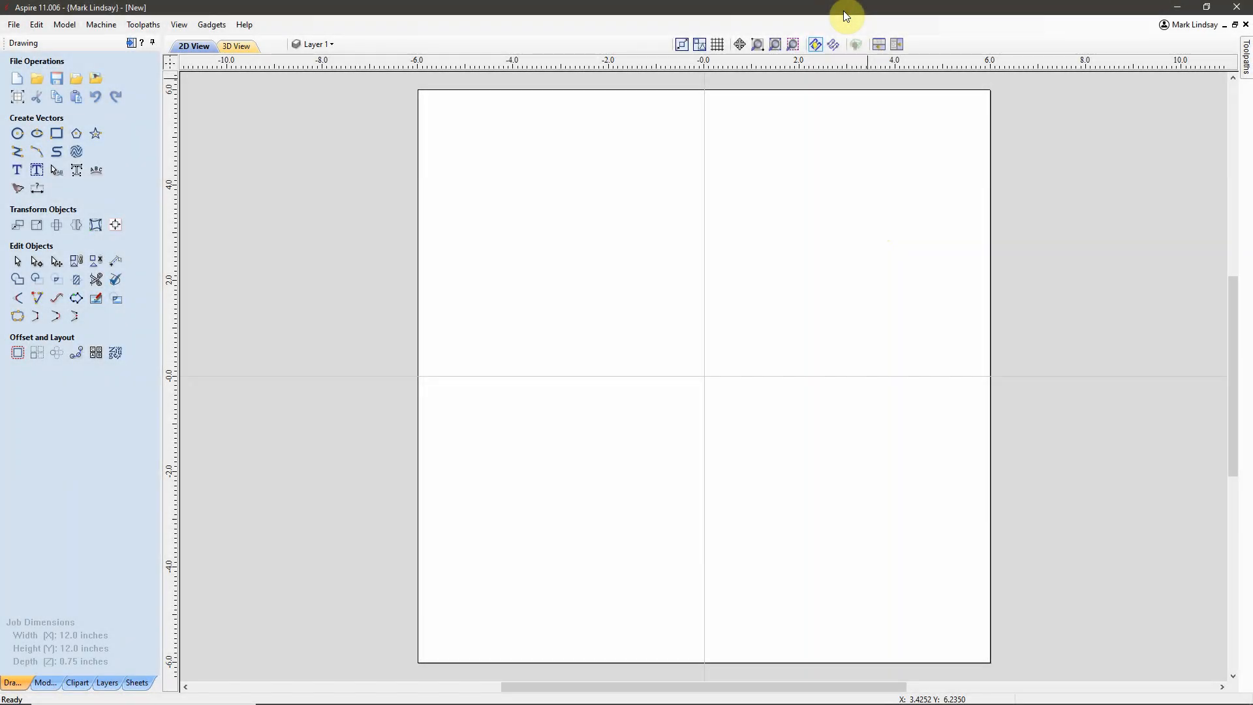
mouse_move(855, 44)
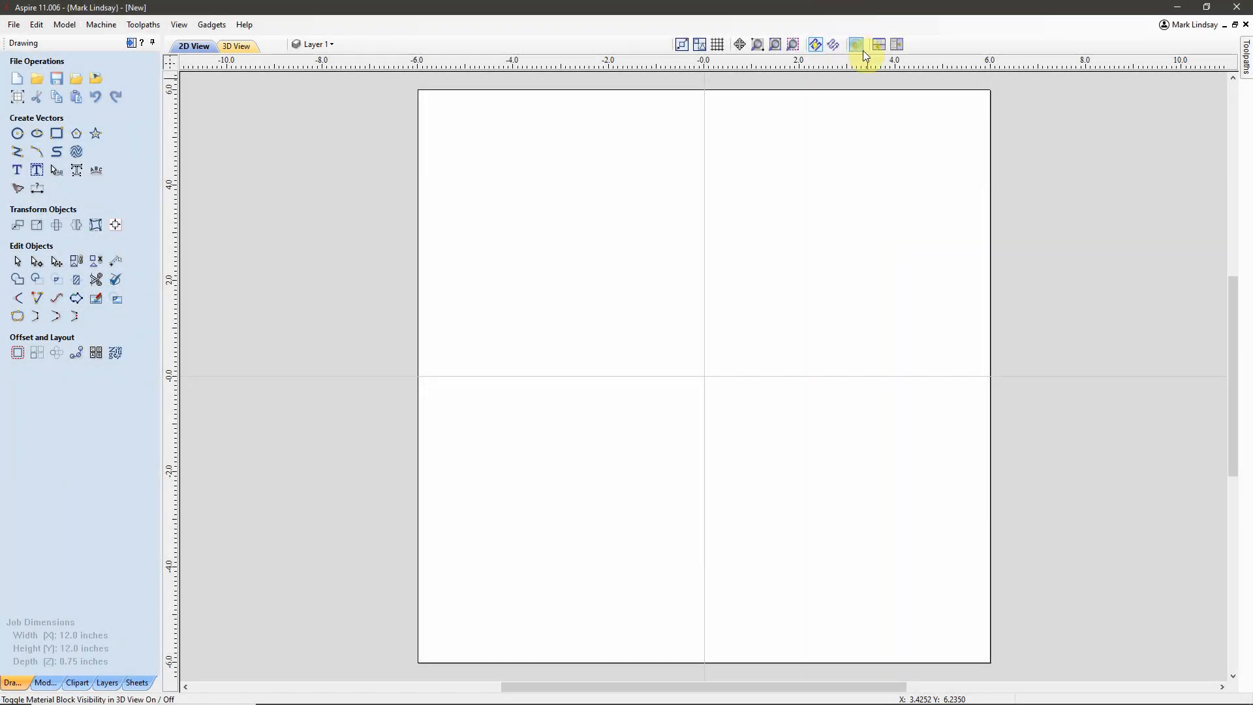
mouse_move(807, 259)
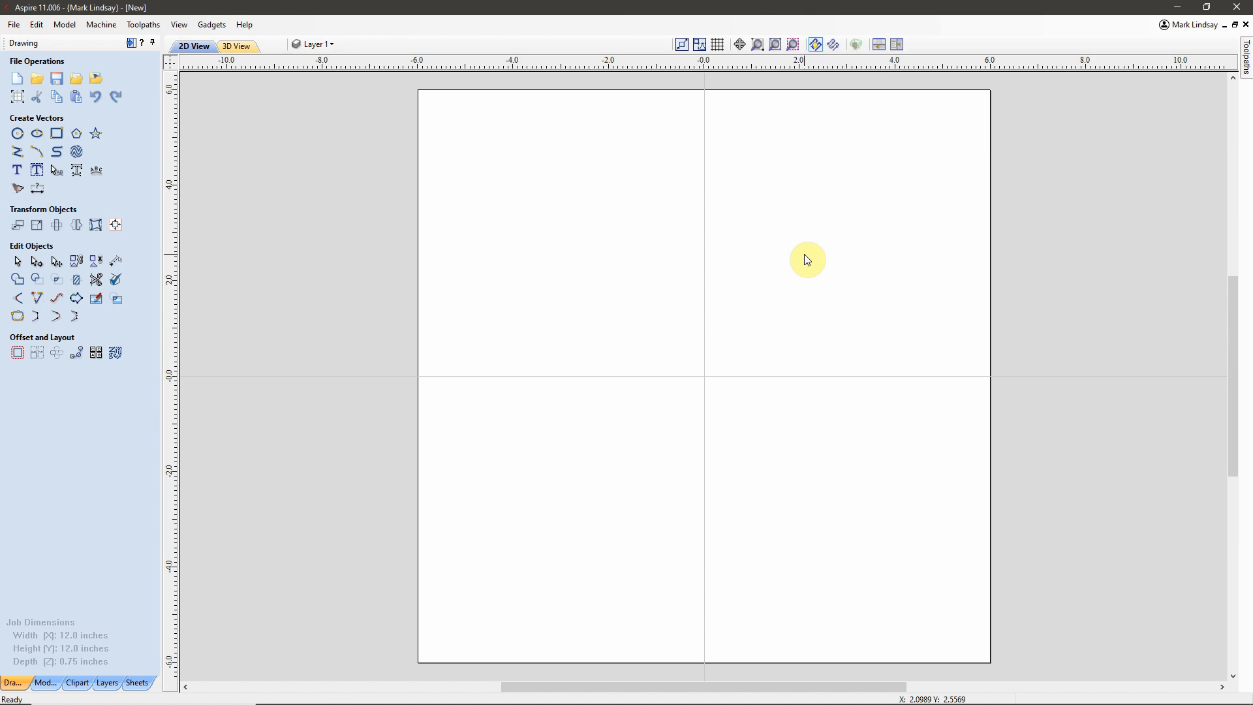
mouse_move(650, 369)
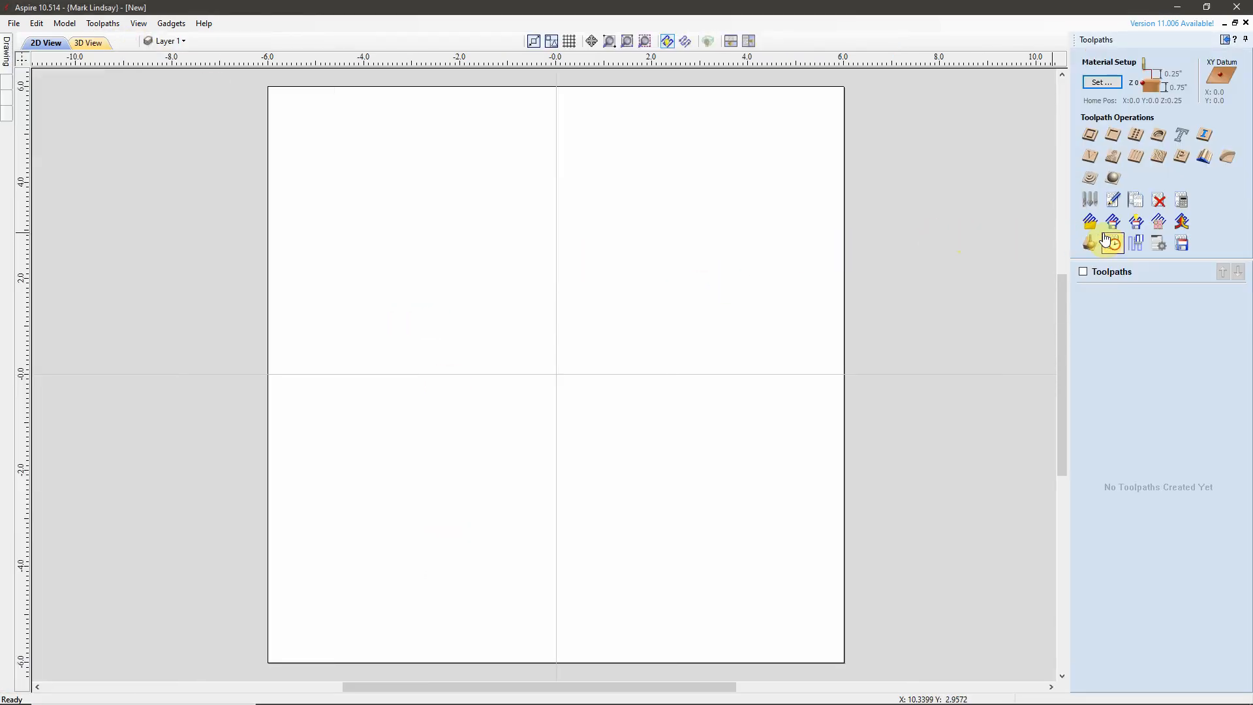
mouse_move(1182, 244)
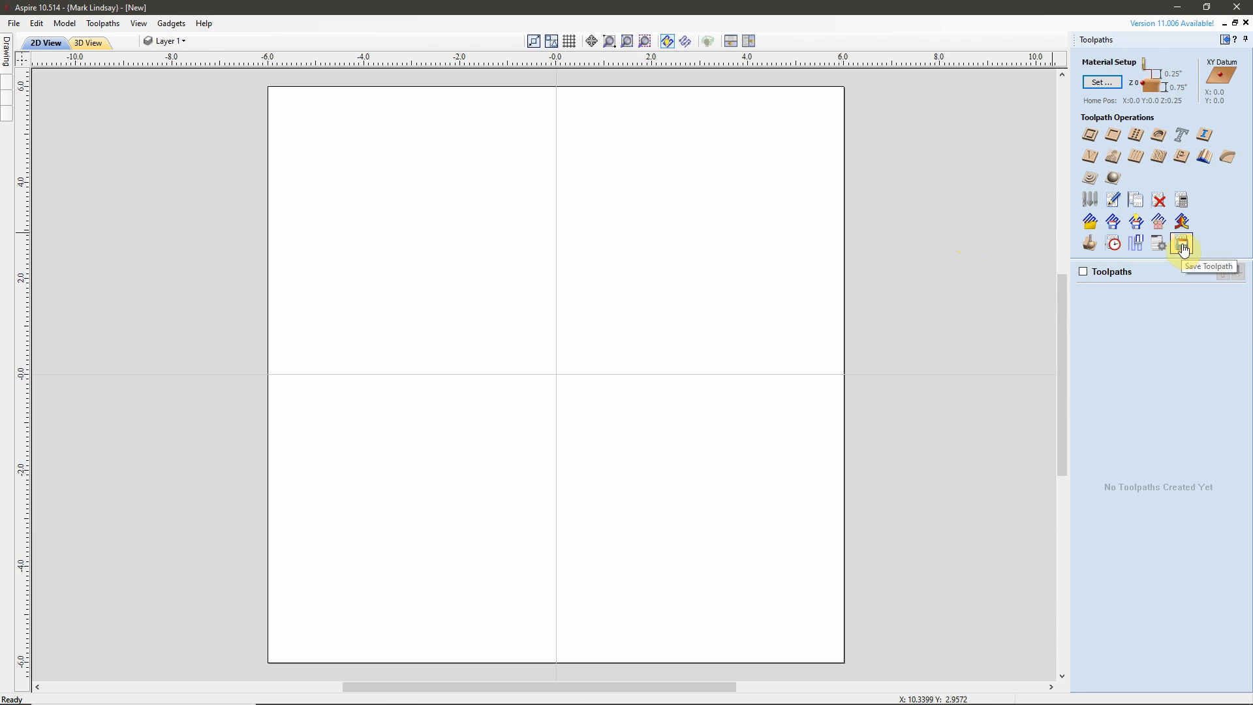
Step: Open Save Toolpaths and choose the Mach2/3 Arcs (inch) post processor
left_click(1182, 243)
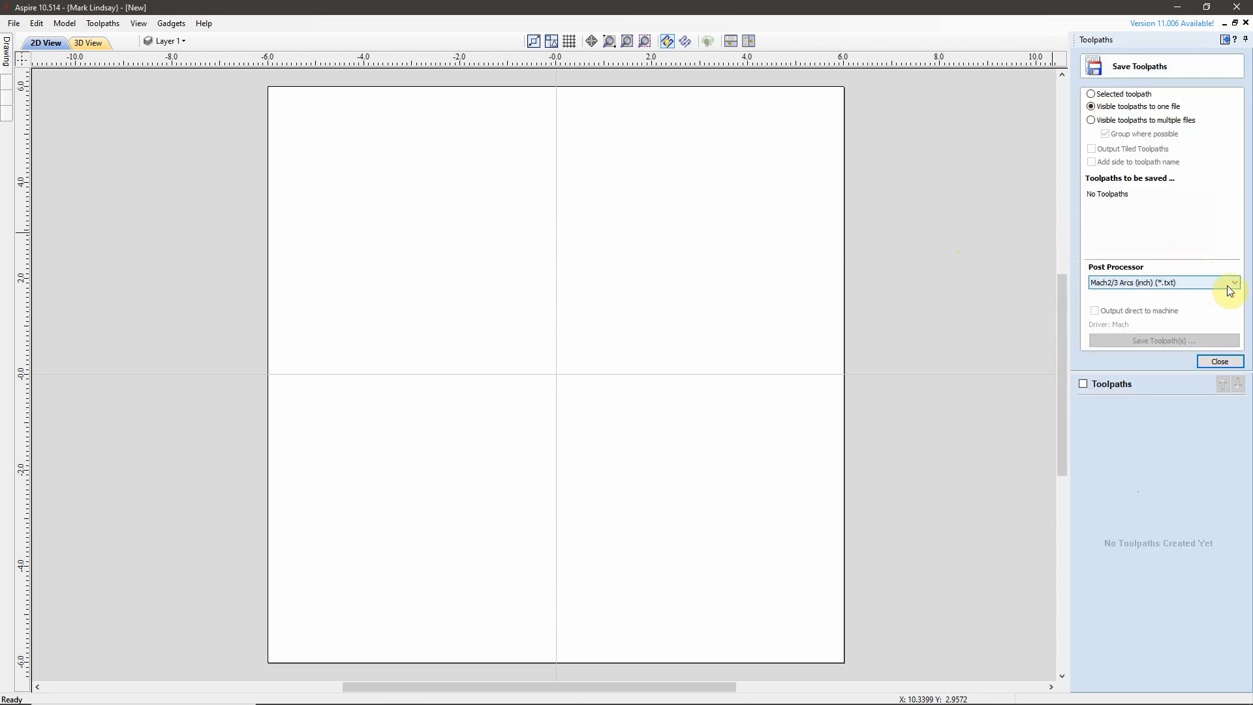
left_click(1233, 282)
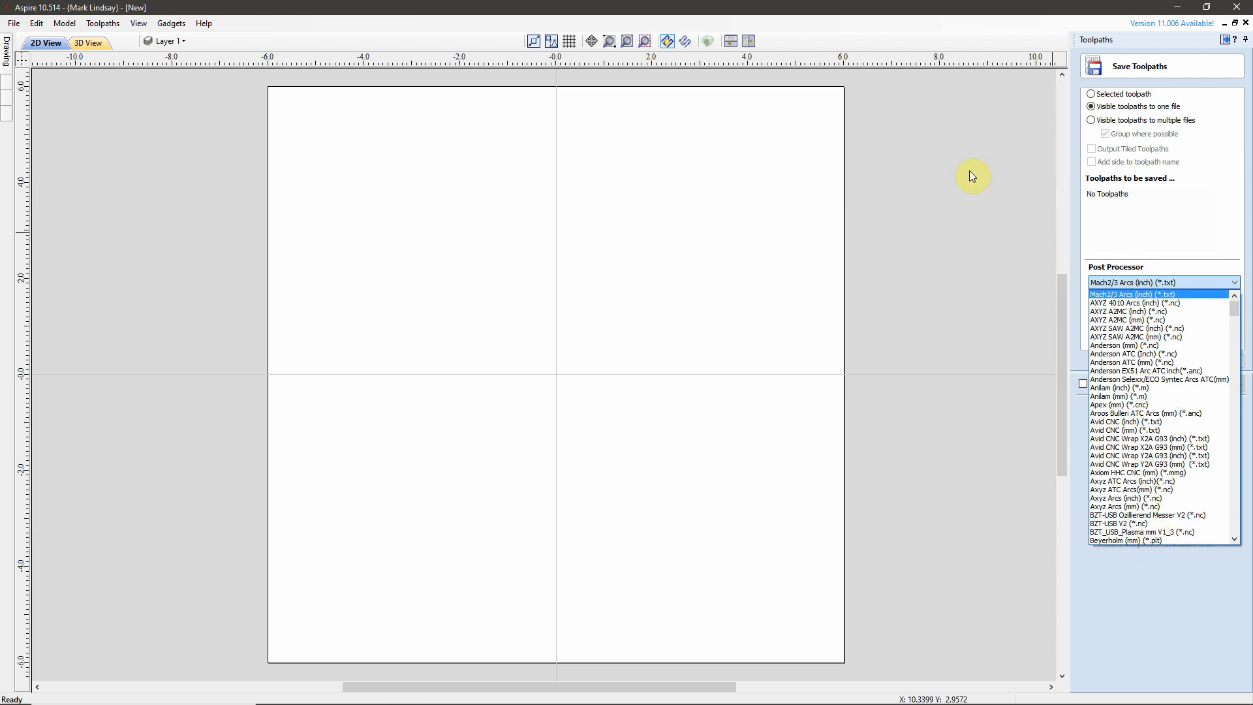
left_click(1130, 282)
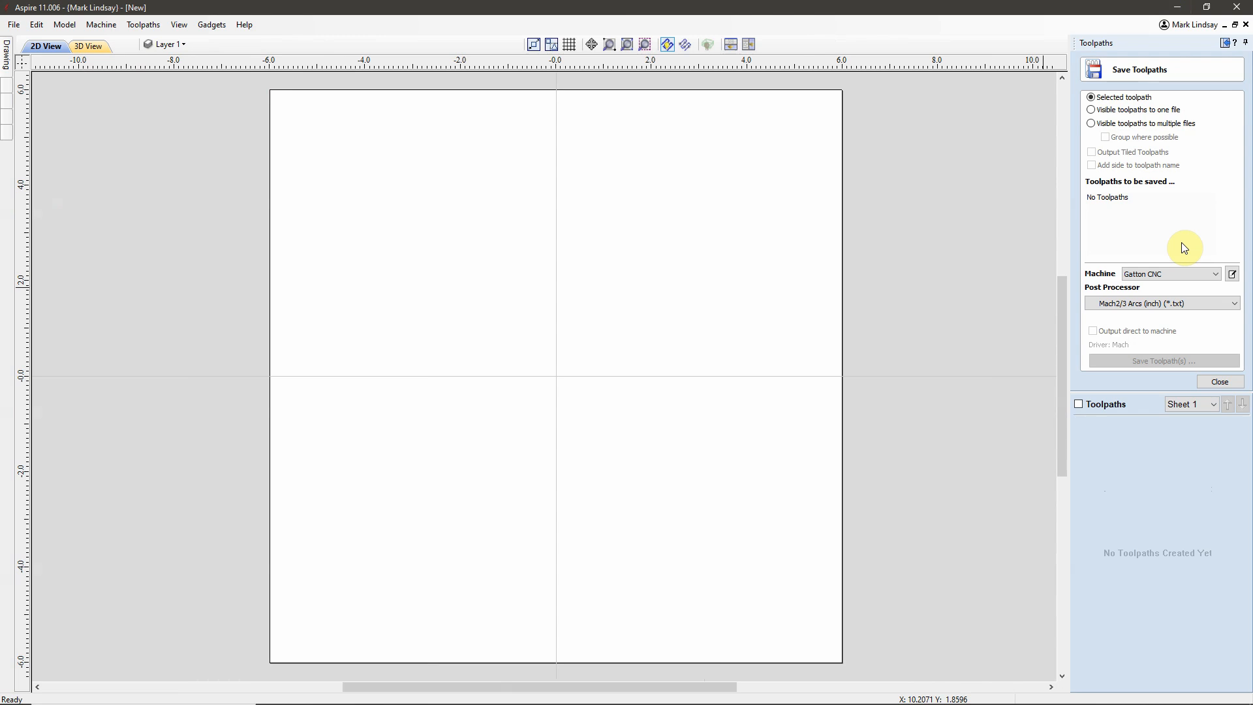
Step: Recheck Gatton CNC's post processor list and keep Mach2/3 Arcs (inch) selected
left_click(1234, 302)
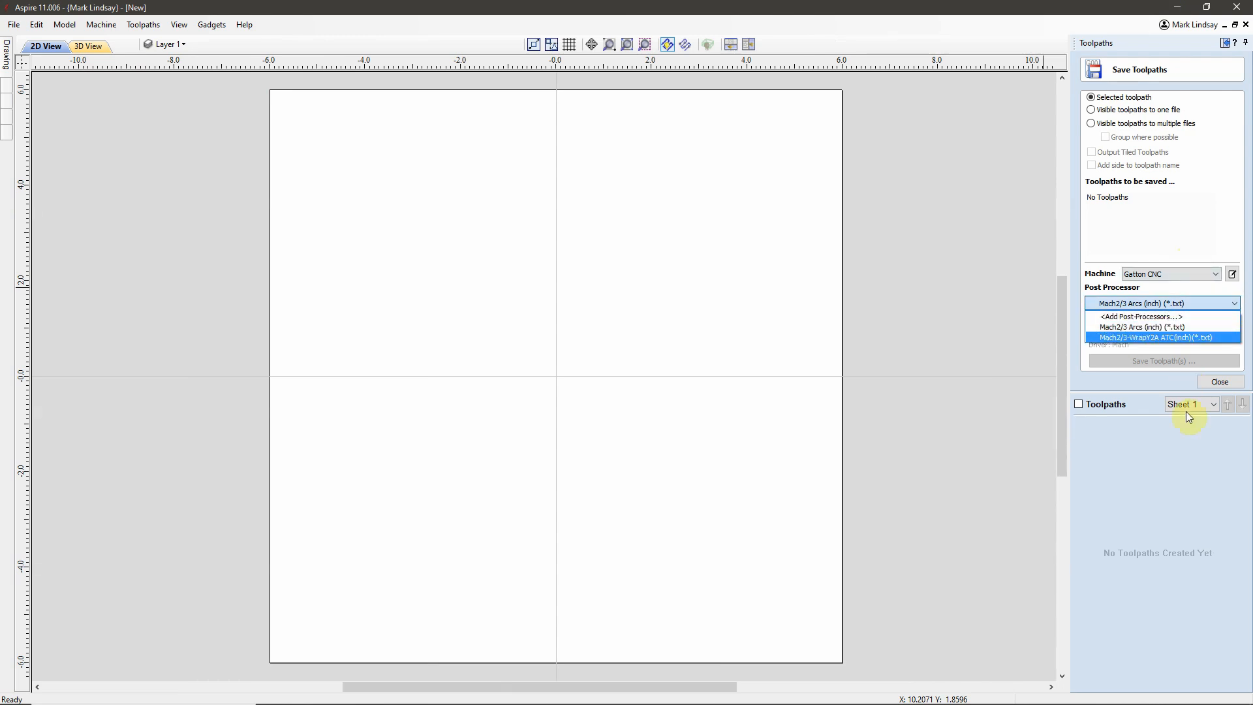
left_click(1142, 326)
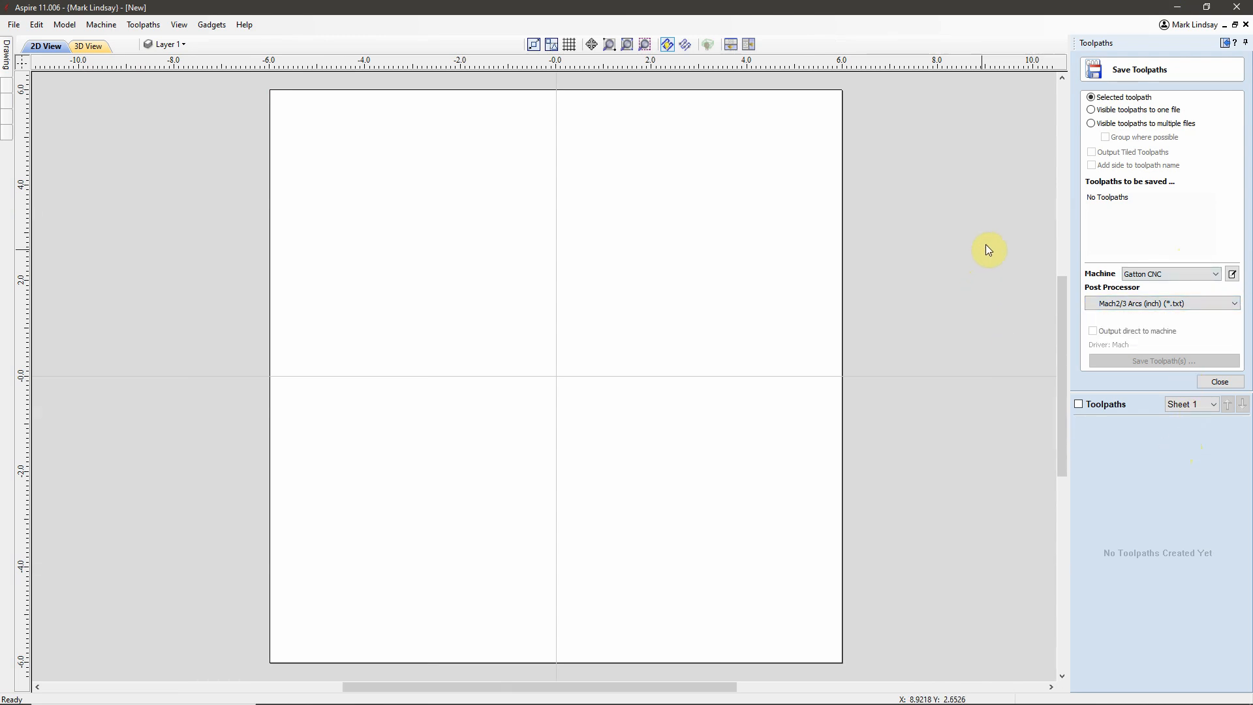
mouse_move(1223, 43)
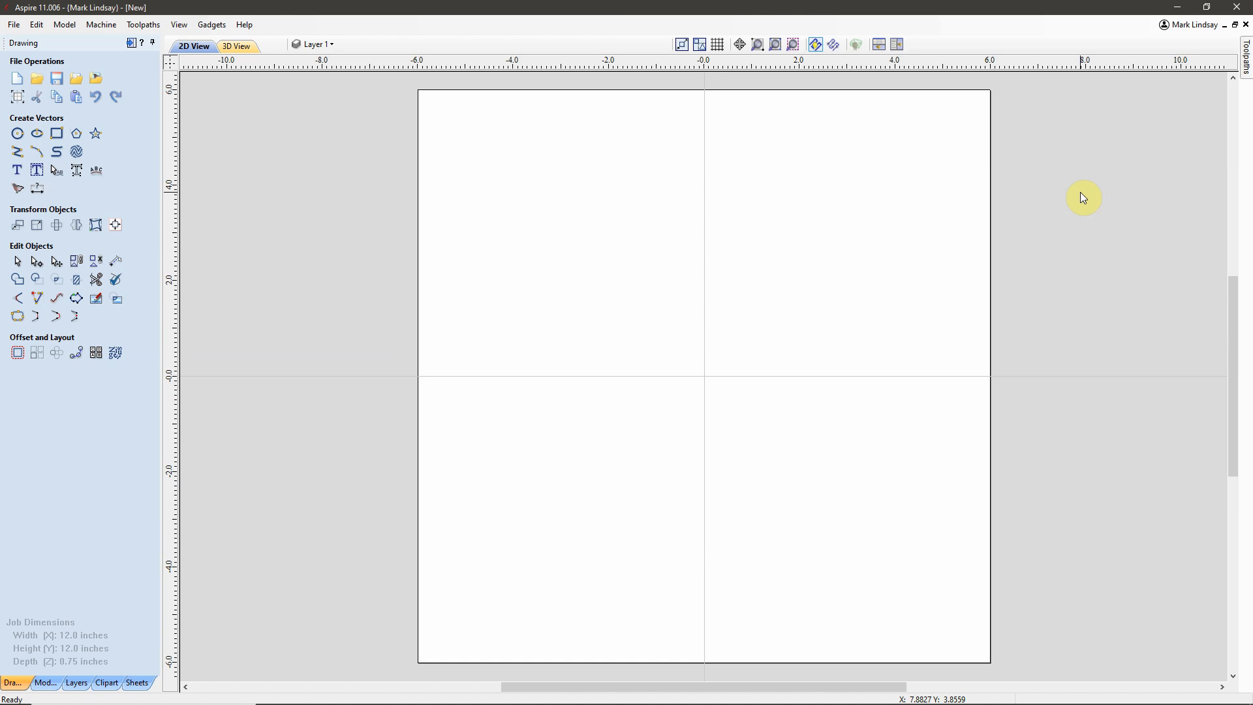
mouse_move(1096, 200)
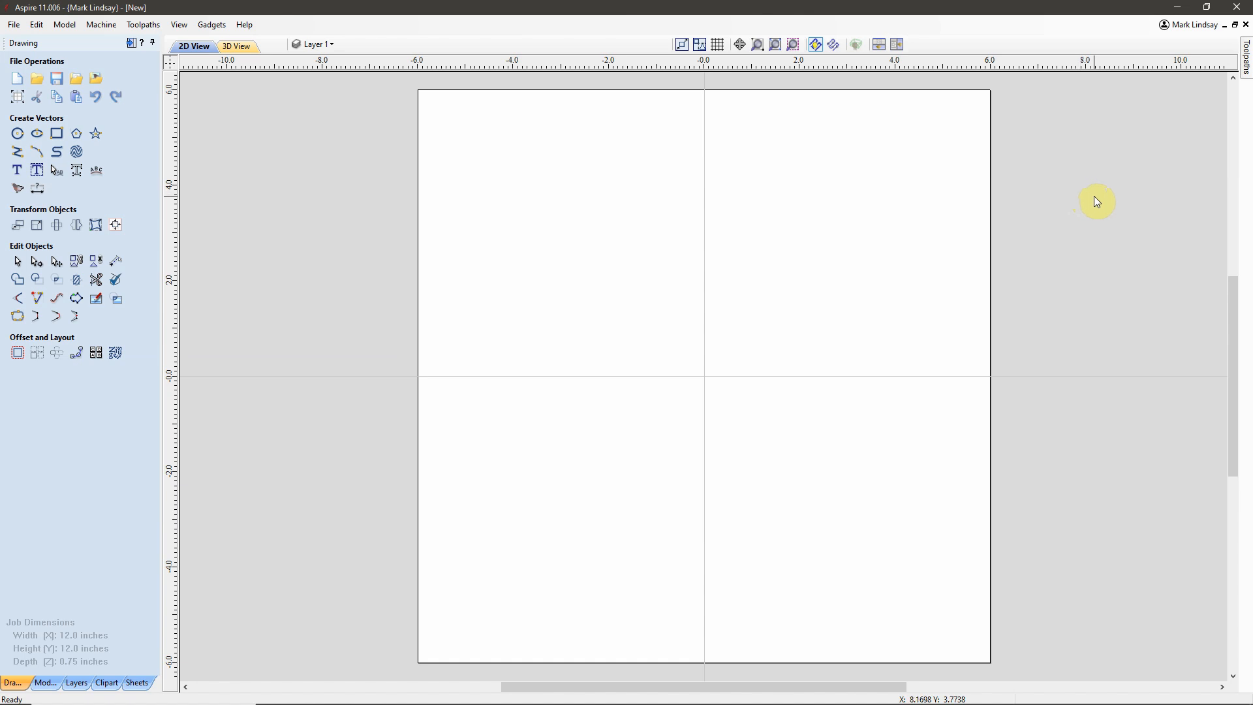
mouse_move(695, 325)
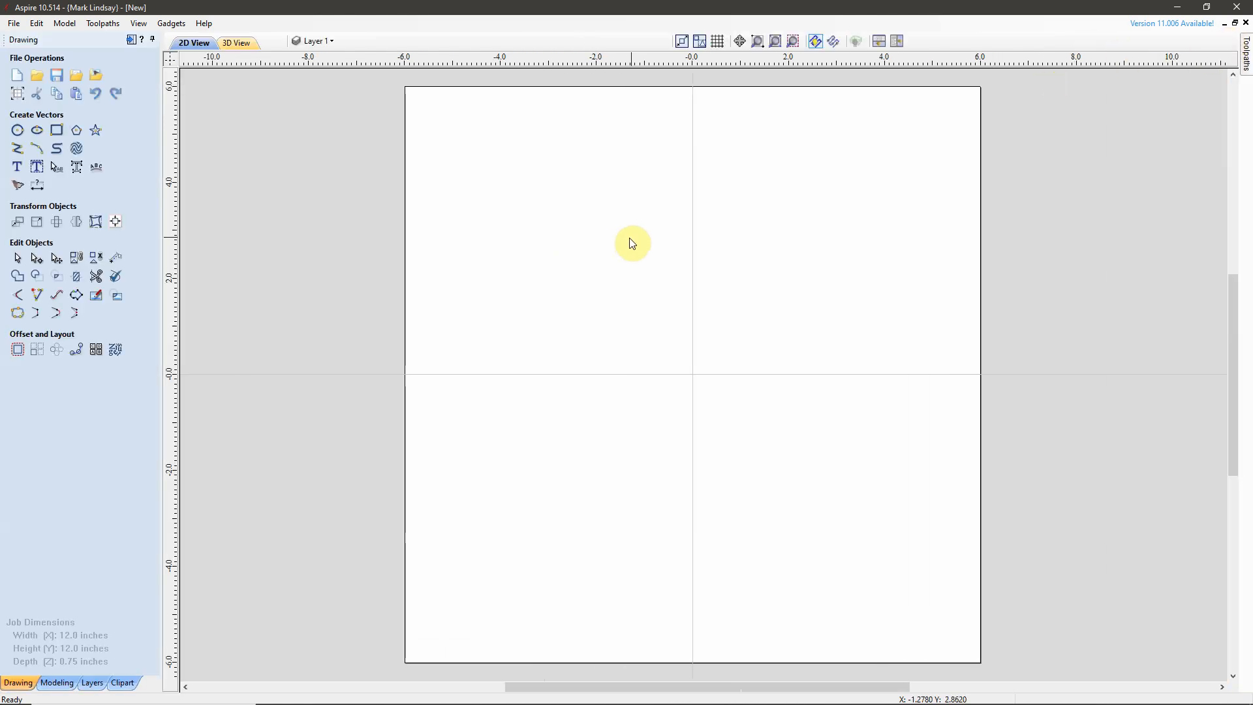
mouse_move(758, 246)
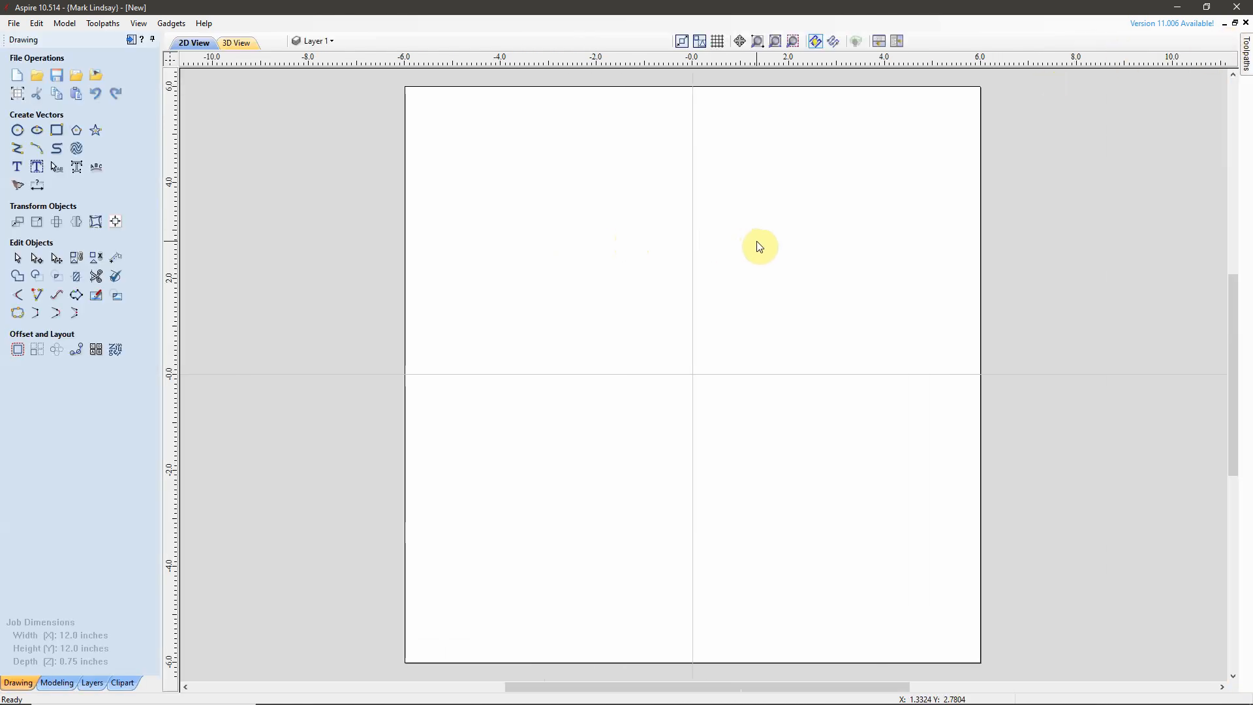
mouse_move(768, 243)
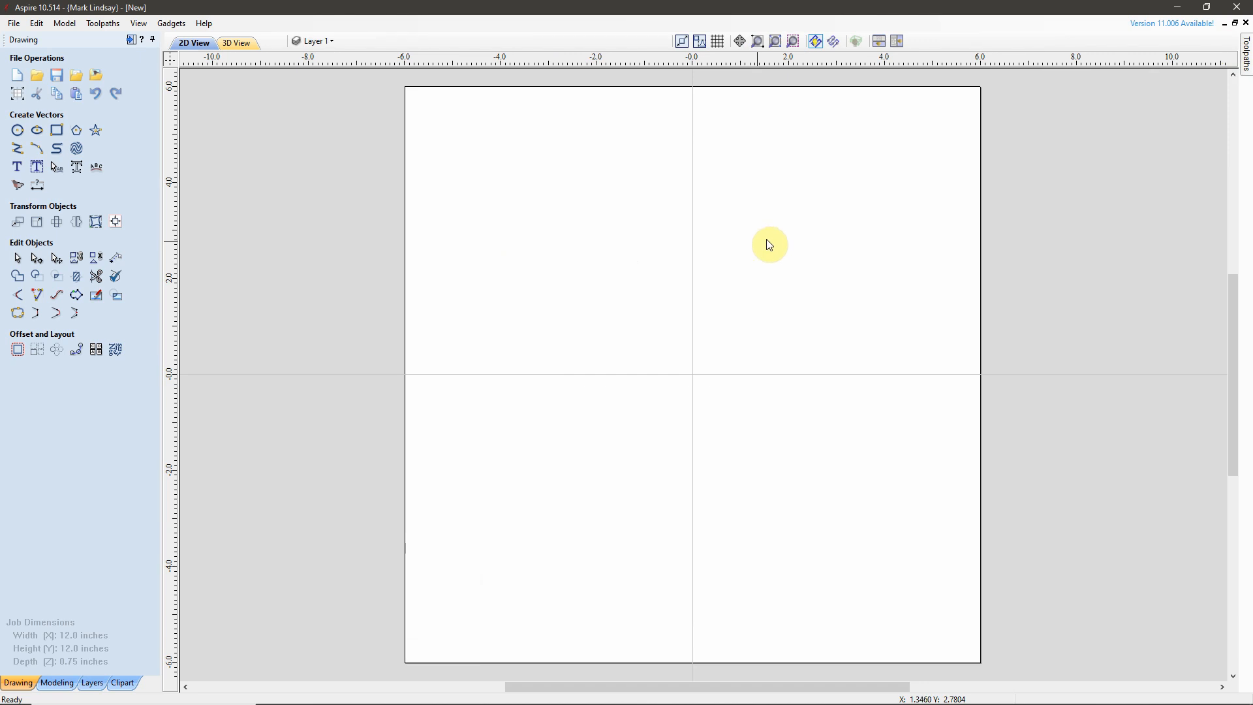
mouse_move(63, 14)
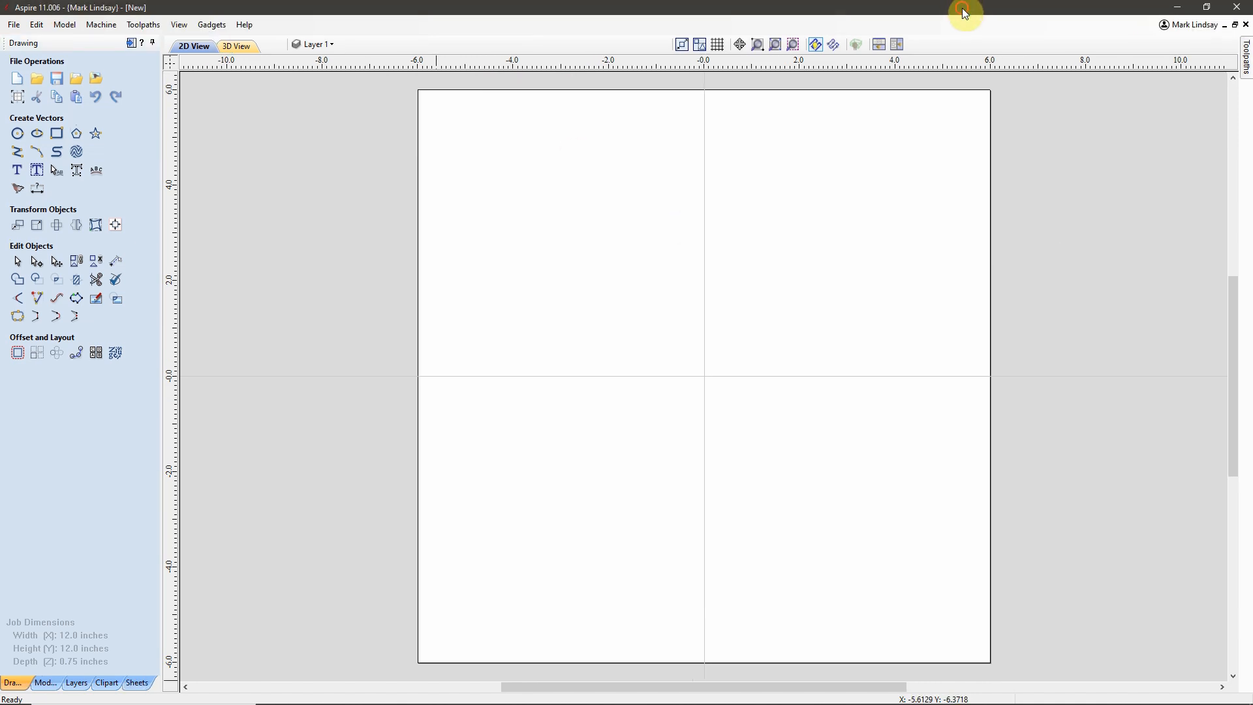
mouse_move(701, 281)
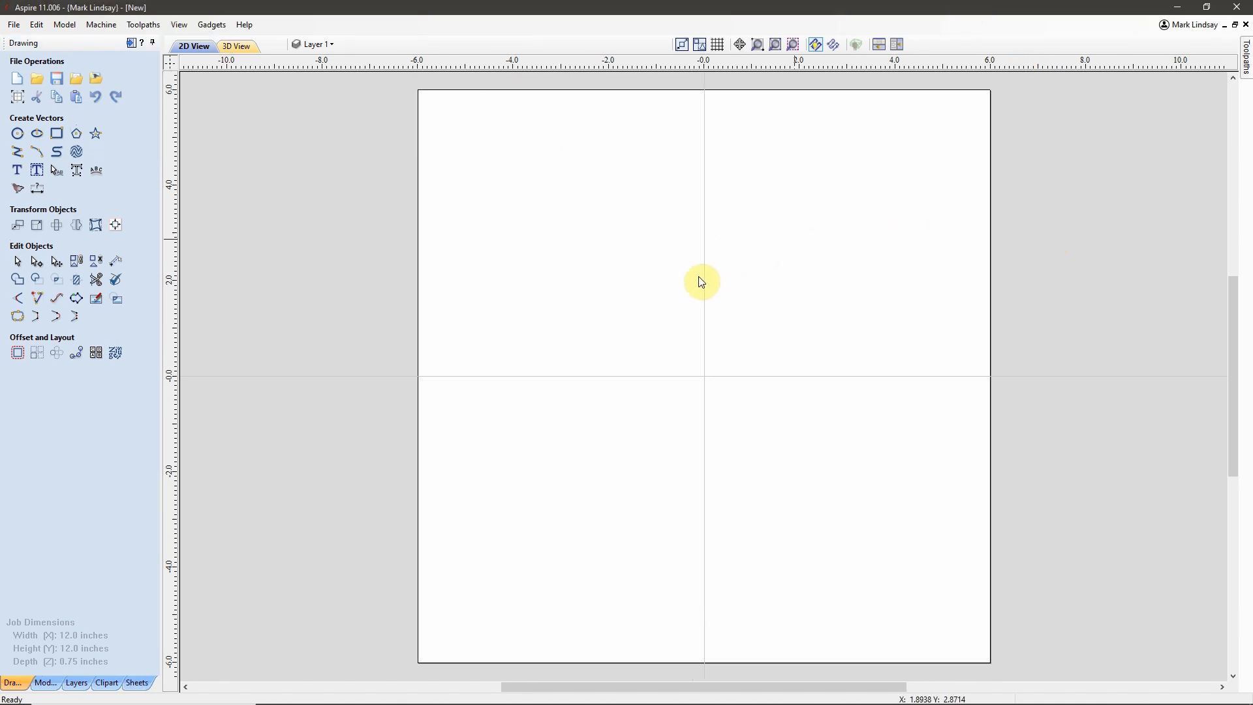
mouse_move(685, 302)
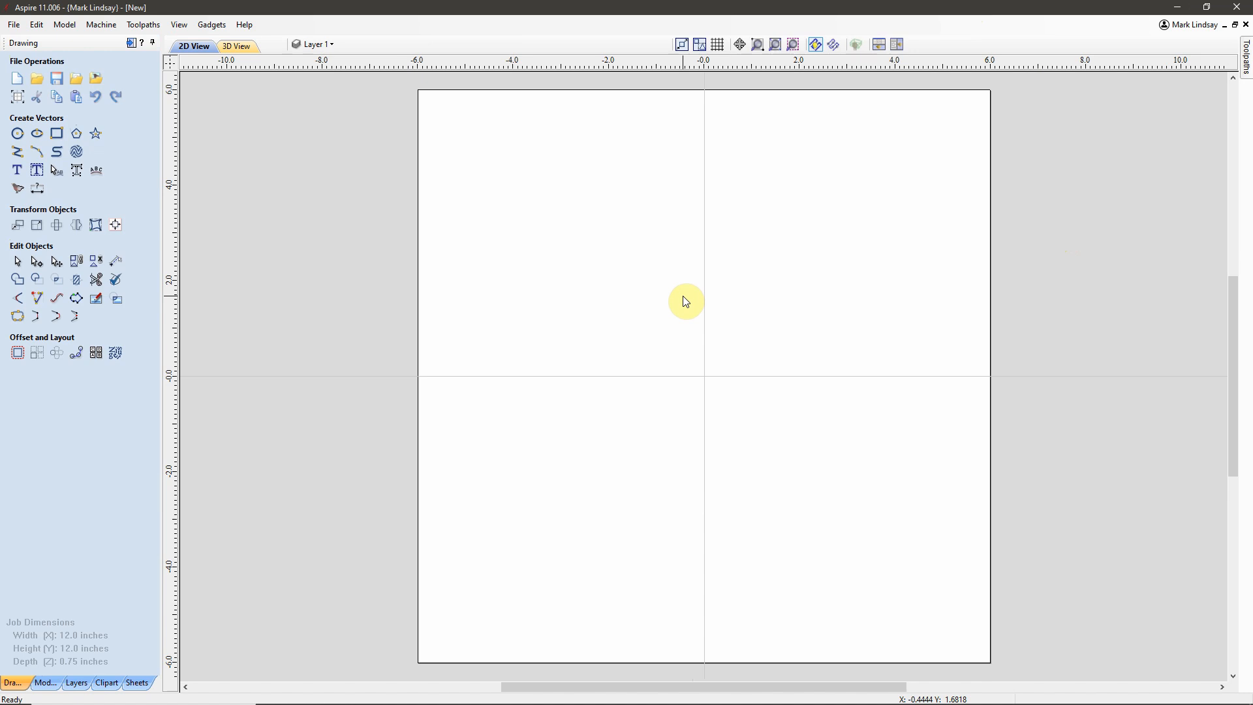
mouse_move(810, 289)
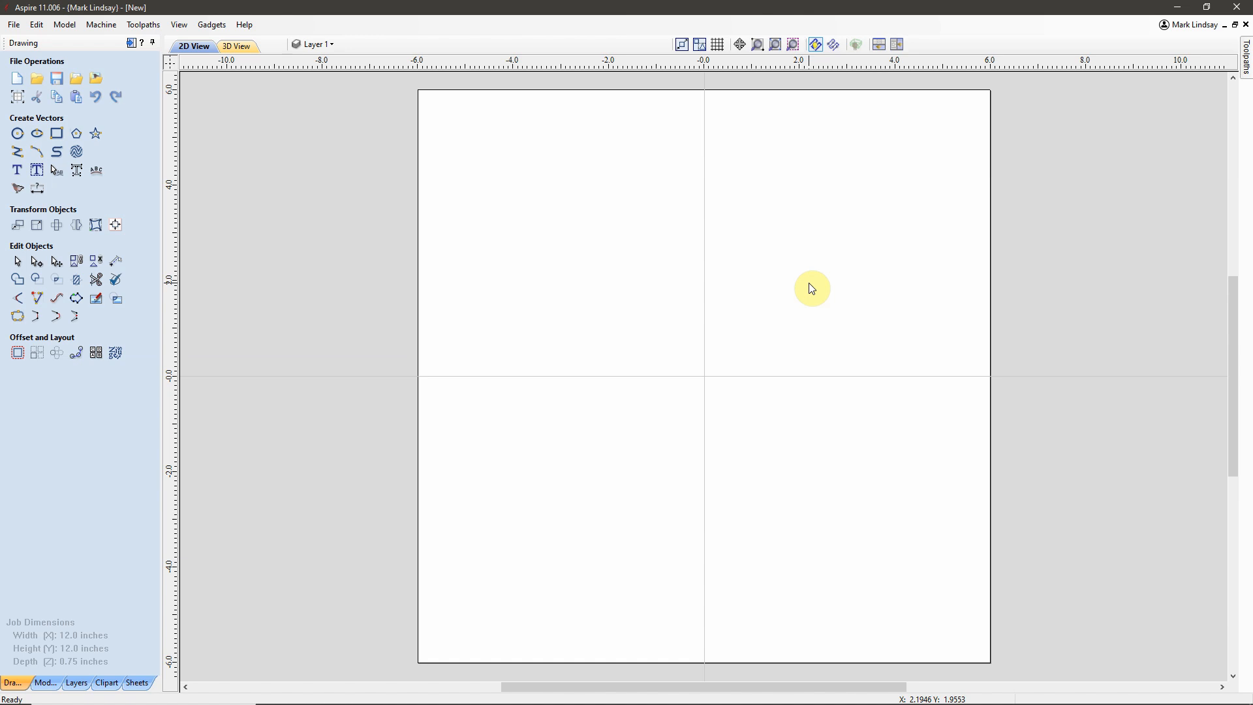
mouse_move(595, 481)
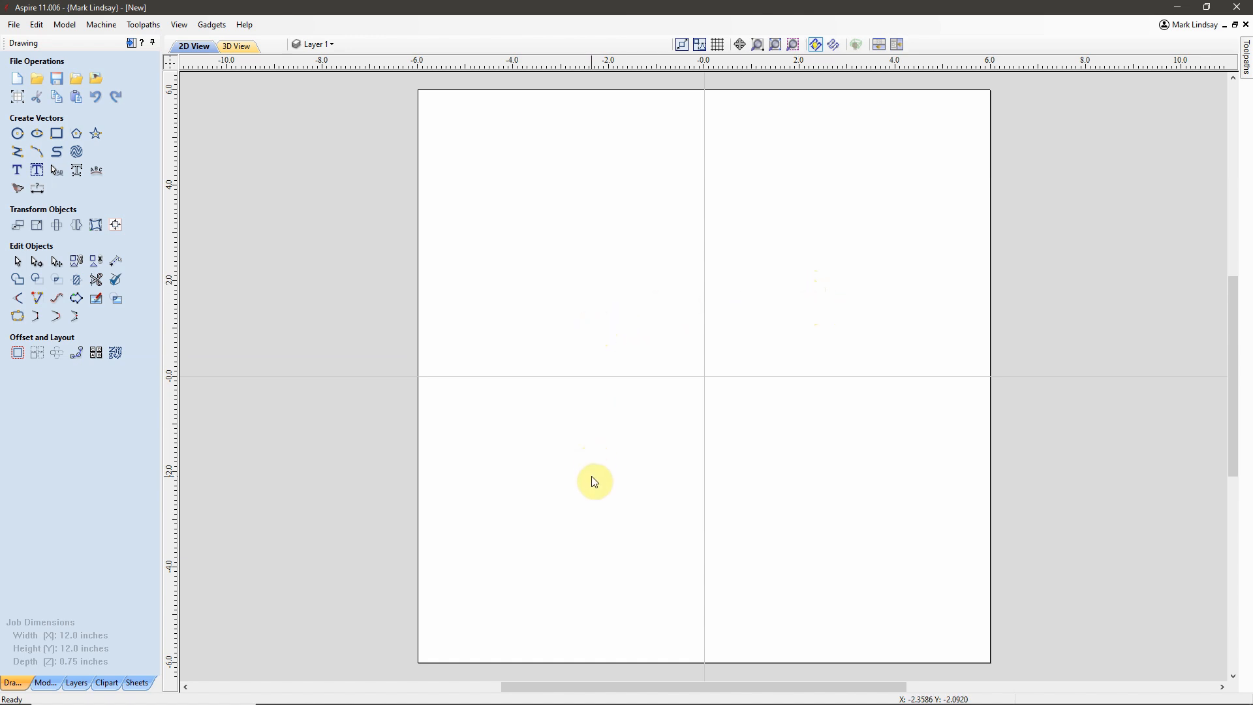
mouse_move(814, 337)
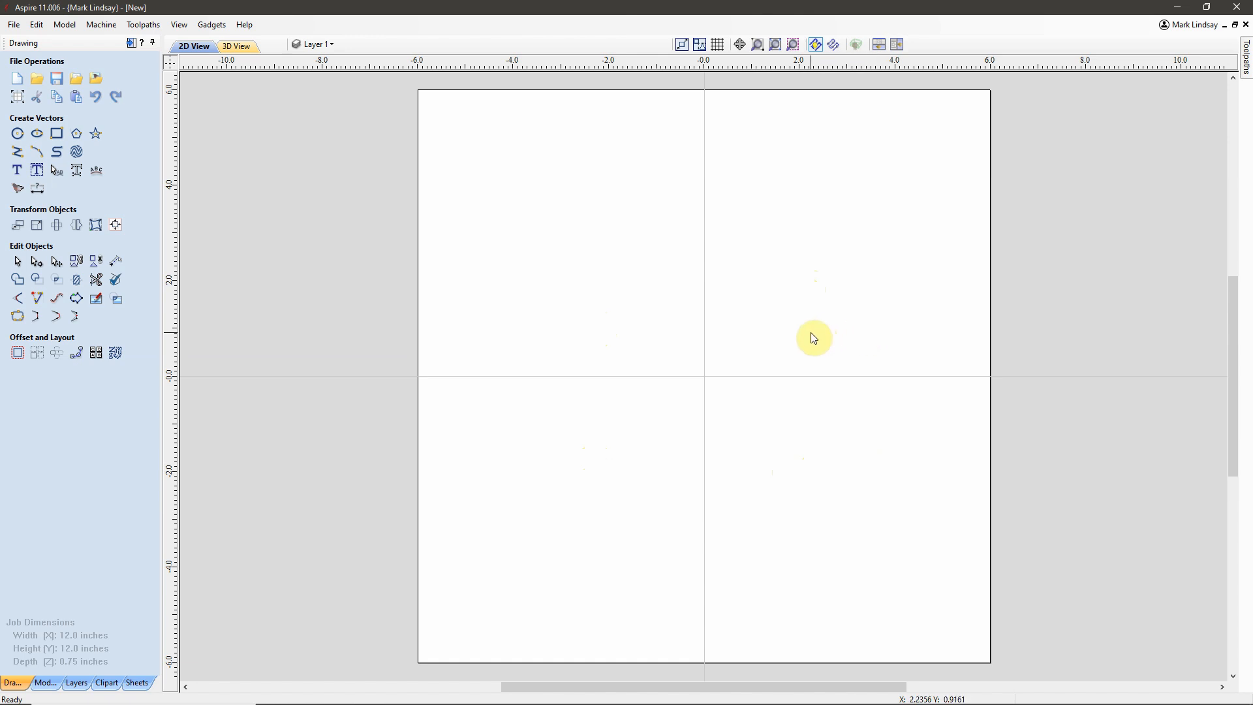
mouse_move(361, 298)
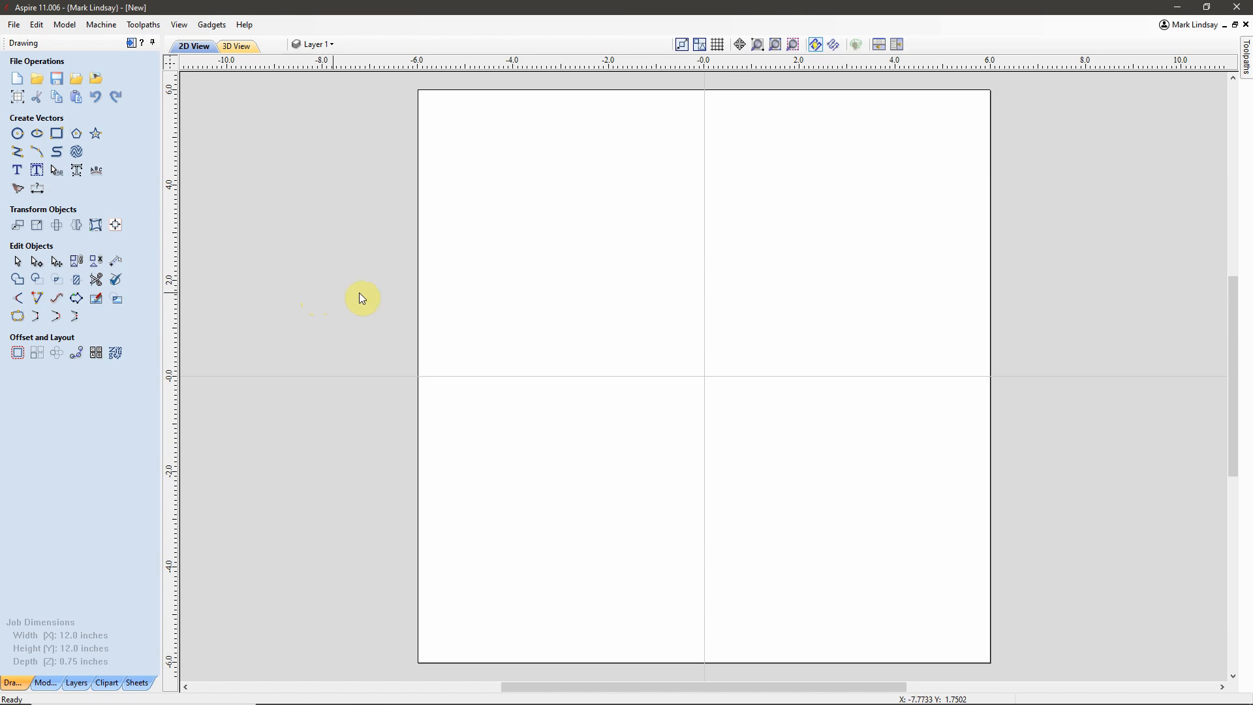
mouse_move(743, 344)
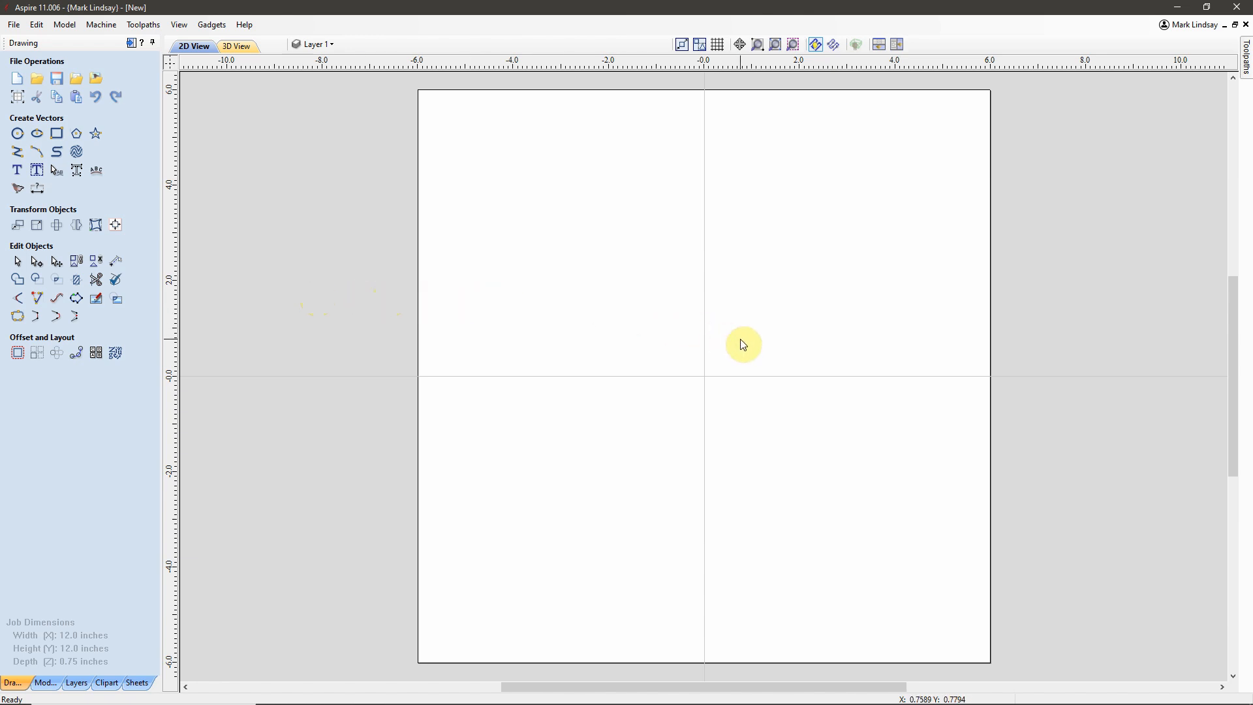
mouse_move(648, 342)
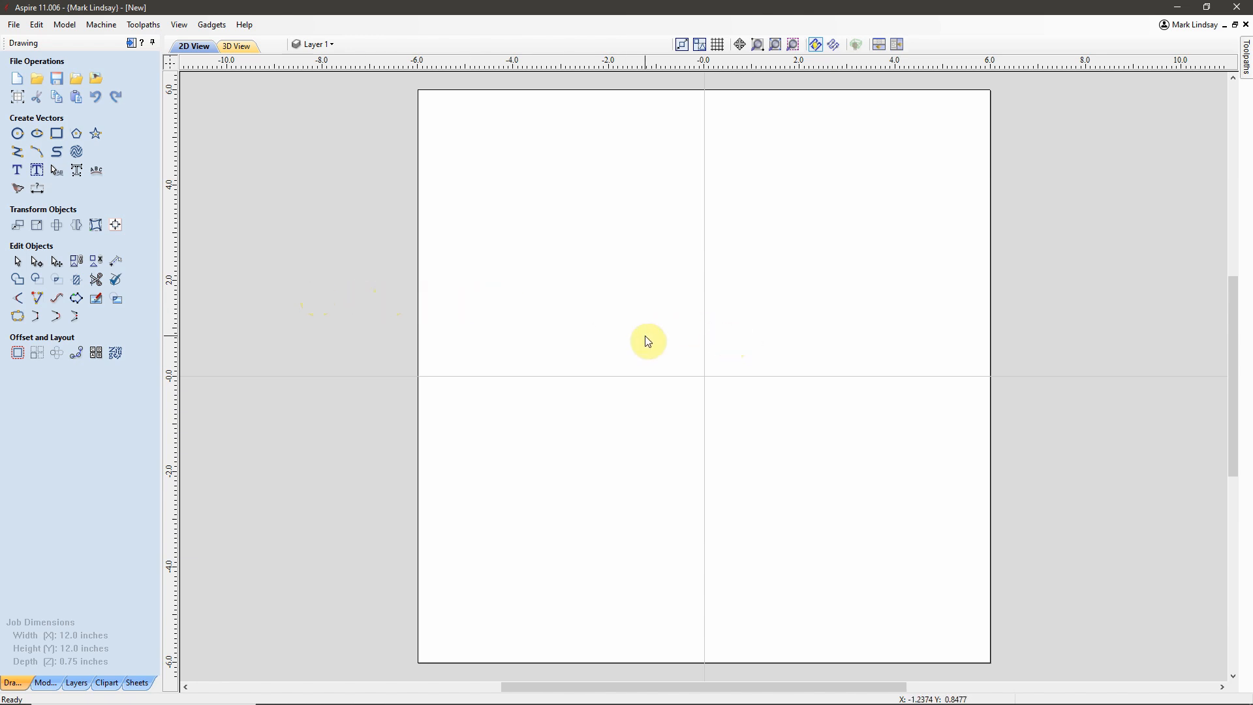
mouse_move(685, 328)
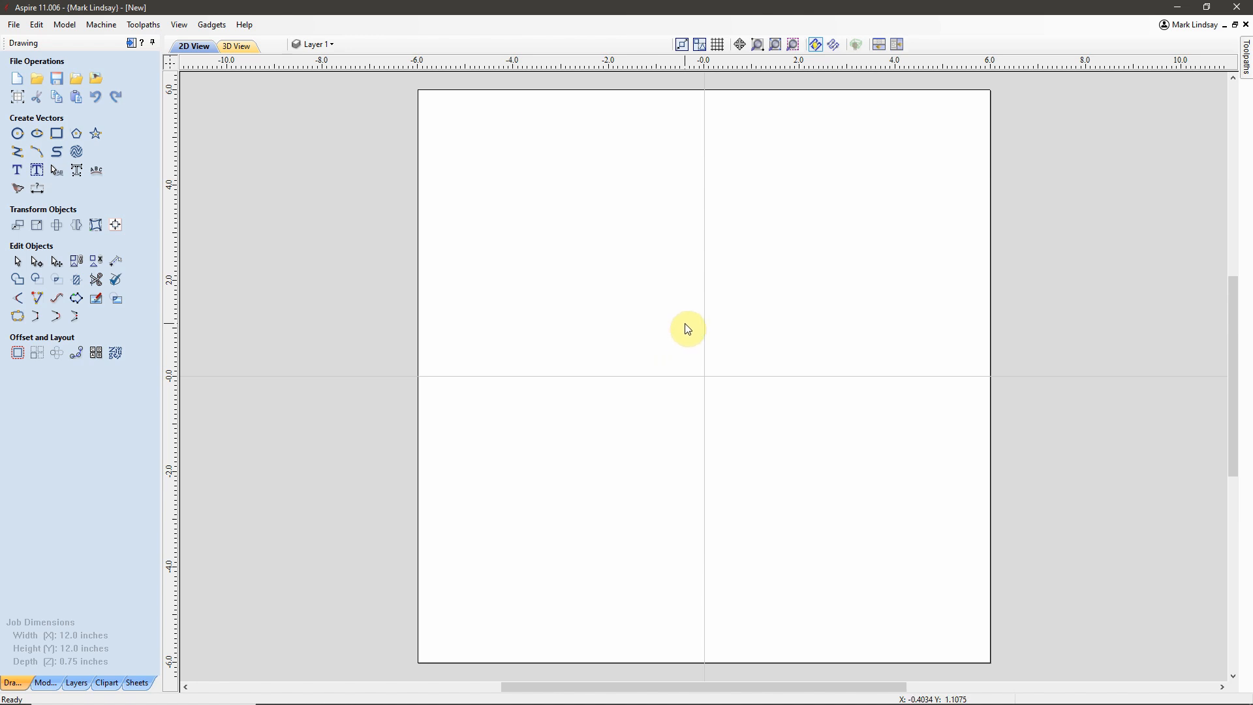
mouse_move(320, 131)
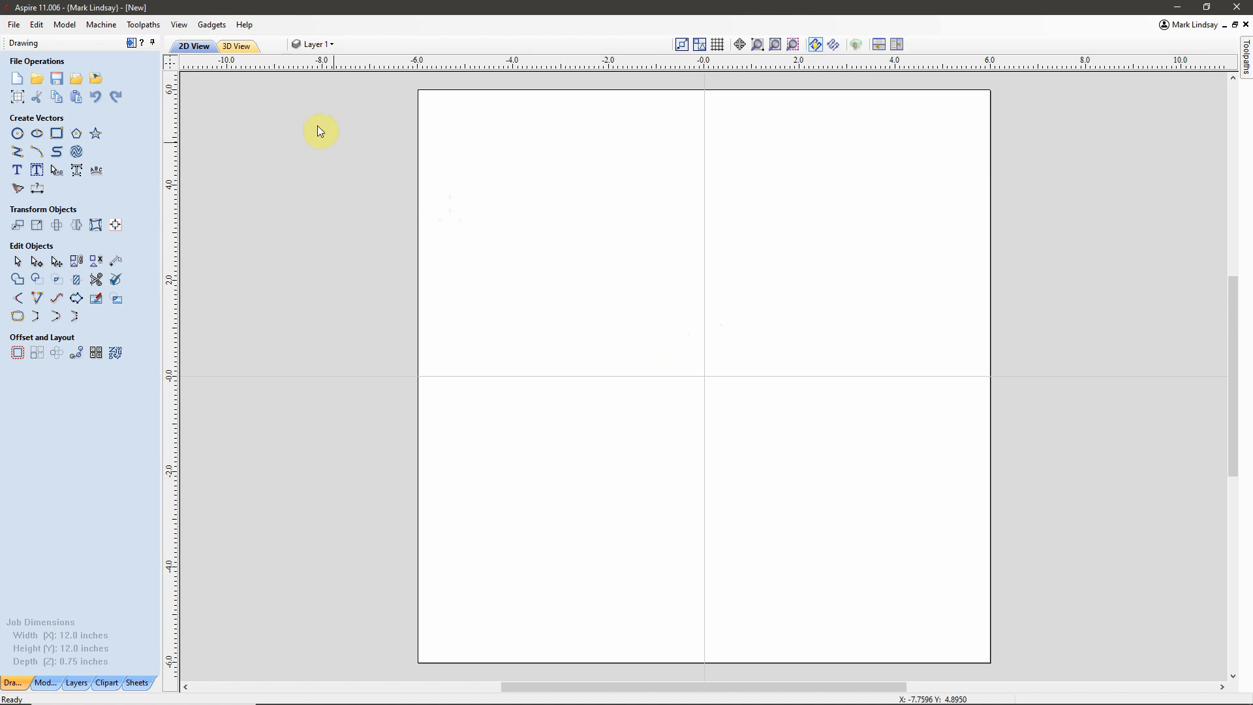
Step: Open the Help menu to see options like Migrate from Older Version
left_click(245, 24)
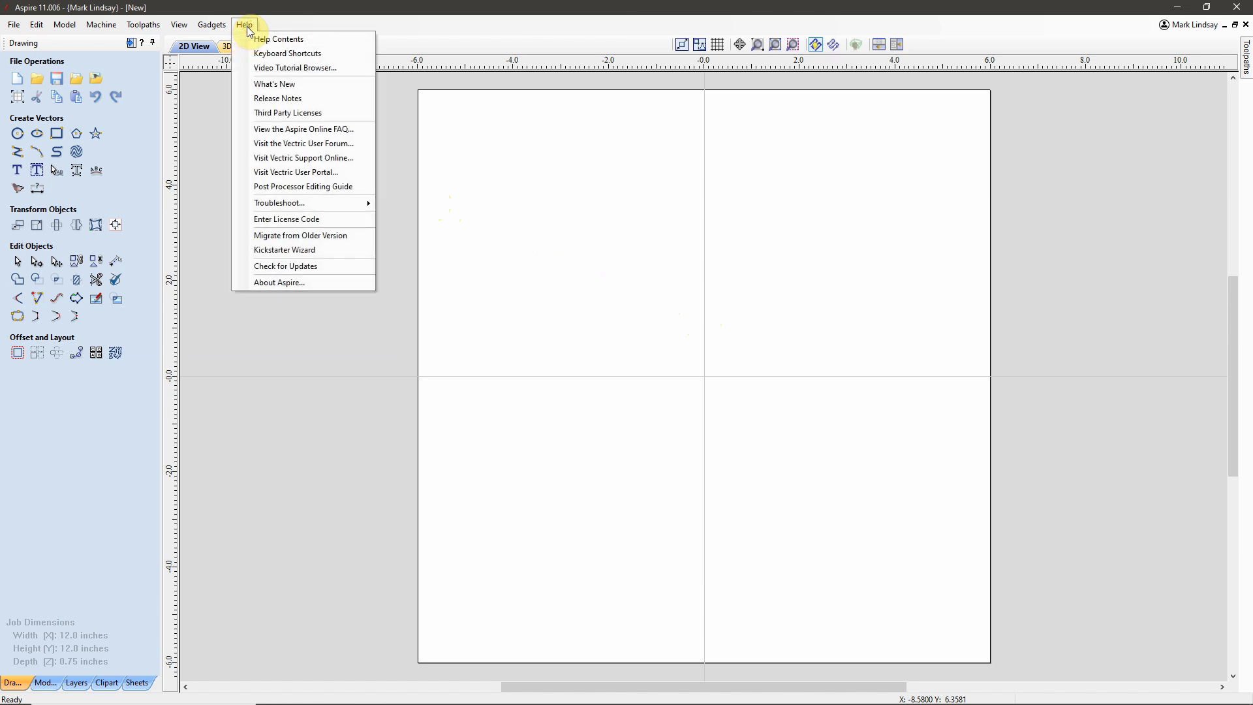
mouse_move(334, 235)
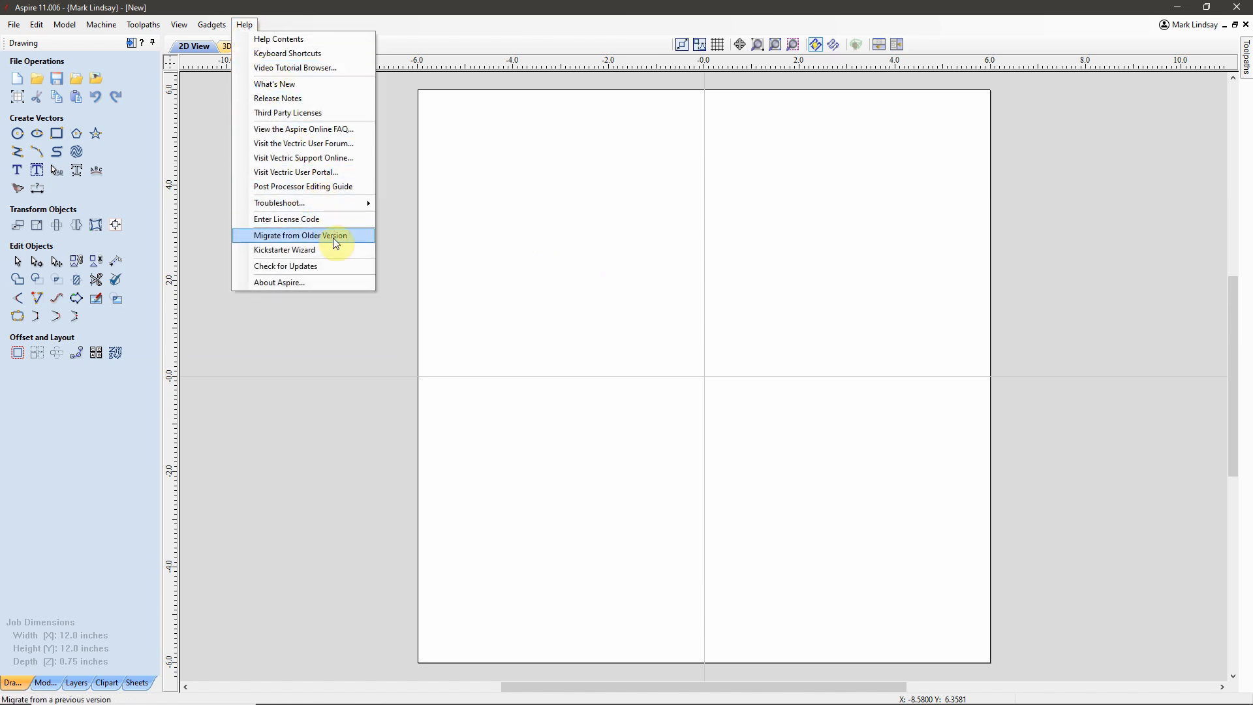
mouse_move(342, 240)
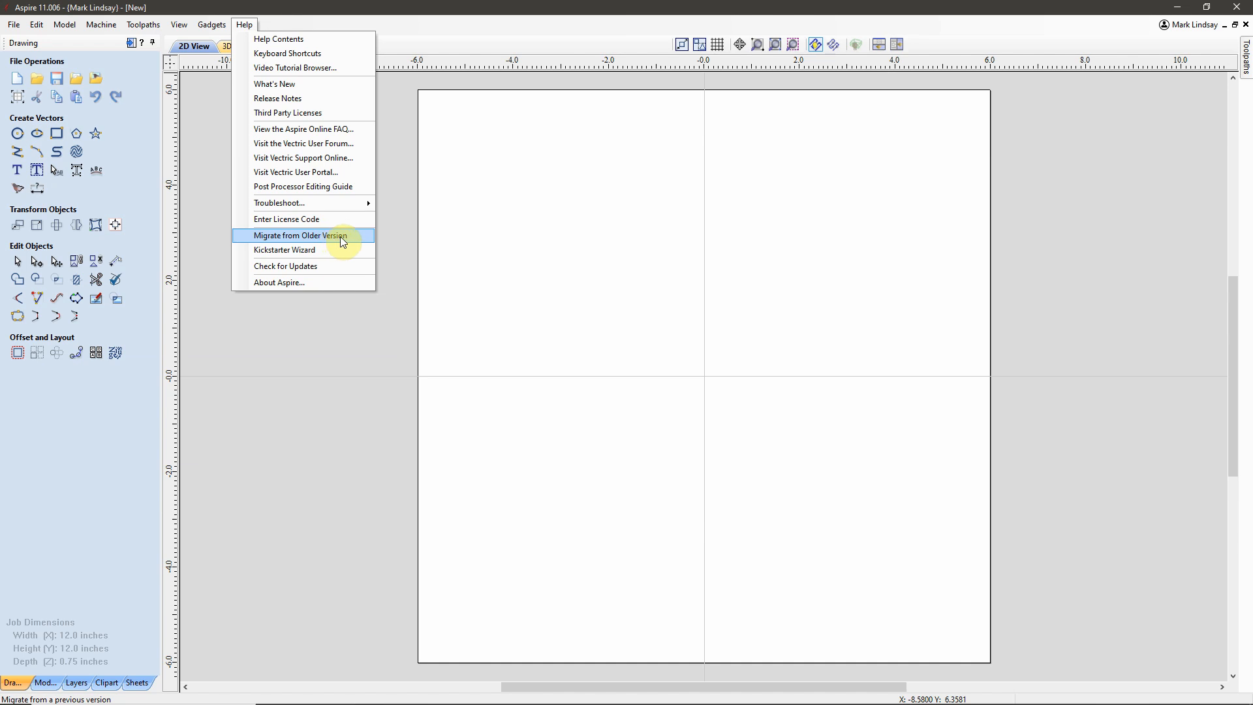
mouse_move(320, 238)
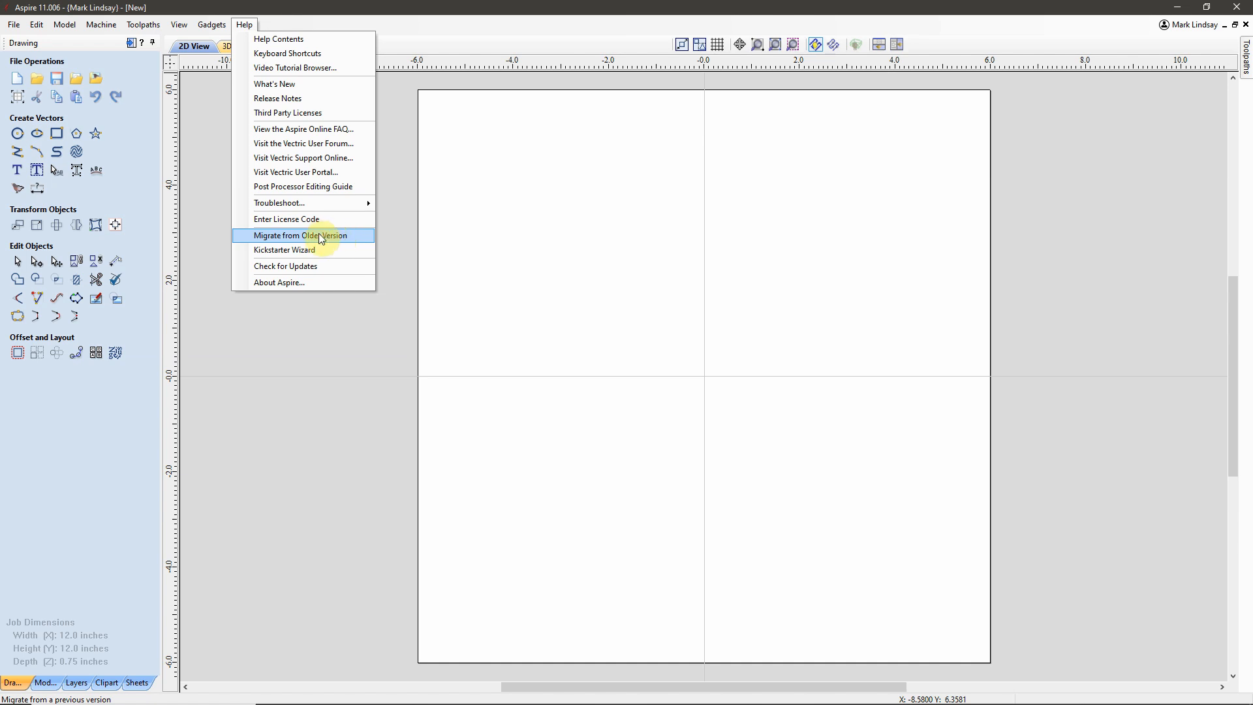
mouse_move(327, 238)
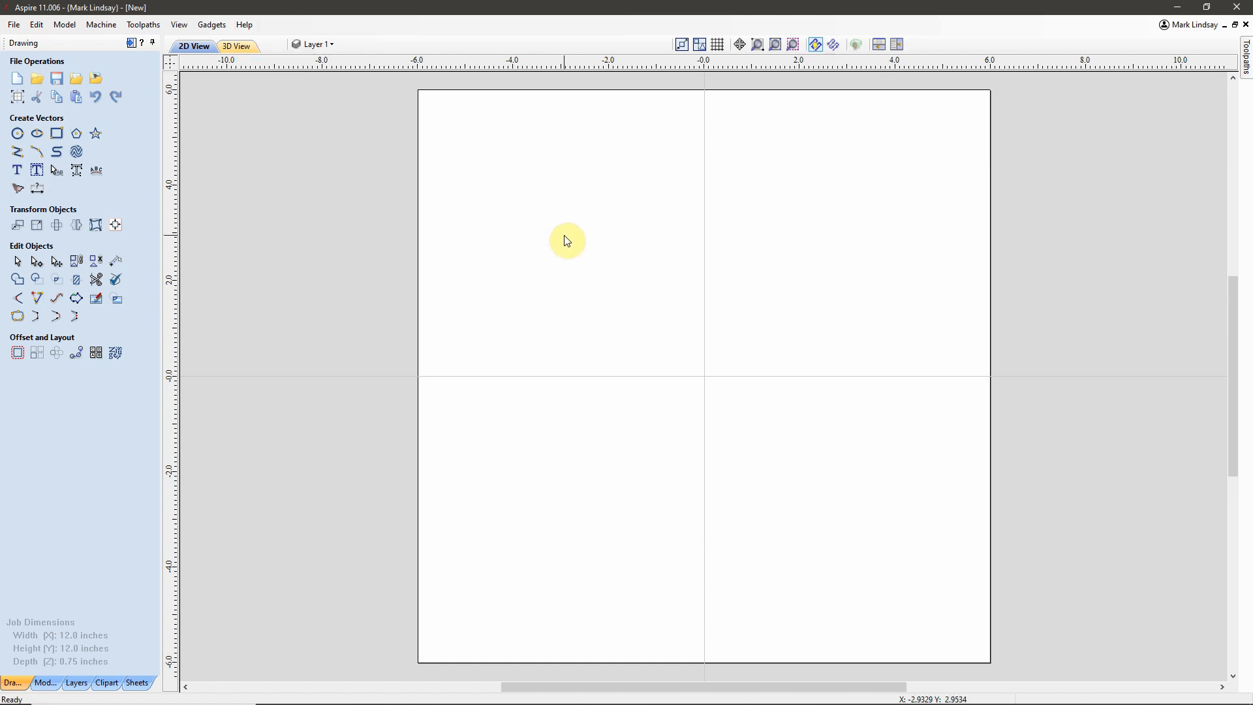
mouse_move(317, 126)
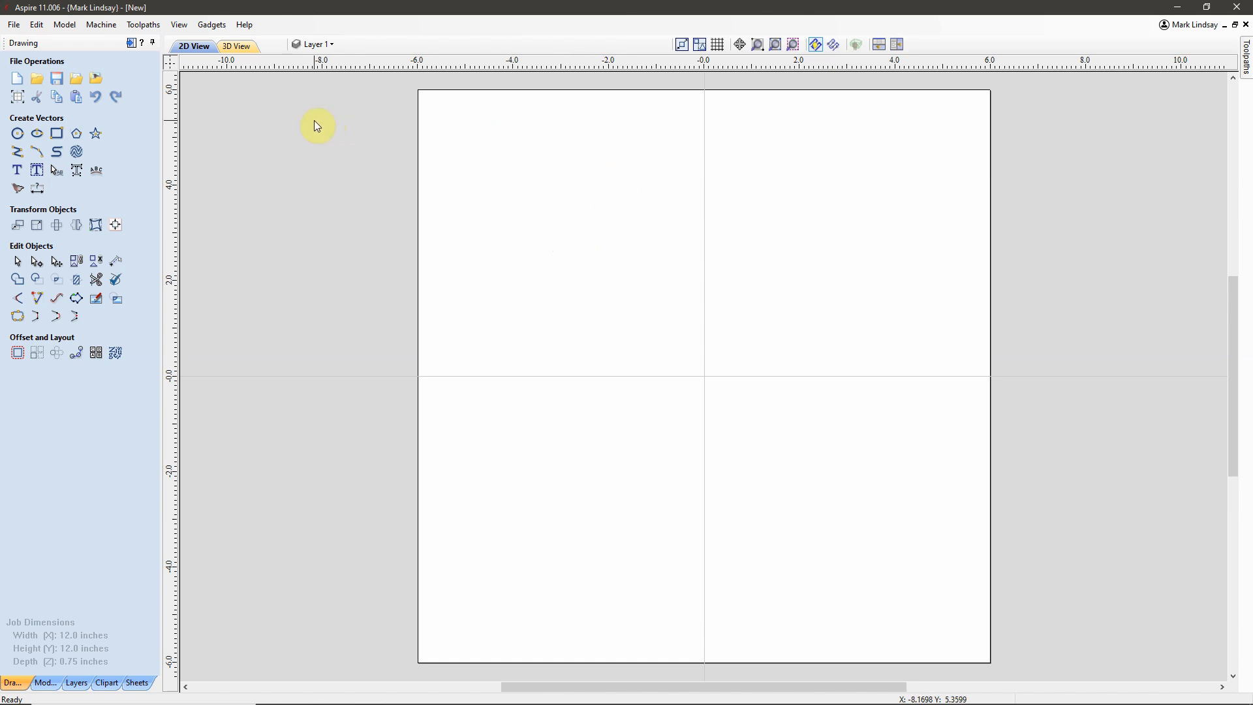
mouse_move(414, 248)
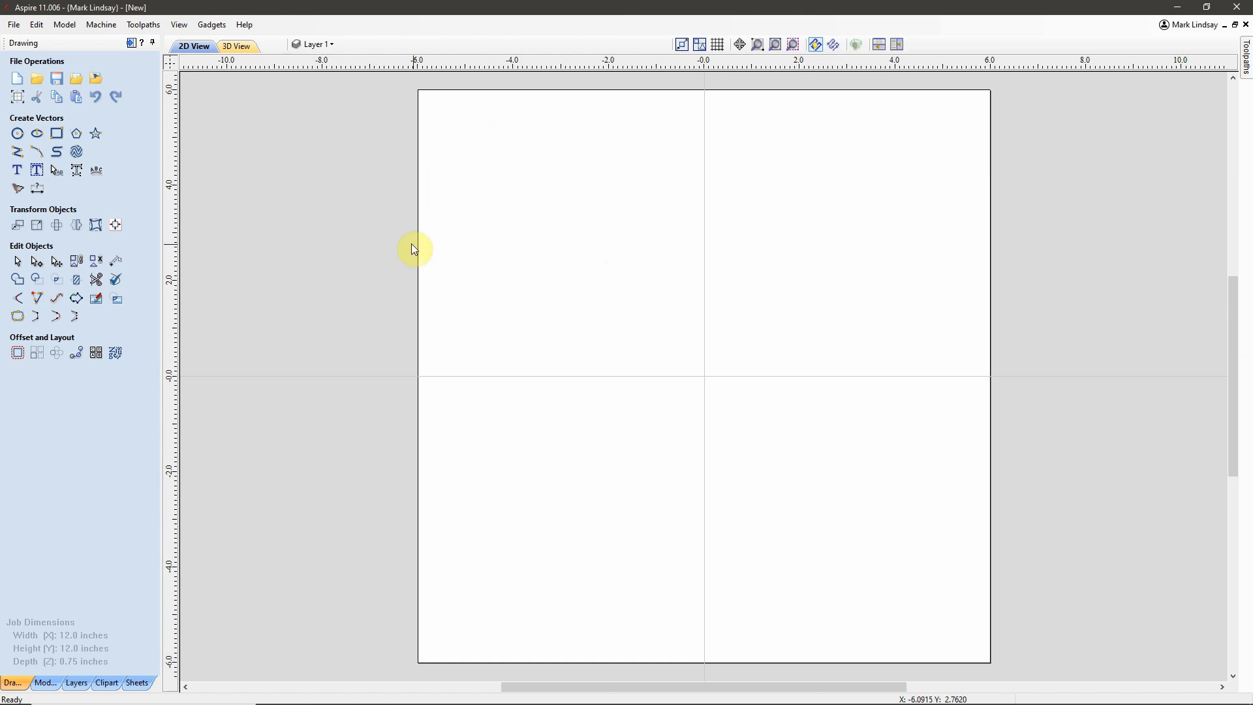
mouse_move(56, 78)
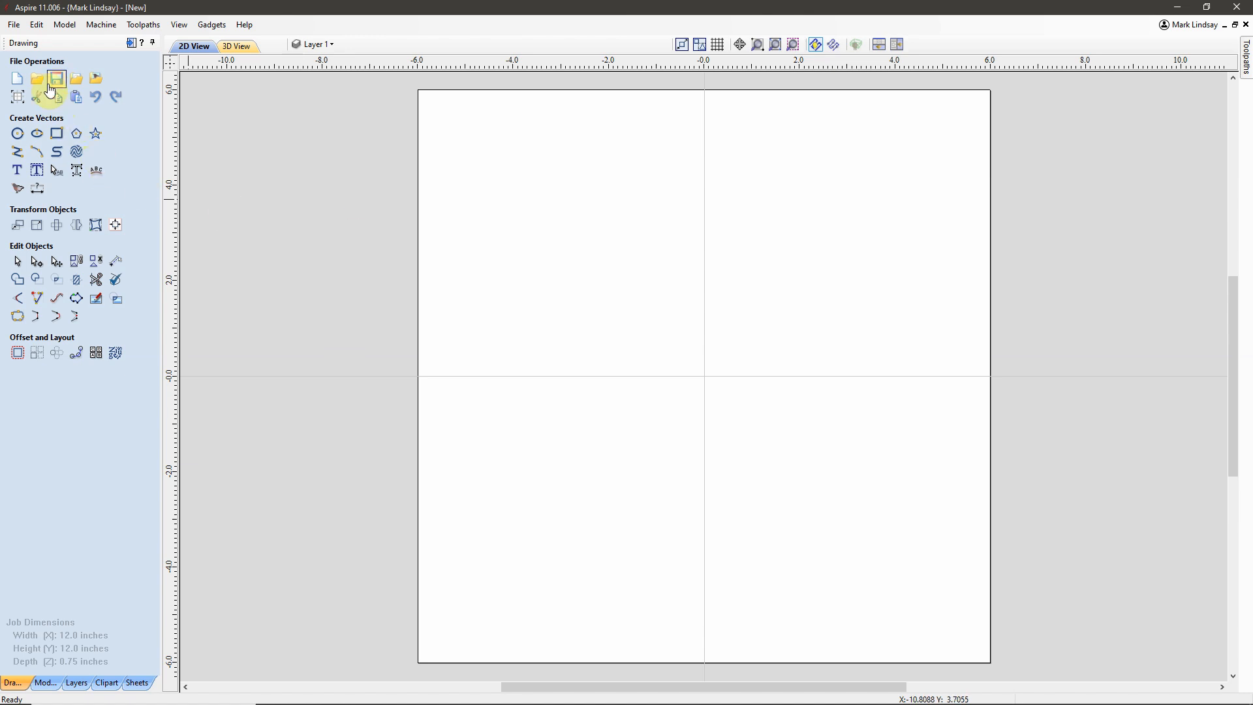
mouse_move(397, 210)
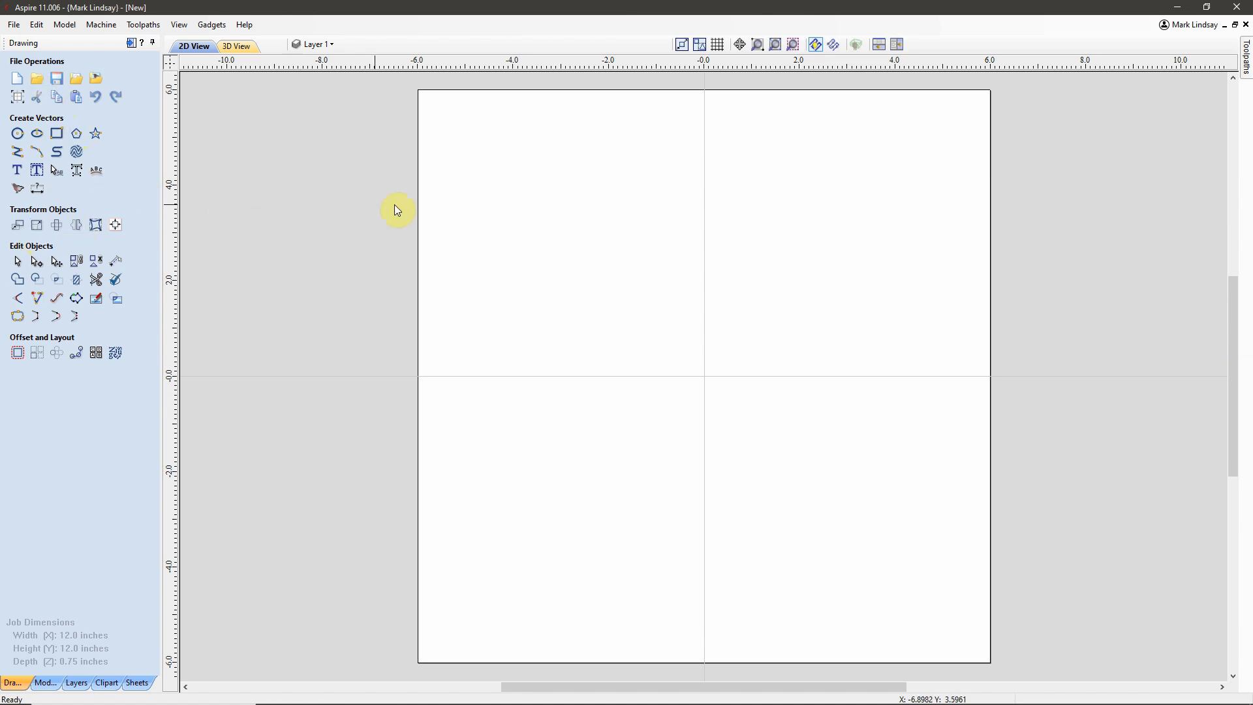
mouse_move(345, 245)
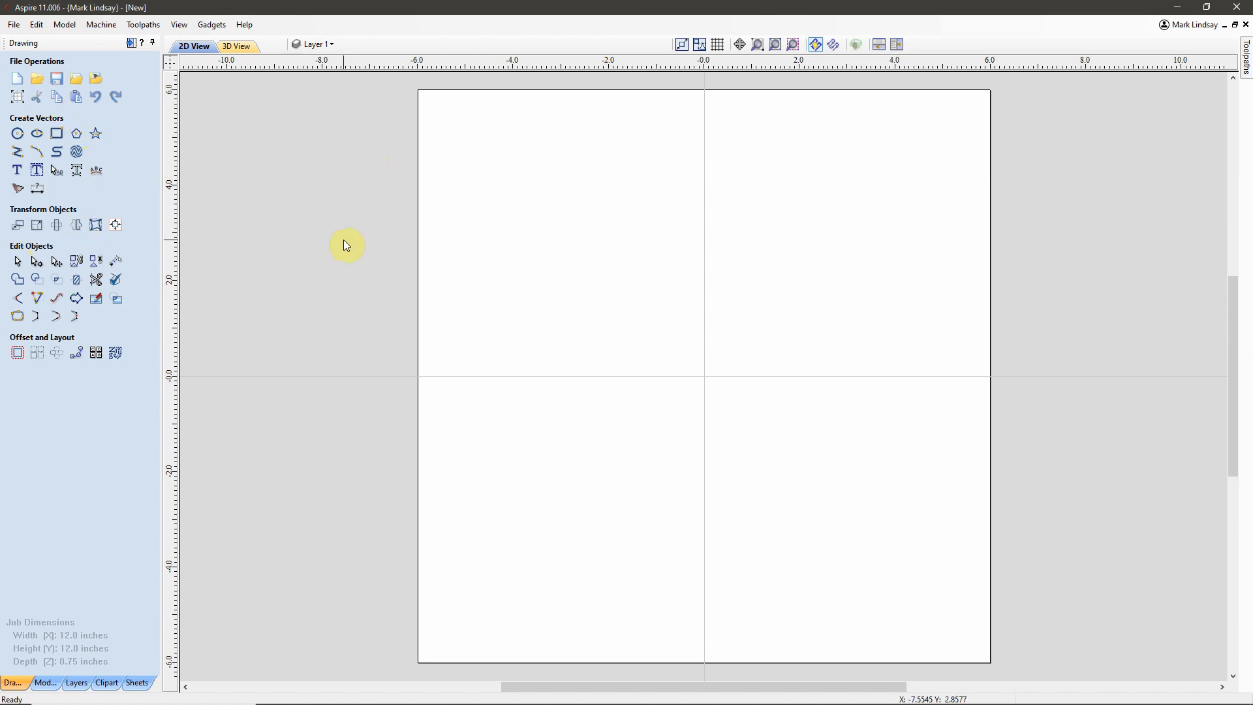
mouse_move(622, 203)
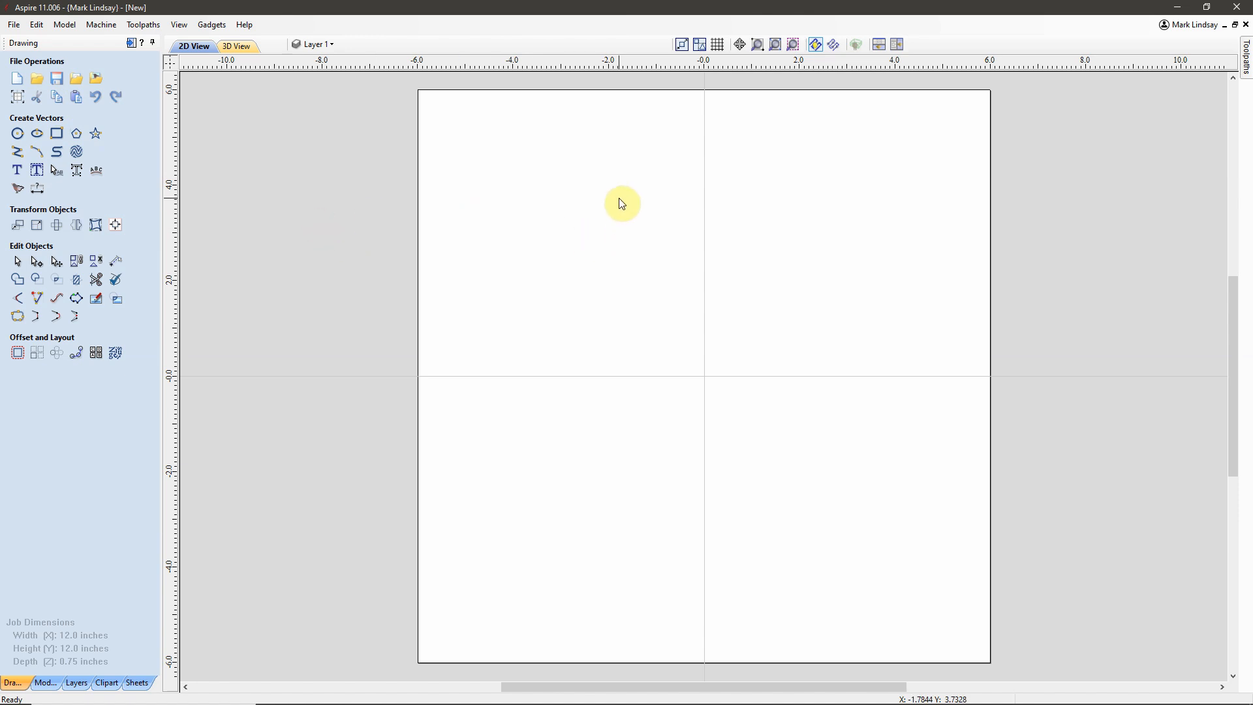
mouse_move(330, 182)
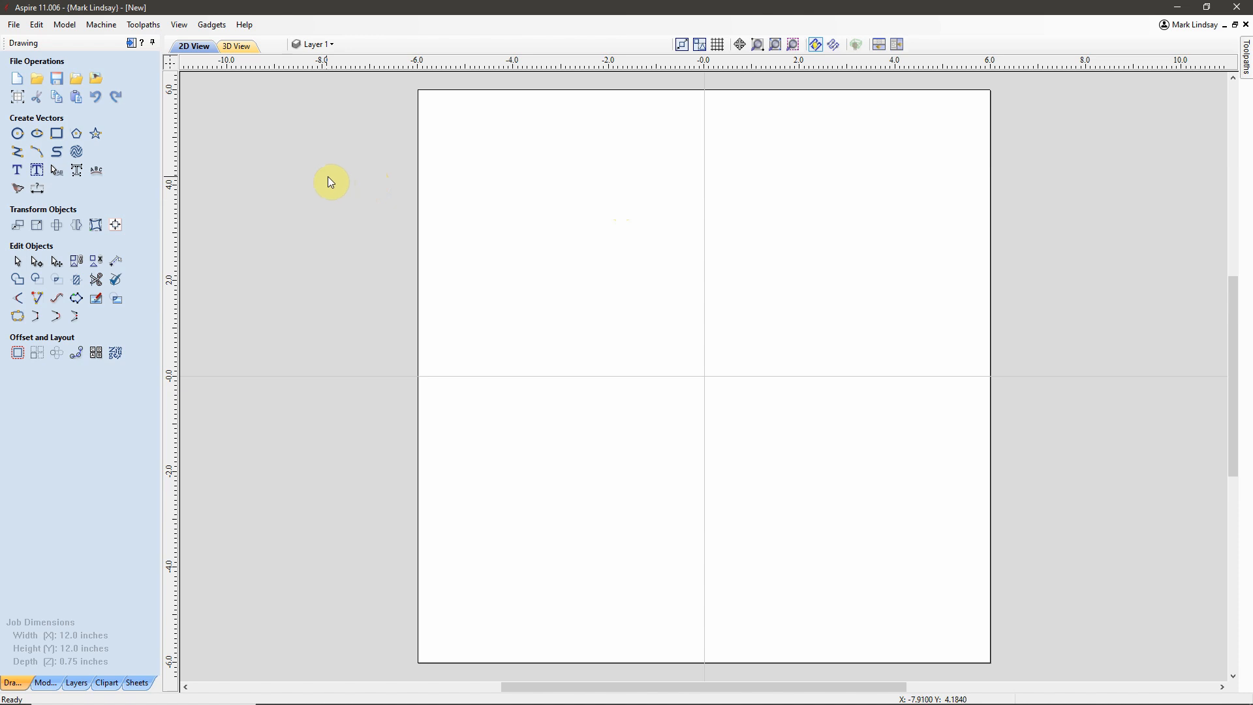
mouse_move(687, 367)
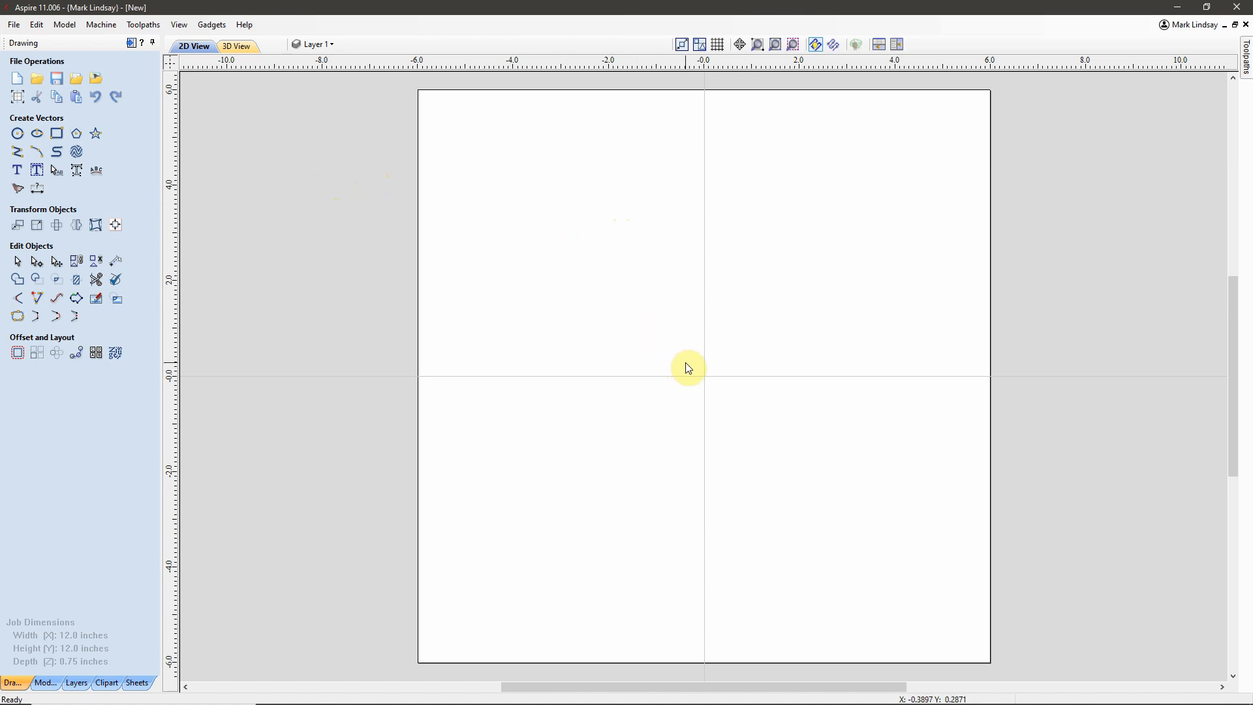
mouse_move(669, 332)
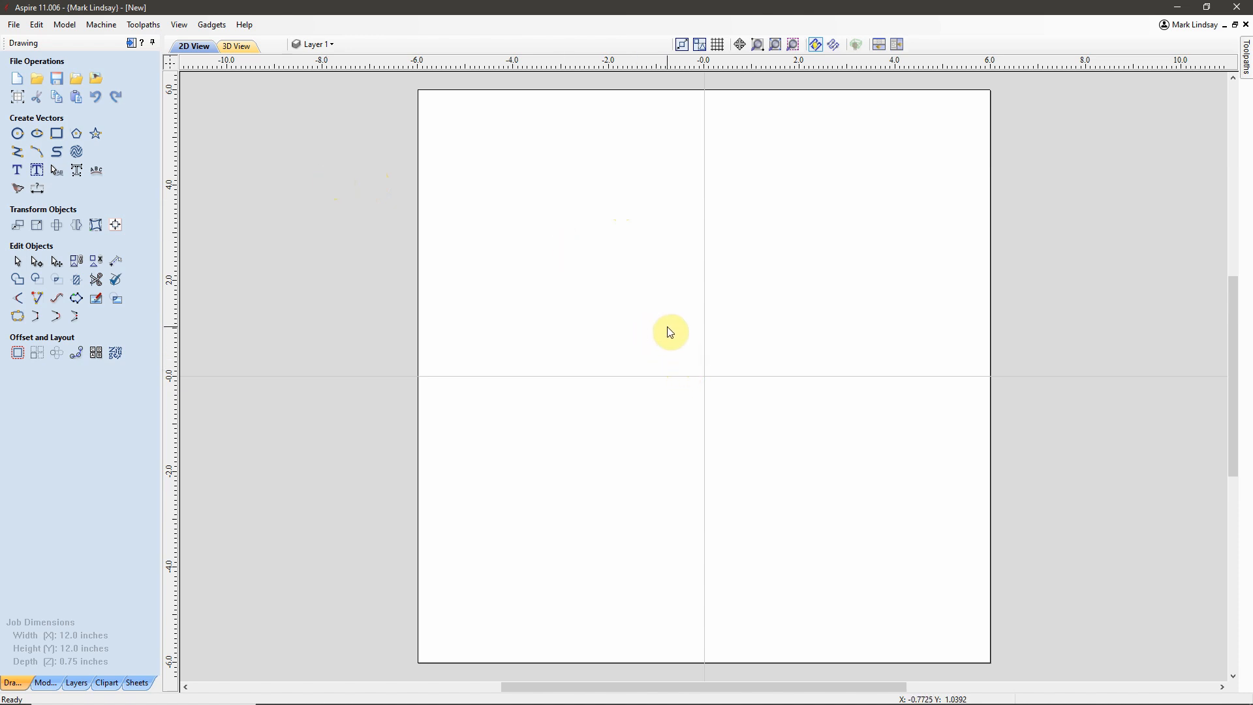
mouse_move(362, 163)
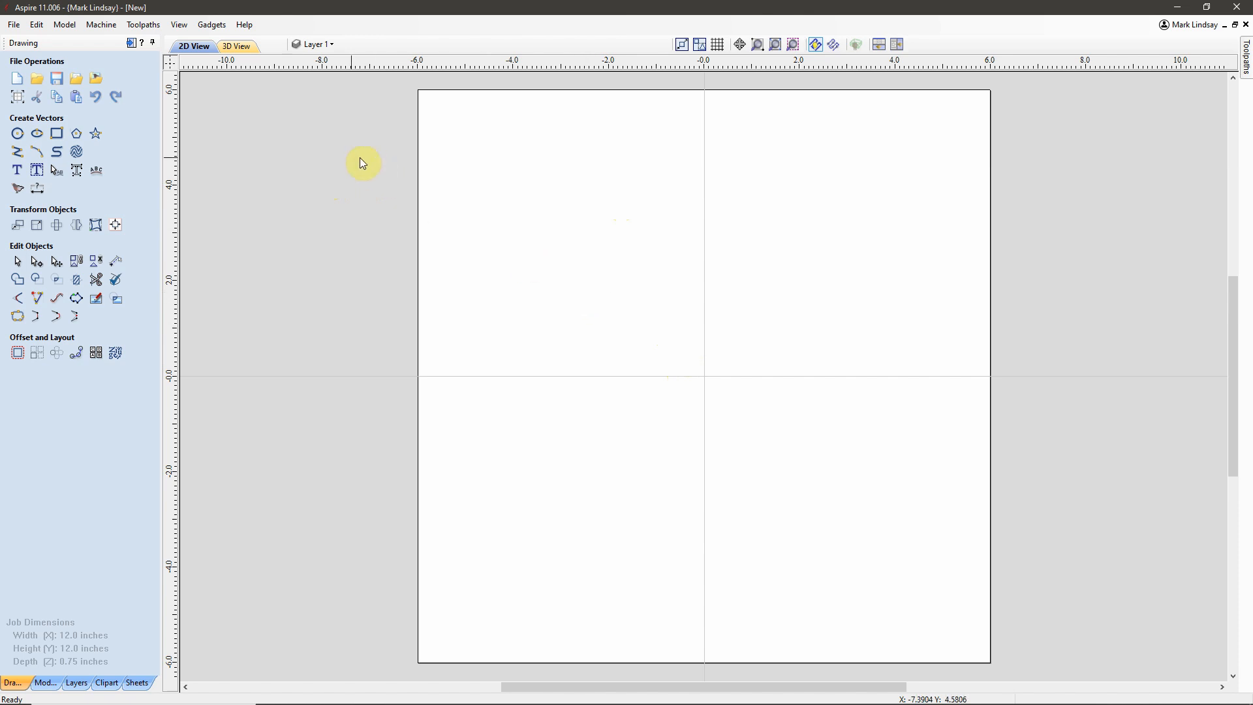
mouse_move(314, 236)
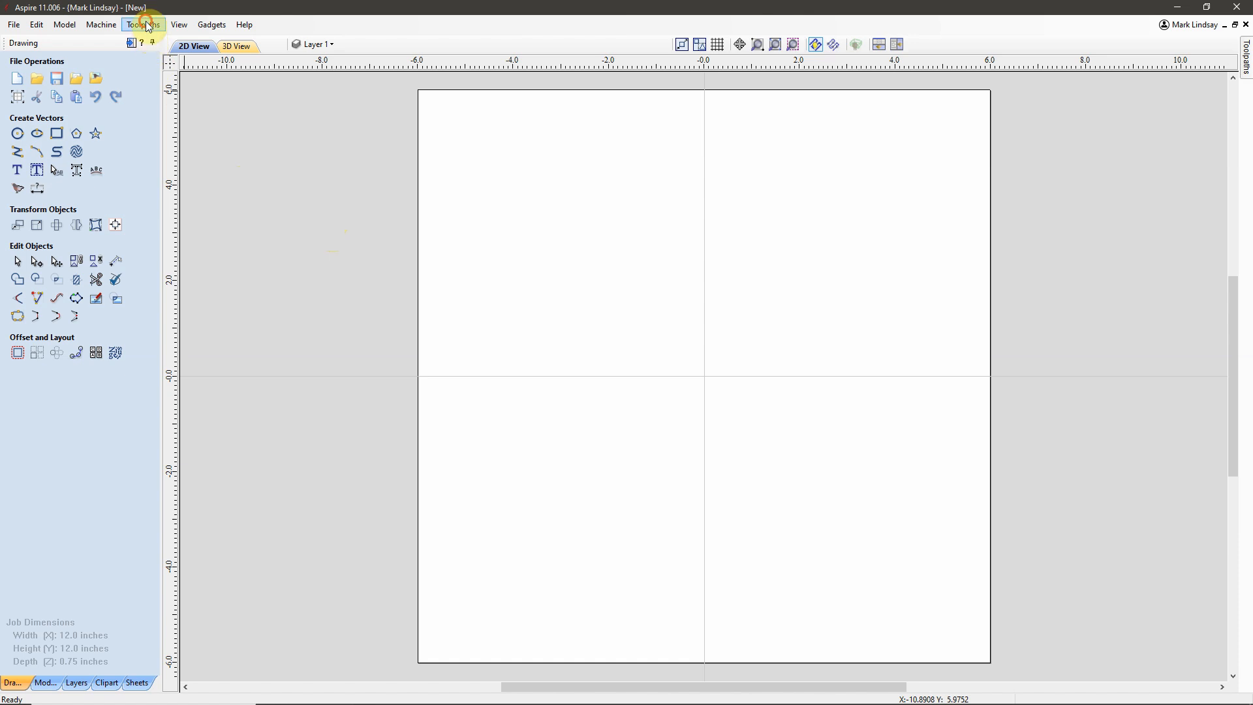
left_click(142, 24)
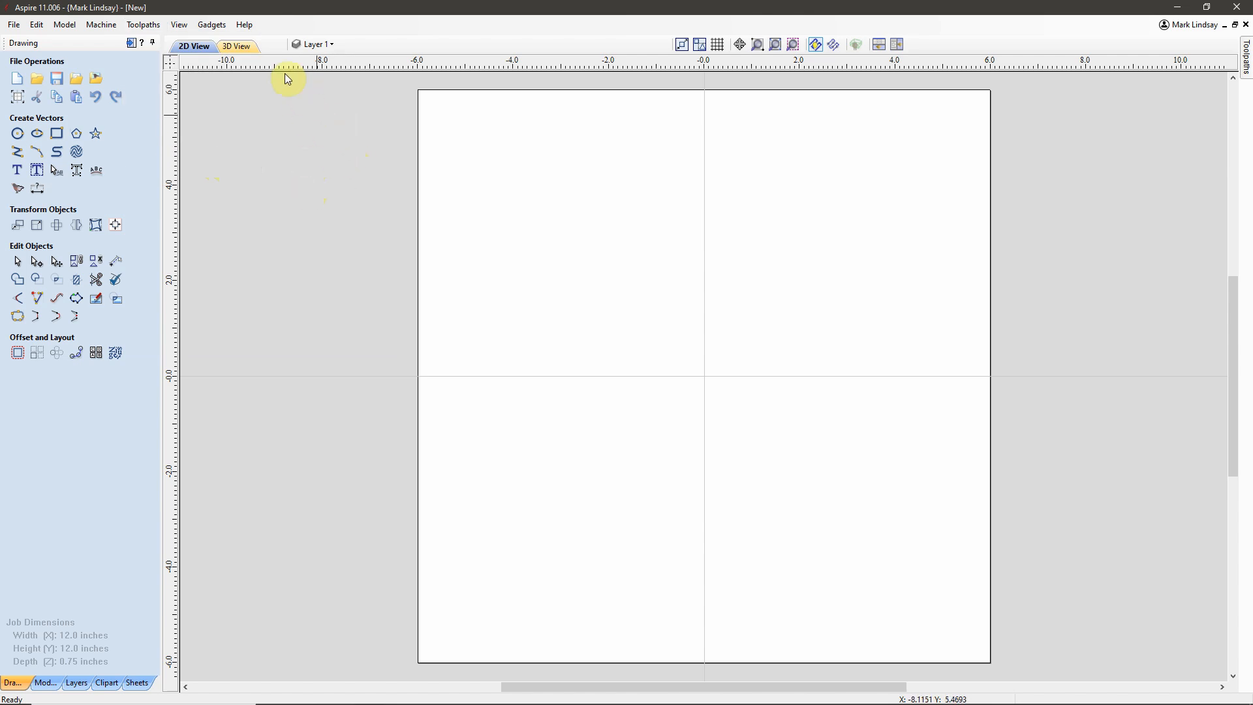
left_click(243, 24)
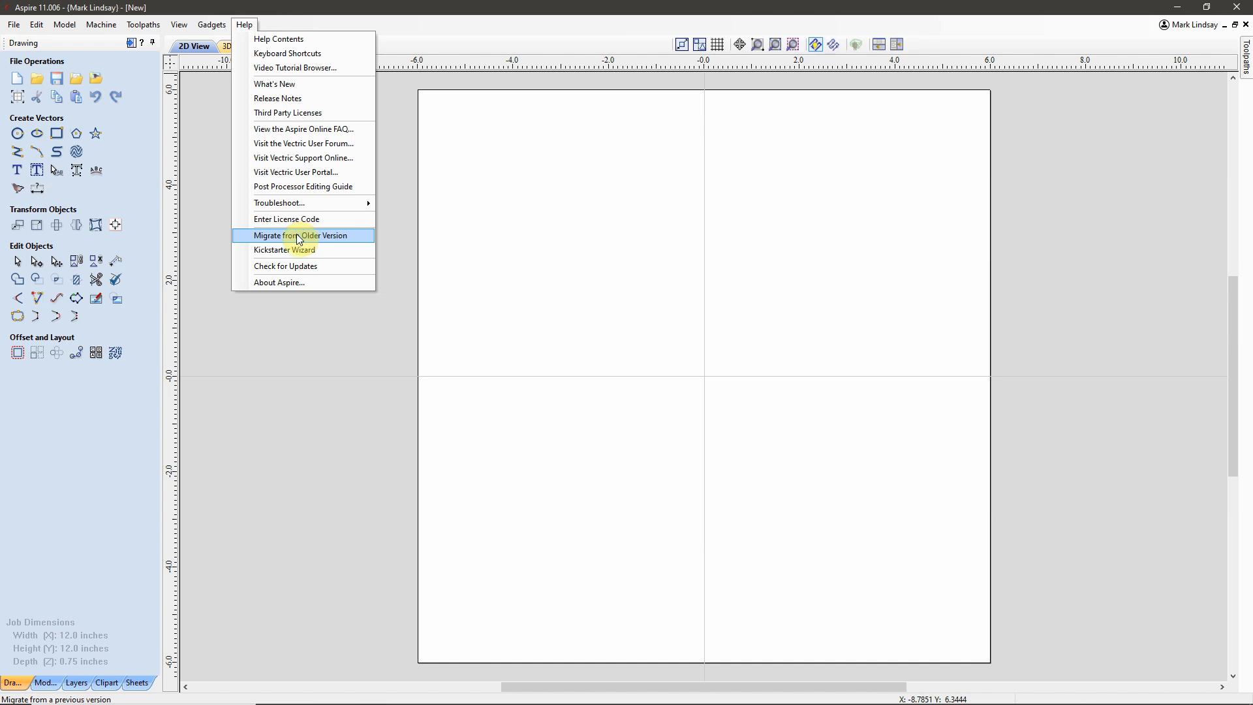
Step: Open migration from Aspire V10.5 and also tick Backup Tool Database Online
left_click(302, 235)
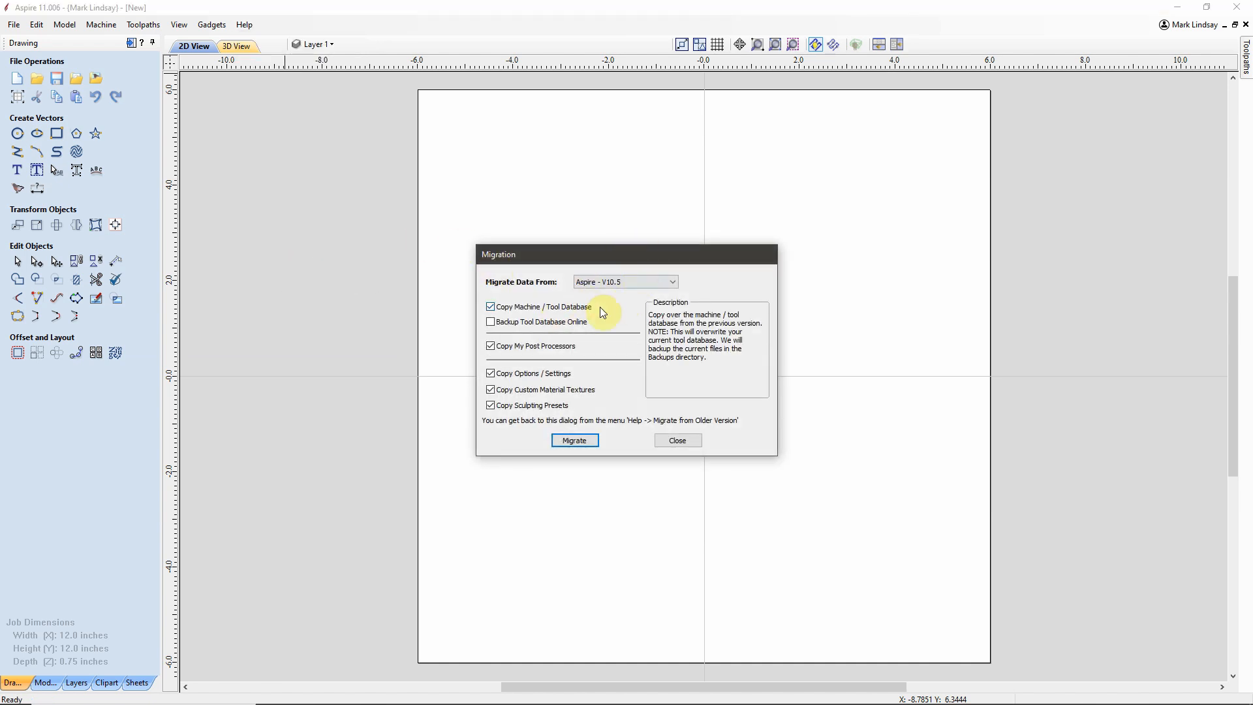
mouse_move(612, 302)
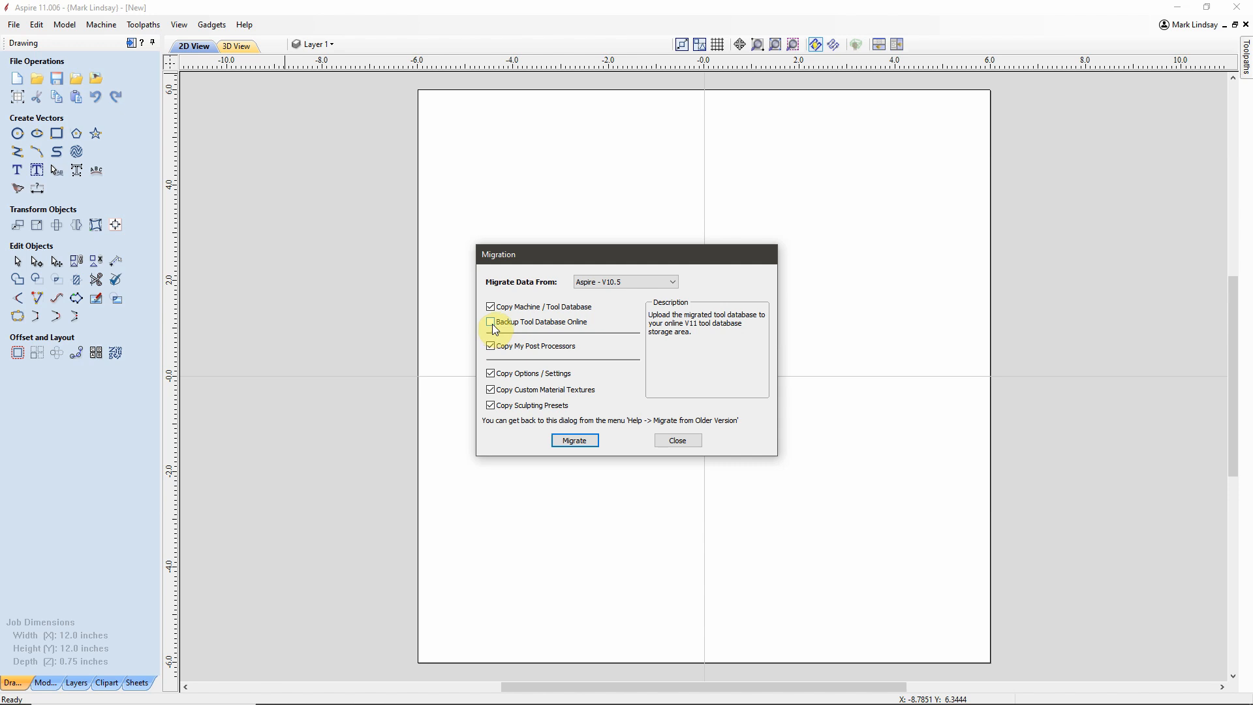
left_click(491, 321)
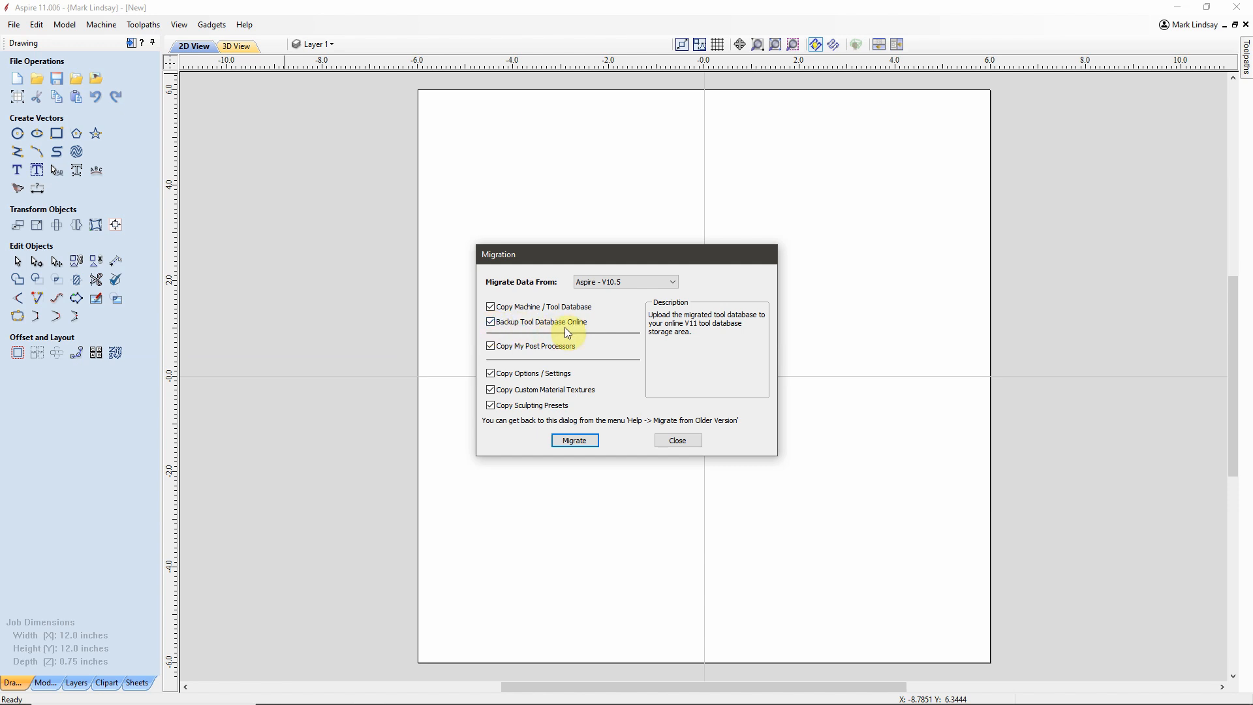
mouse_move(614, 327)
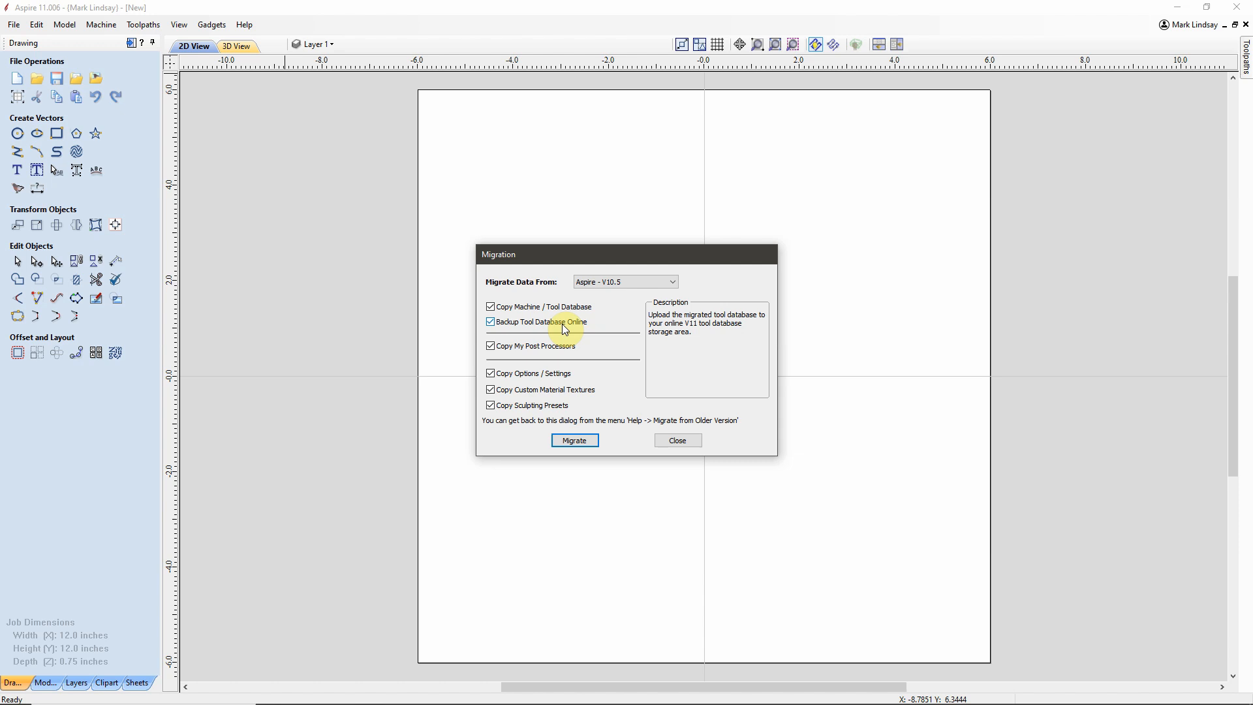
mouse_move(526, 329)
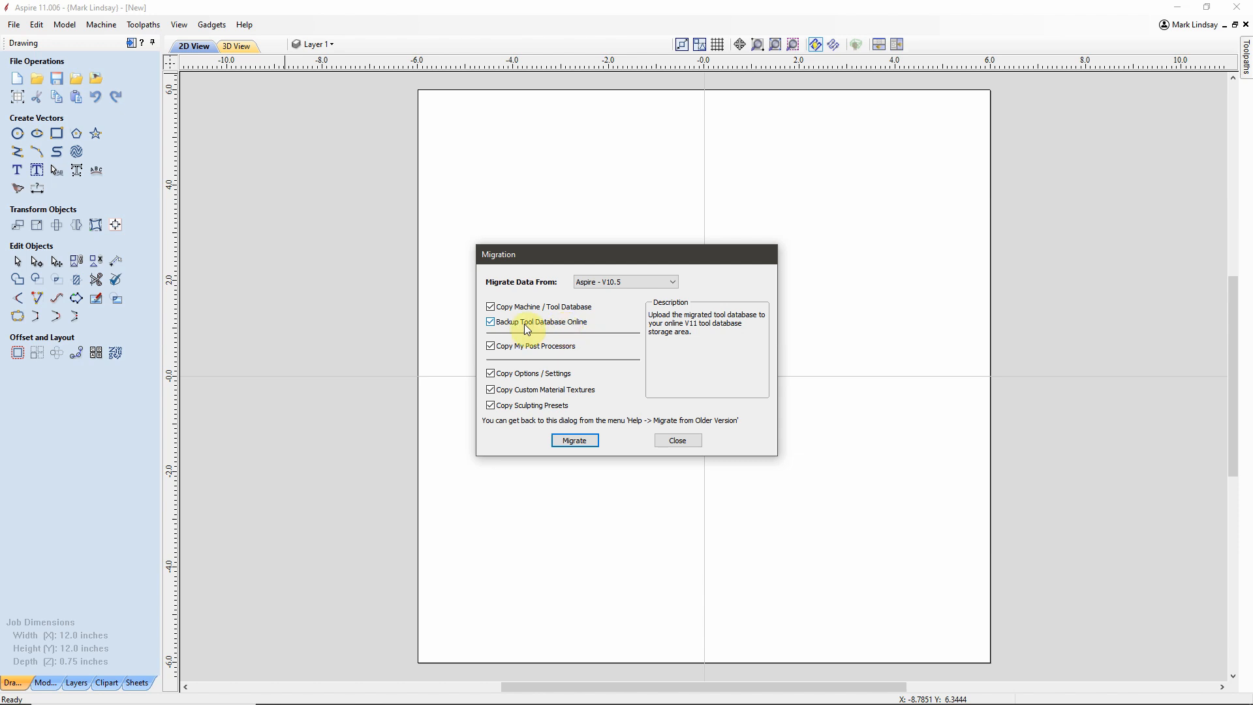
mouse_move(515, 327)
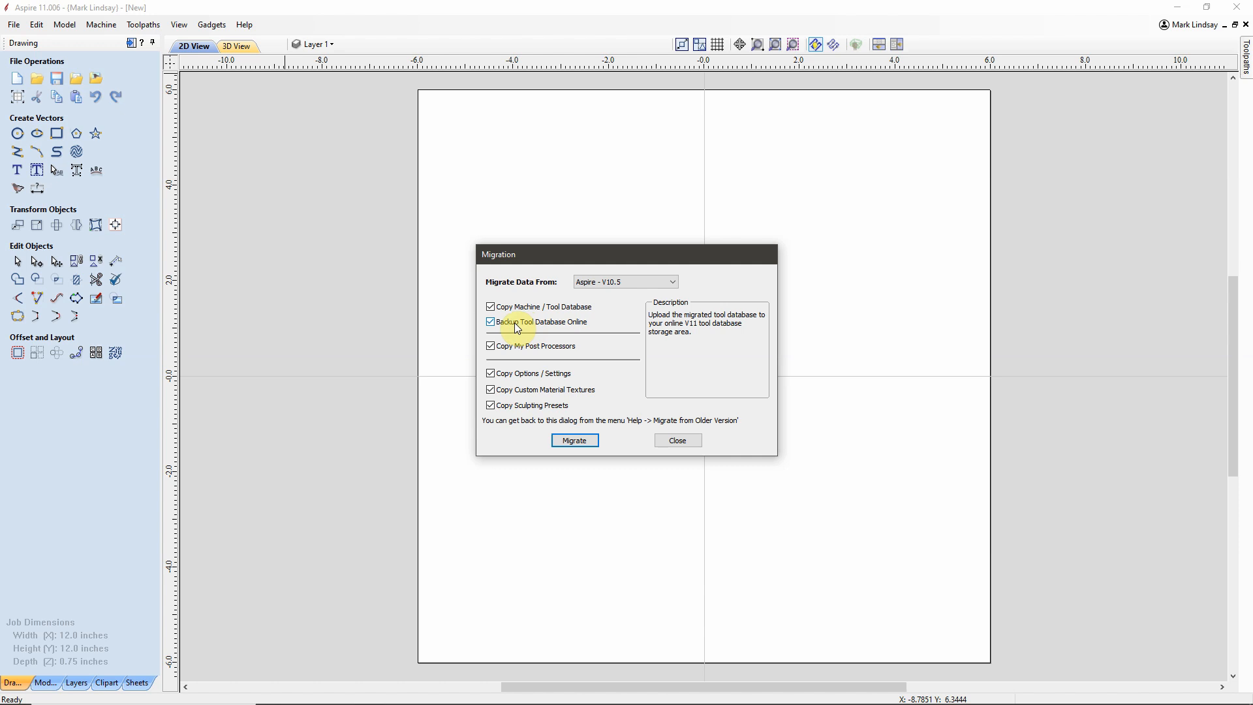
mouse_move(496, 355)
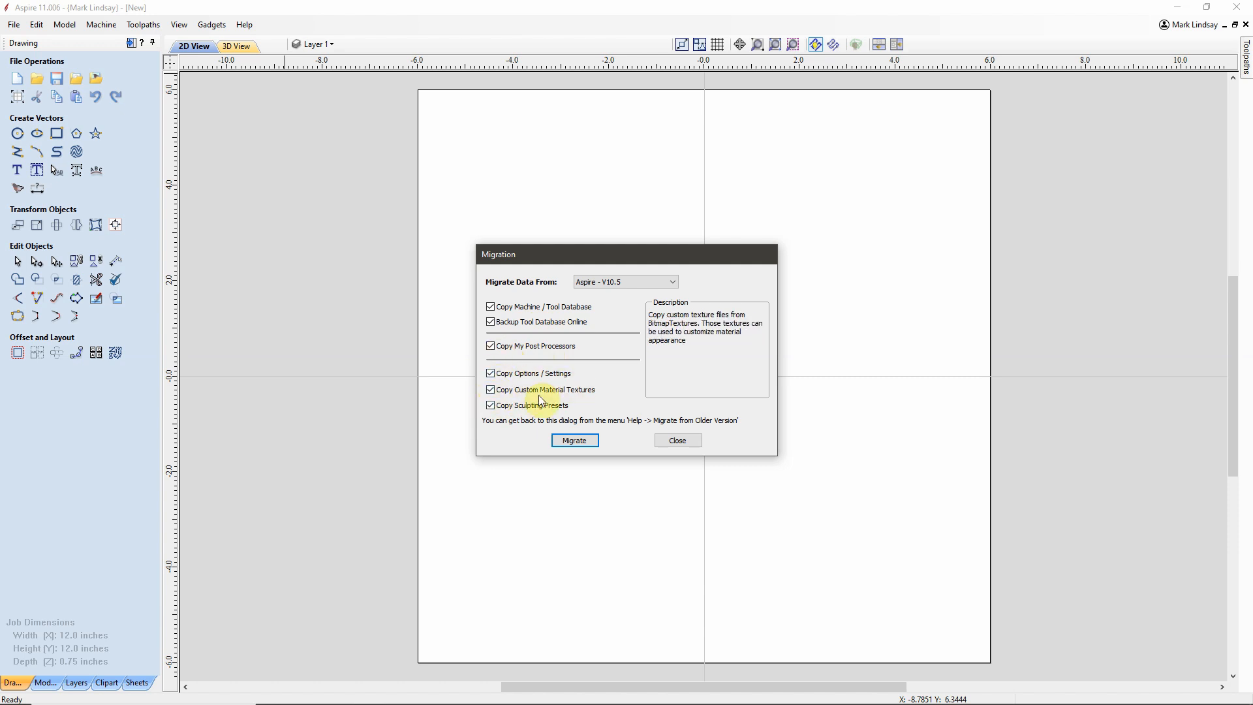
mouse_move(563, 399)
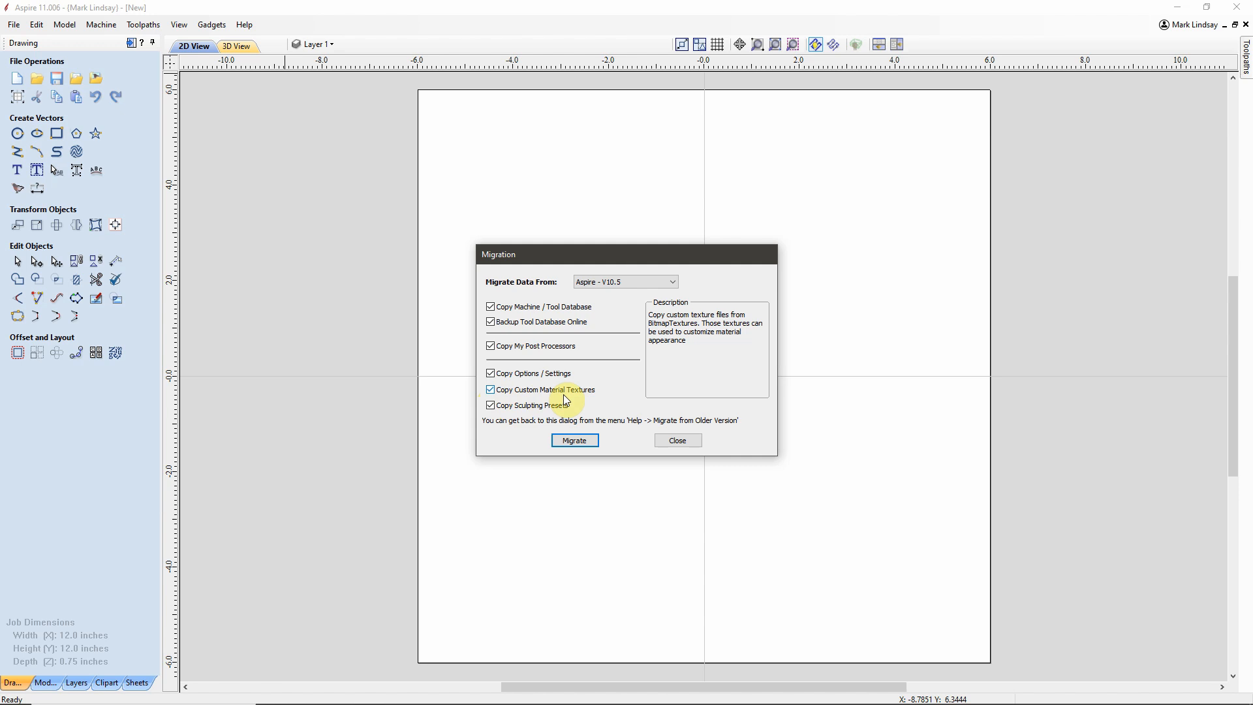
mouse_move(539, 407)
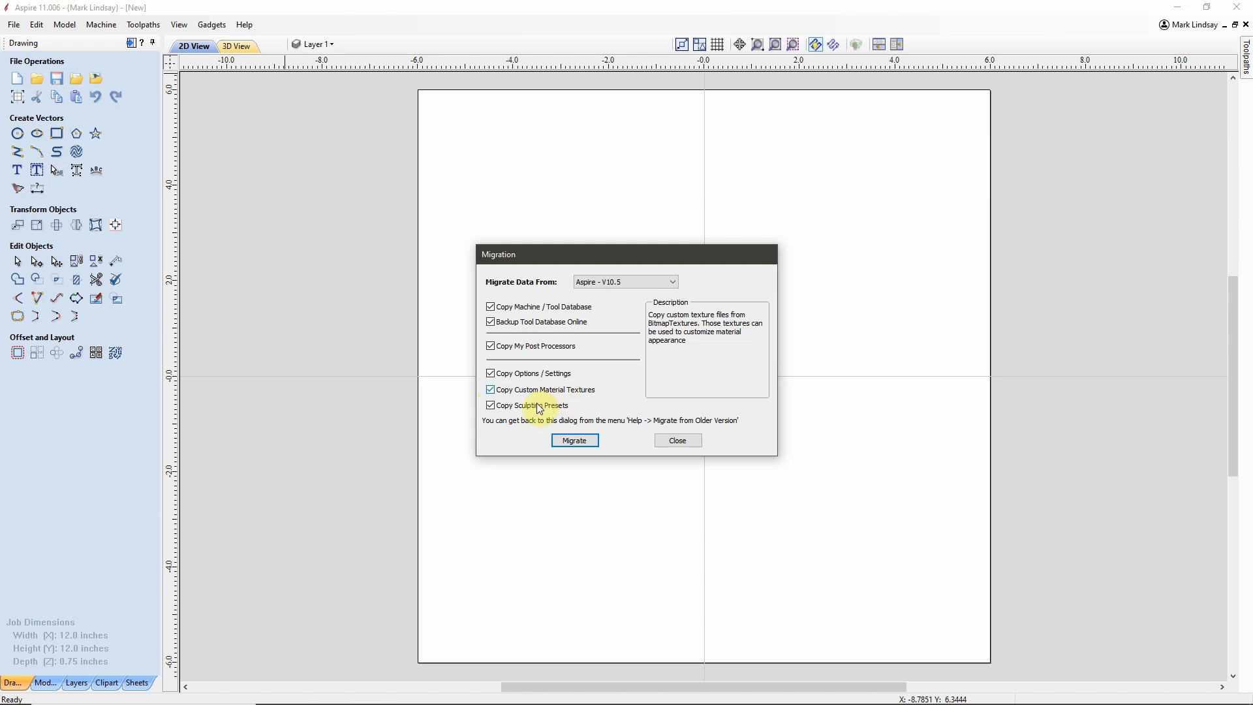
mouse_move(572, 415)
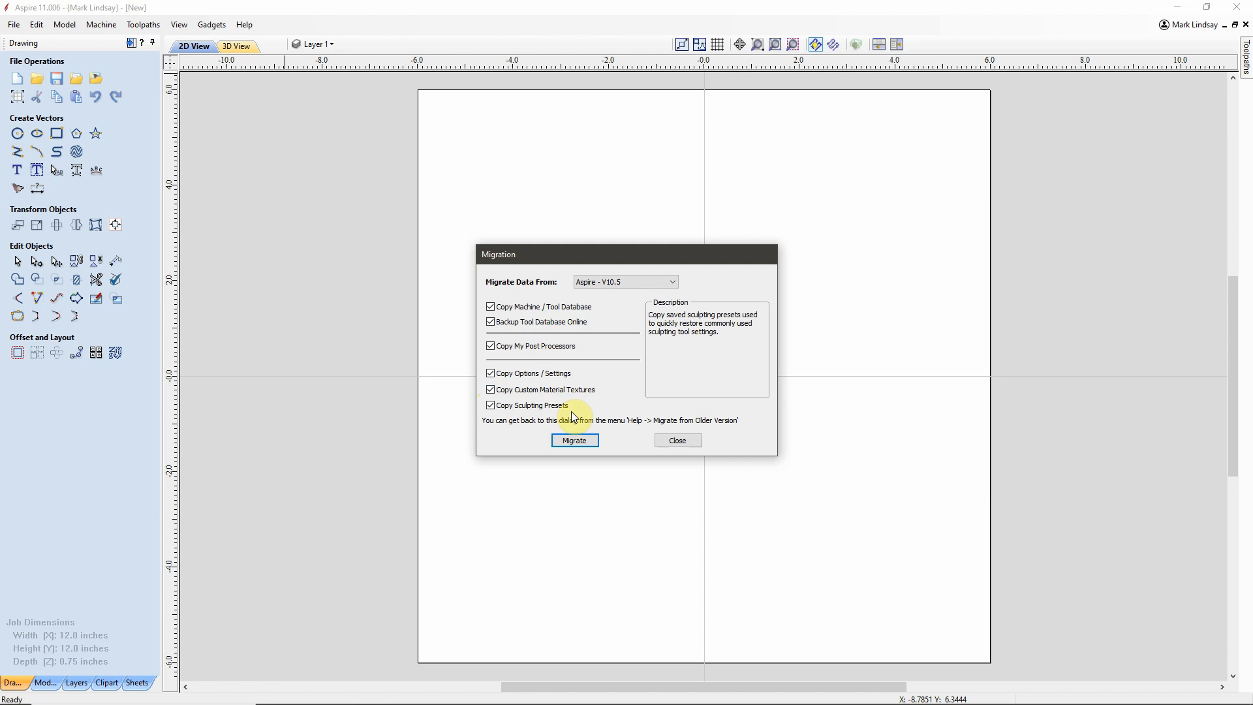
mouse_move(525, 6)
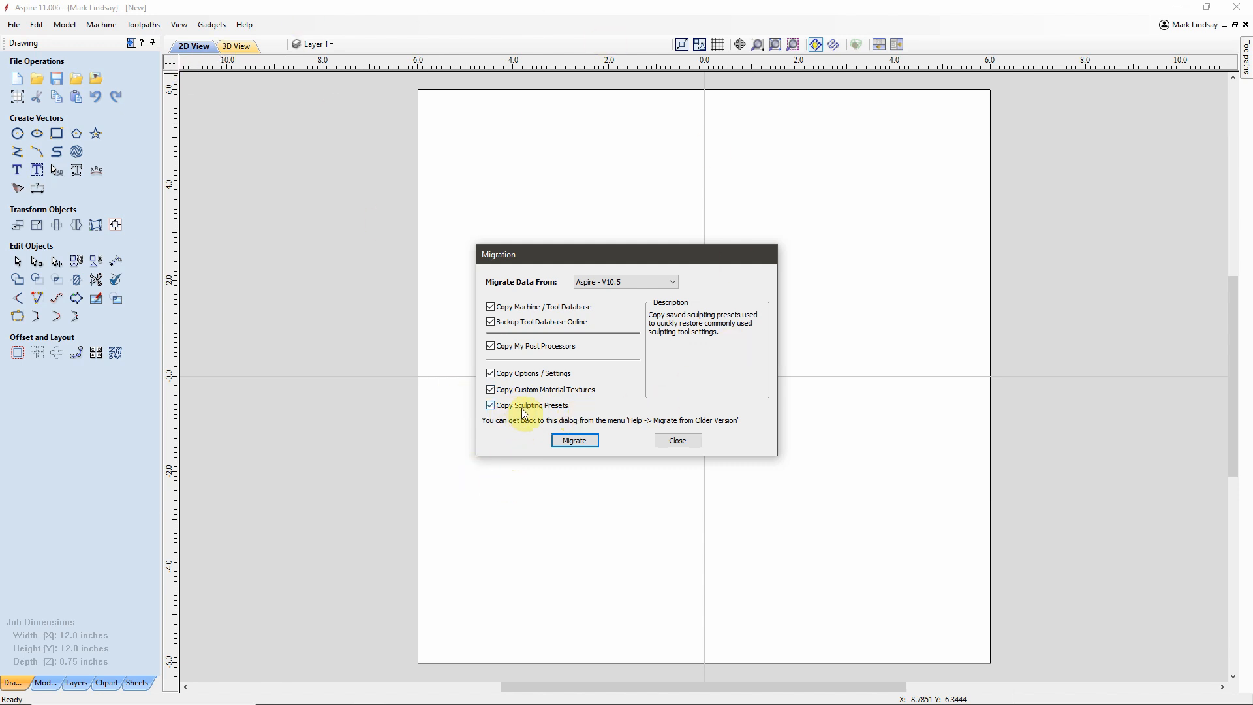
mouse_move(547, 409)
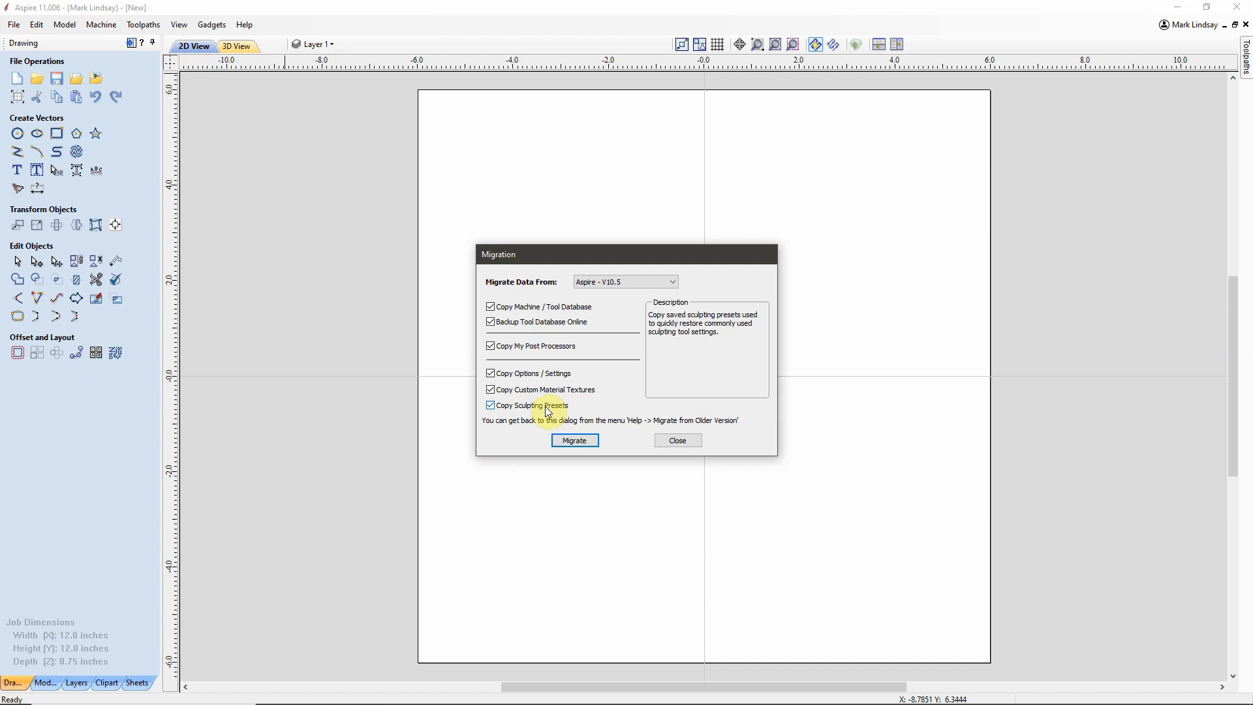
mouse_move(488, 444)
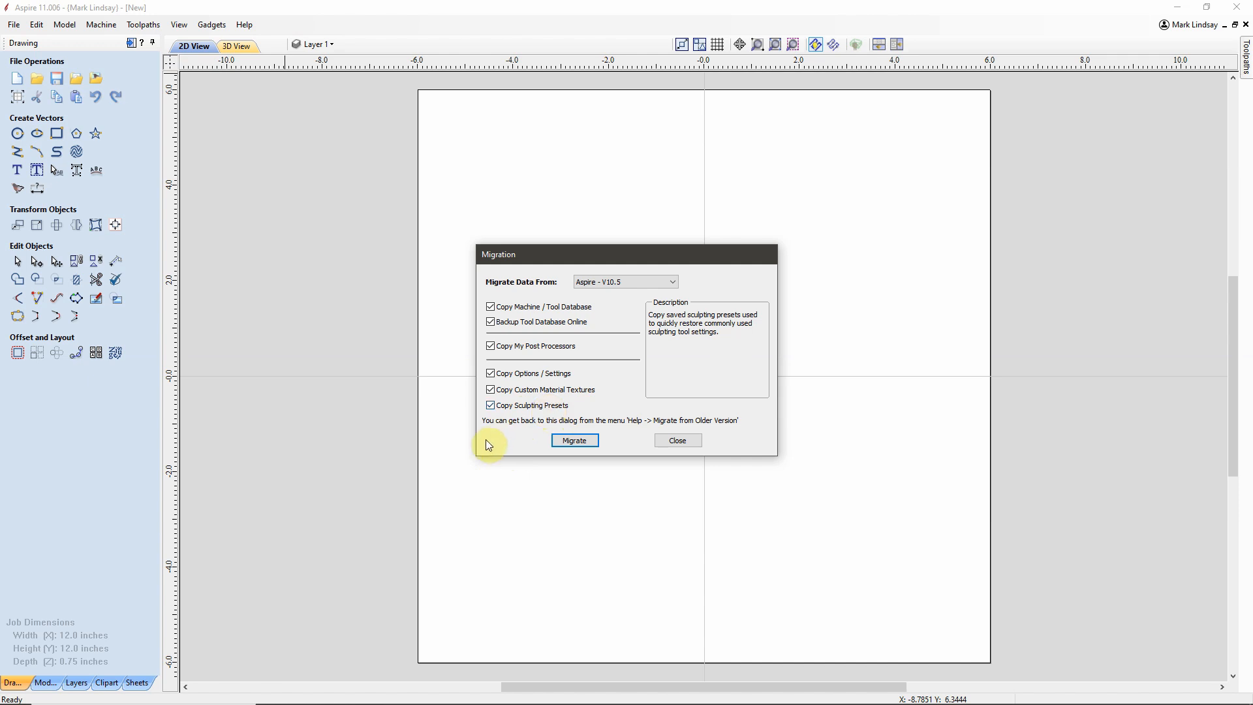
mouse_move(503, 430)
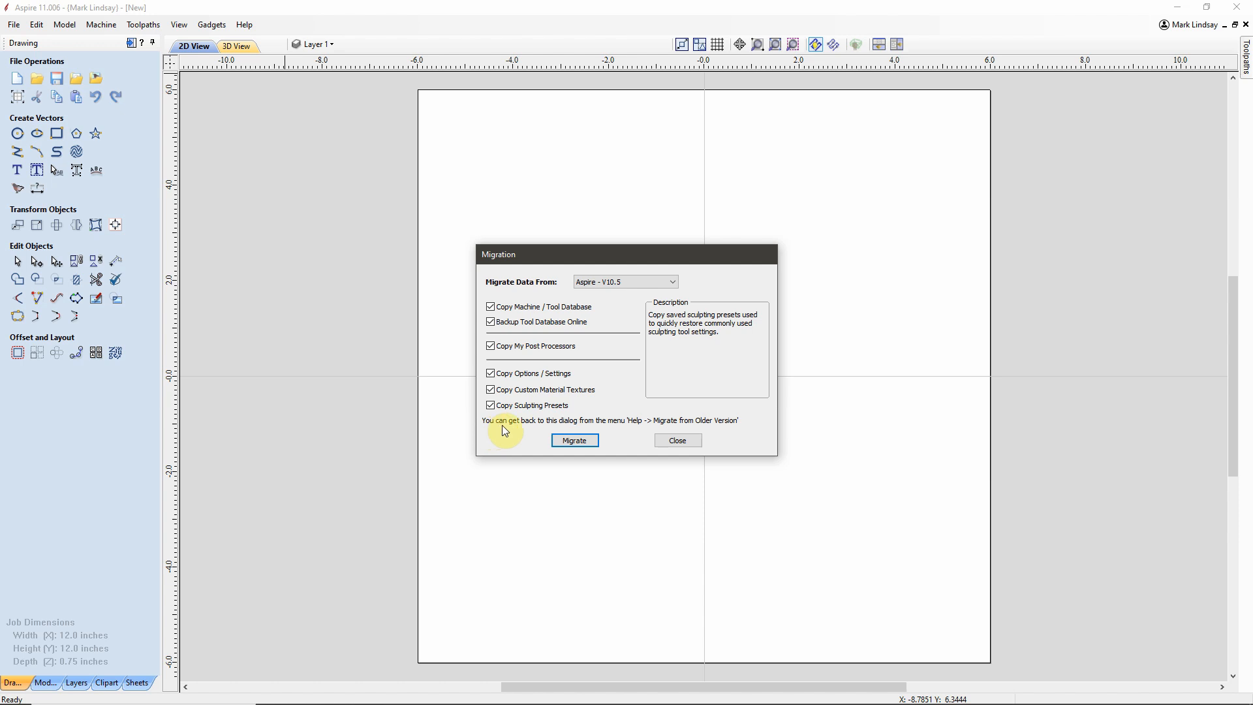
mouse_move(635, 427)
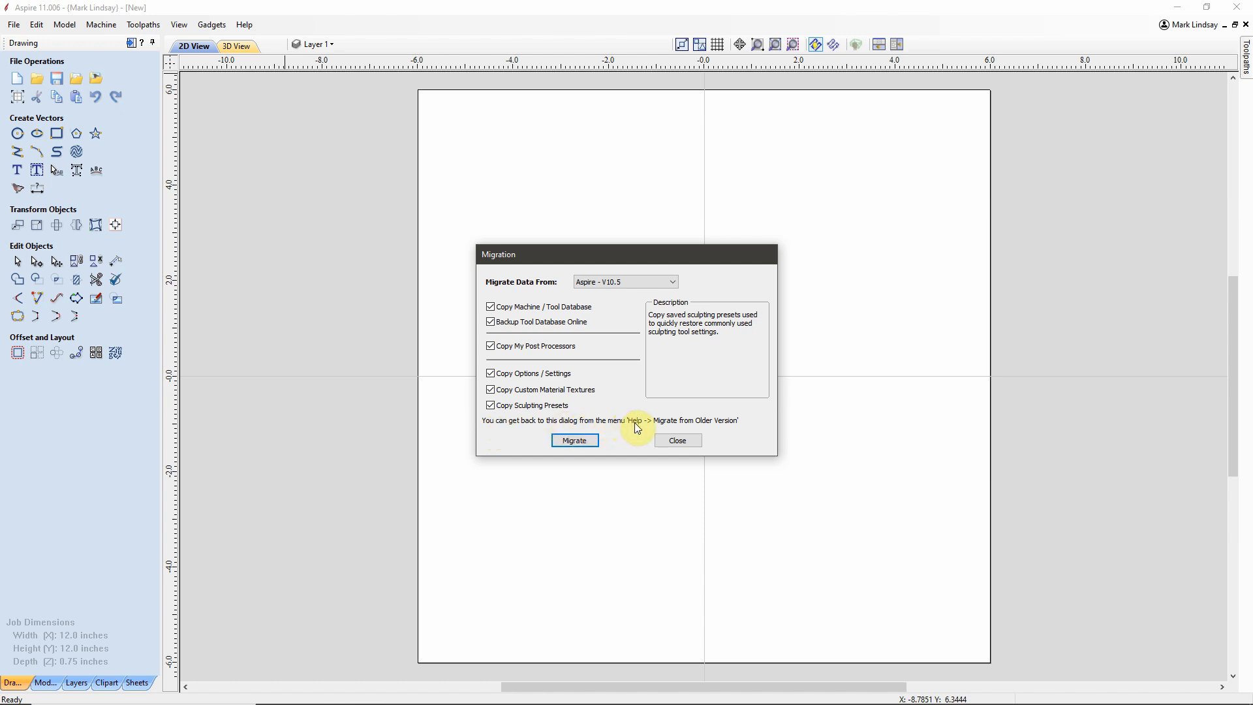
mouse_move(707, 429)
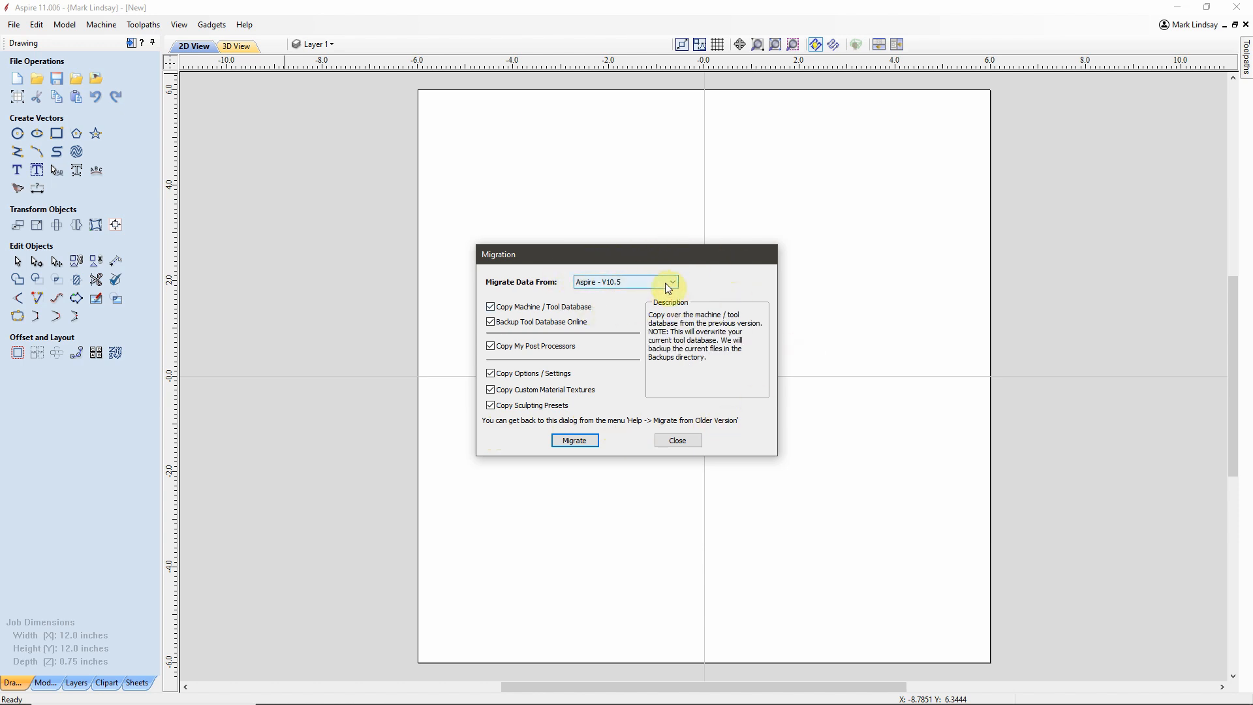
mouse_move(606, 287)
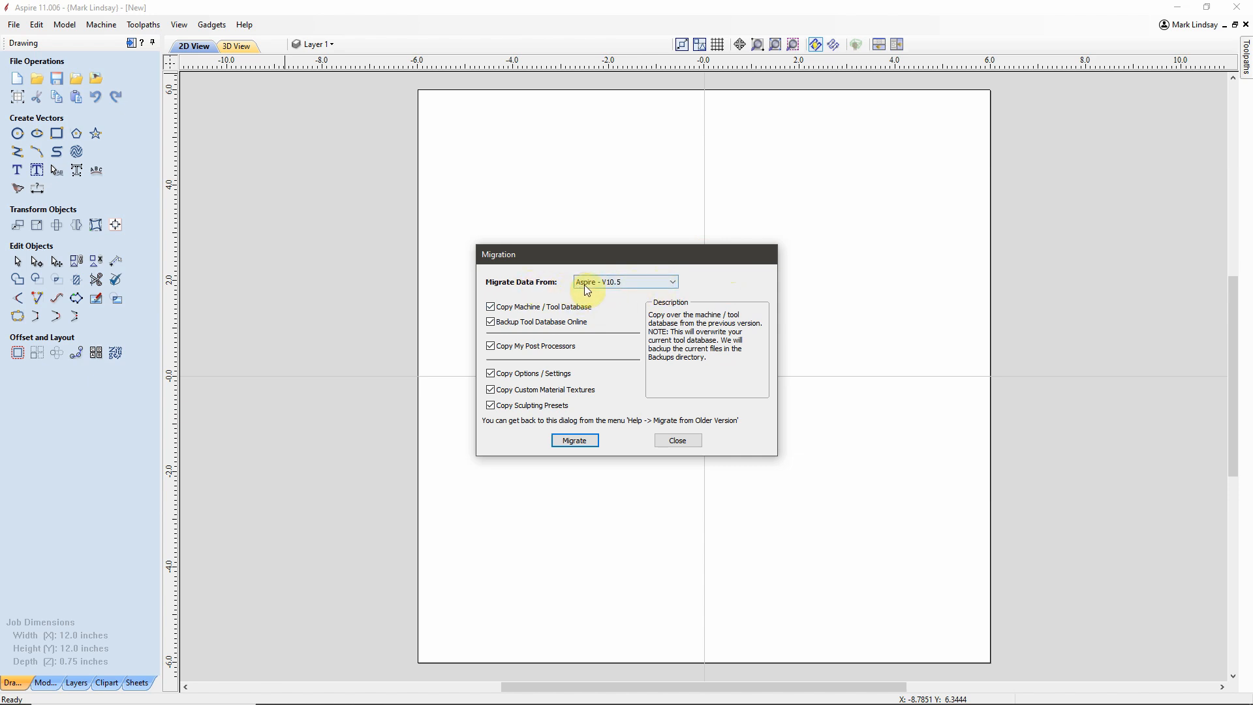
mouse_move(631, 297)
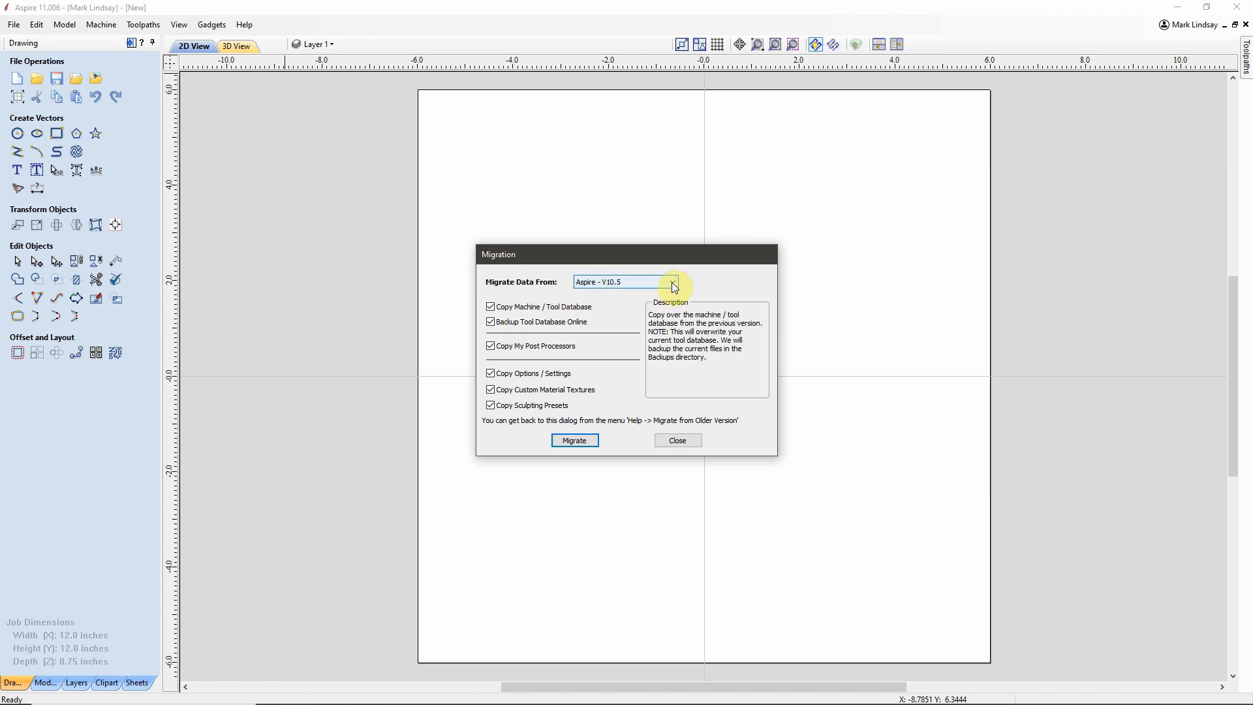
left_click(669, 281)
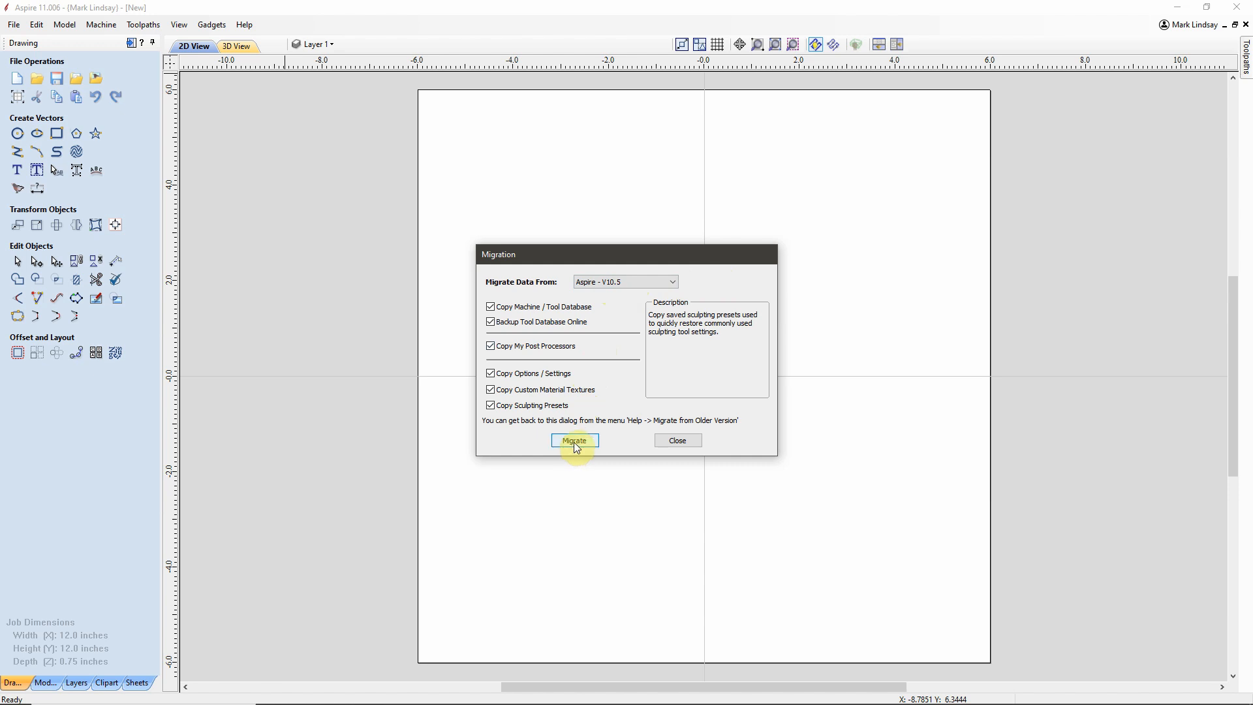
mouse_move(613, 442)
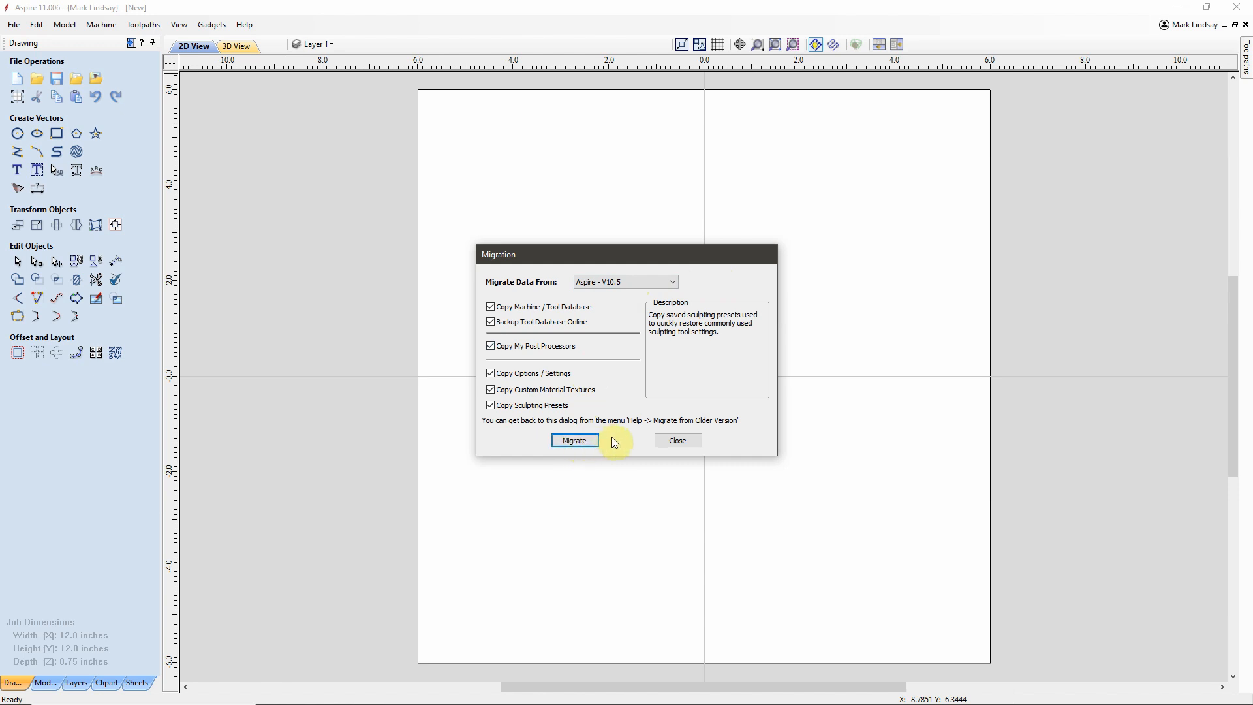
mouse_move(712, 307)
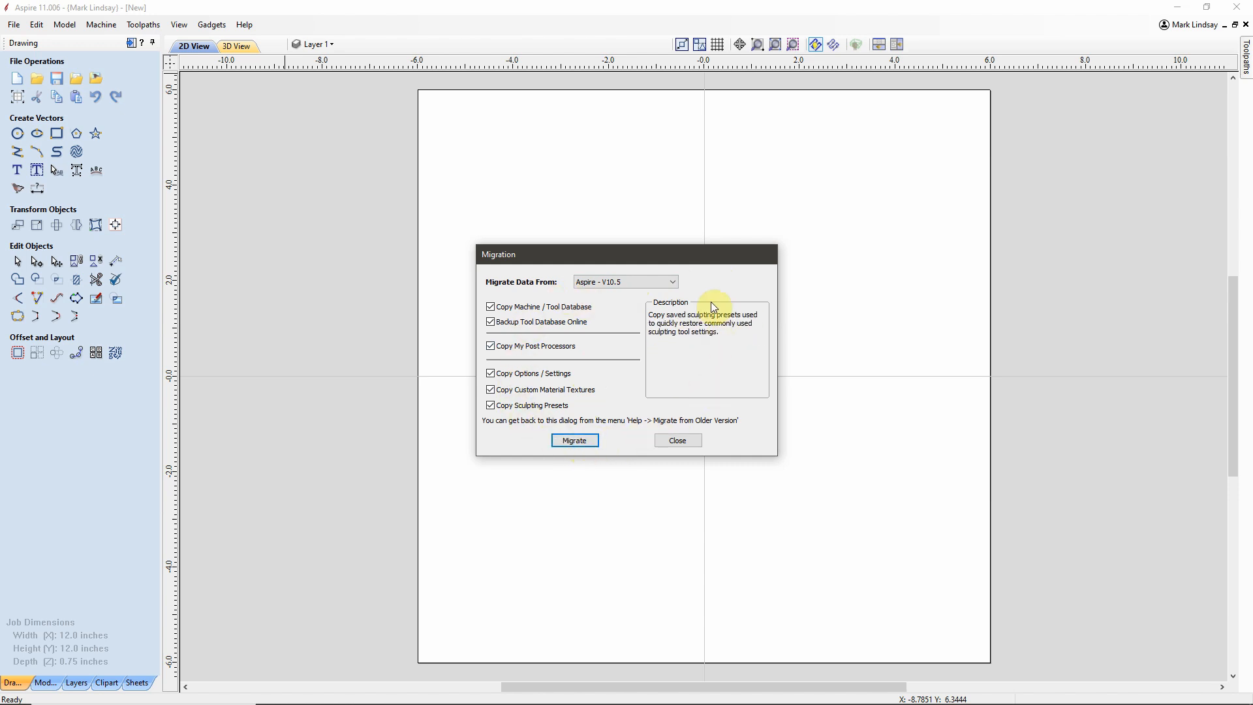
mouse_move(626, 454)
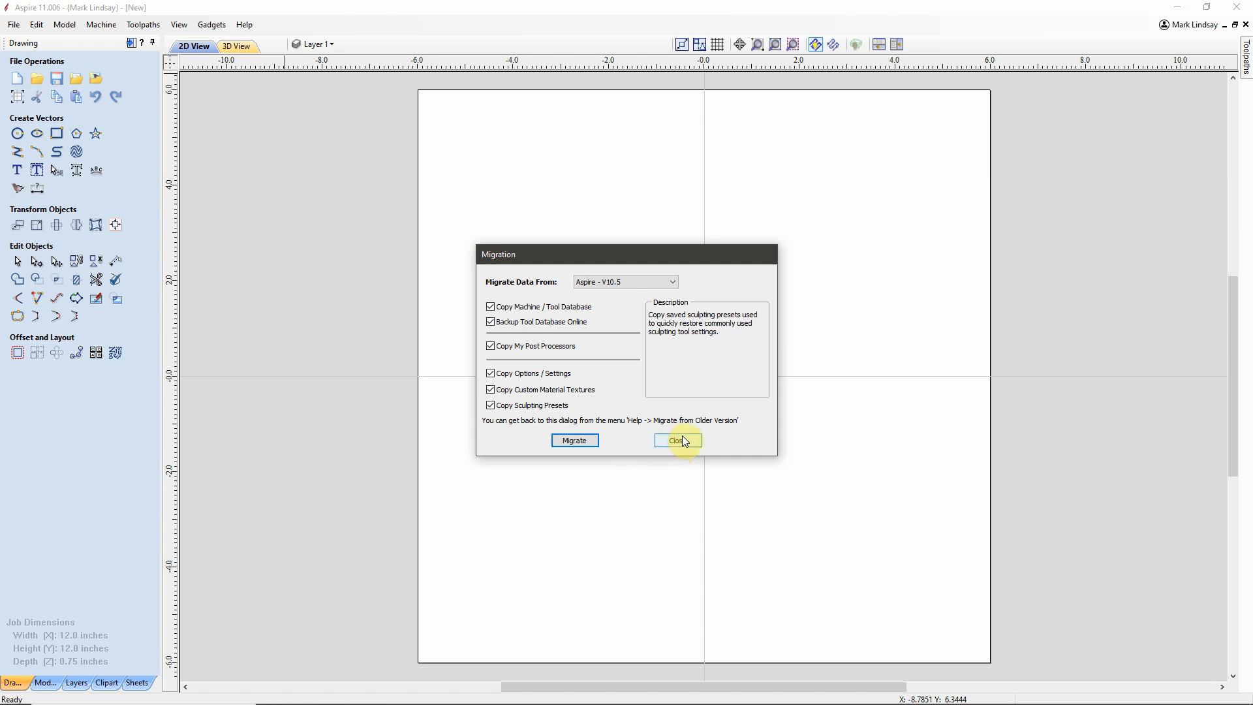
mouse_move(691, 444)
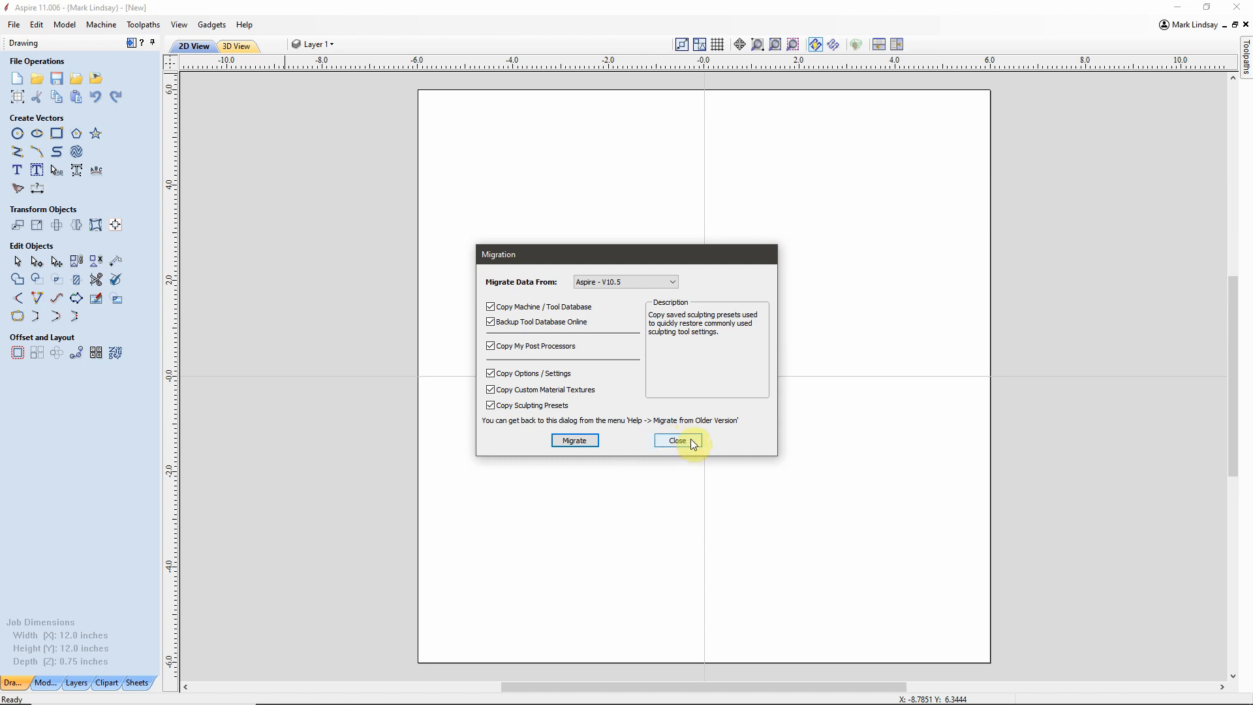
mouse_move(702, 443)
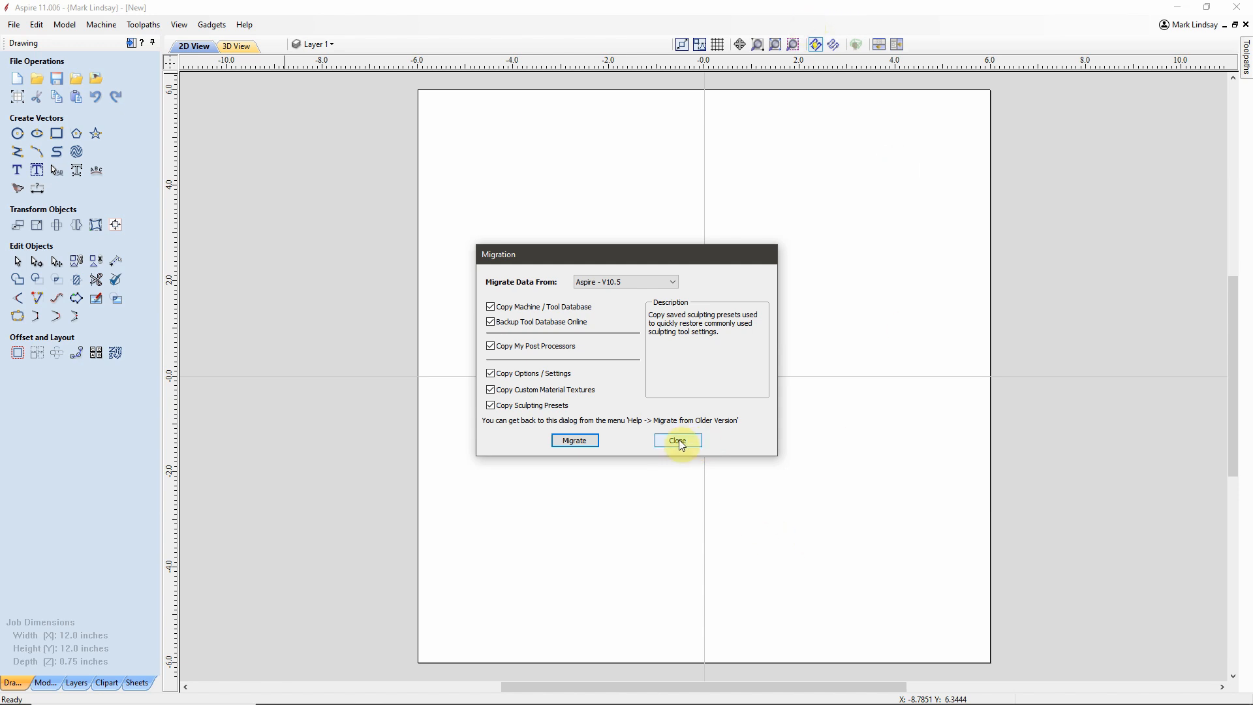
Step: Close the Migration dialog without changes, returning to the blank 12 x 12 inch job
left_click(677, 440)
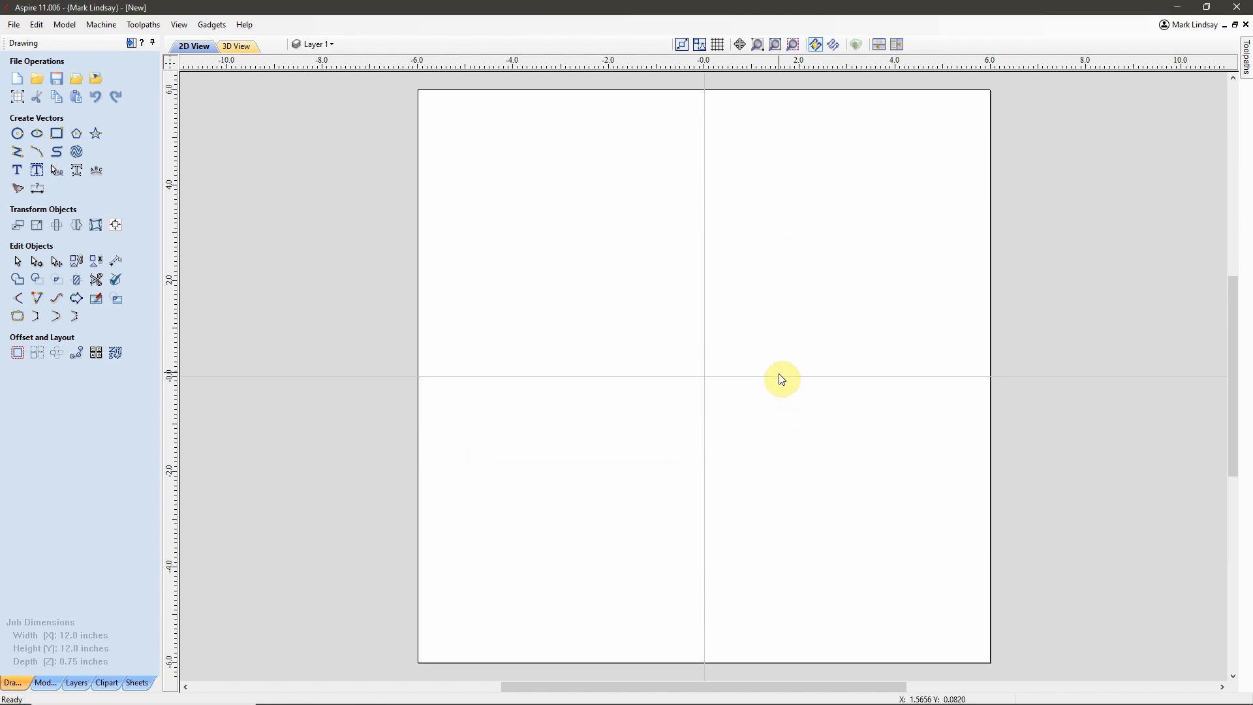
mouse_move(686, 268)
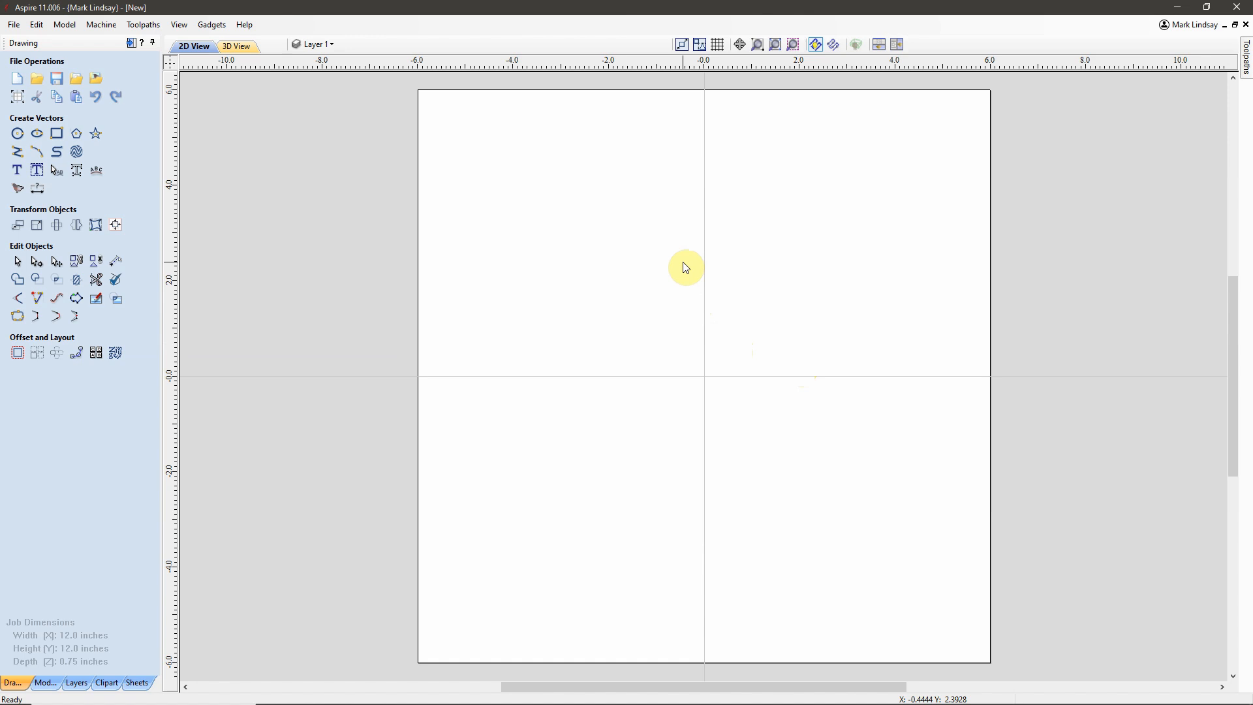
mouse_move(694, 275)
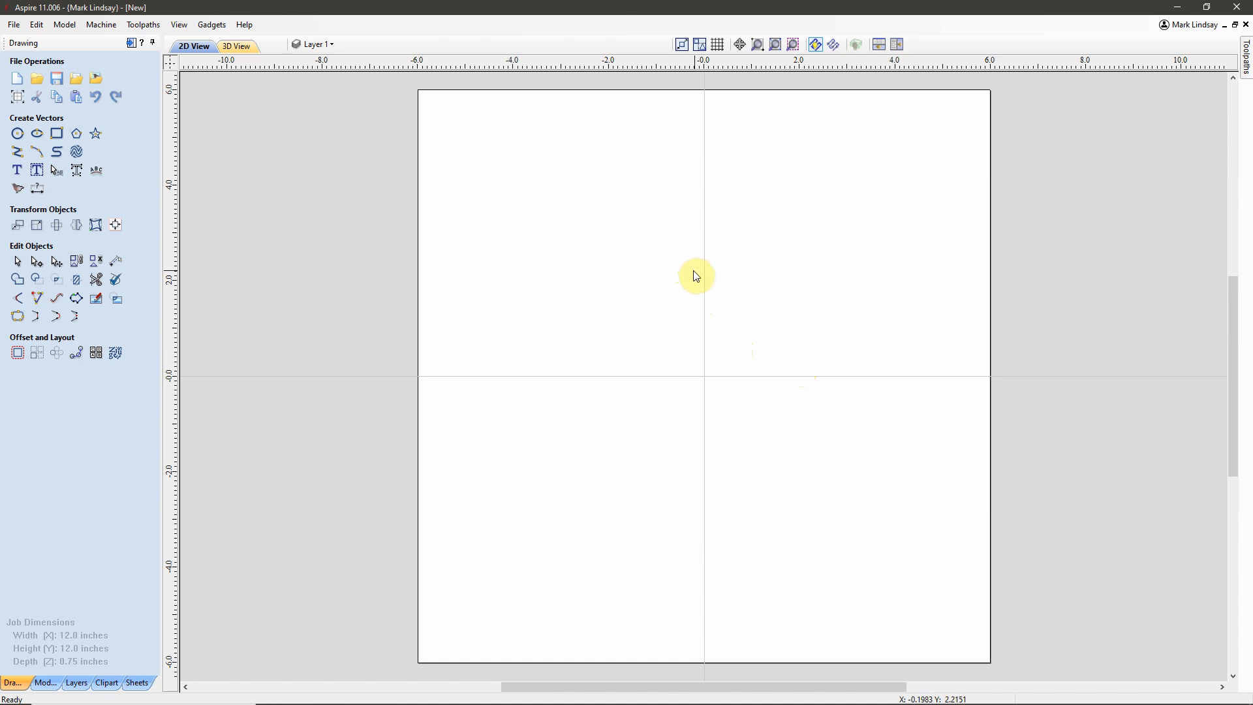
mouse_move(694, 276)
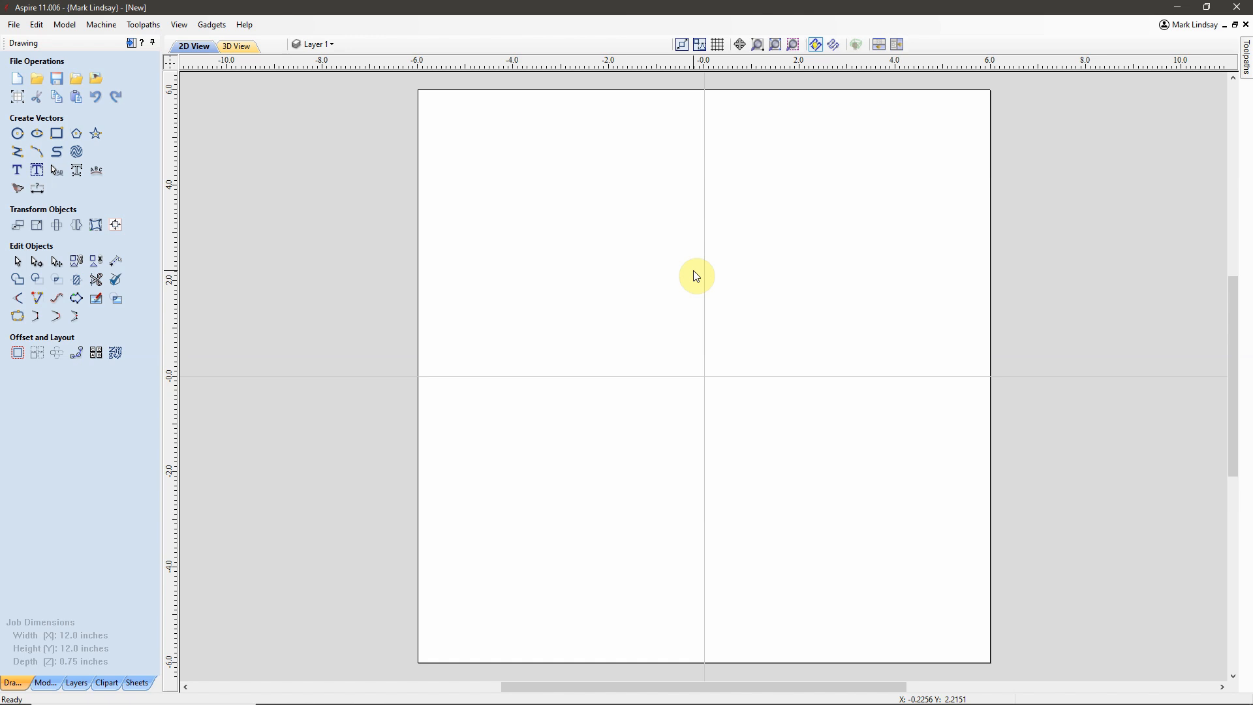
mouse_move(699, 287)
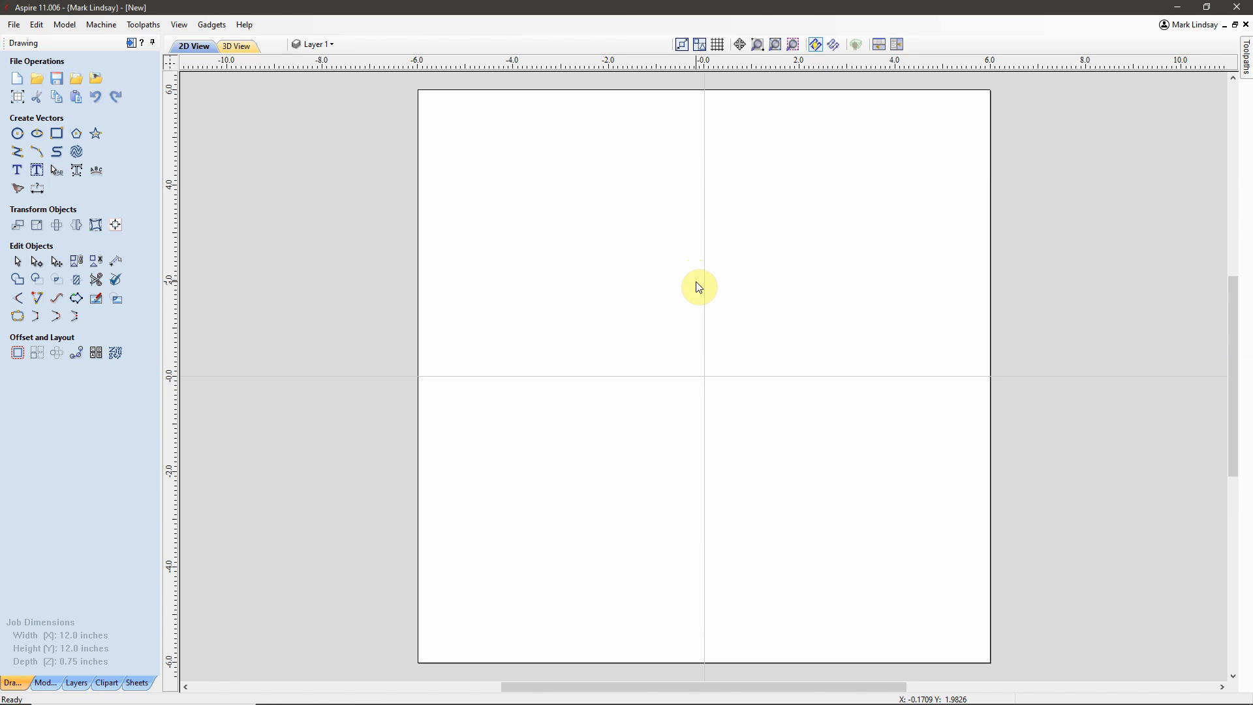
mouse_move(690, 291)
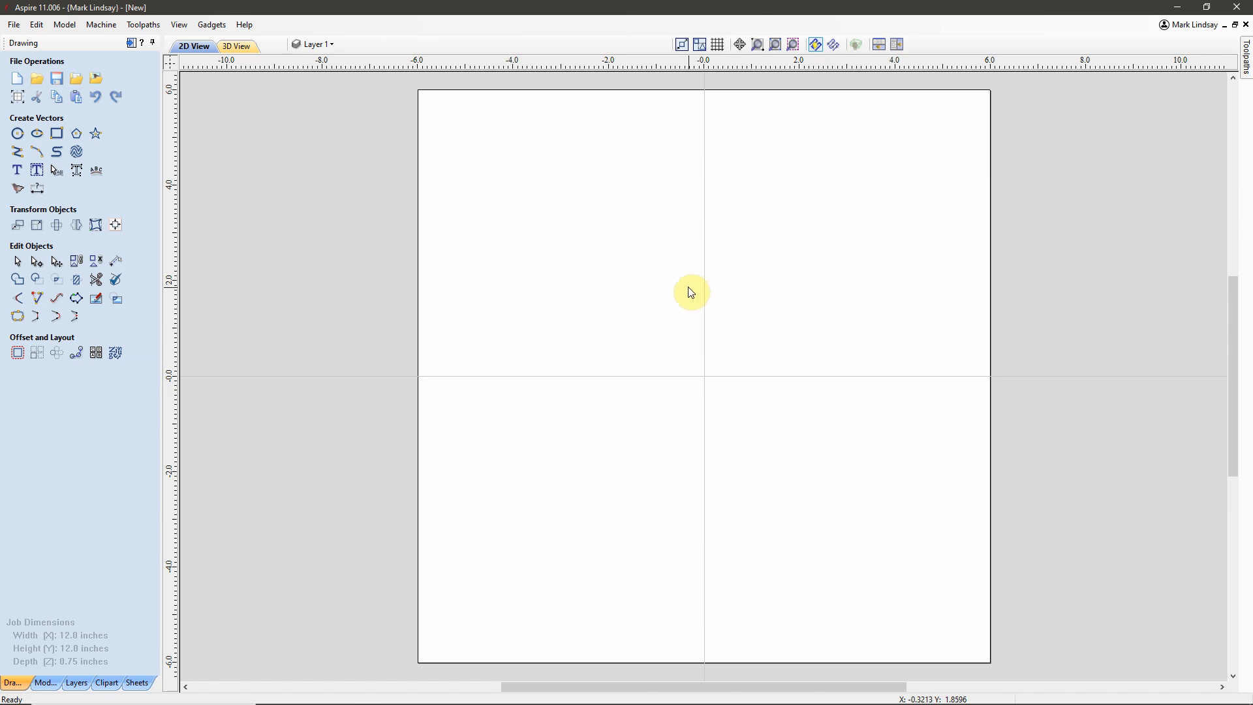
Step: Launch the Kickstarter Wizard from Help, opening Application Setup at Online Account
left_click(244, 25)
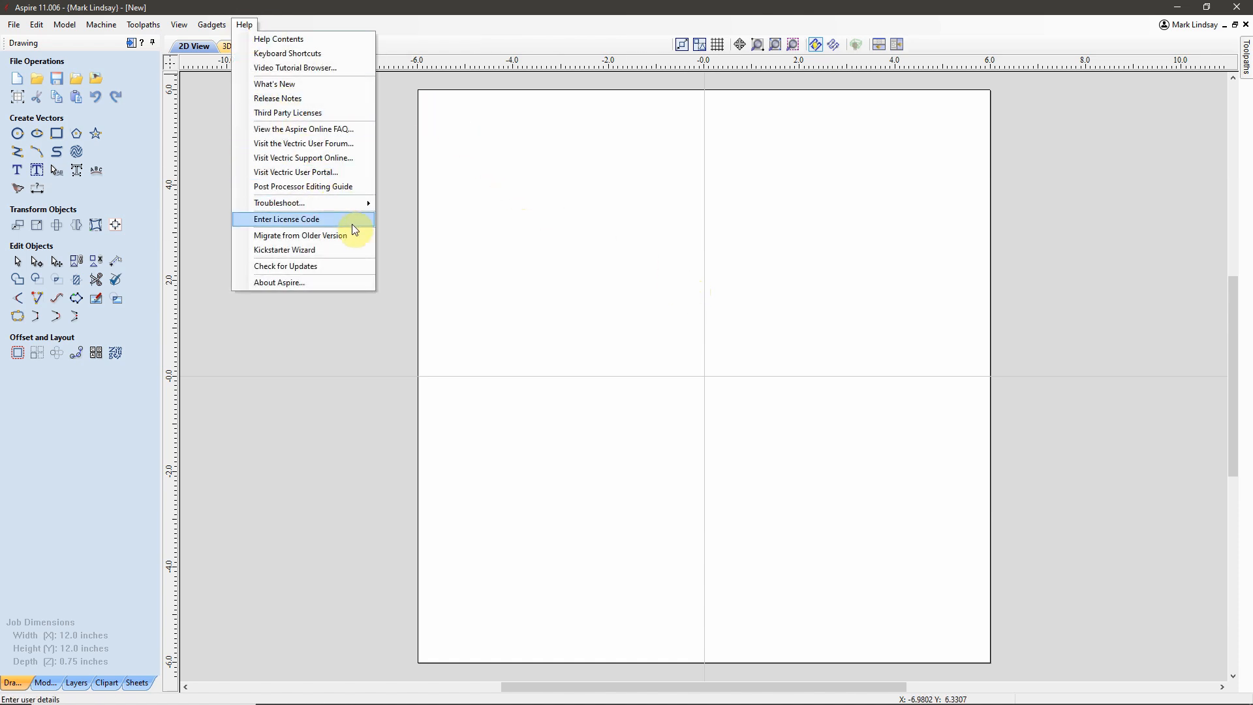
mouse_move(355, 240)
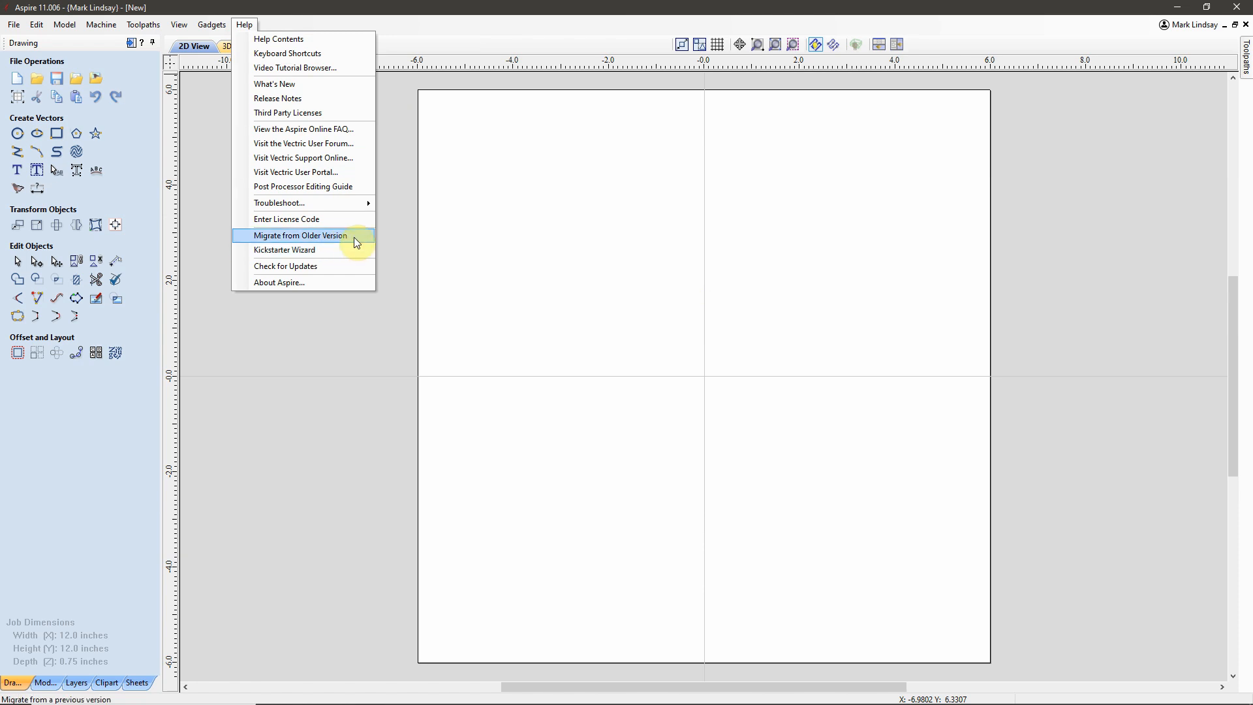
mouse_move(309, 253)
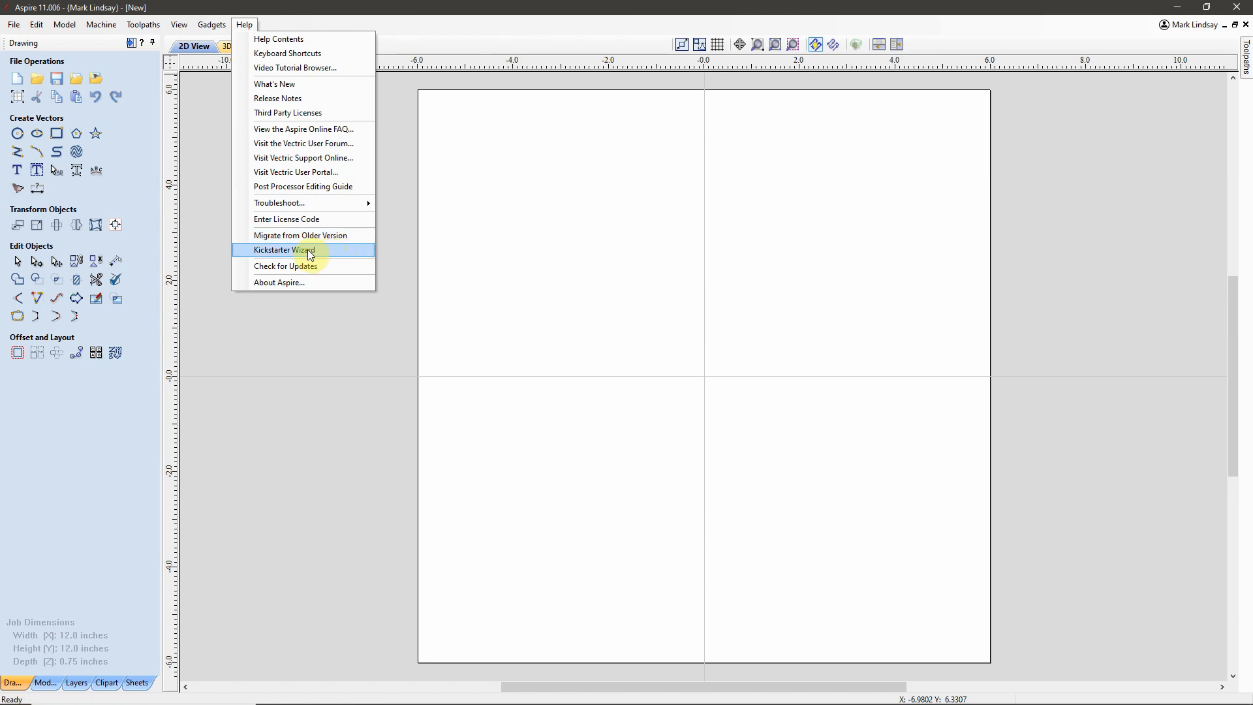
left_click(285, 250)
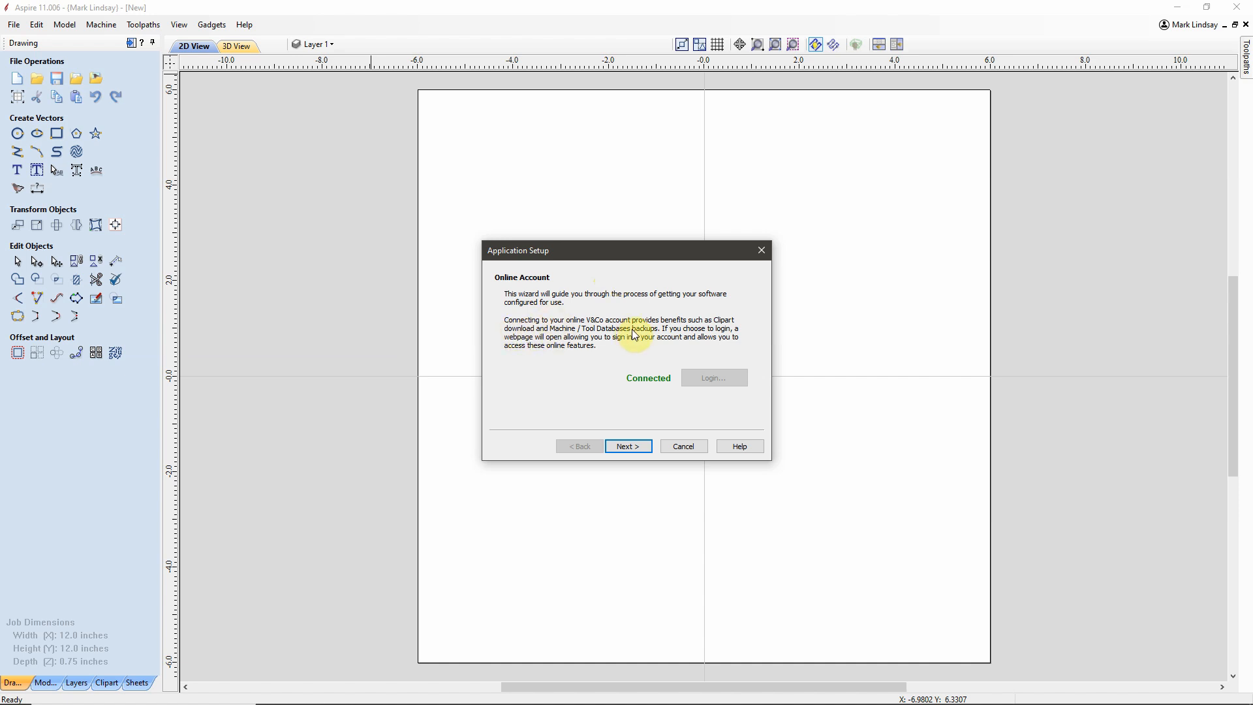
mouse_move(689, 335)
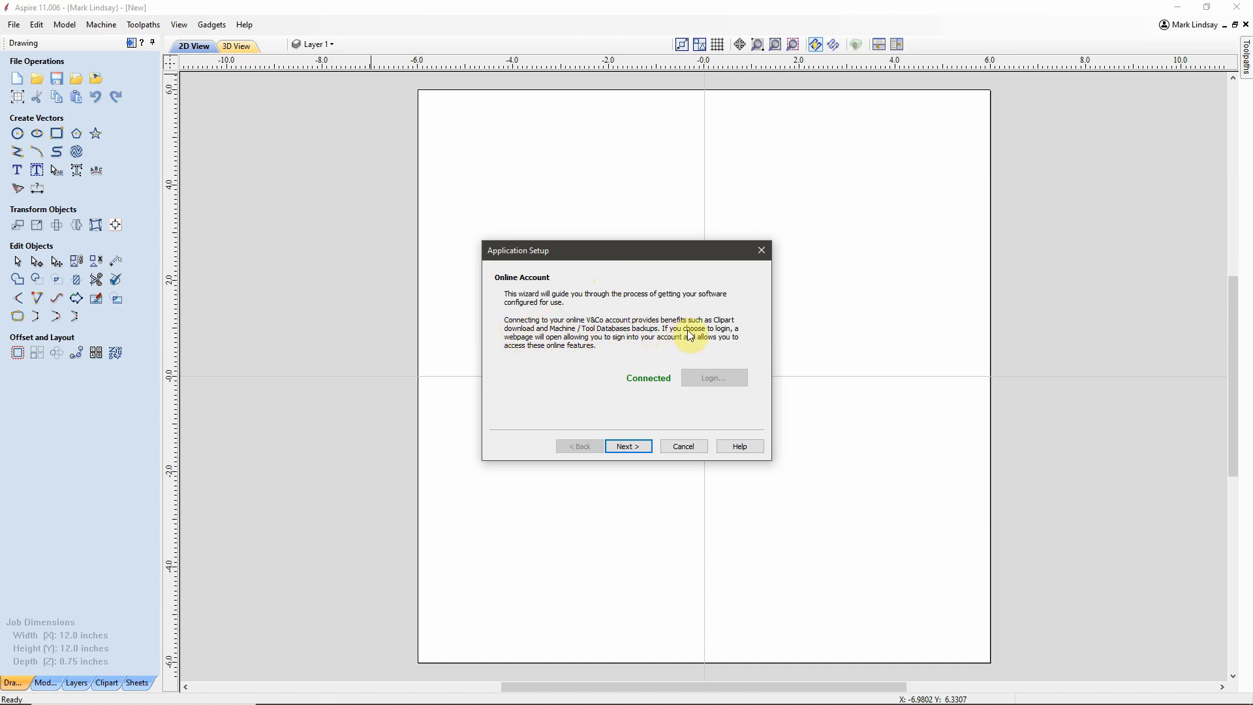
mouse_move(708, 337)
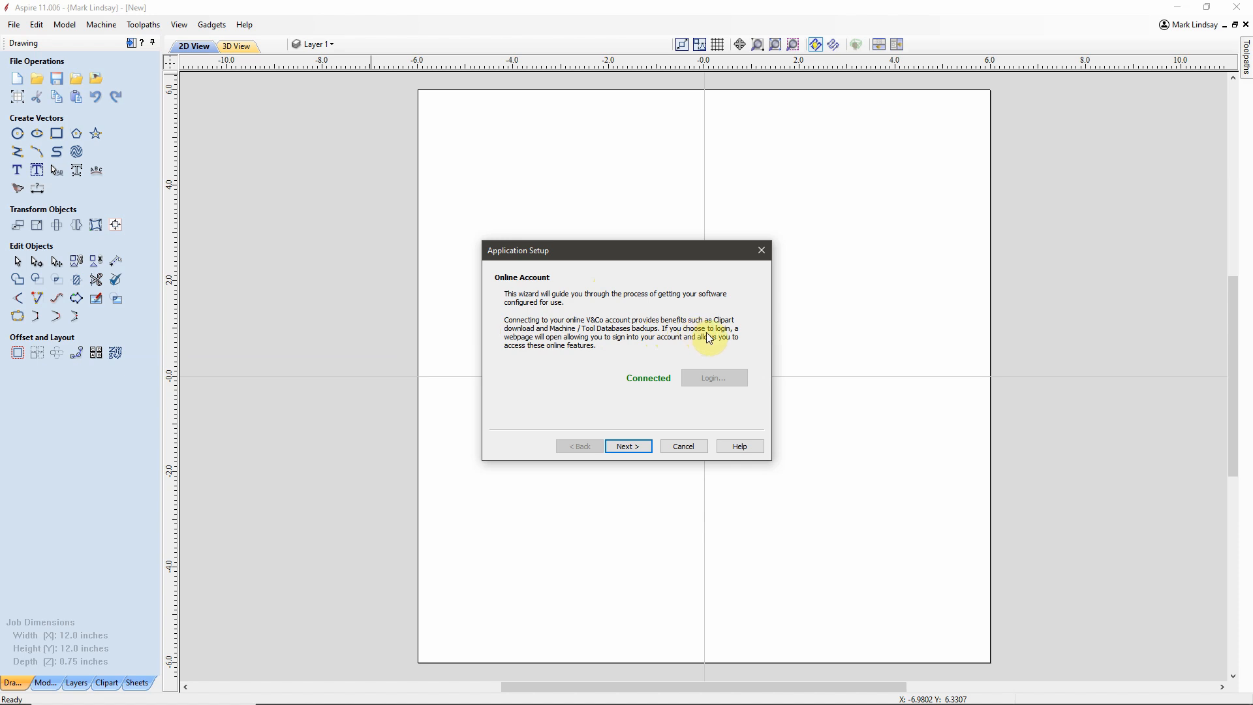
mouse_move(633, 389)
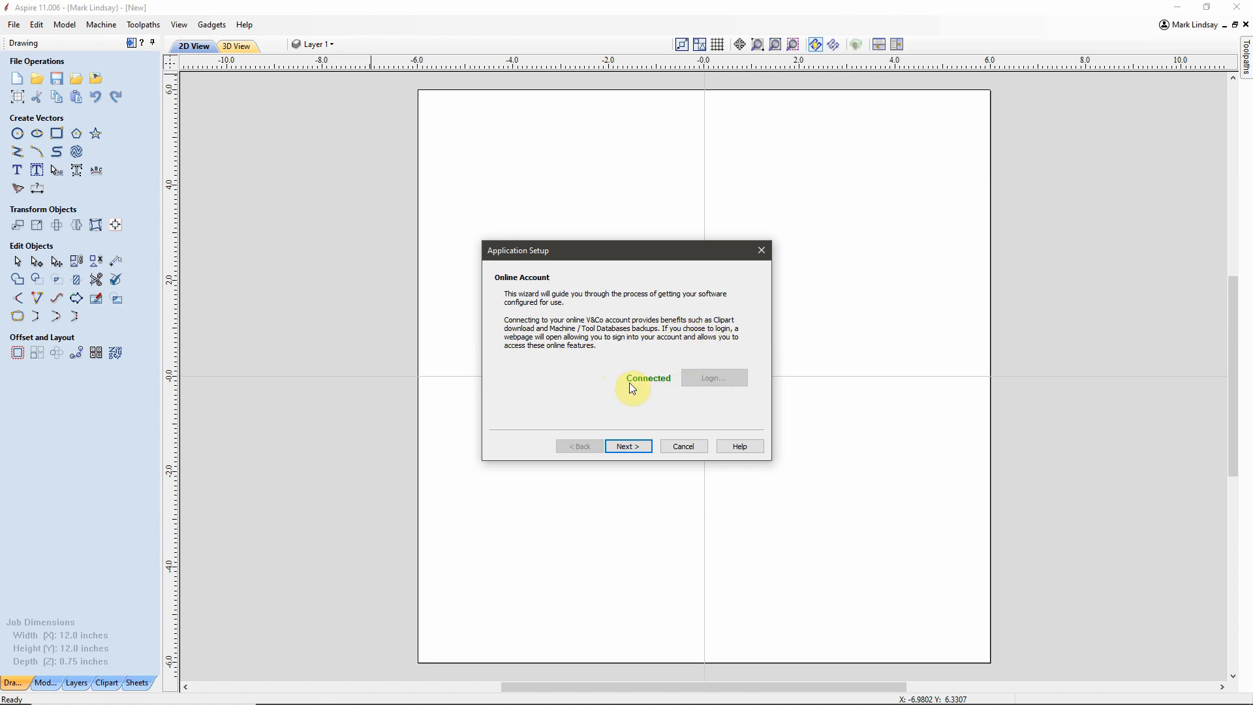
mouse_move(700, 400)
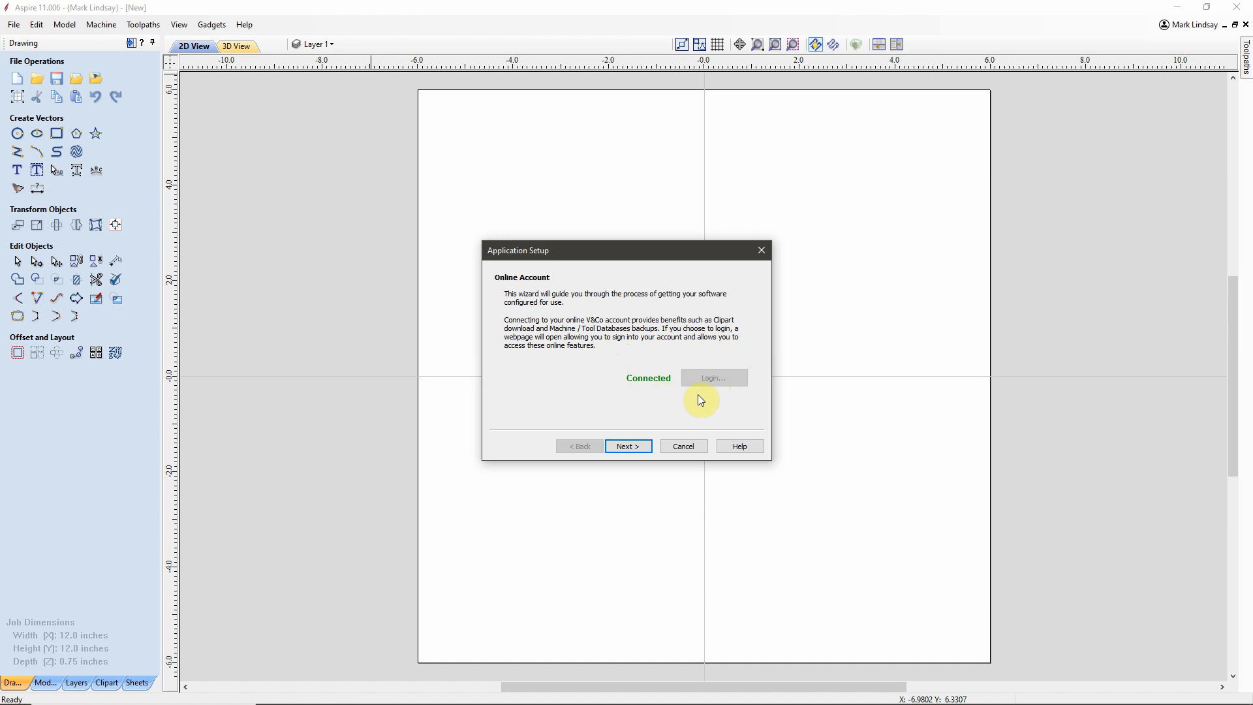
mouse_move(679, 397)
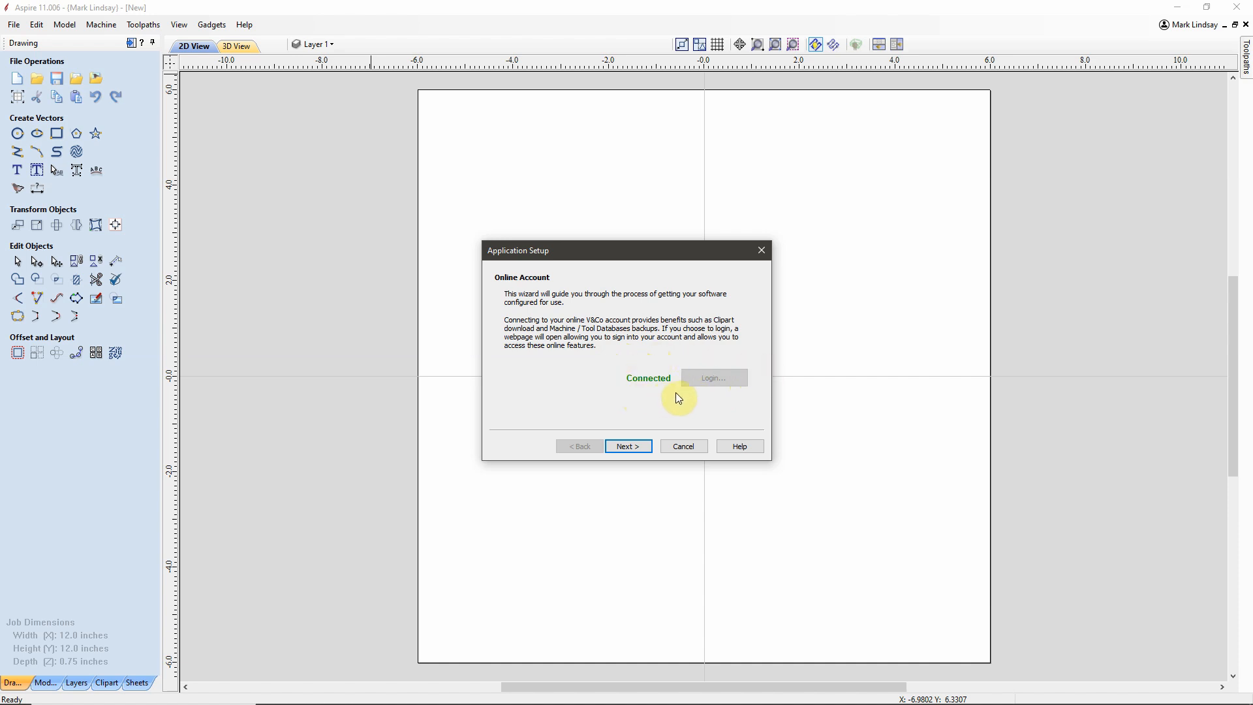
mouse_move(646, 401)
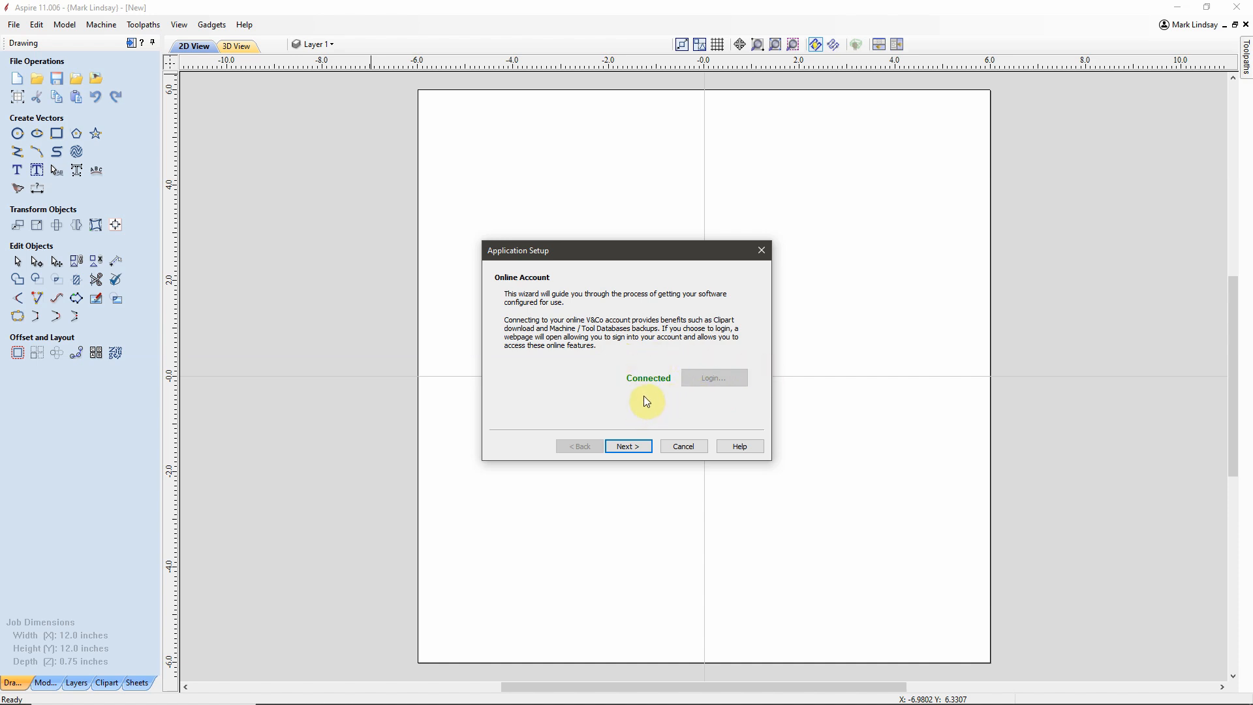
mouse_move(711, 378)
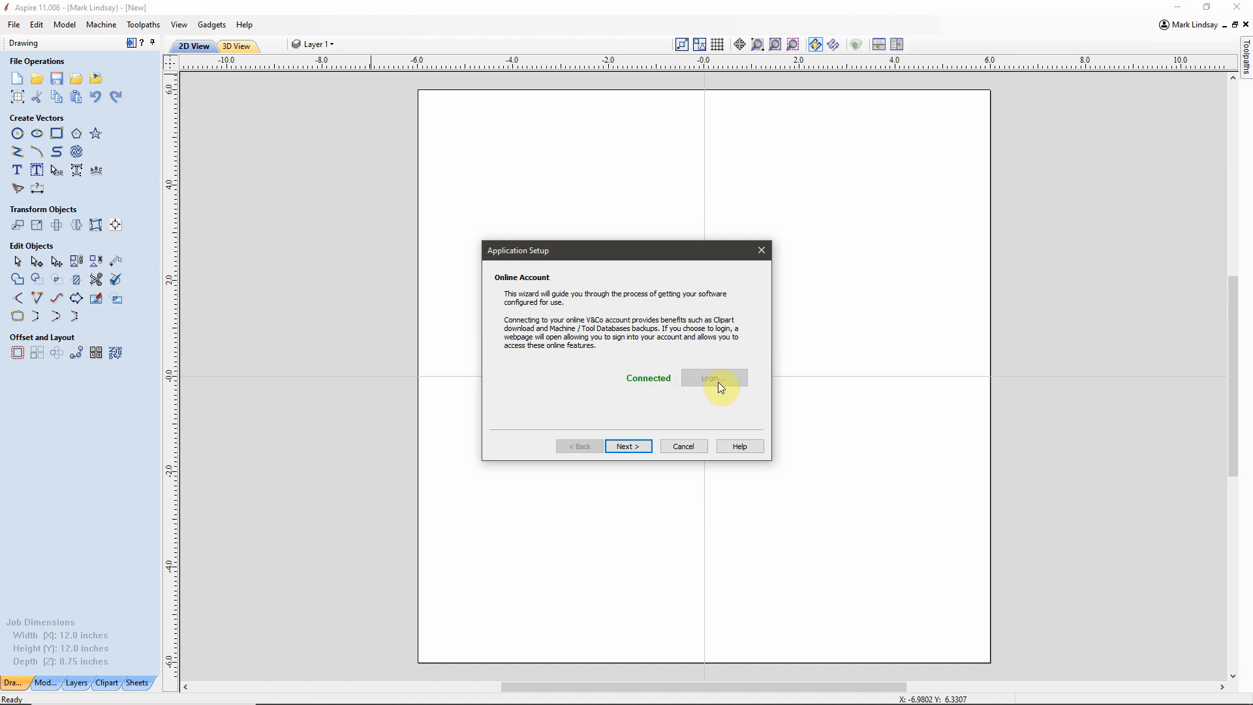
mouse_move(816, 317)
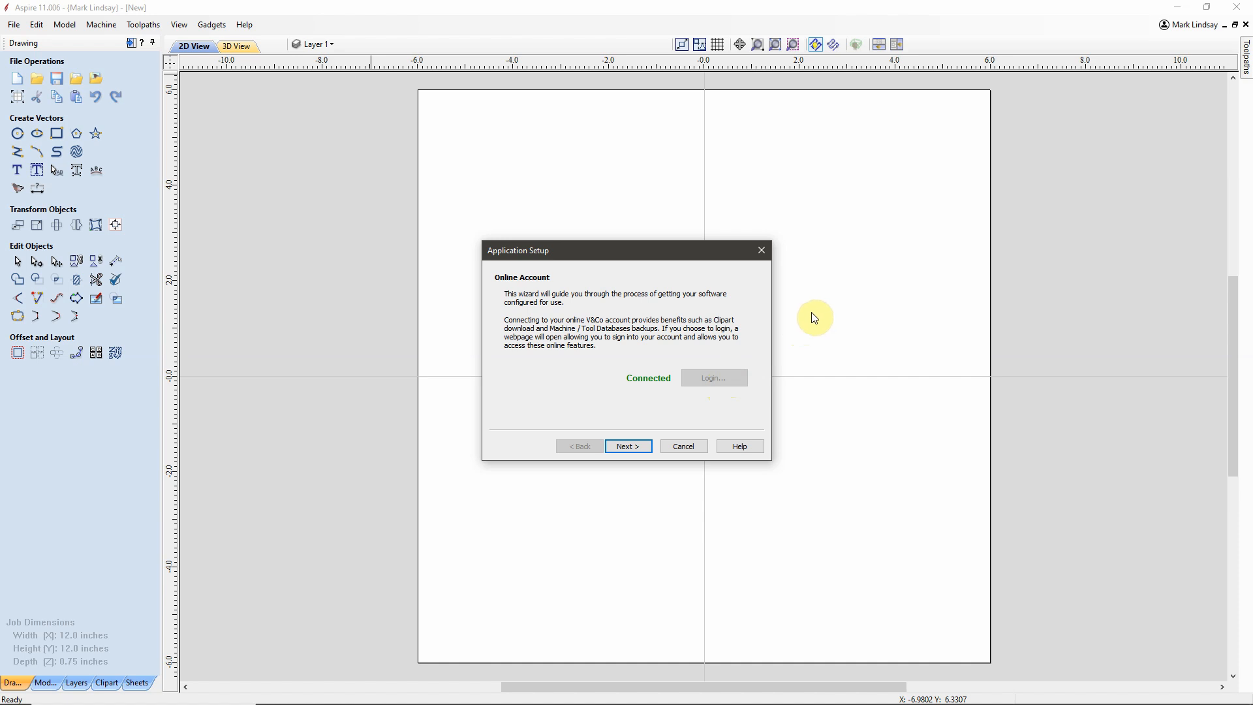
mouse_move(701, 351)
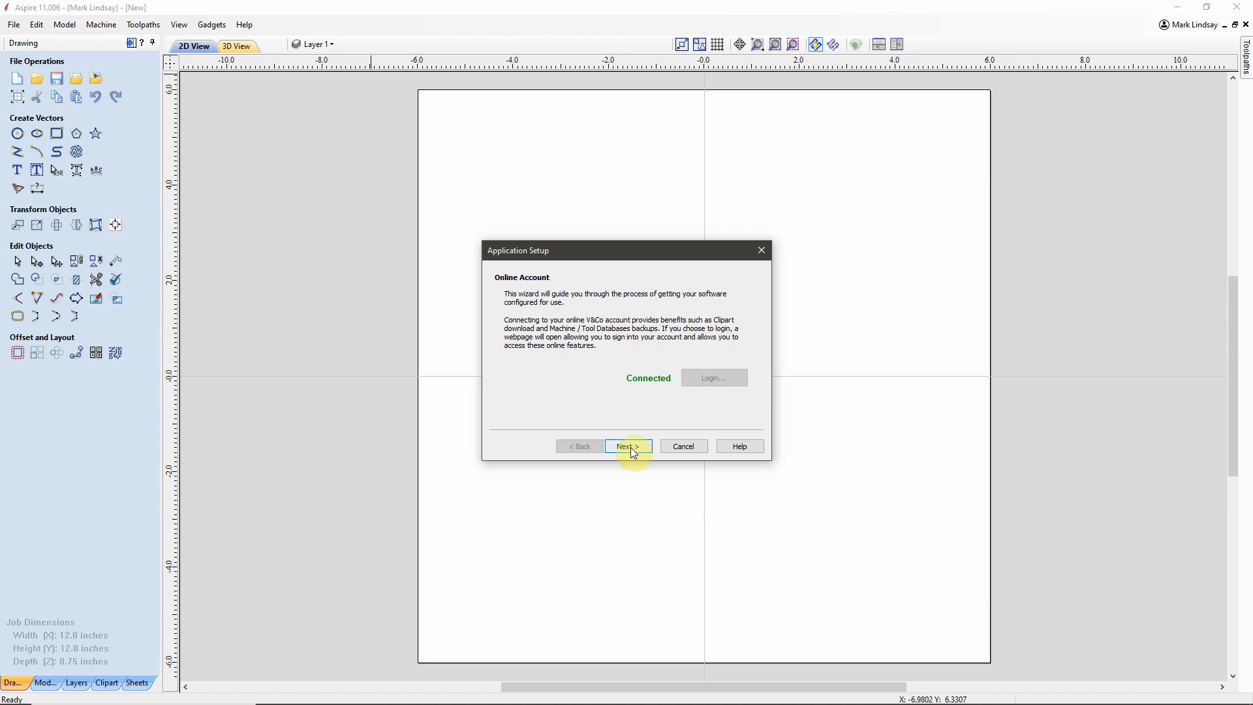
Step: Advance to Search For Machine and start the online search, prompting a configuration update
left_click(628, 446)
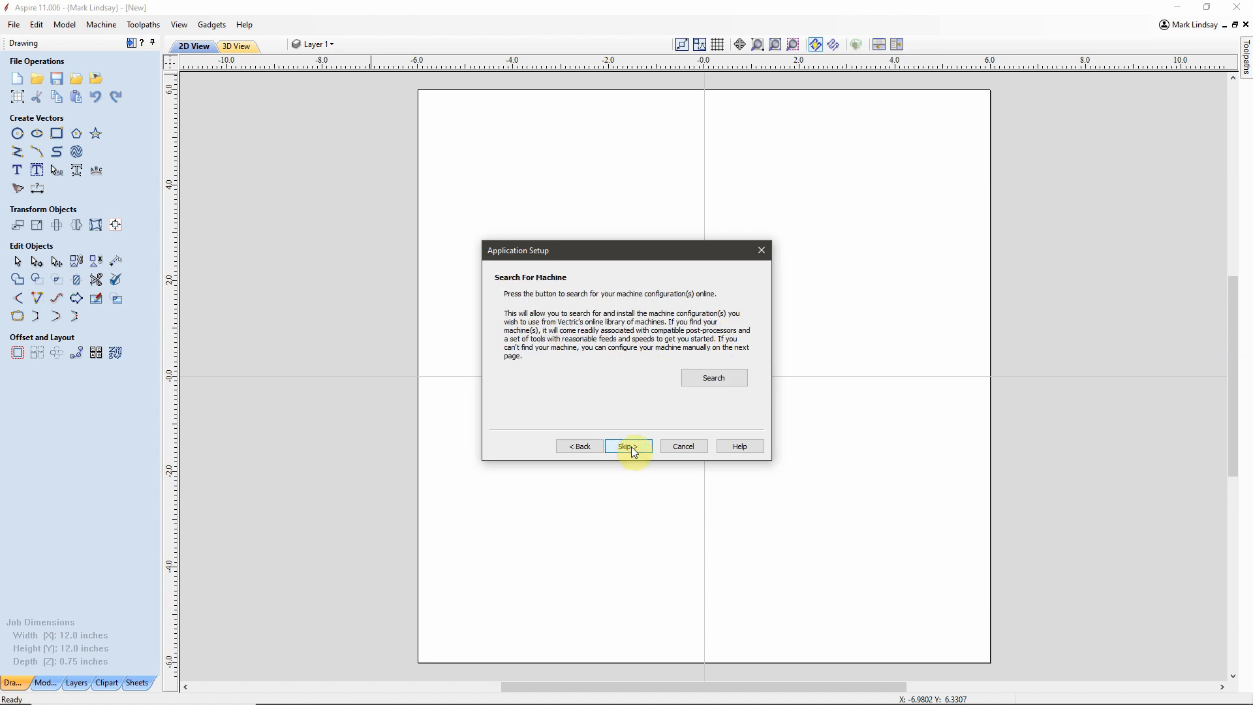
mouse_move(598, 354)
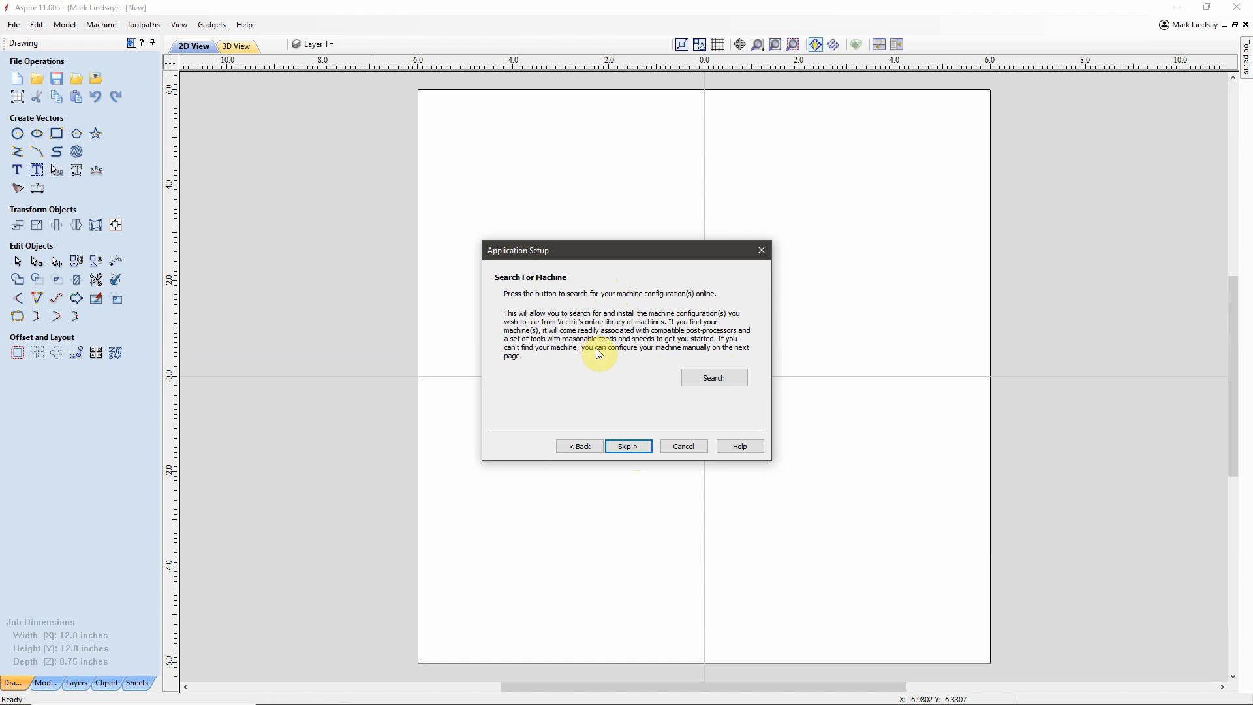
mouse_move(579, 306)
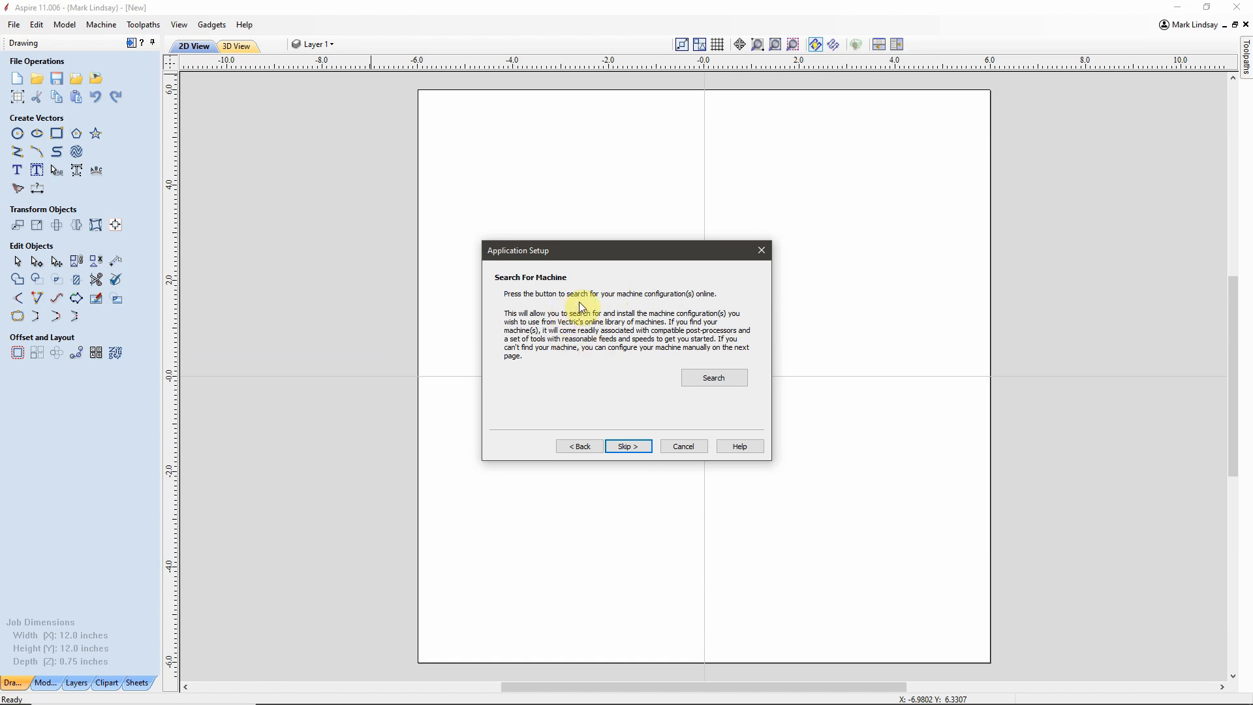
mouse_move(584, 371)
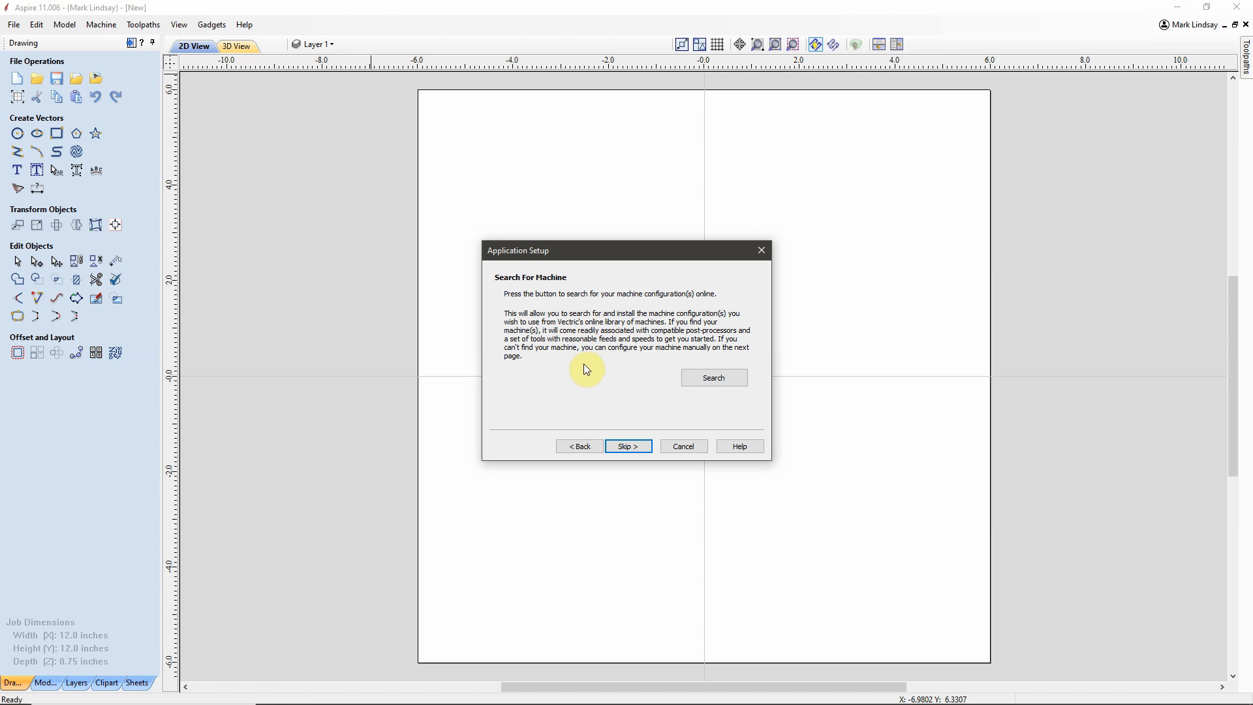
left_click(712, 377)
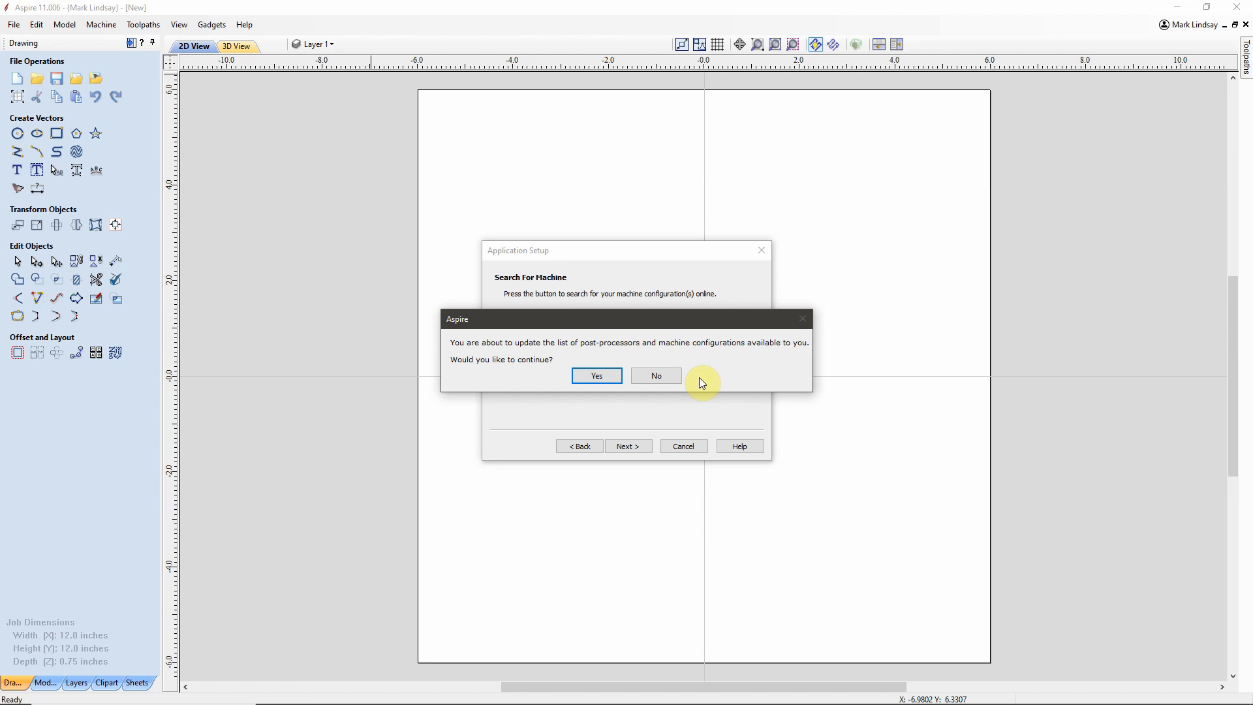
Step: Accept the update, then browse the Manufacturer list without choosing one
left_click(595, 375)
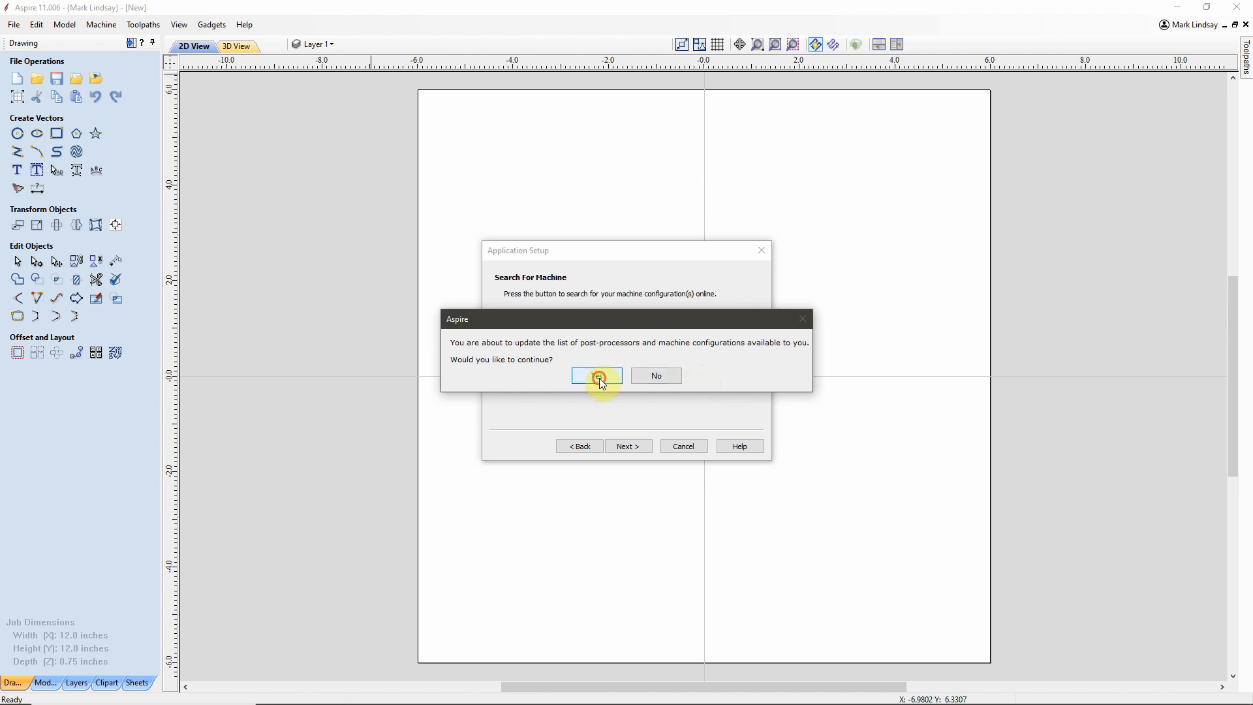
left_click(596, 376)
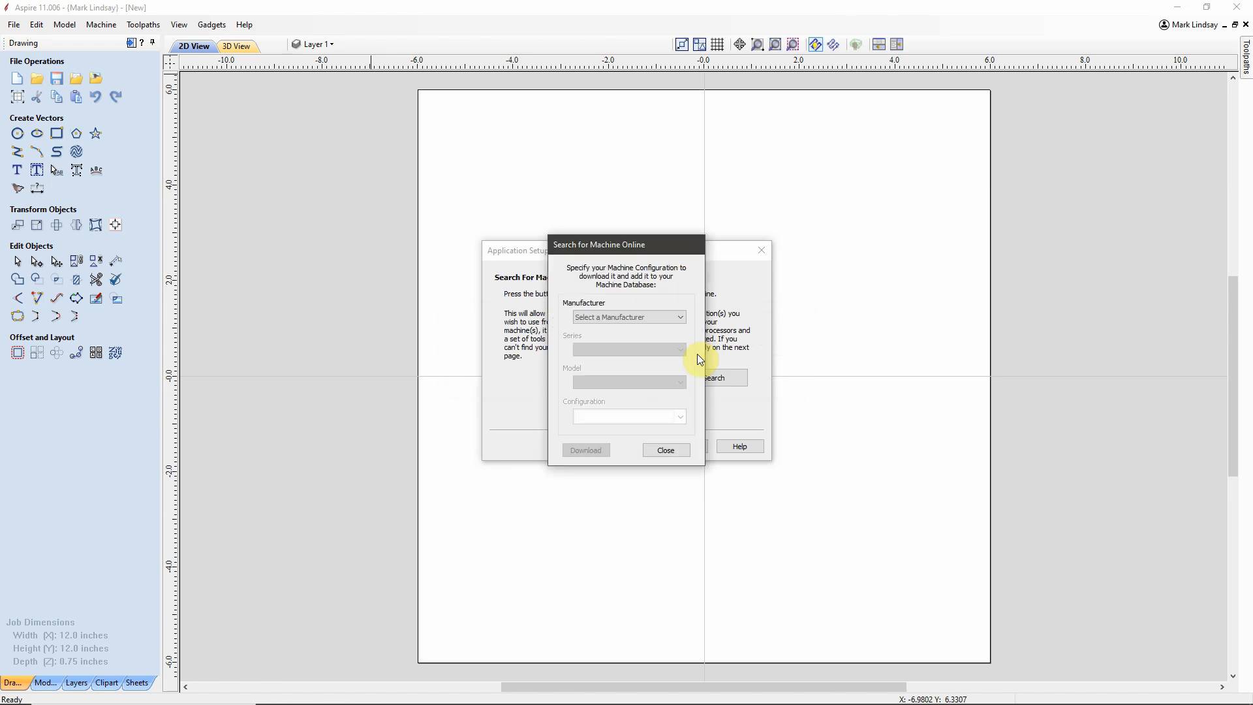
mouse_move(693, 333)
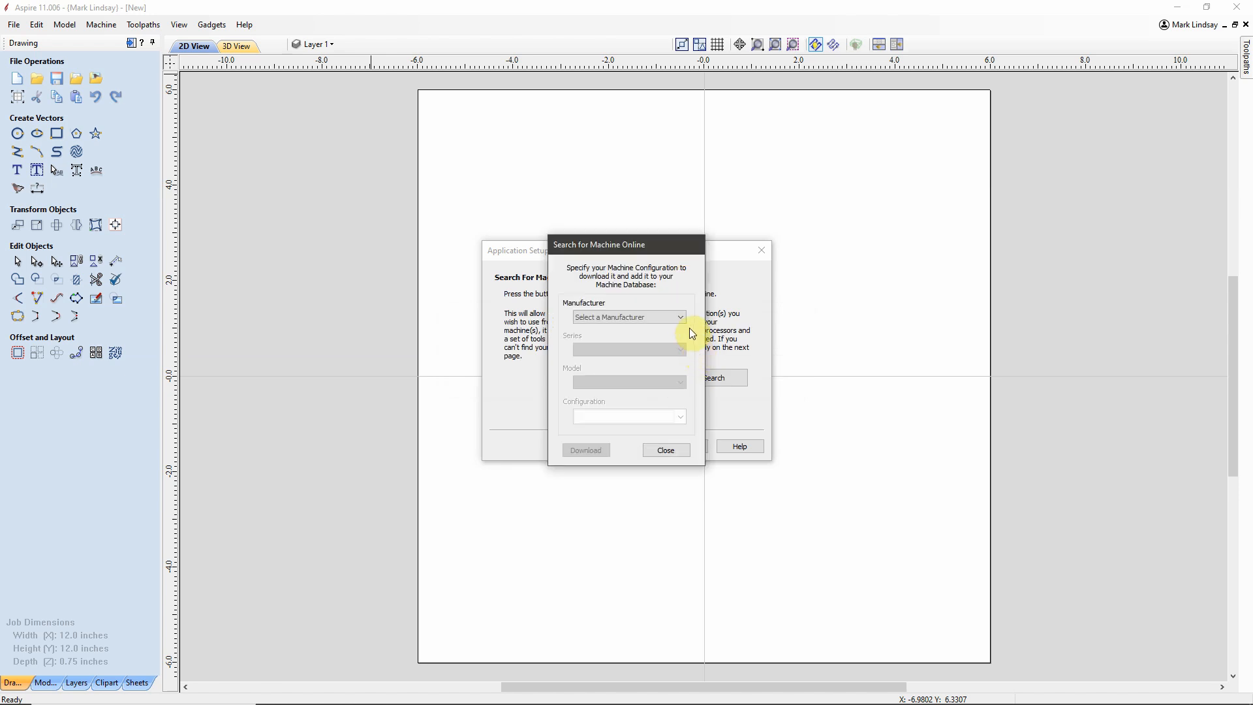
left_click(678, 317)
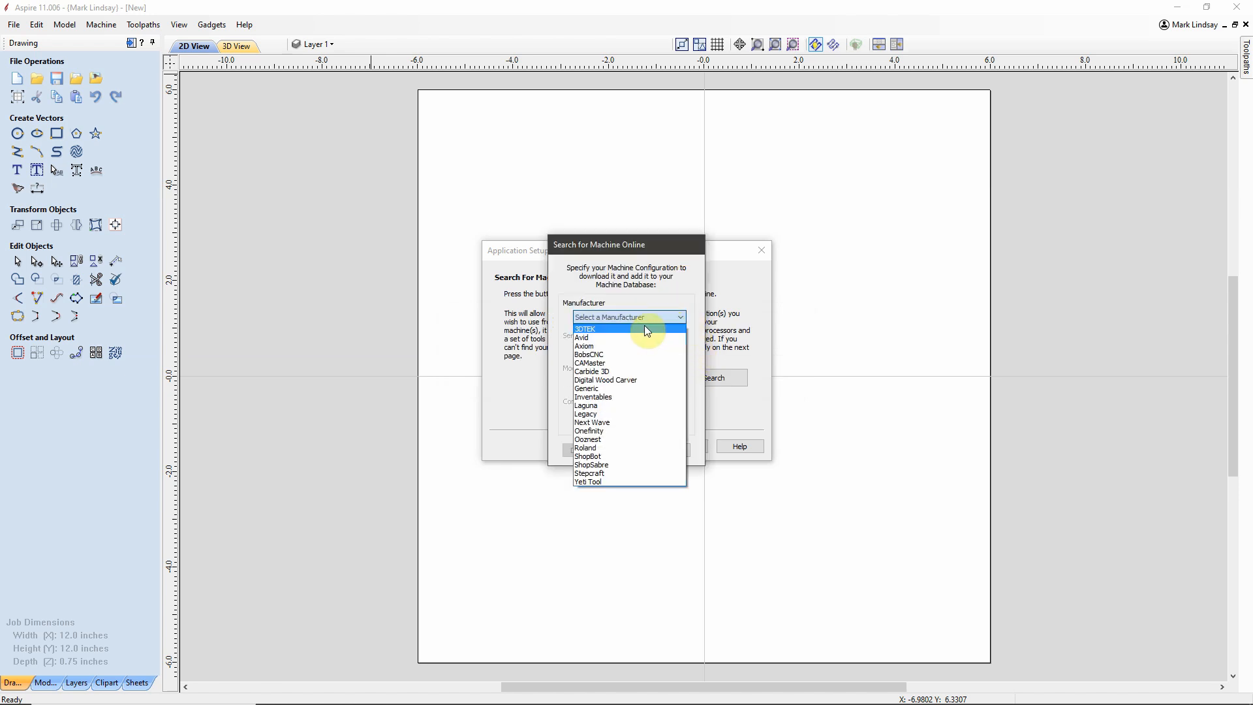
mouse_move(627, 353)
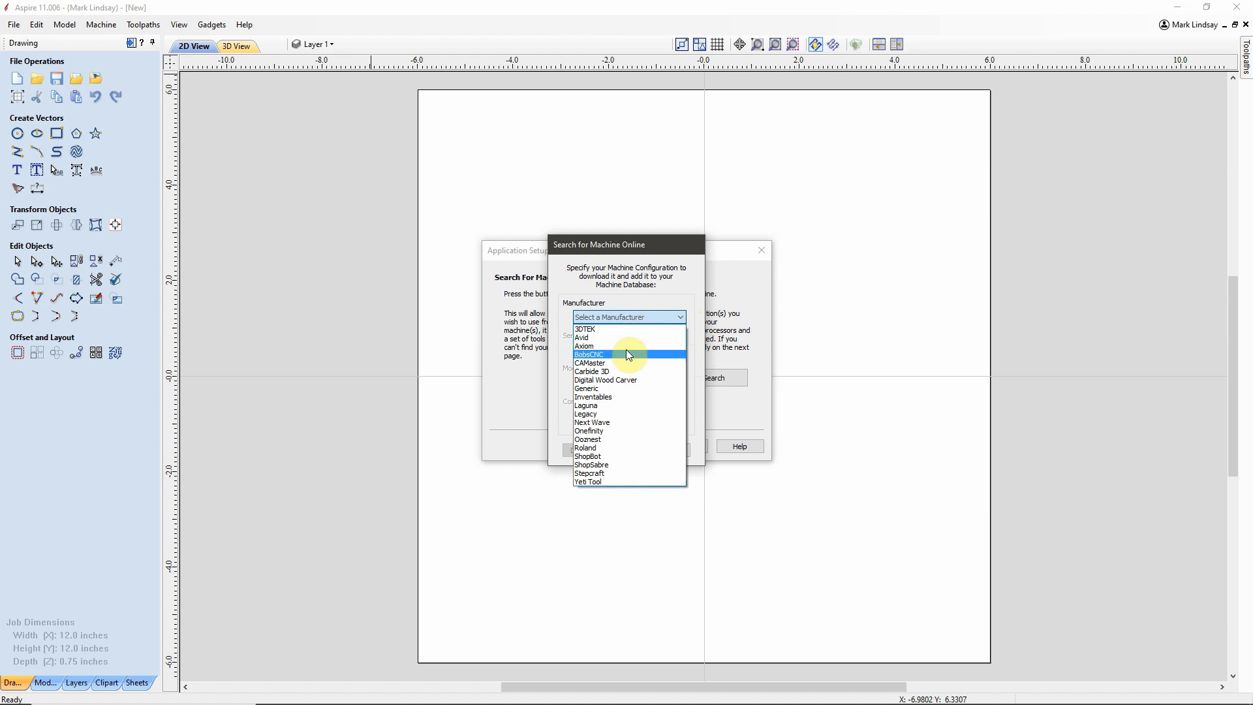
mouse_move(627, 381)
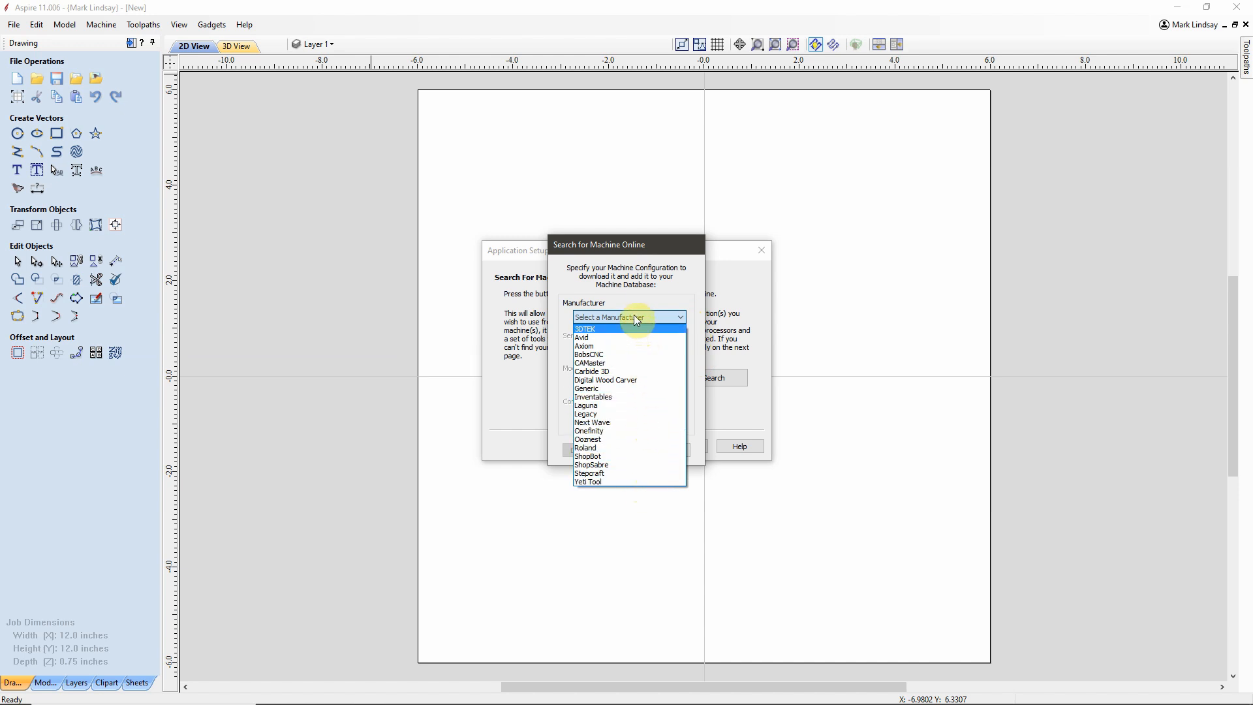
left_click(678, 317)
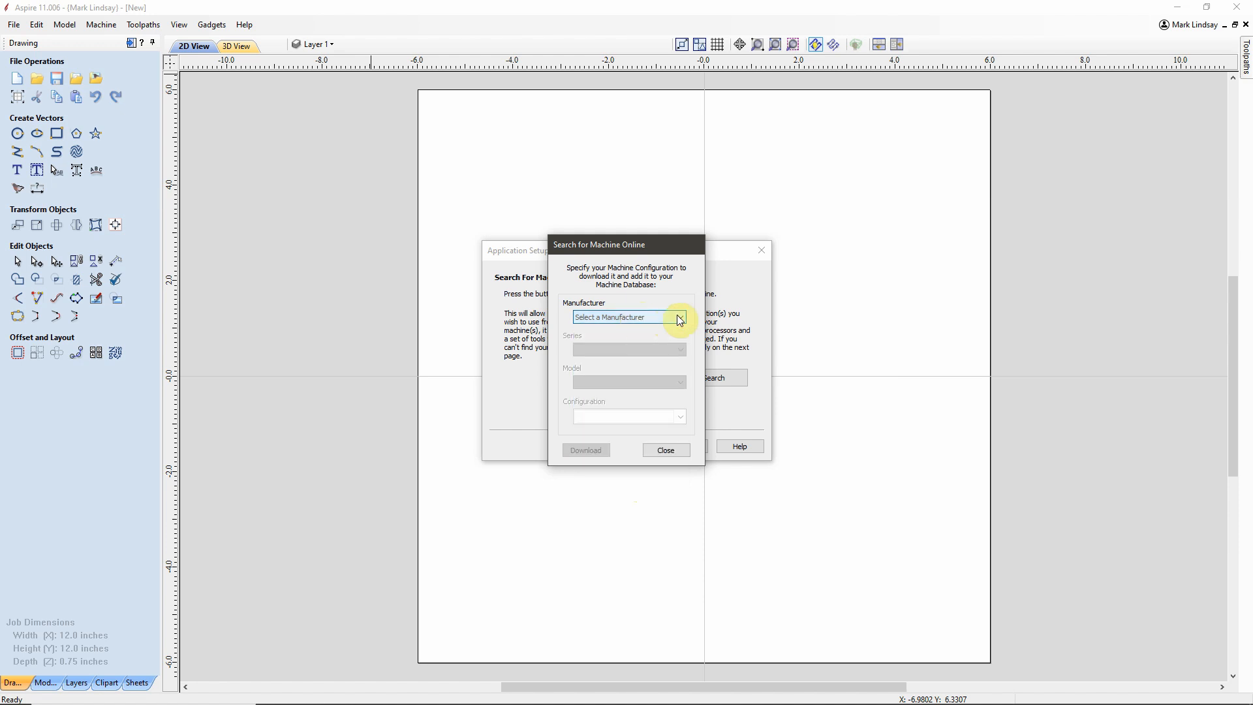
left_click(678, 317)
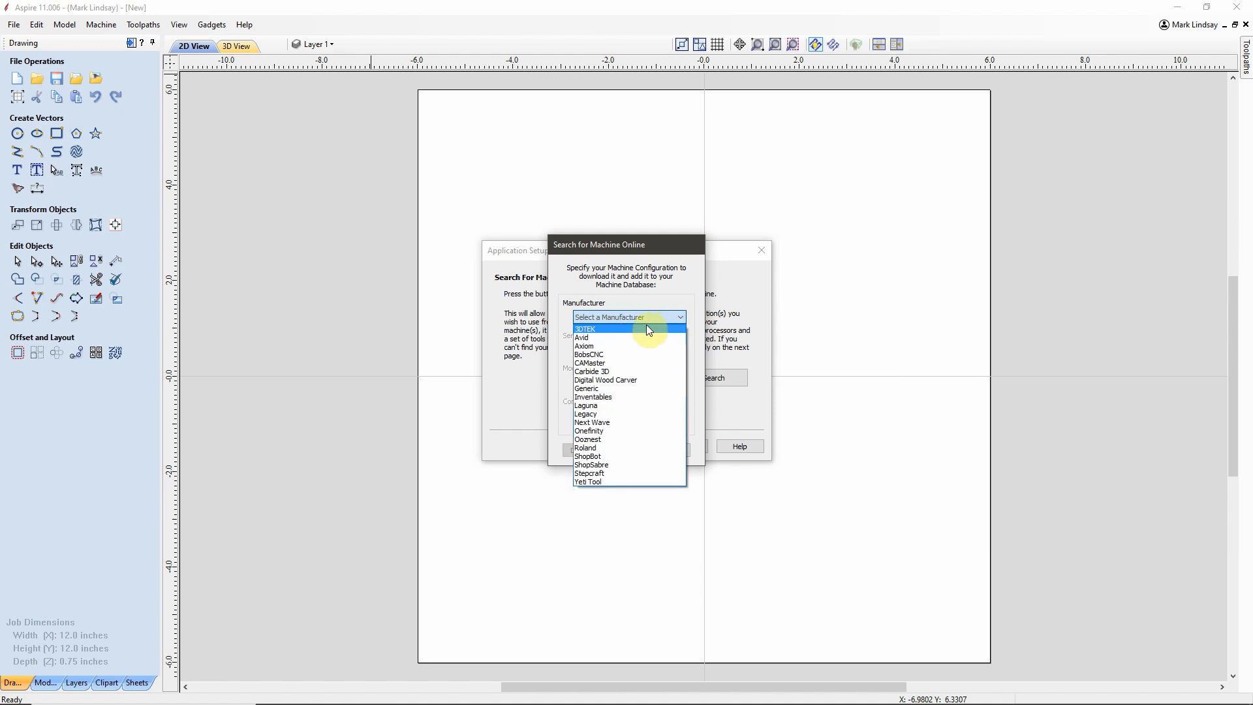
mouse_move(639, 455)
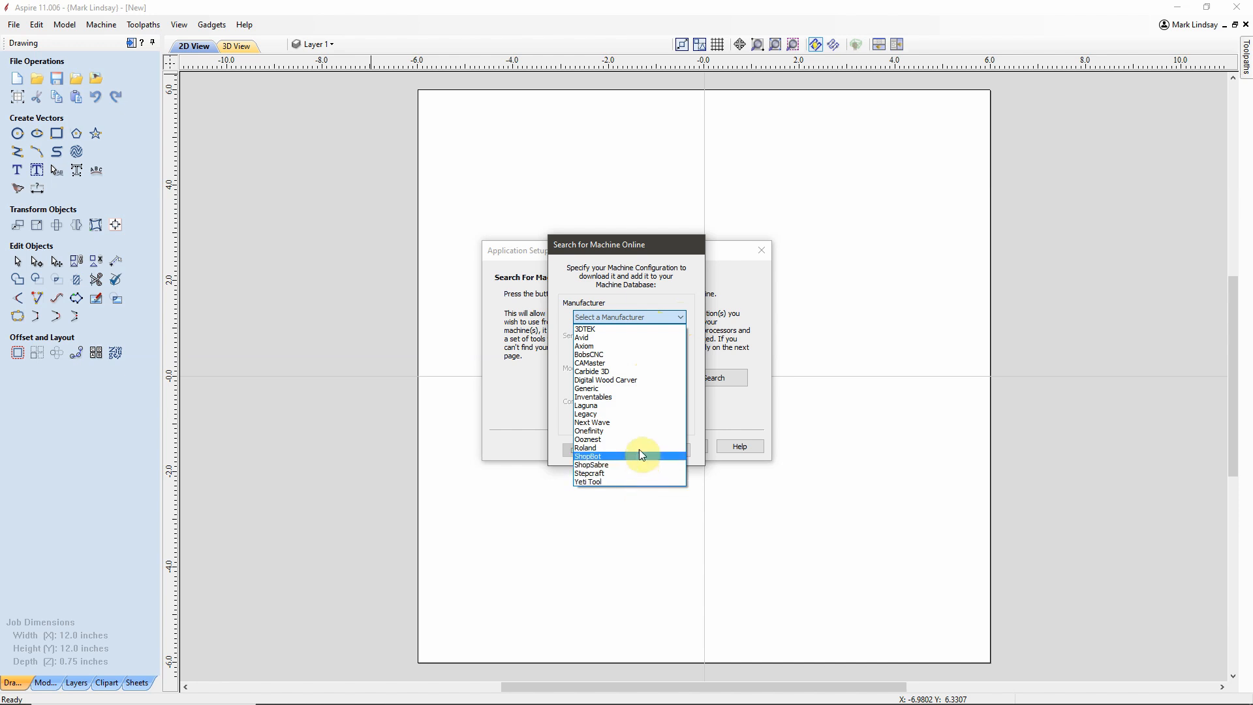
mouse_move(589, 354)
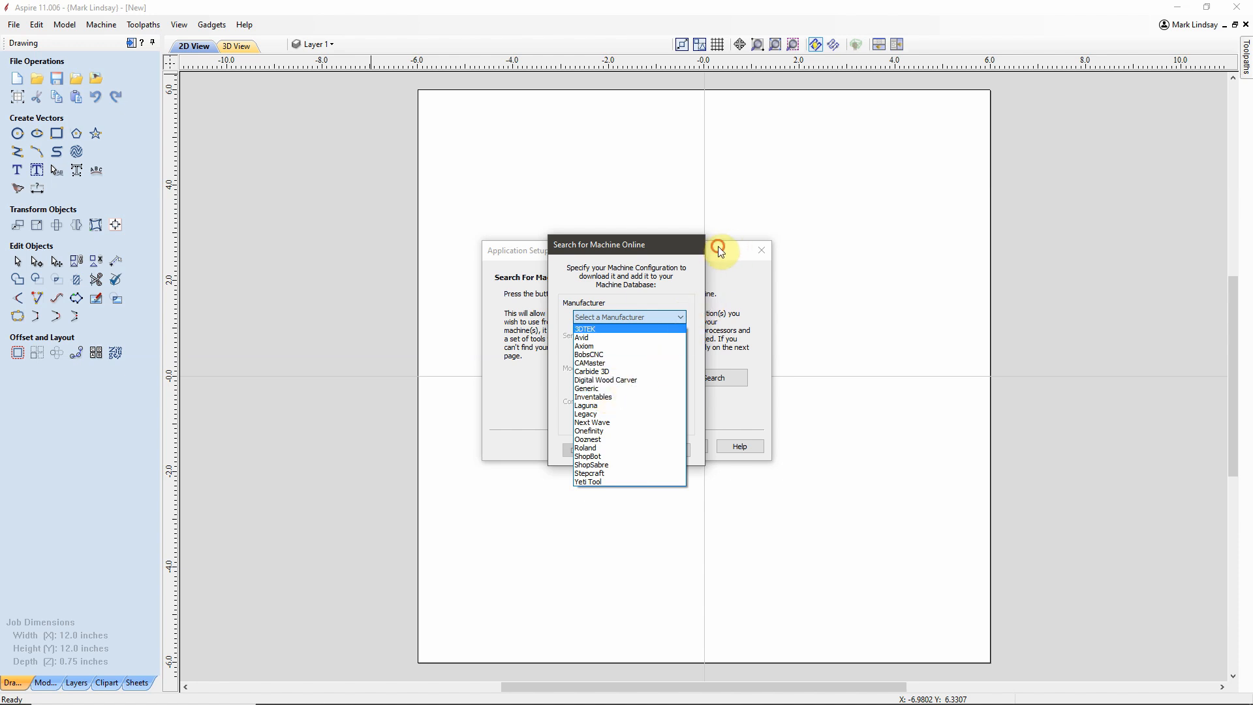
left_click(629, 316)
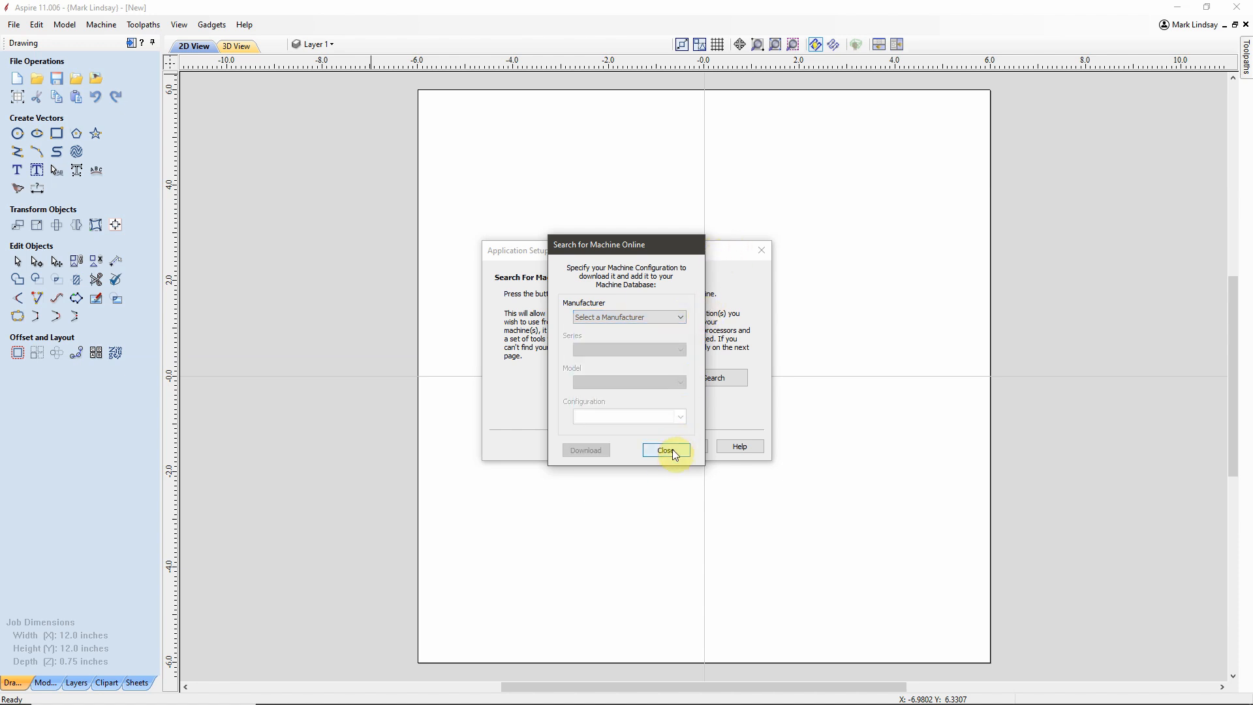
left_click(665, 450)
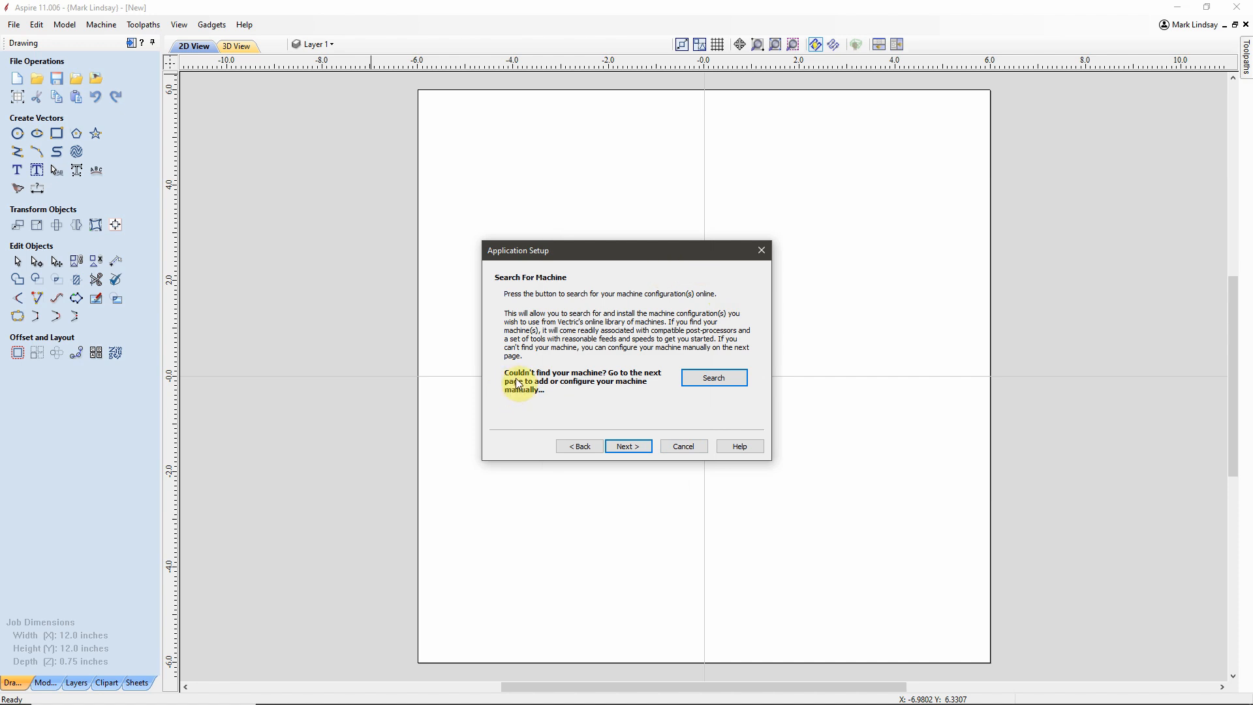
mouse_move(503, 396)
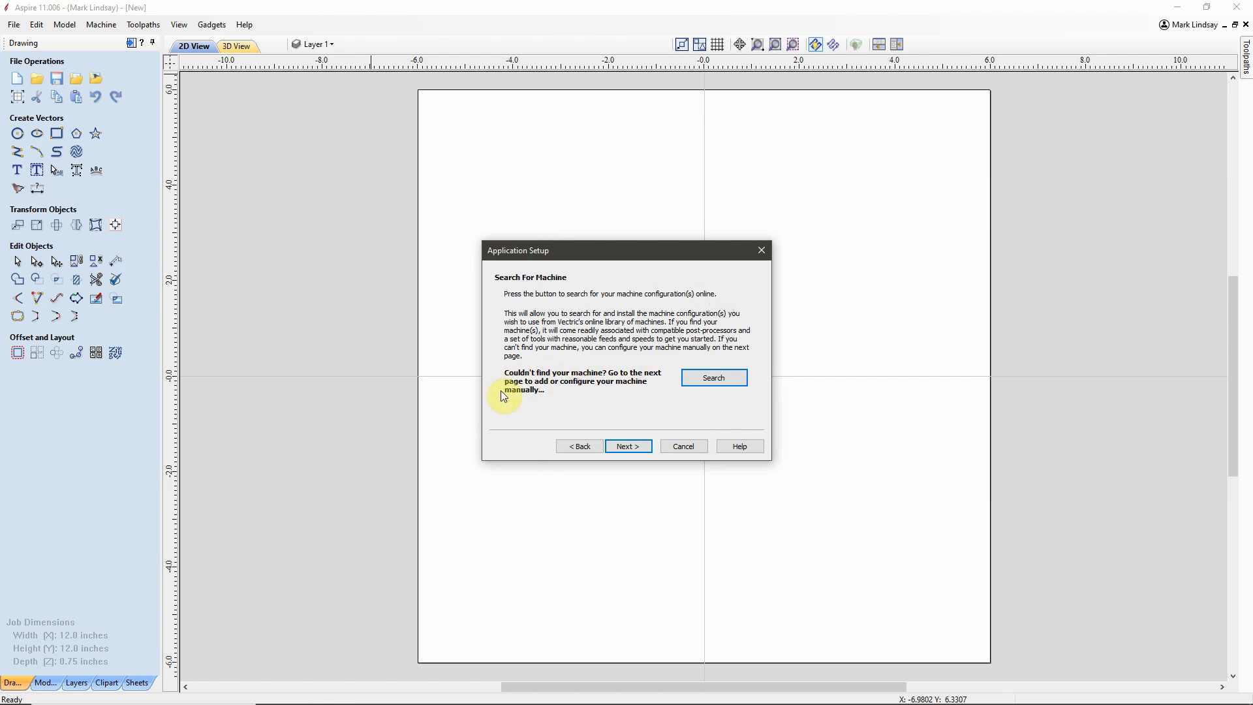
mouse_move(614, 393)
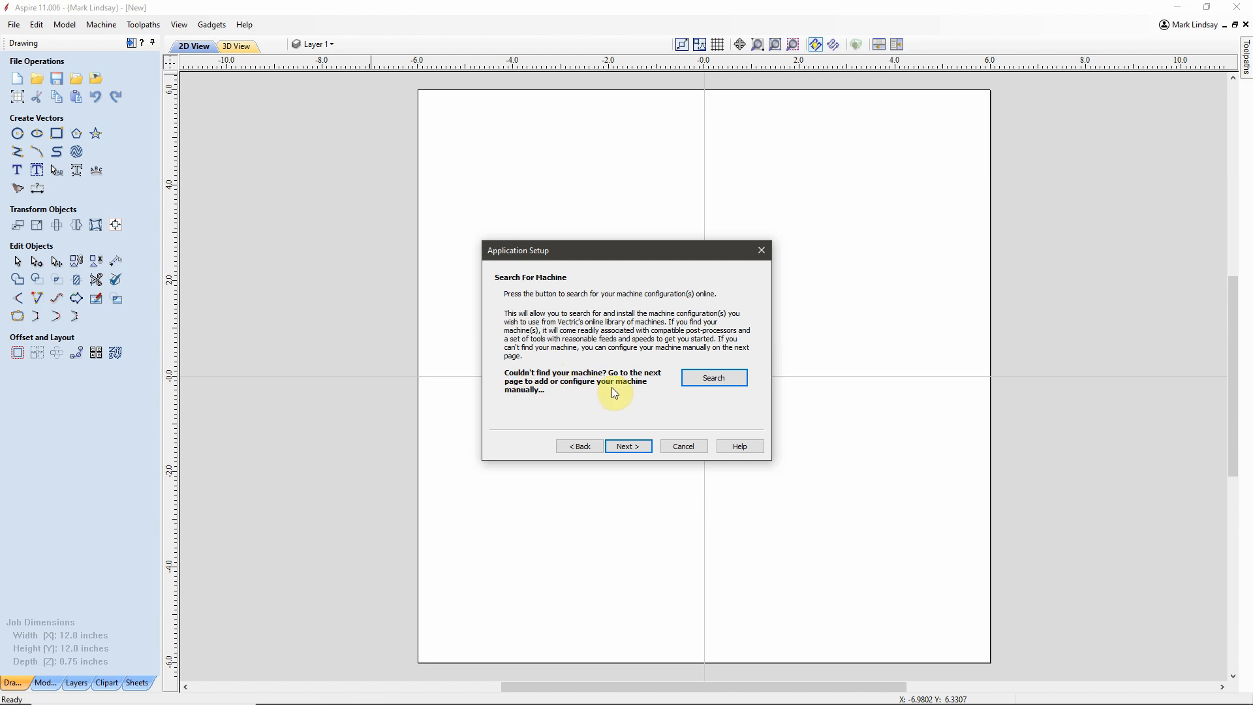
mouse_move(638, 392)
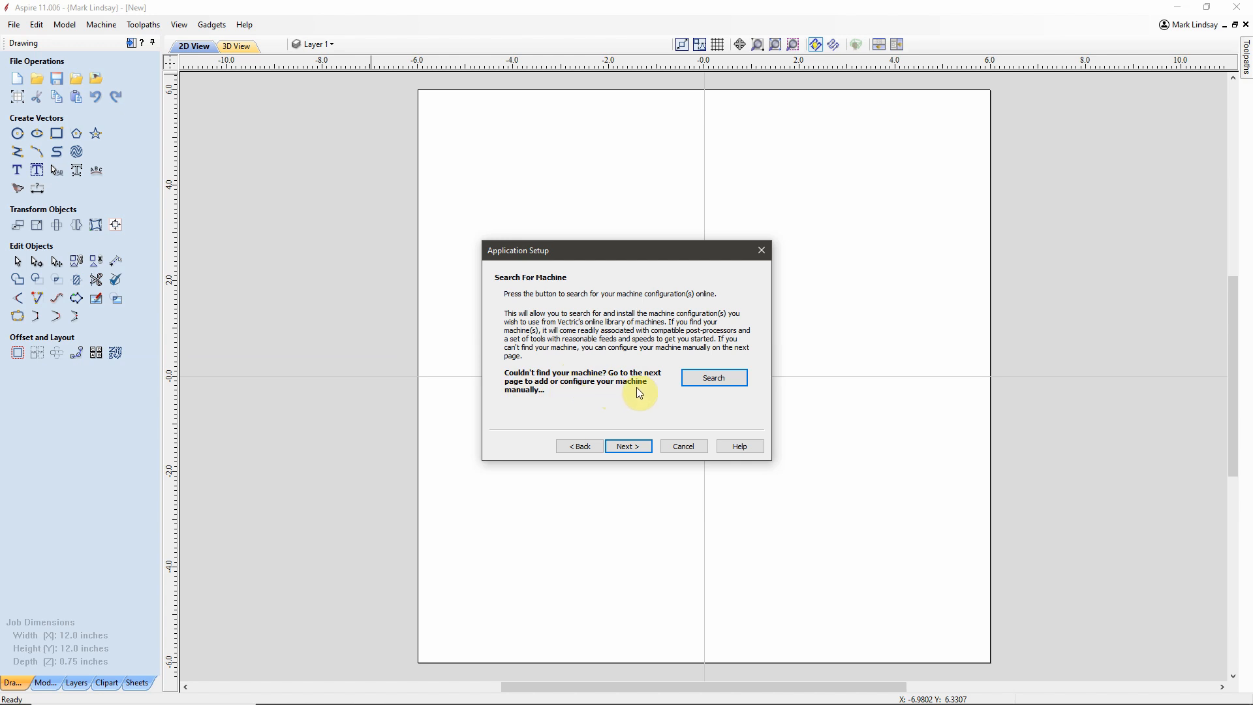
mouse_move(706, 391)
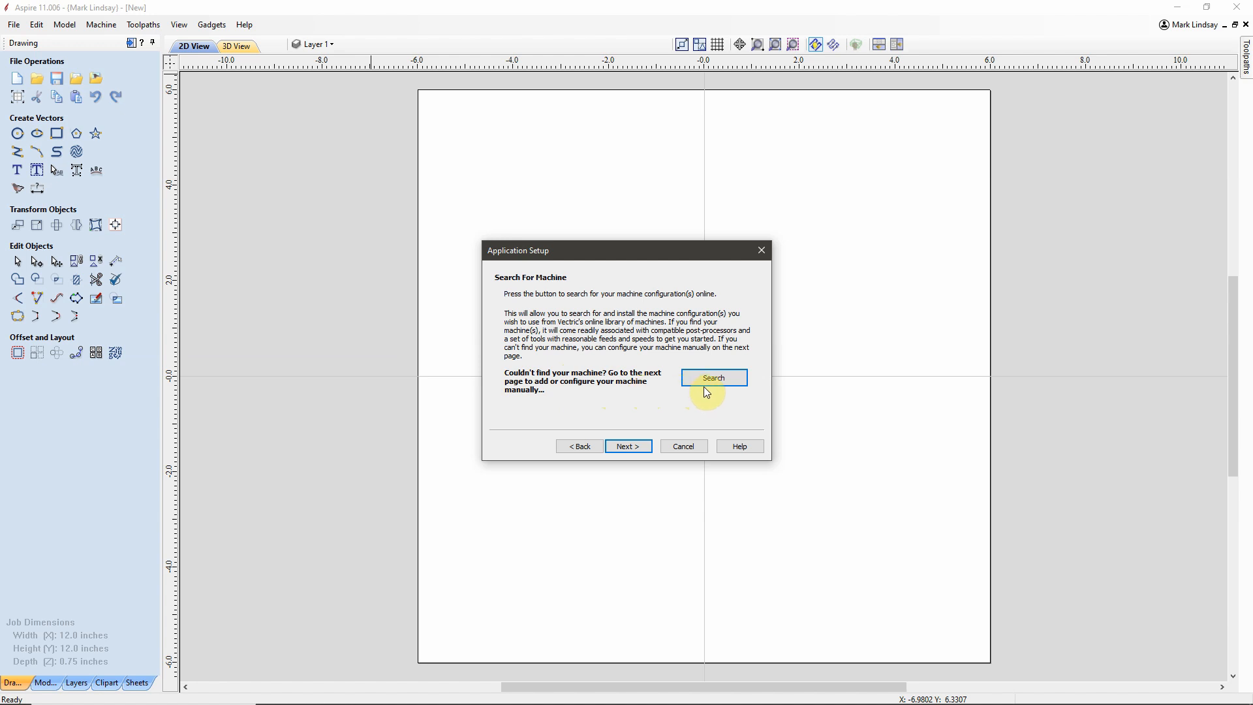
left_click(713, 377)
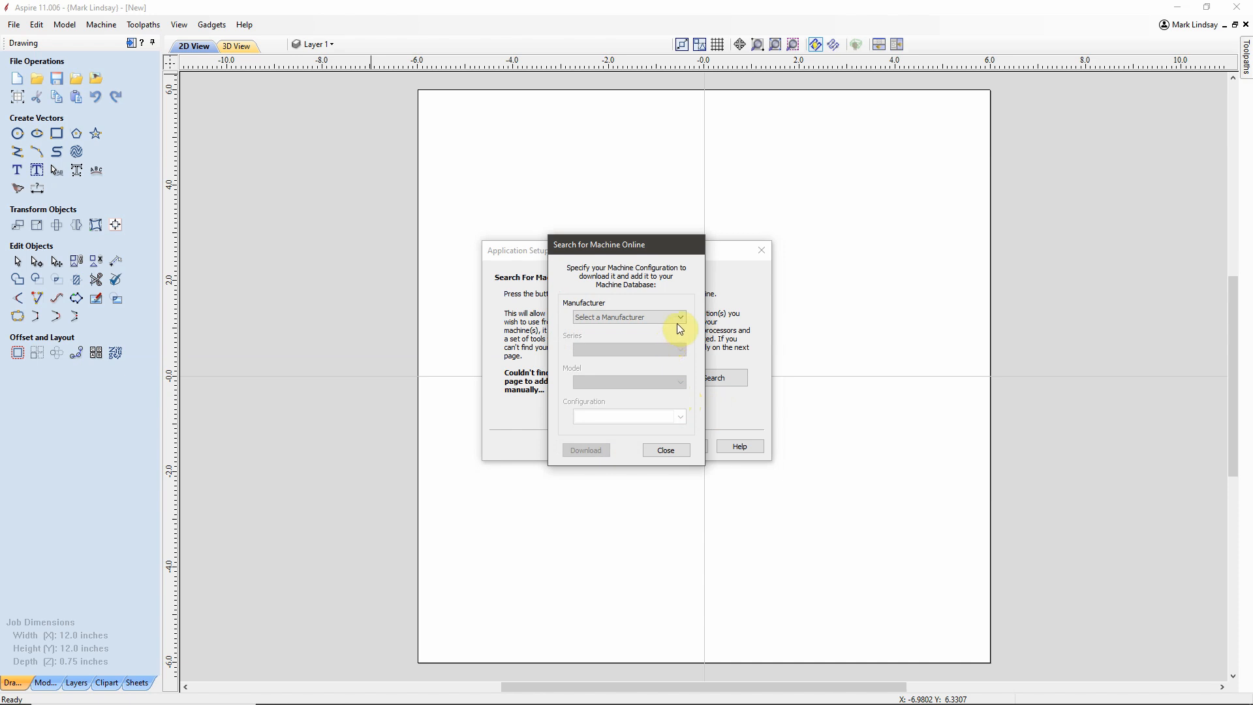
Step: Choose Avid / Pro / PRO4896 with Default and Rotary X configurations ticked
left_click(678, 316)
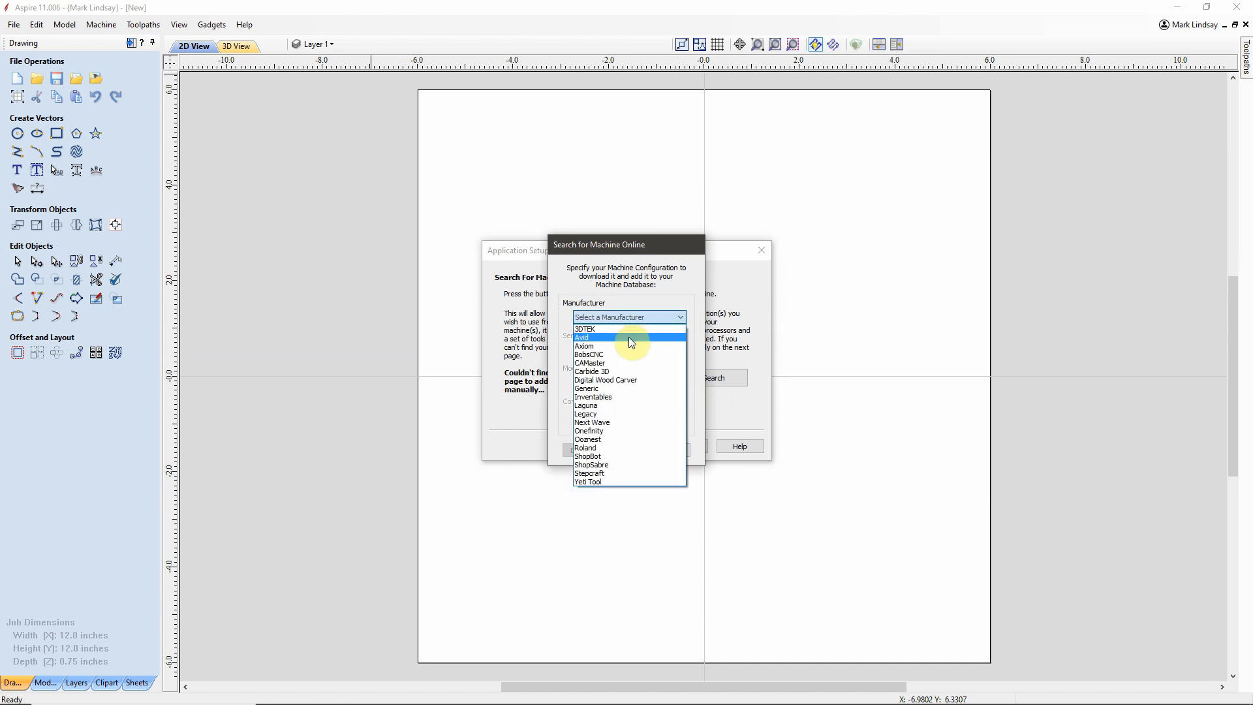
mouse_move(625, 342)
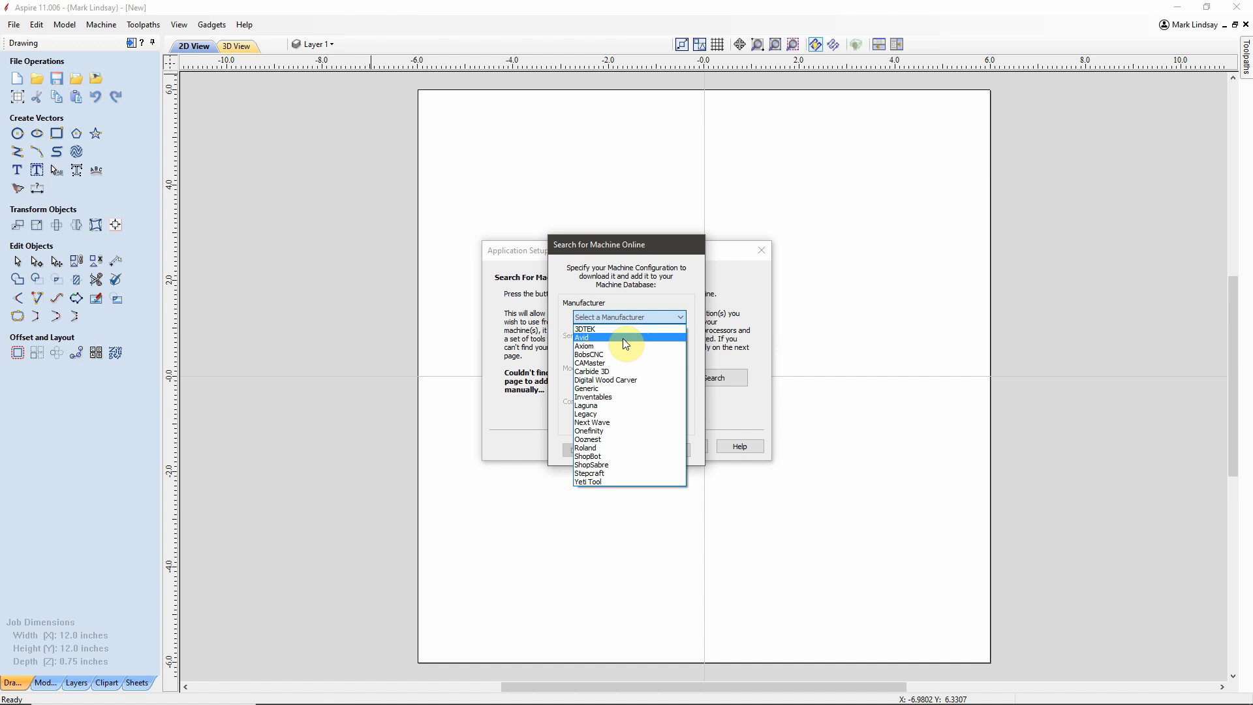
left_click(584, 337)
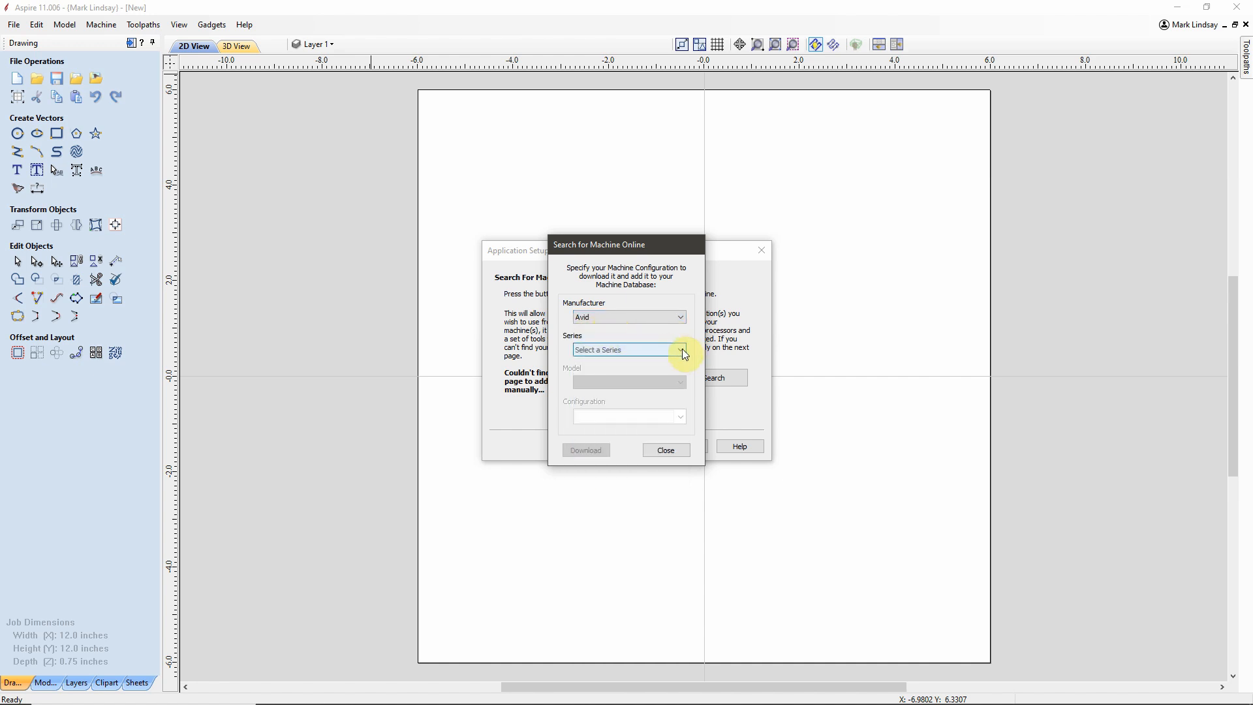
left_click(679, 349)
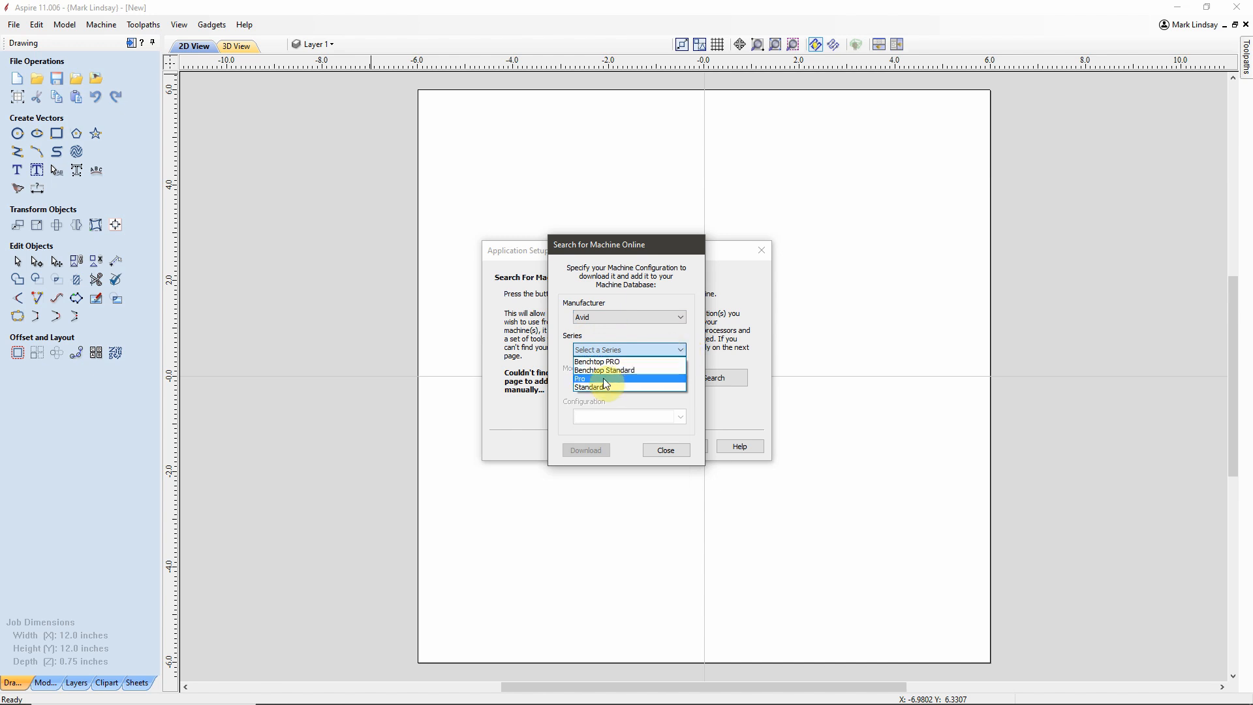
left_click(581, 378)
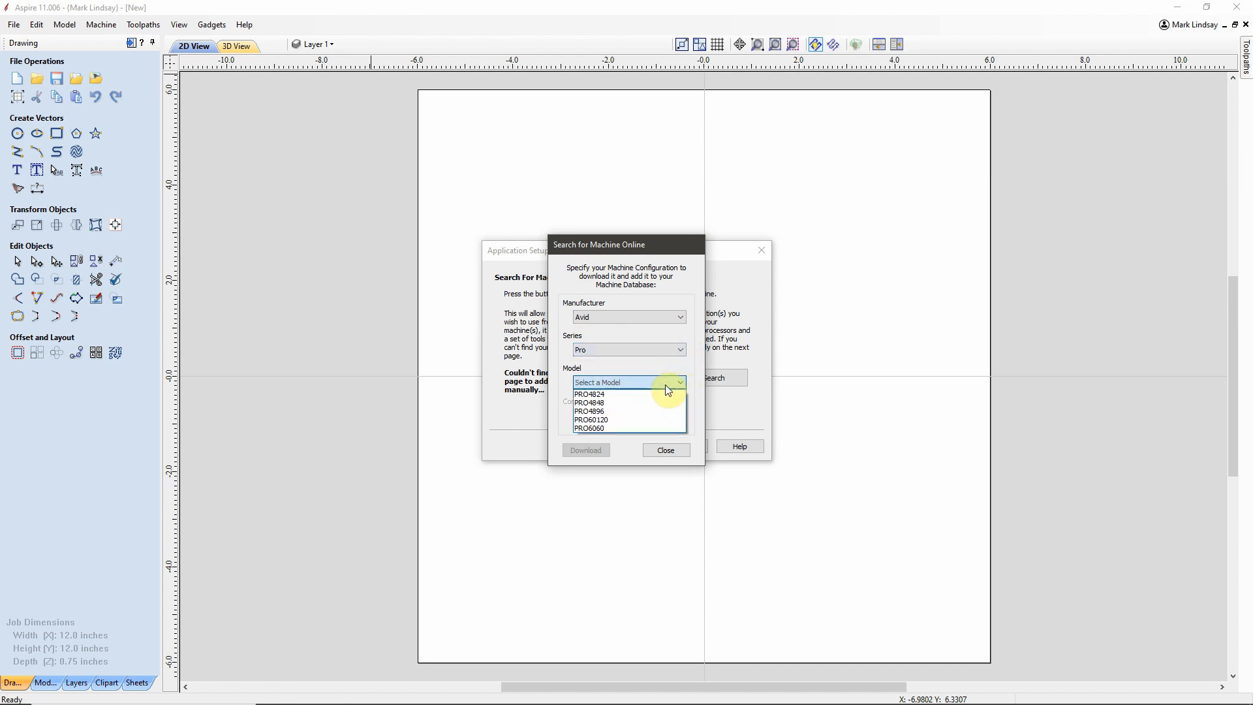
left_click(588, 410)
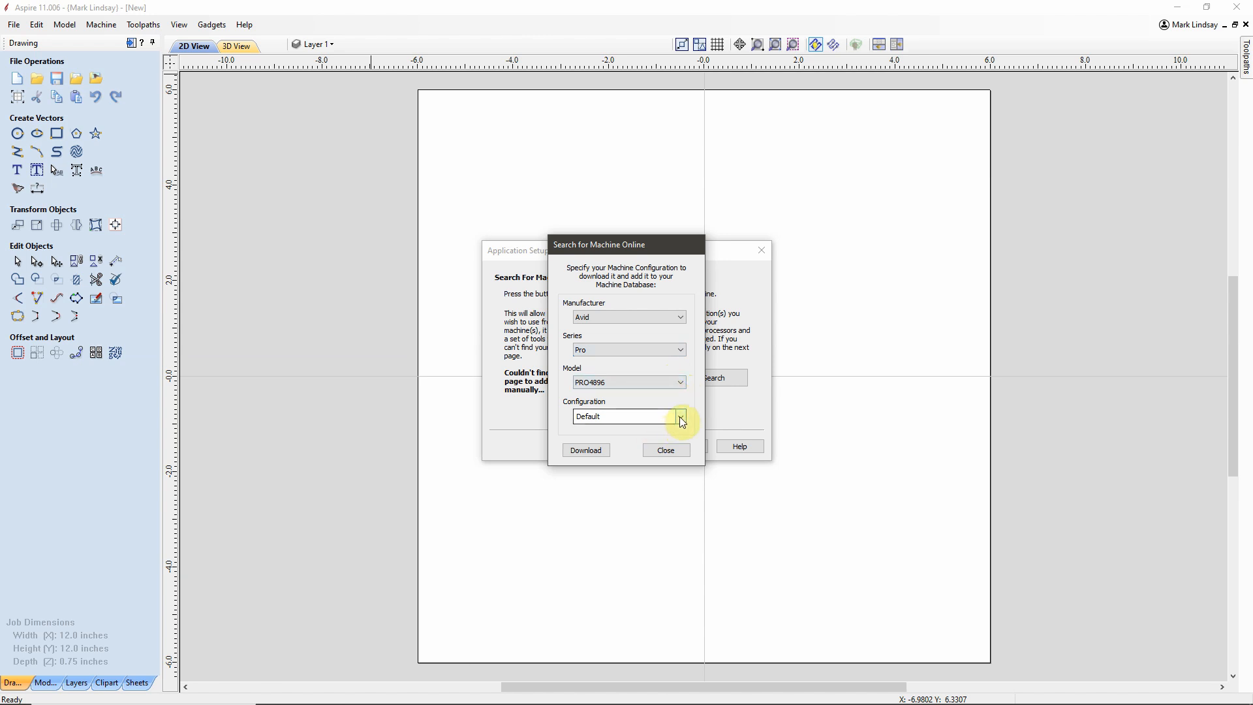
left_click(680, 416)
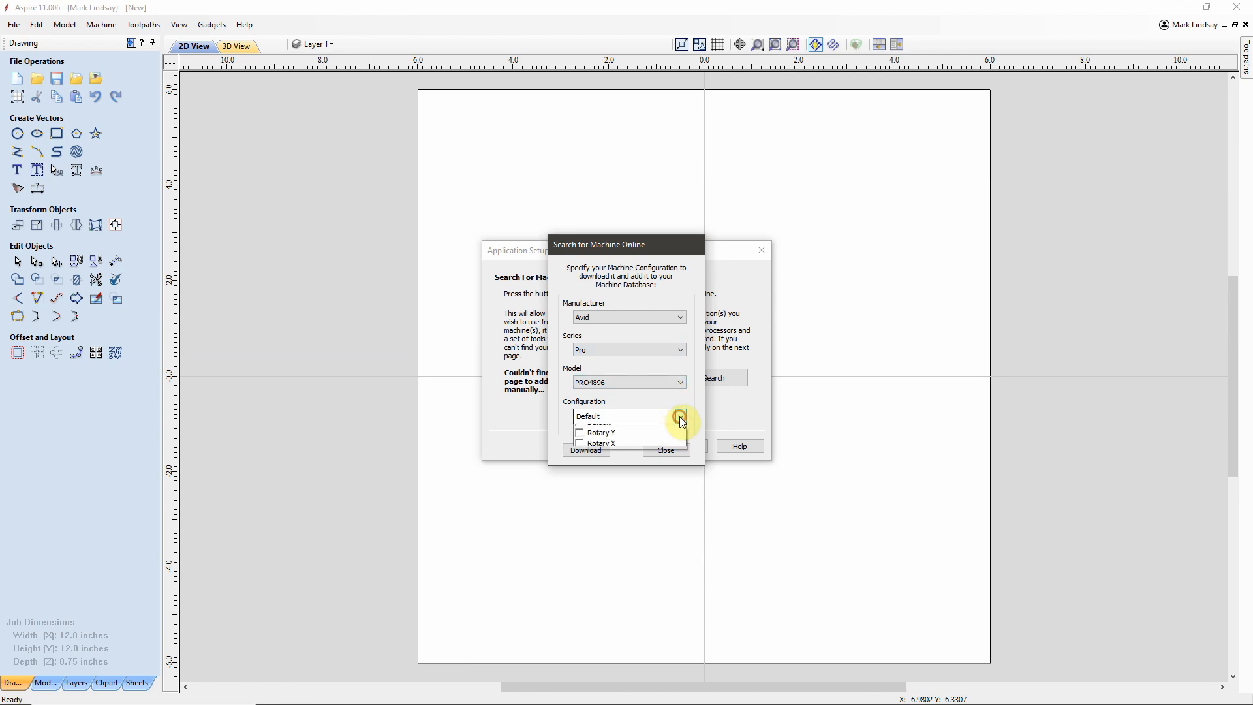
left_click(679, 416)
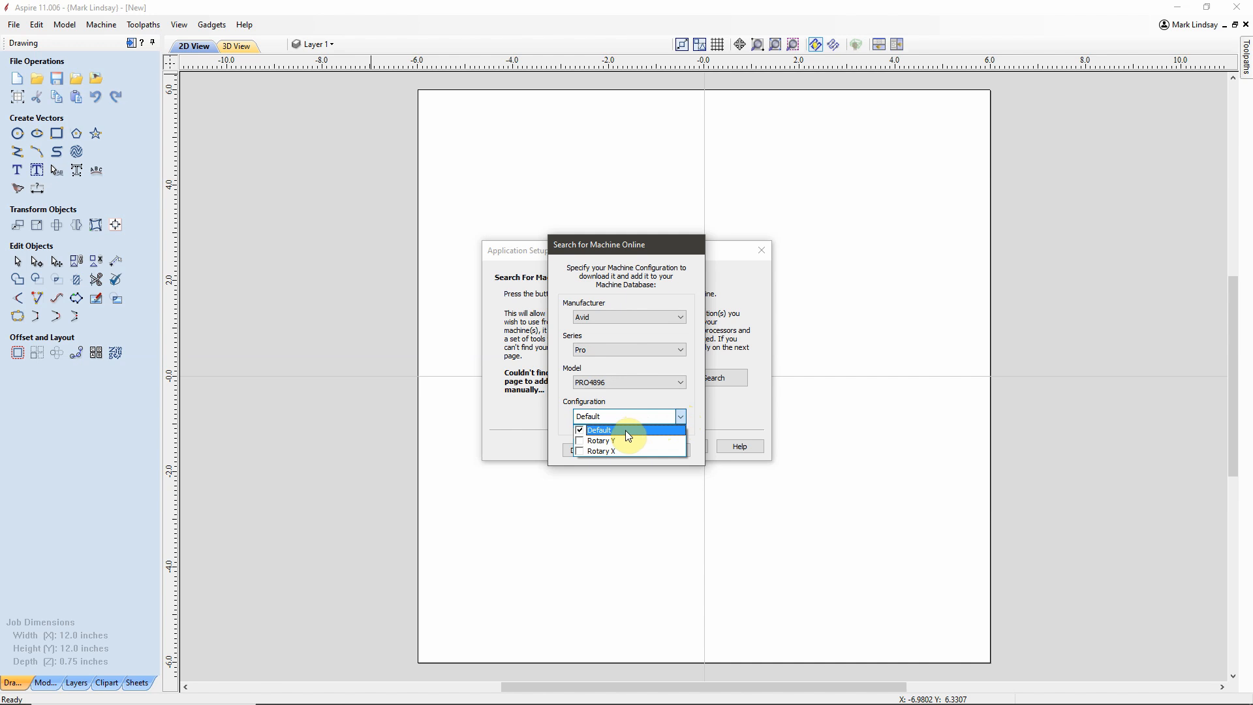
mouse_move(622, 441)
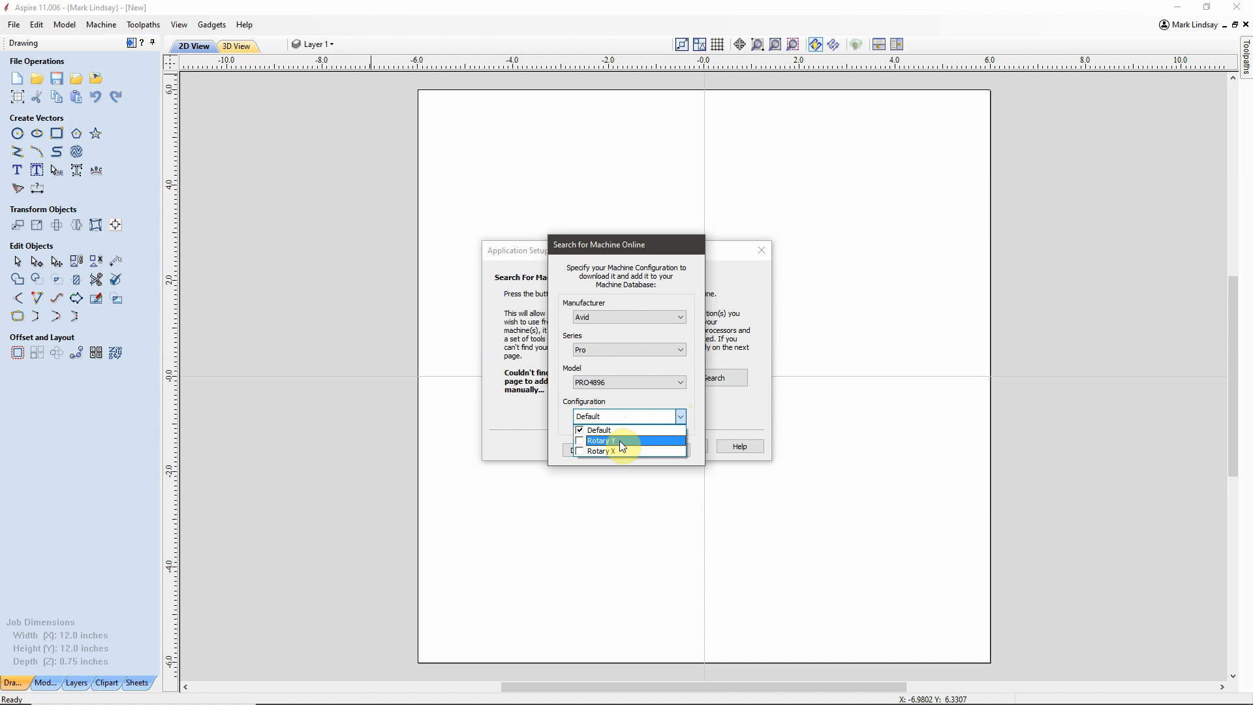
mouse_move(623, 452)
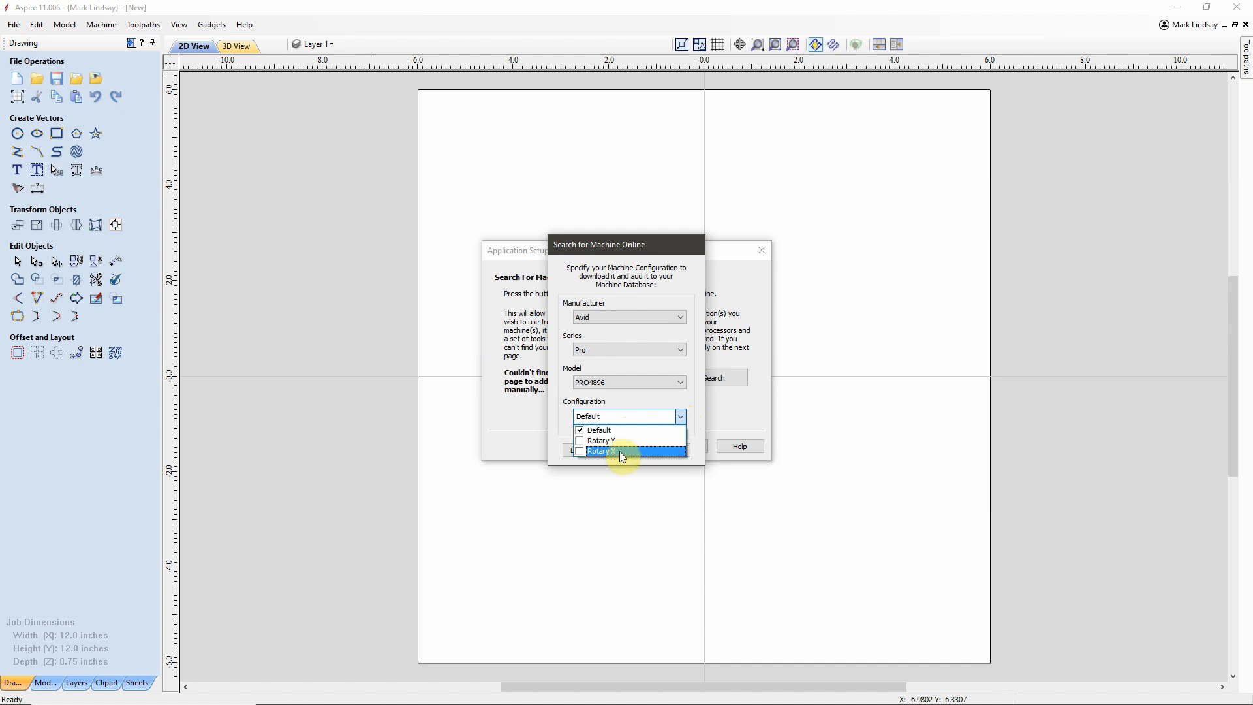
mouse_move(630, 441)
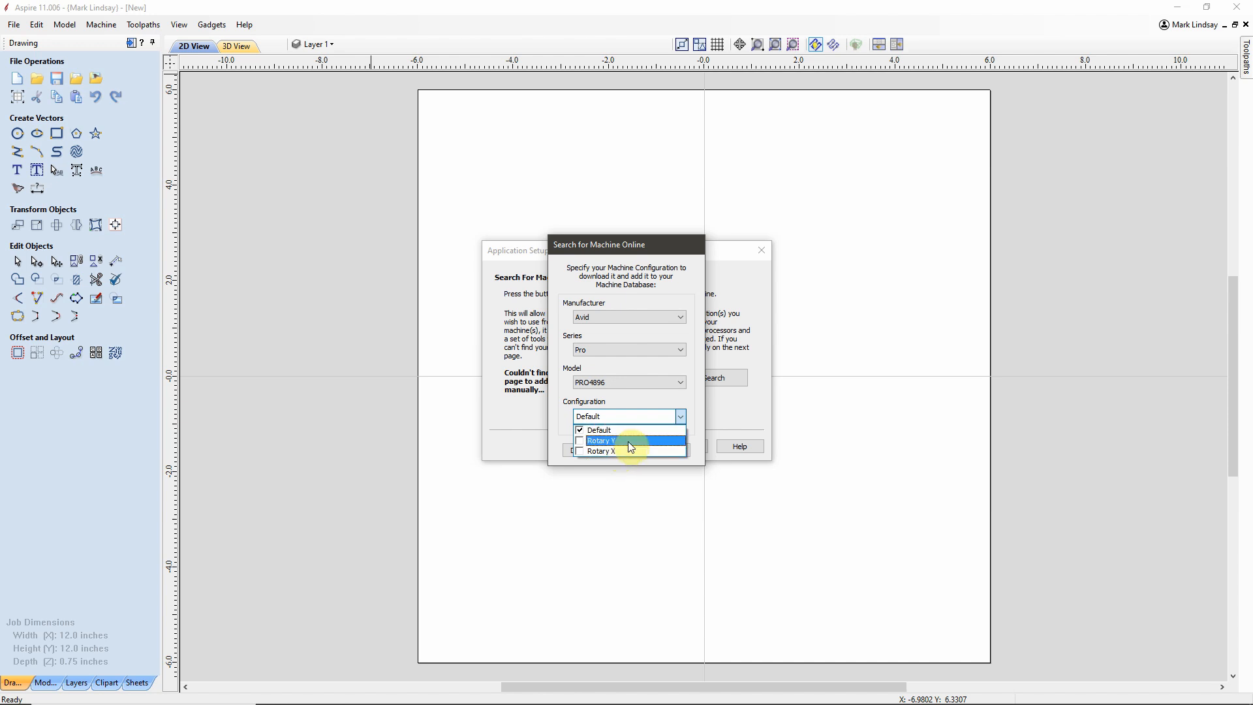
mouse_move(601, 450)
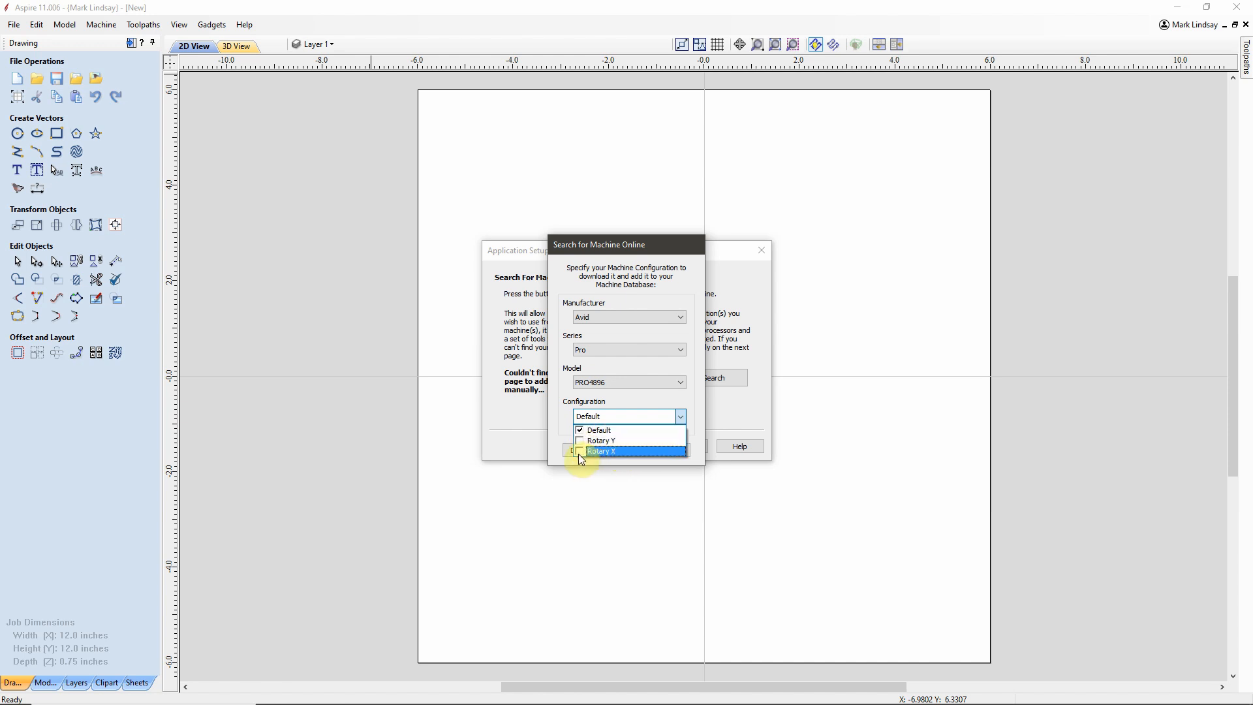
left_click(580, 451)
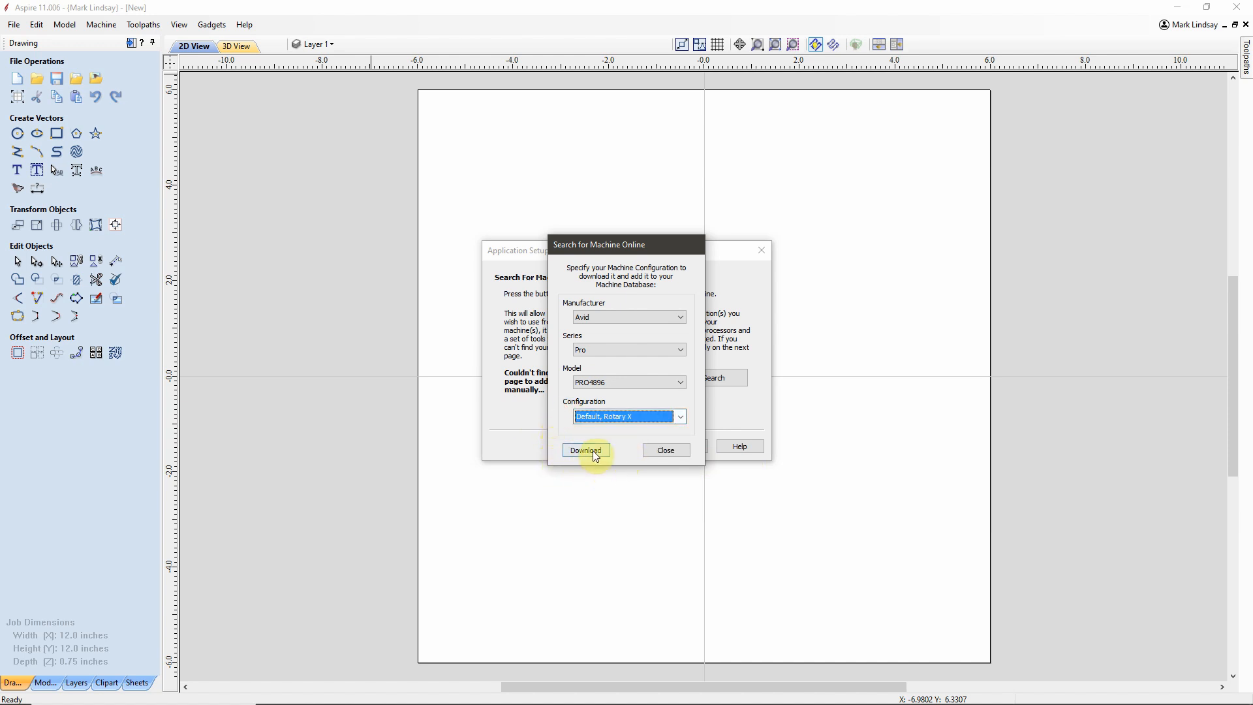
mouse_move(618, 346)
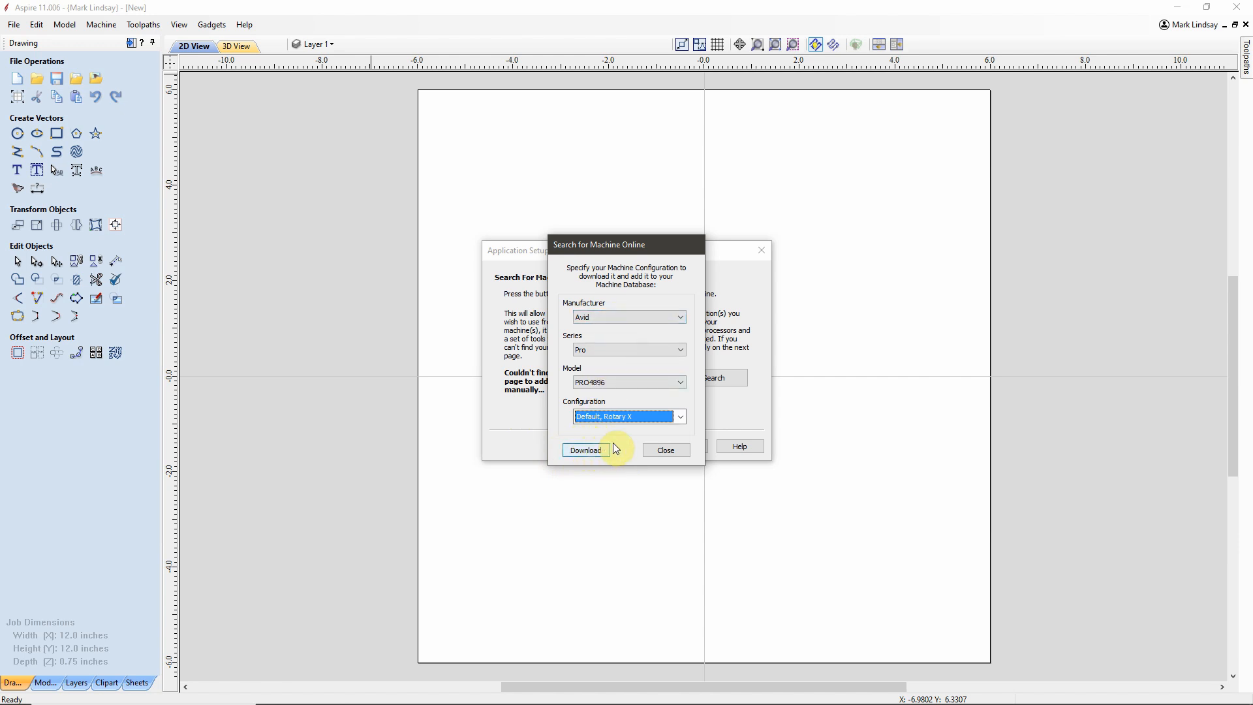
mouse_move(658, 309)
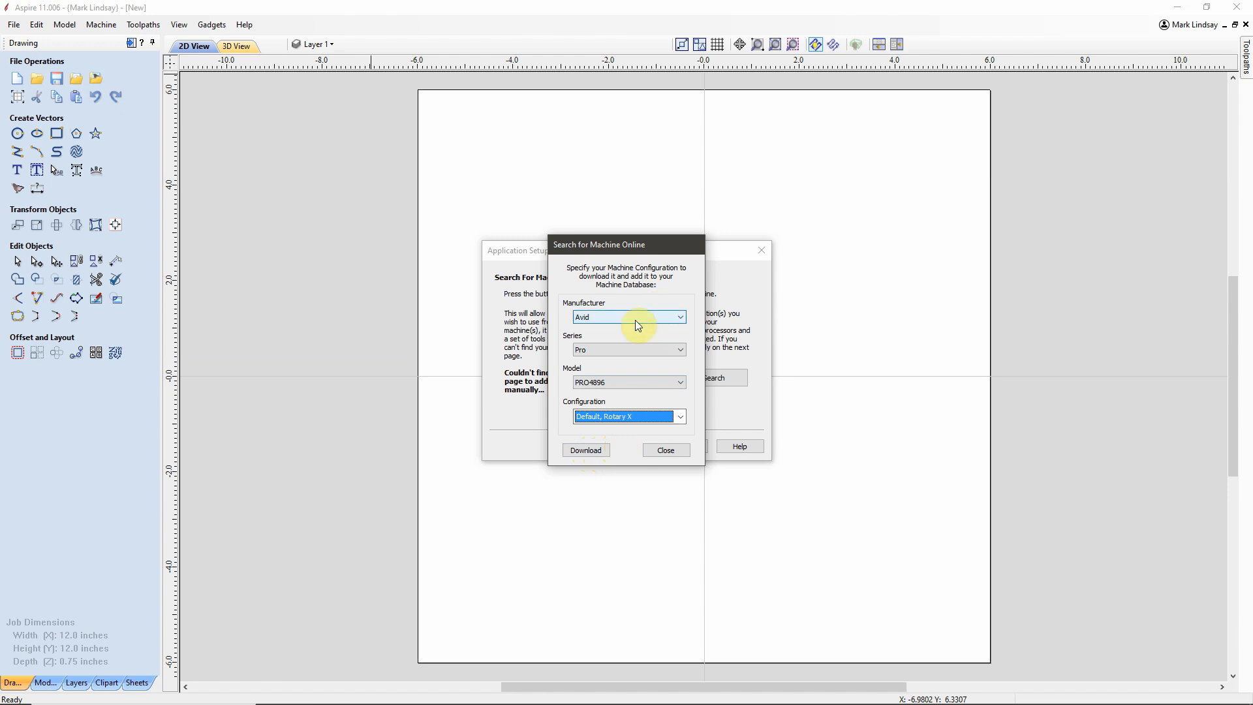
mouse_move(641, 389)
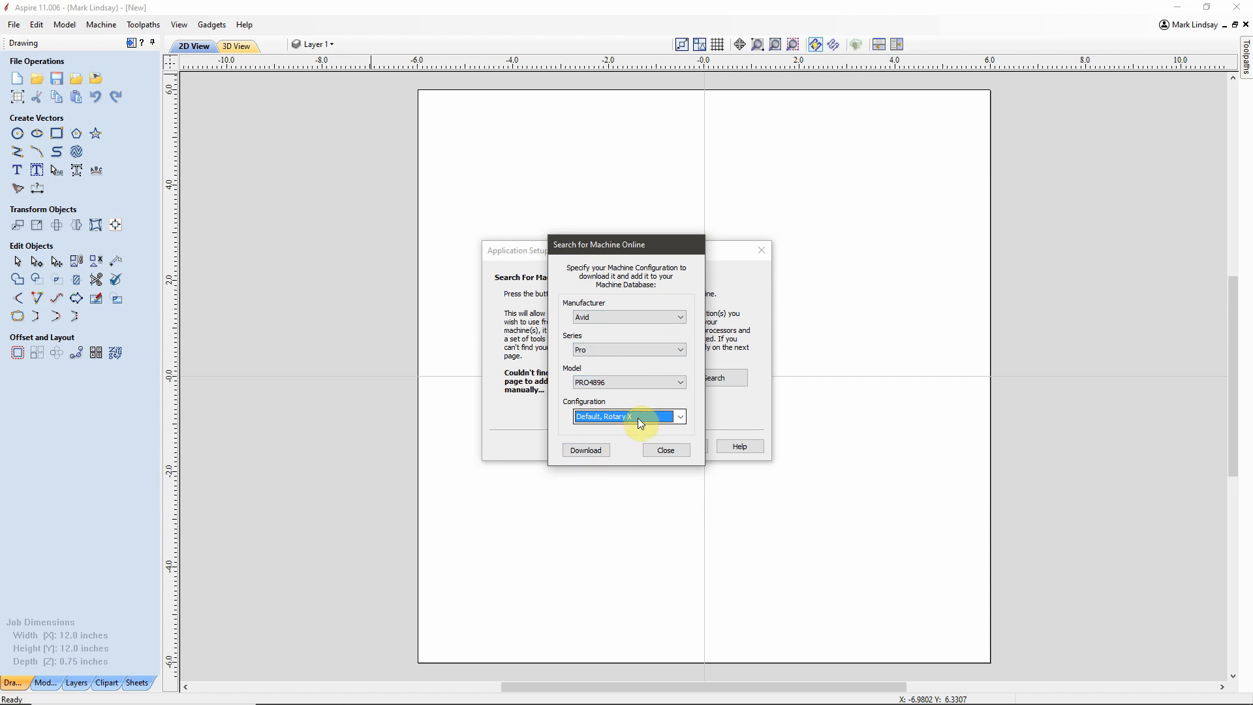
mouse_move(623, 455)
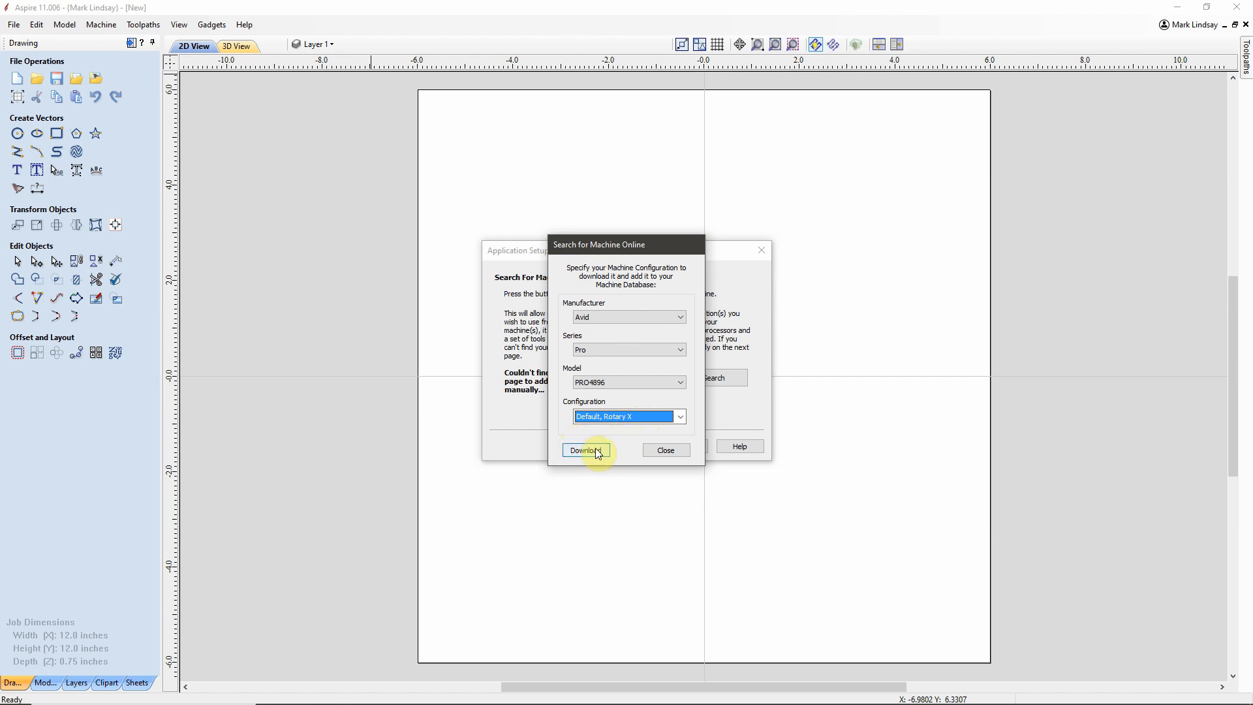
mouse_move(626, 455)
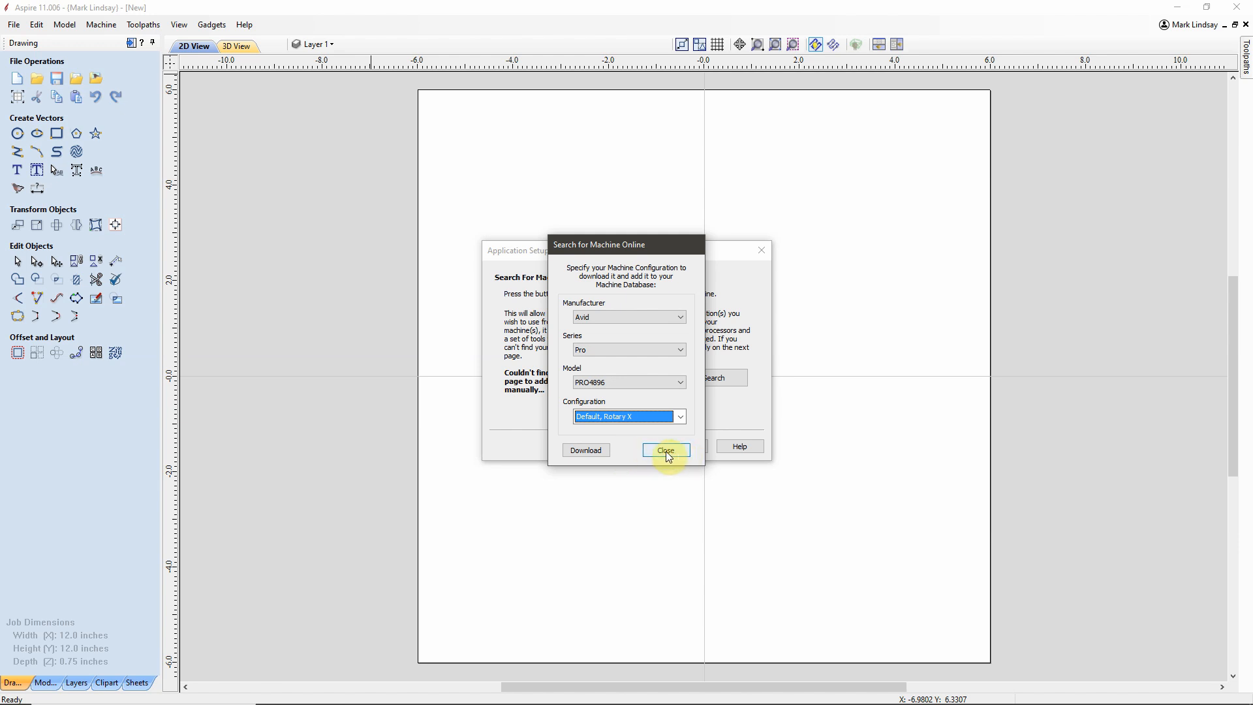
mouse_move(604, 297)
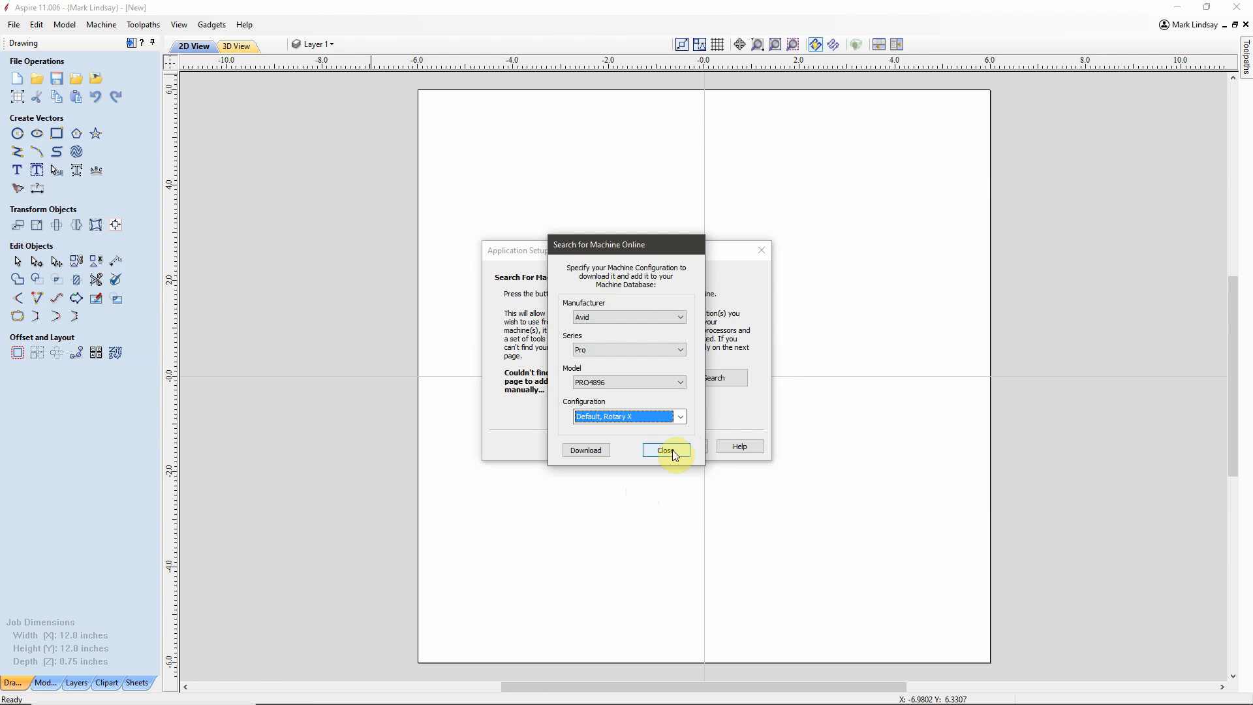
Step: Close the online machine search and advance to the Configure Machine page
left_click(666, 450)
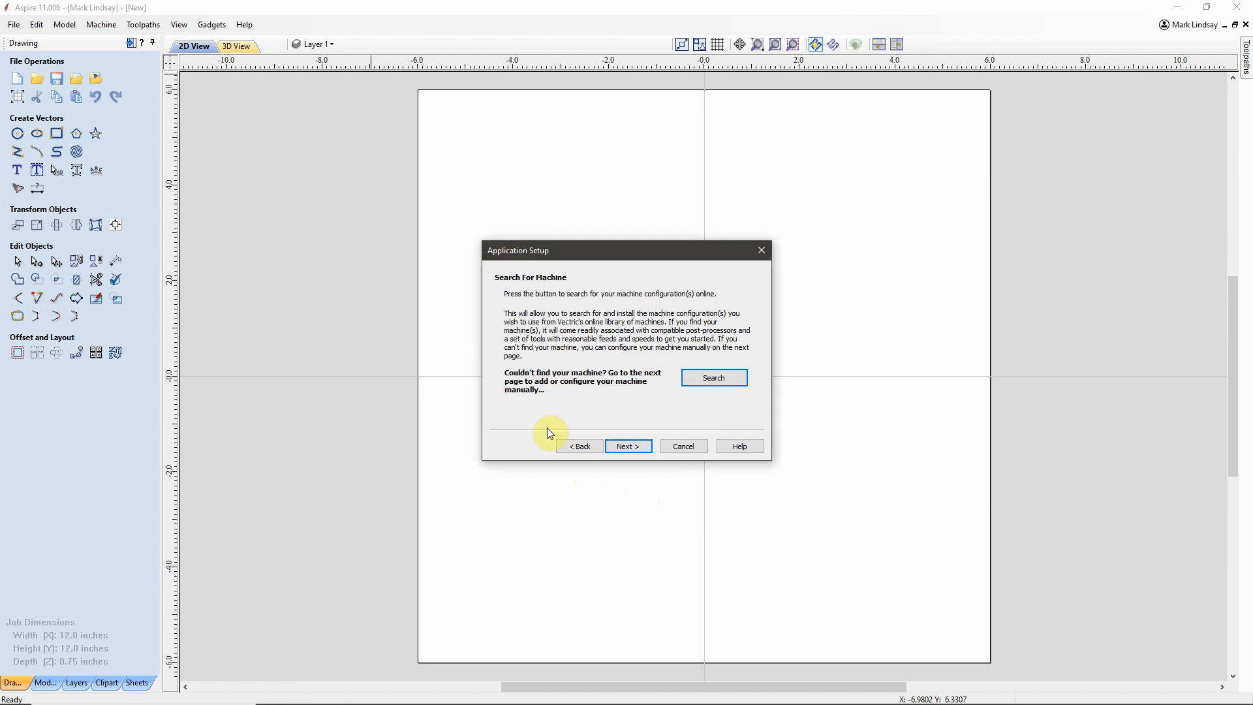
mouse_move(590, 409)
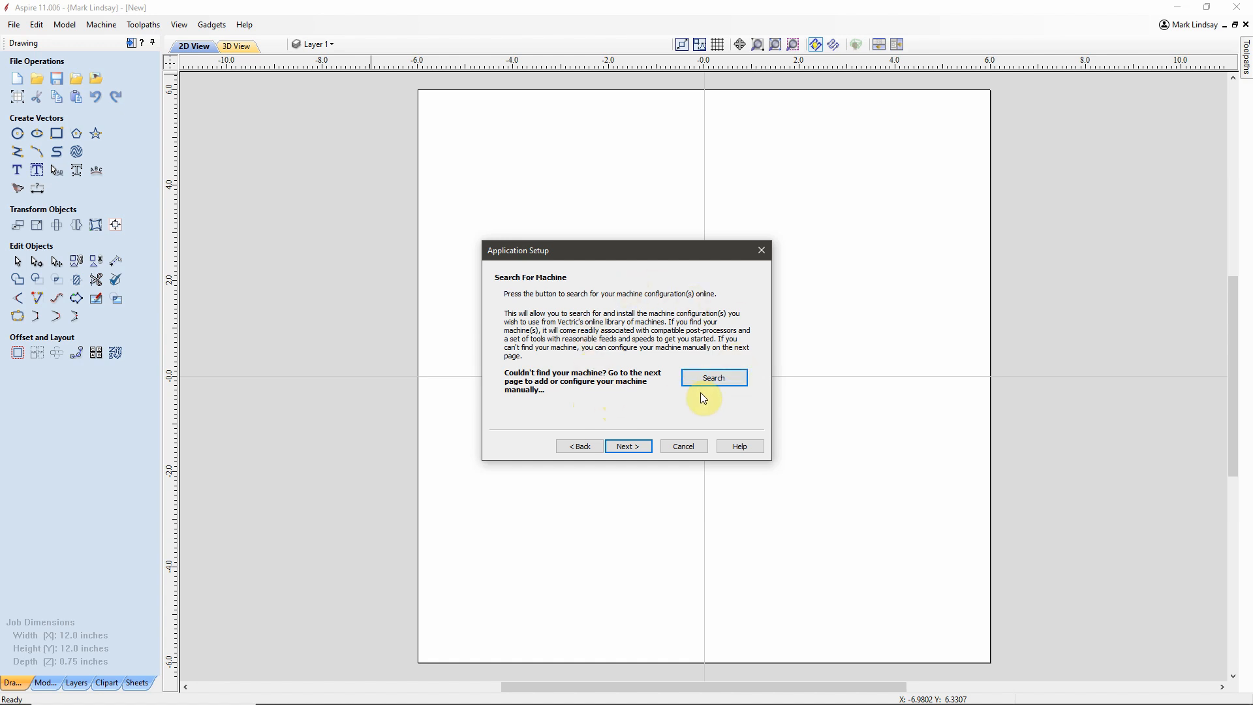
mouse_move(583, 397)
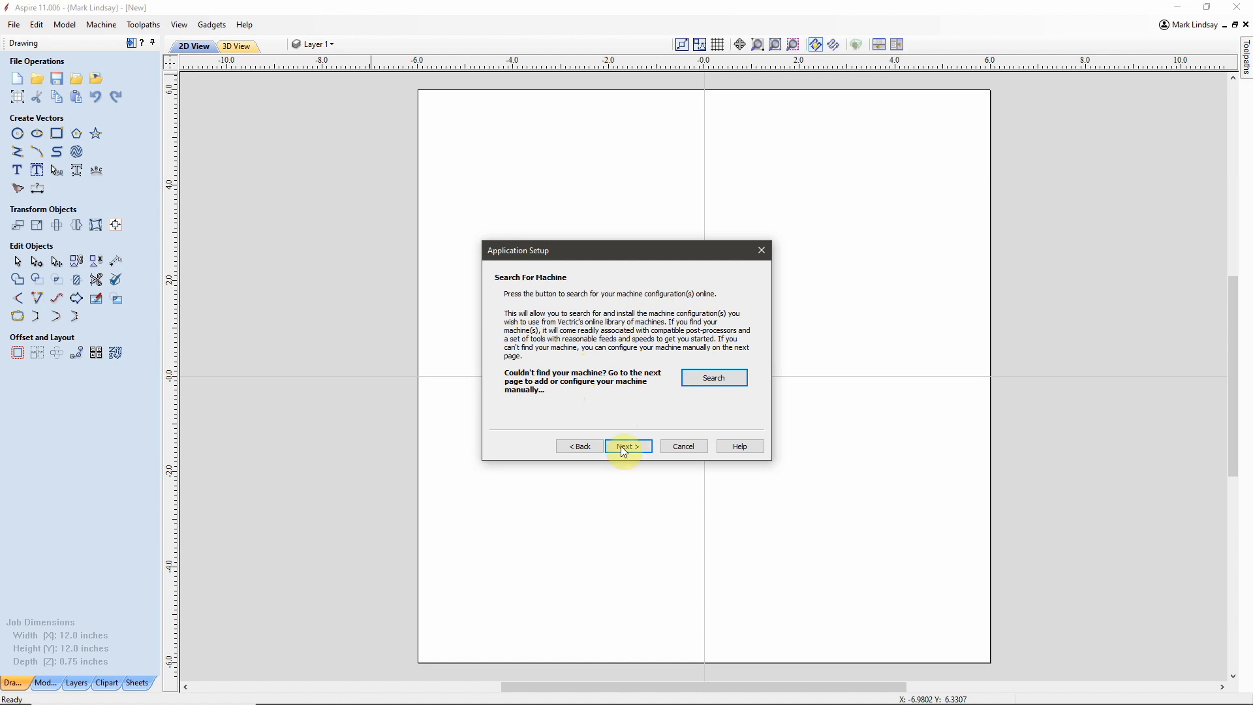
mouse_move(605, 413)
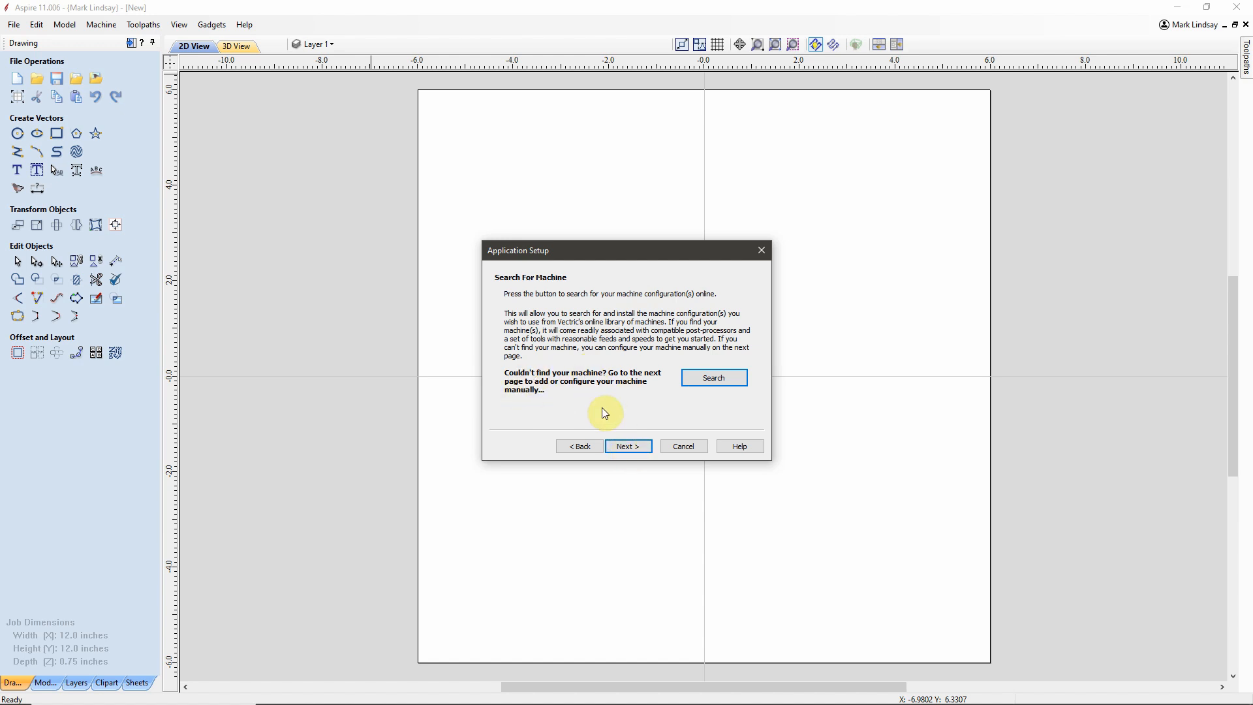
left_click(628, 446)
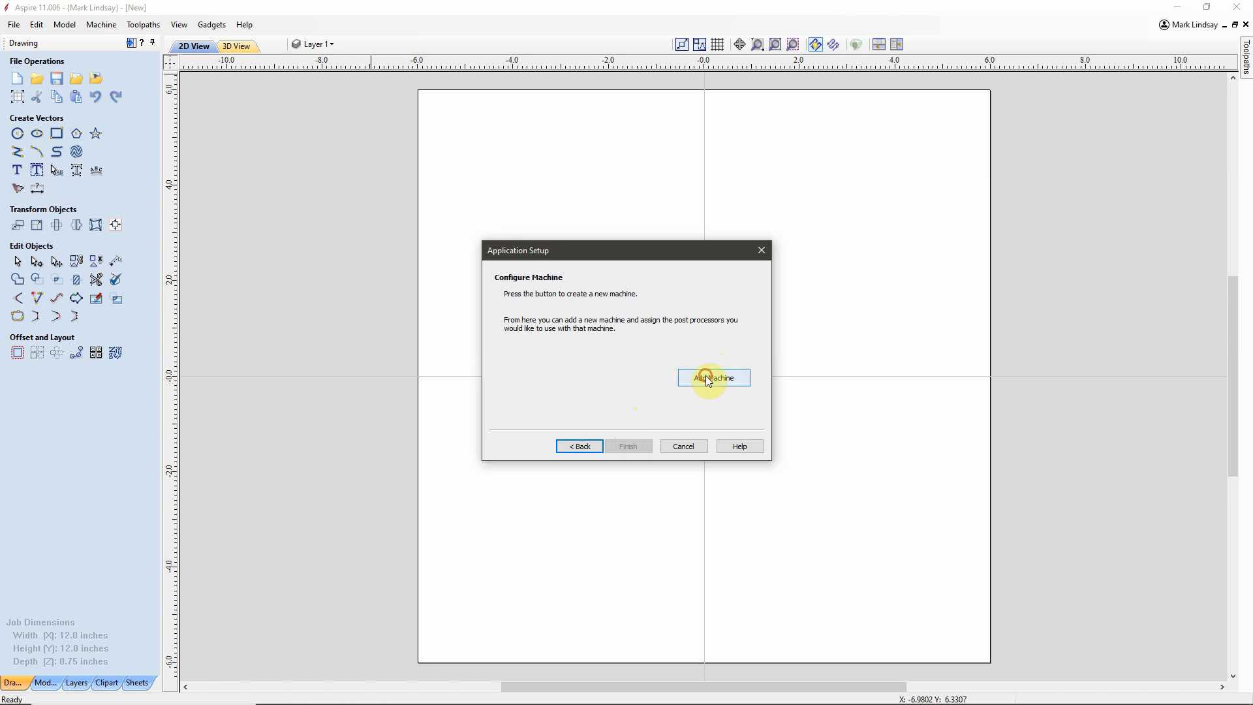
Step: Create a new machine and name it 'Gatton CNC'
left_click(712, 377)
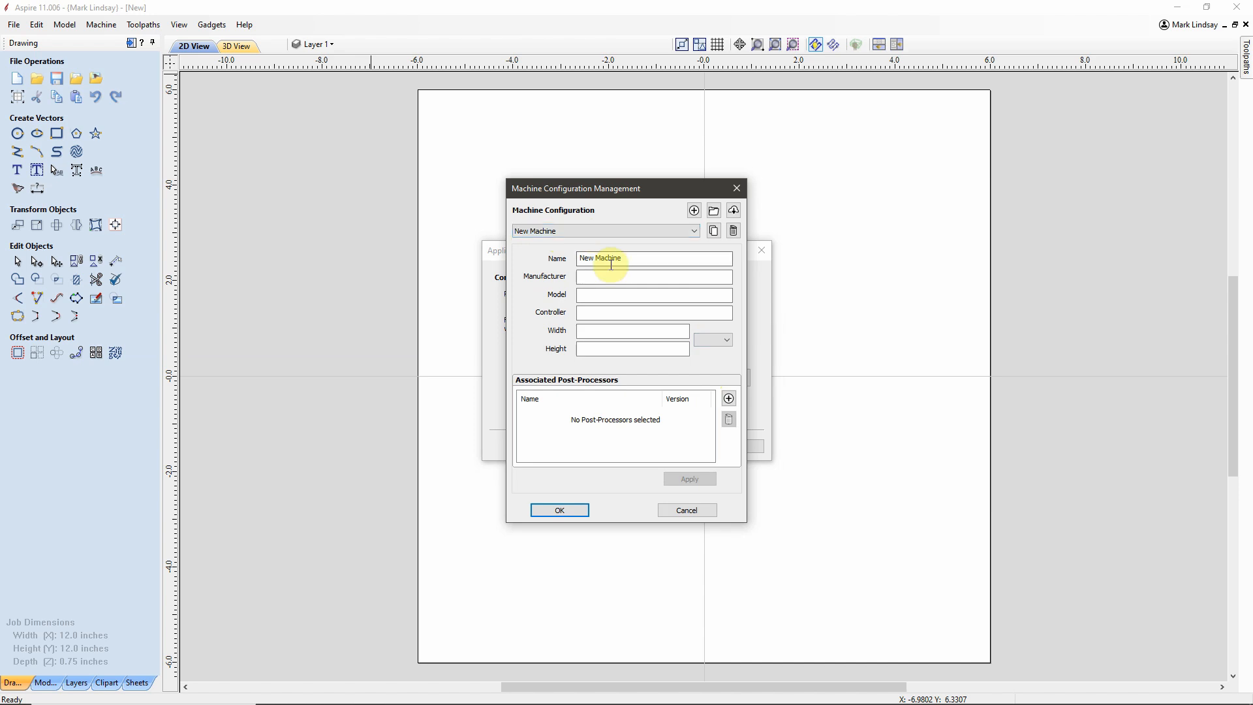
triple_click(654, 257)
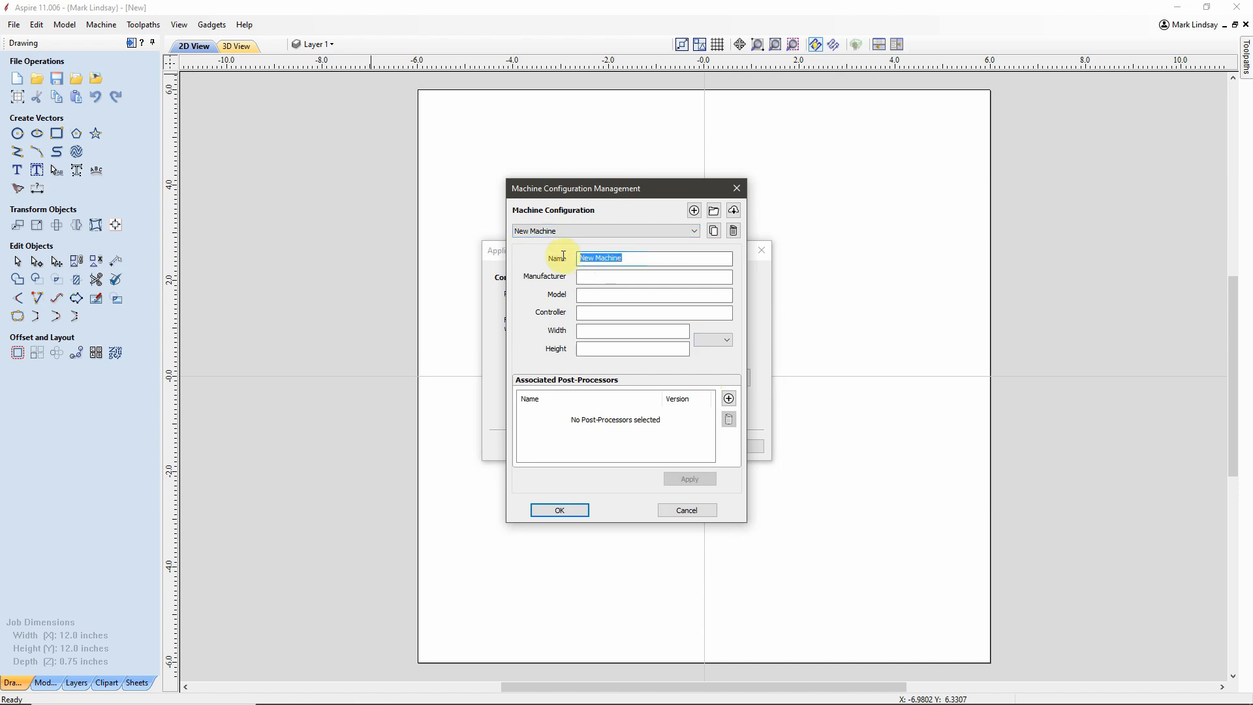
type("Gat")
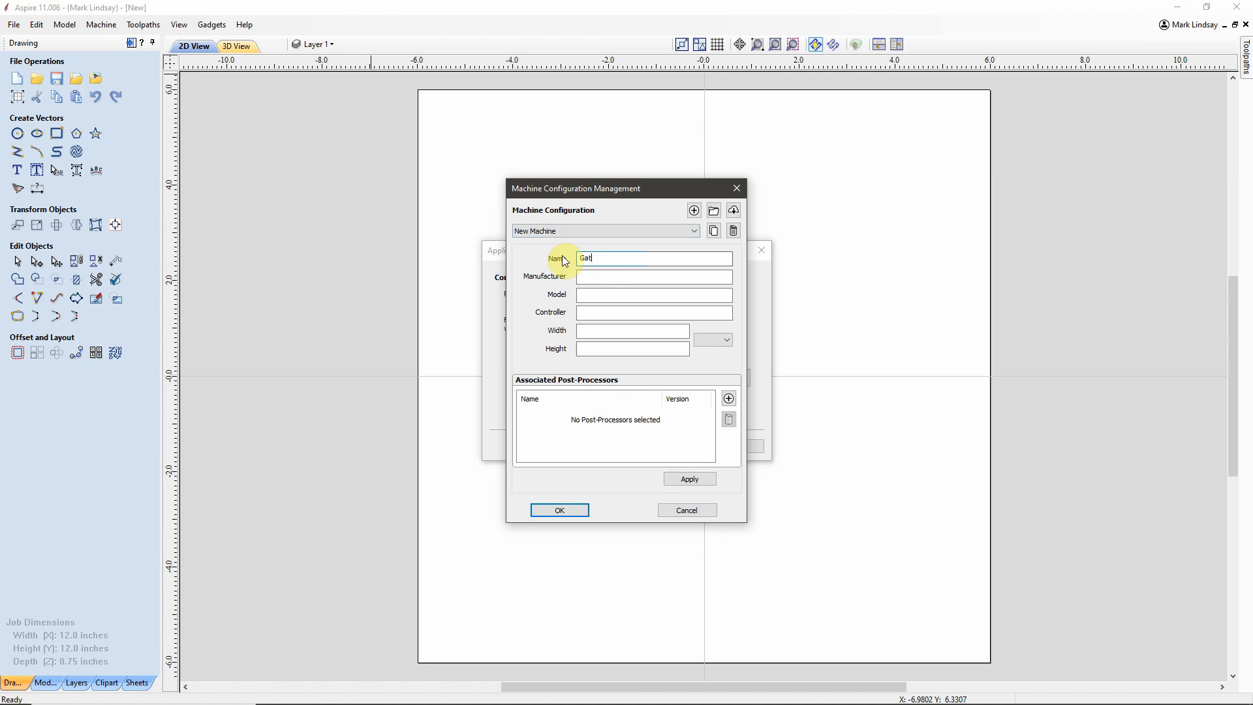
type("ton")
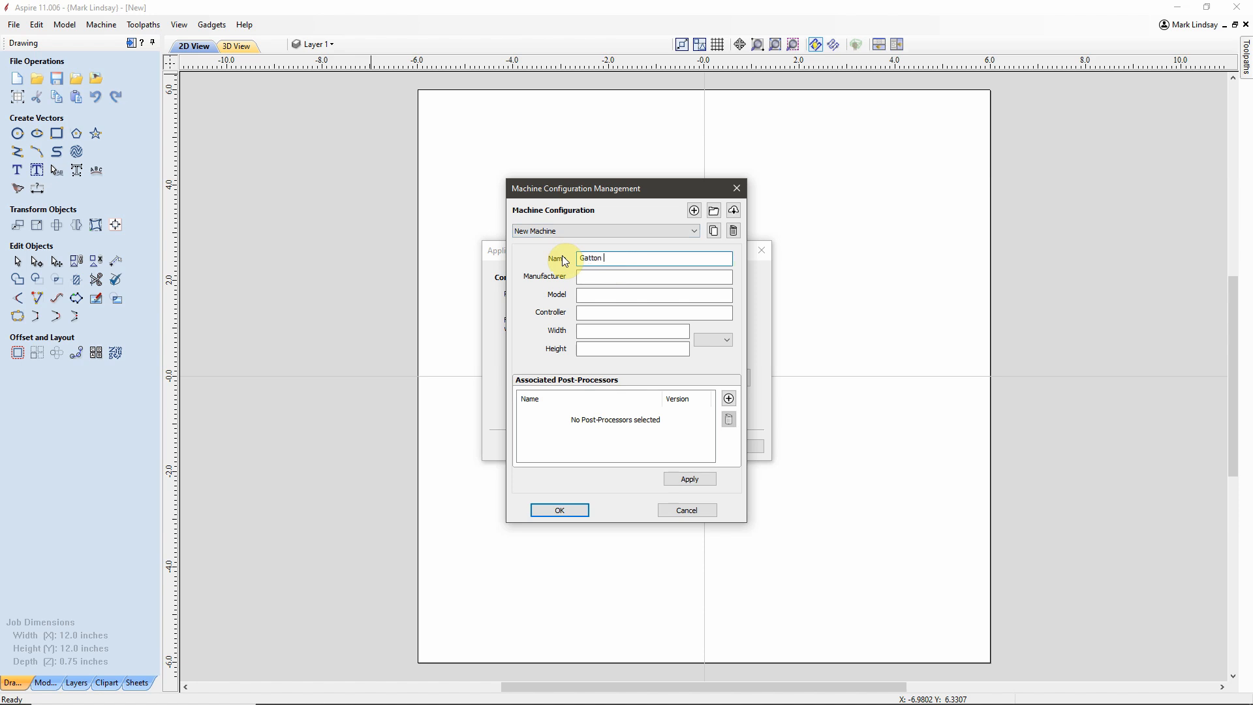
type("CNC")
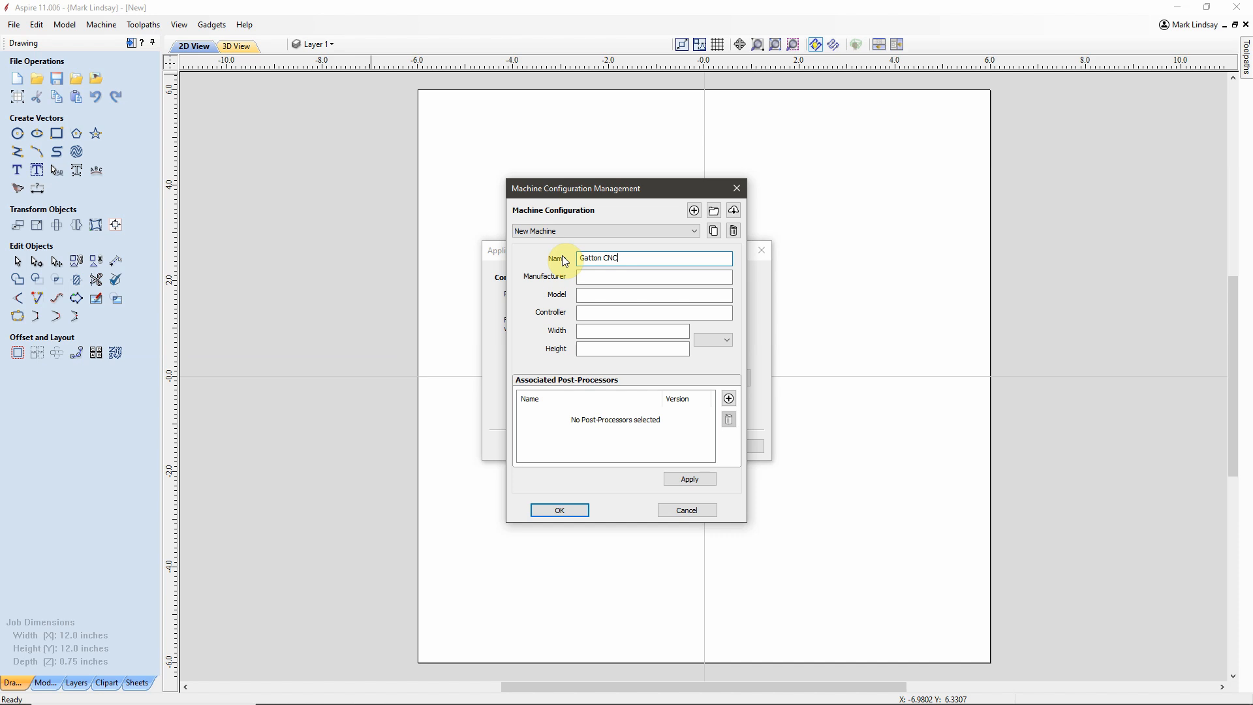
Step: Enter 'Gatton CNC' as manufacturer and 'Mach3' as the controller
left_click(652, 276)
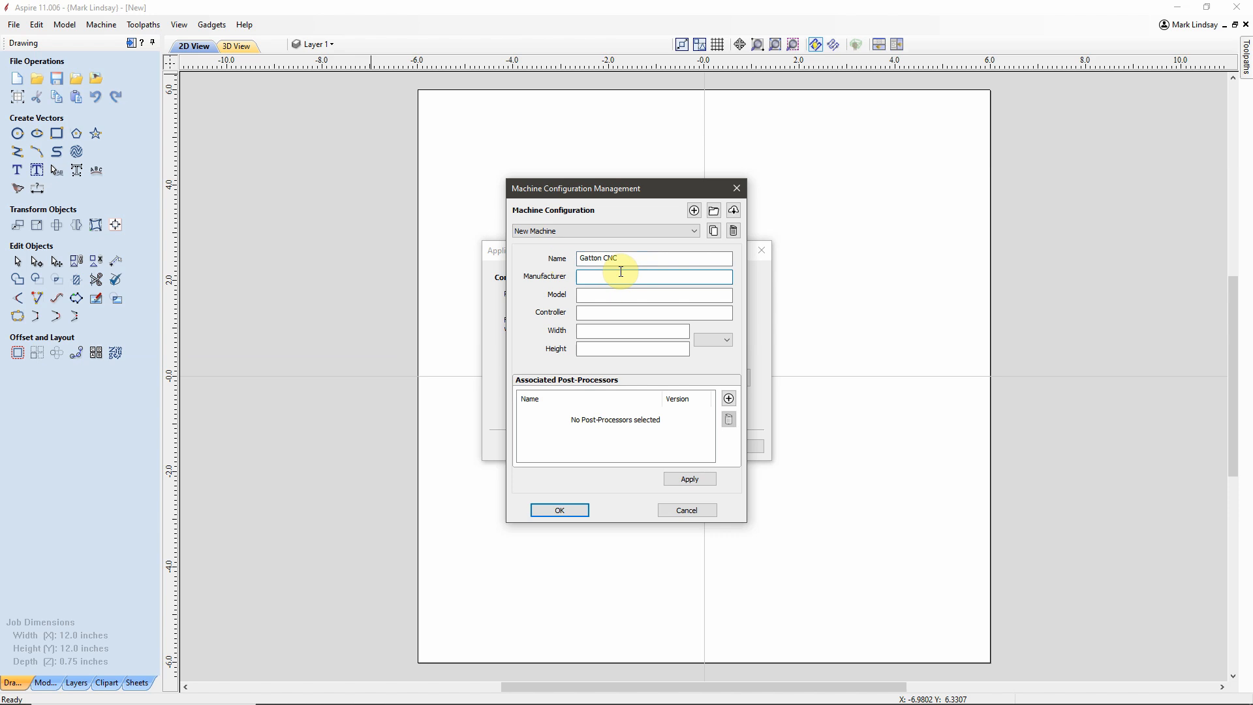
type("G")
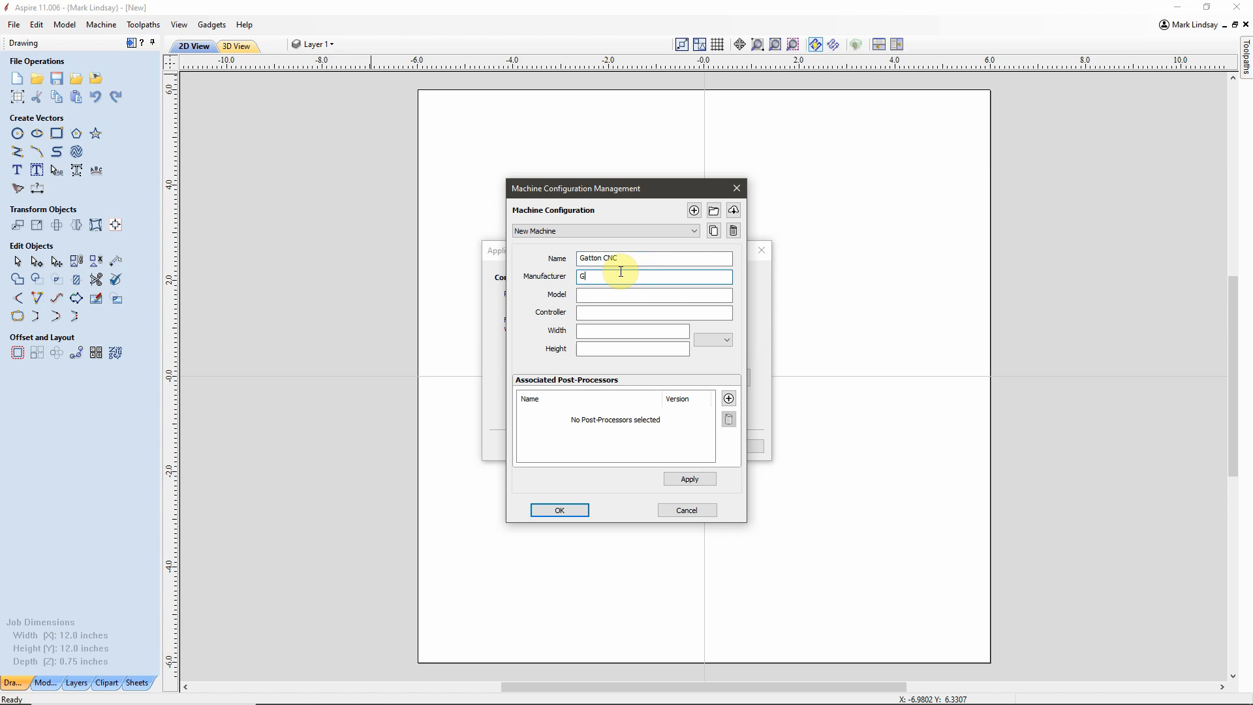
type("atto")
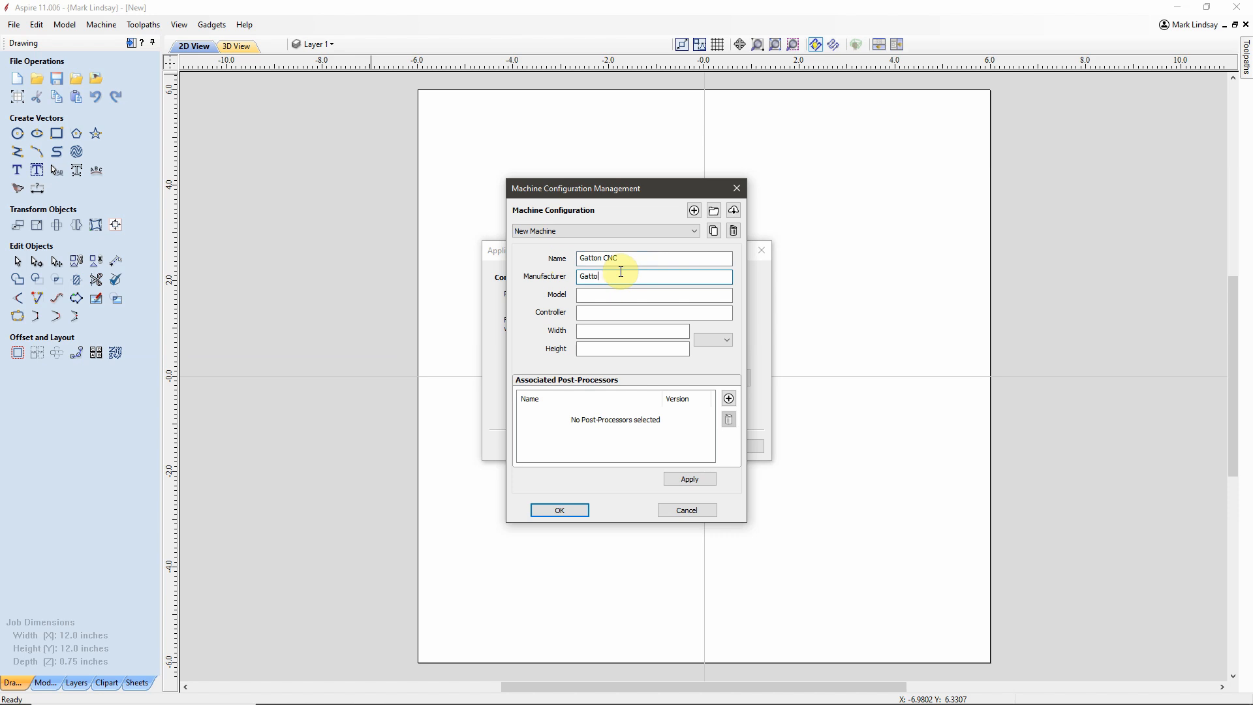
type("n")
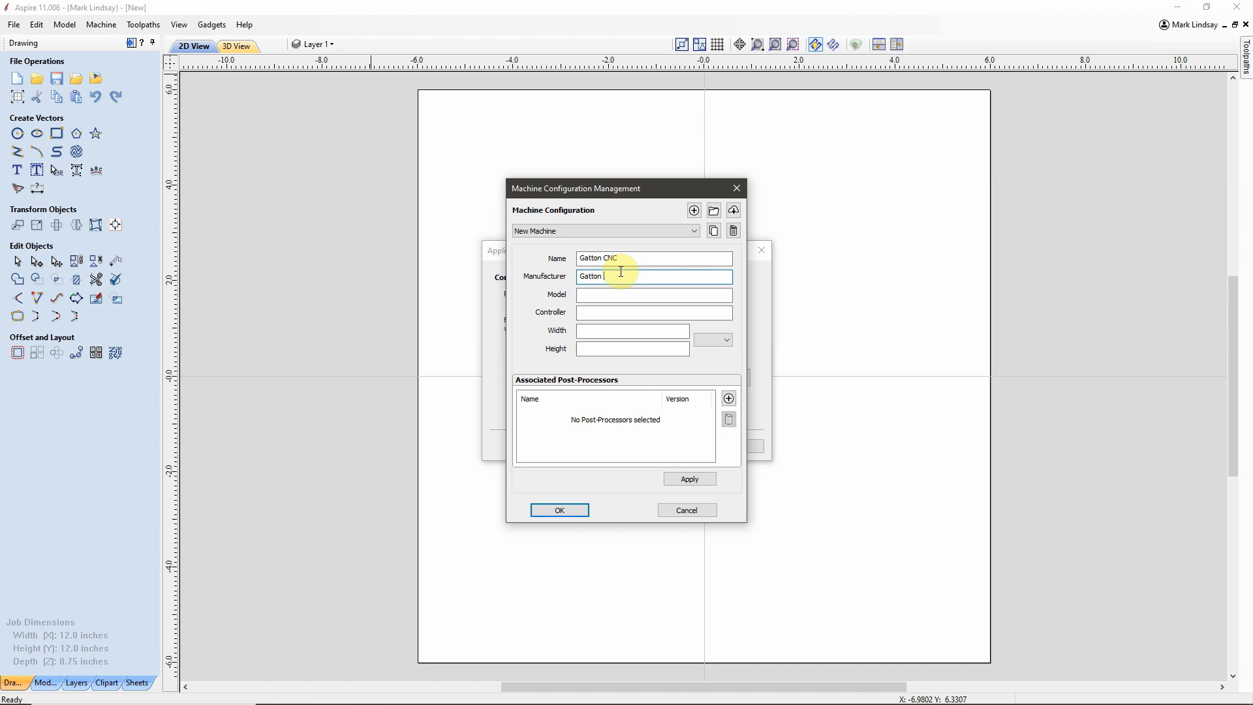
type("CNC")
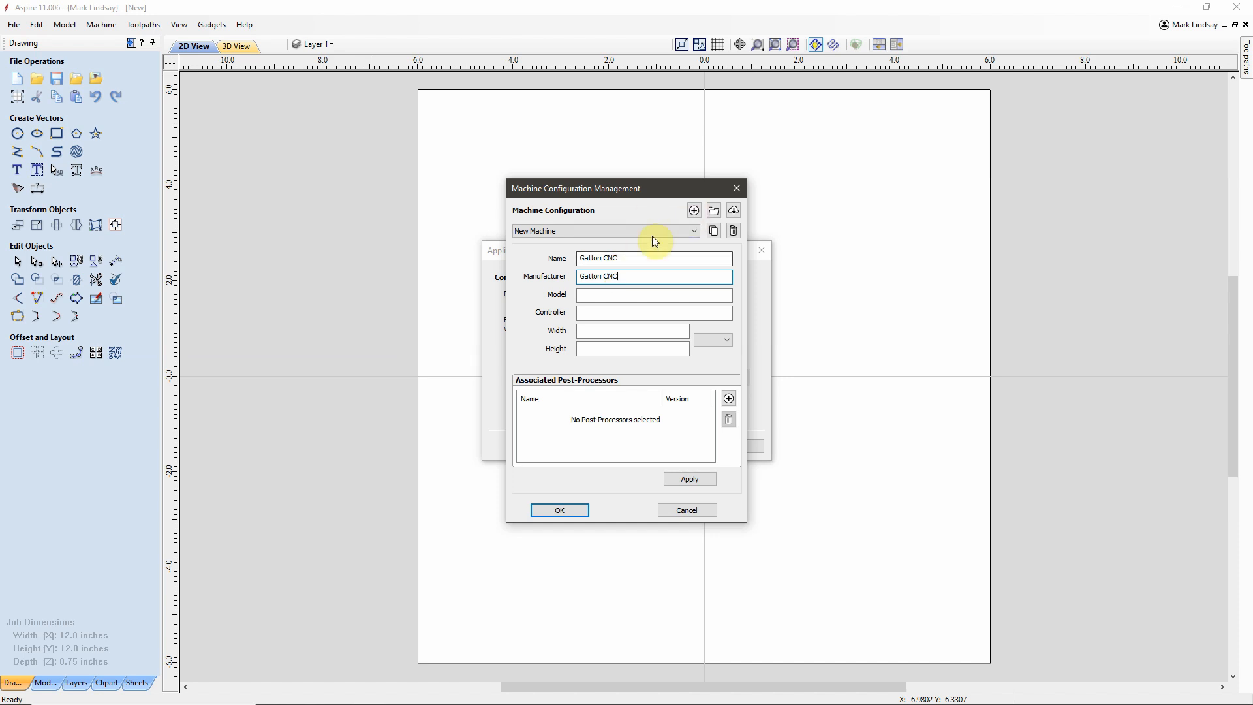
left_click(653, 294)
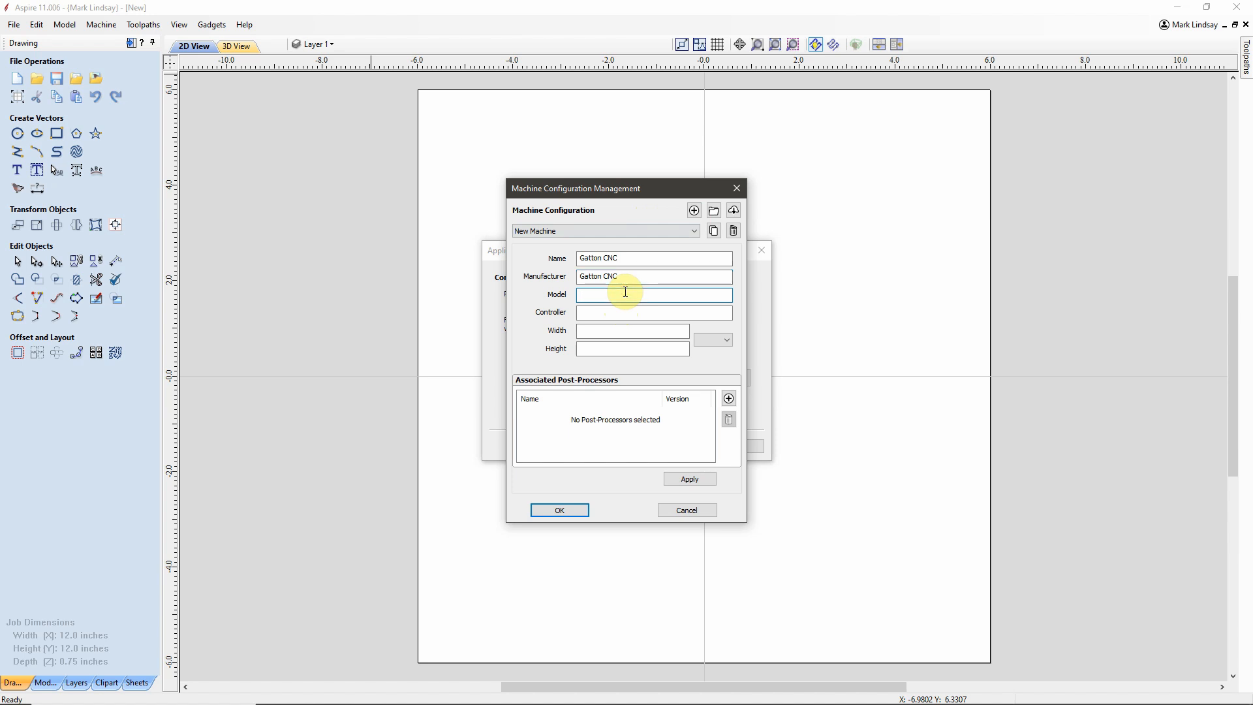
left_click(652, 312)
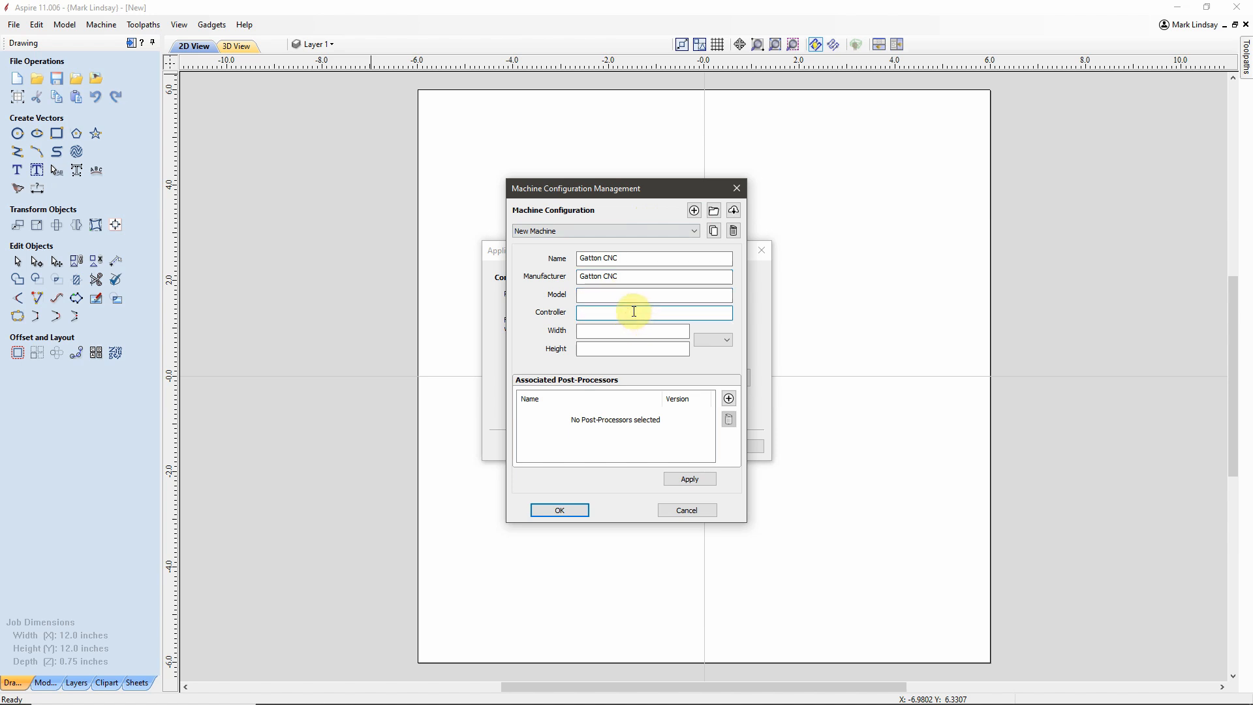
type("M")
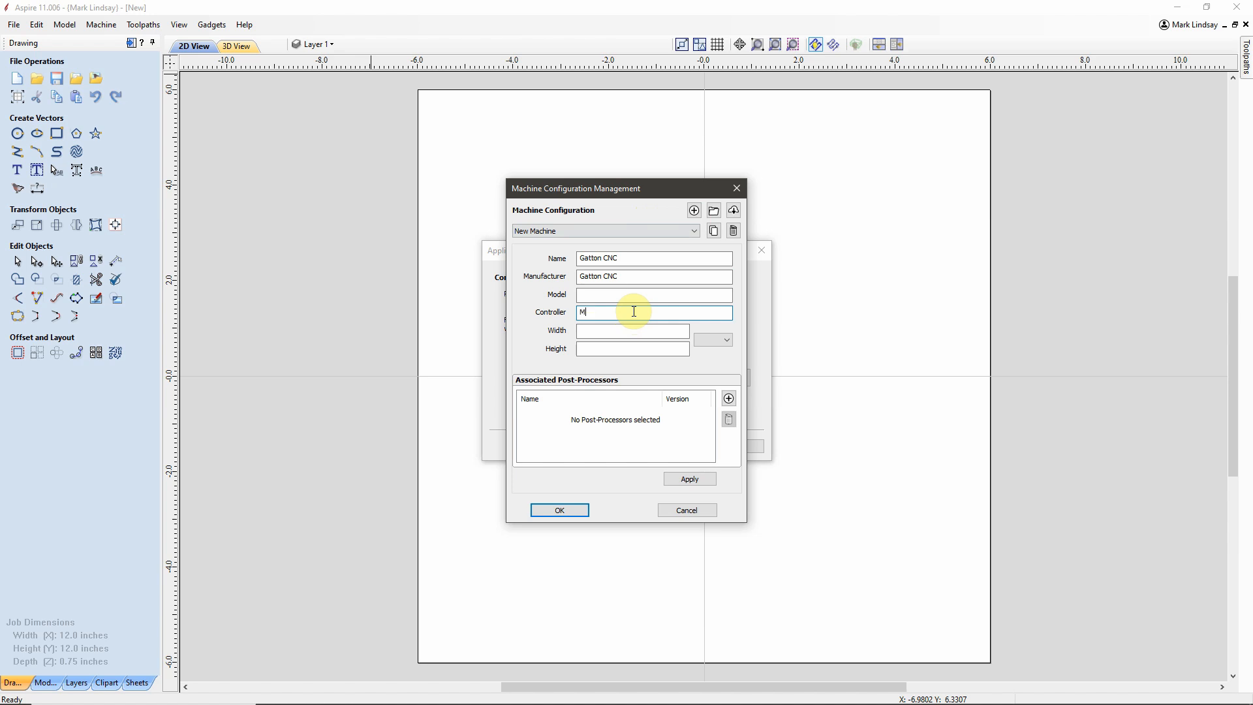
type("ach3")
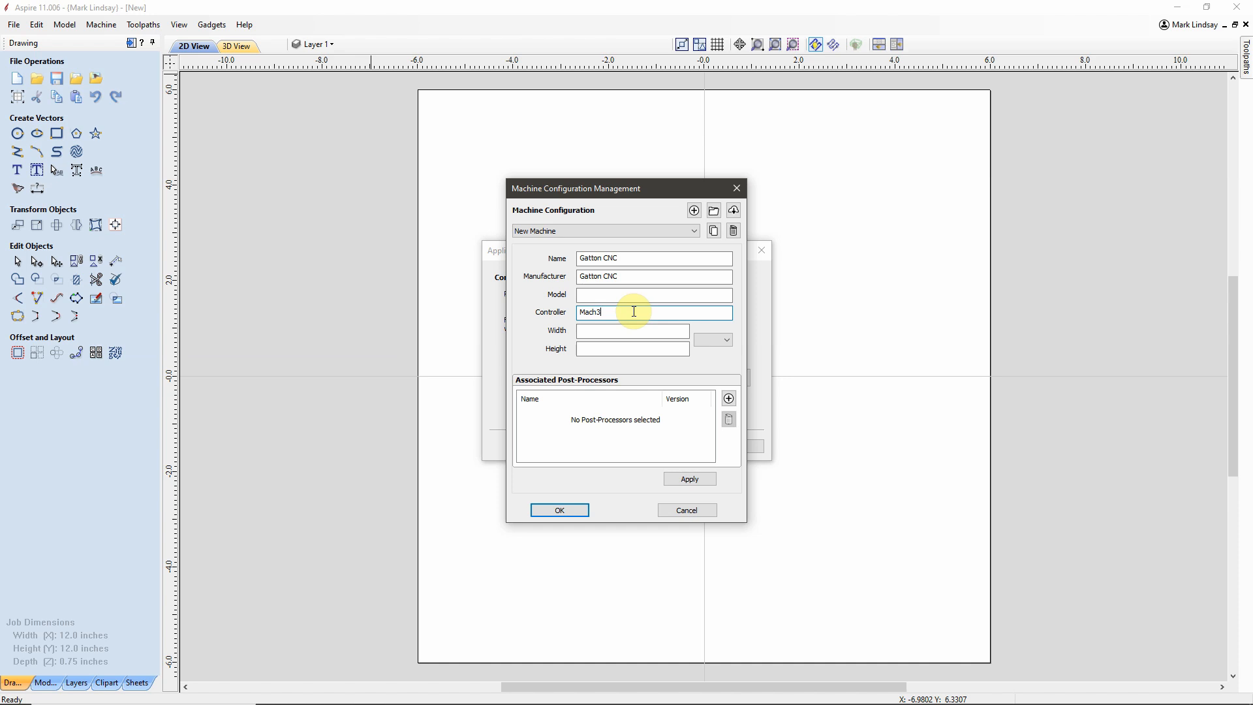
mouse_move(622, 312)
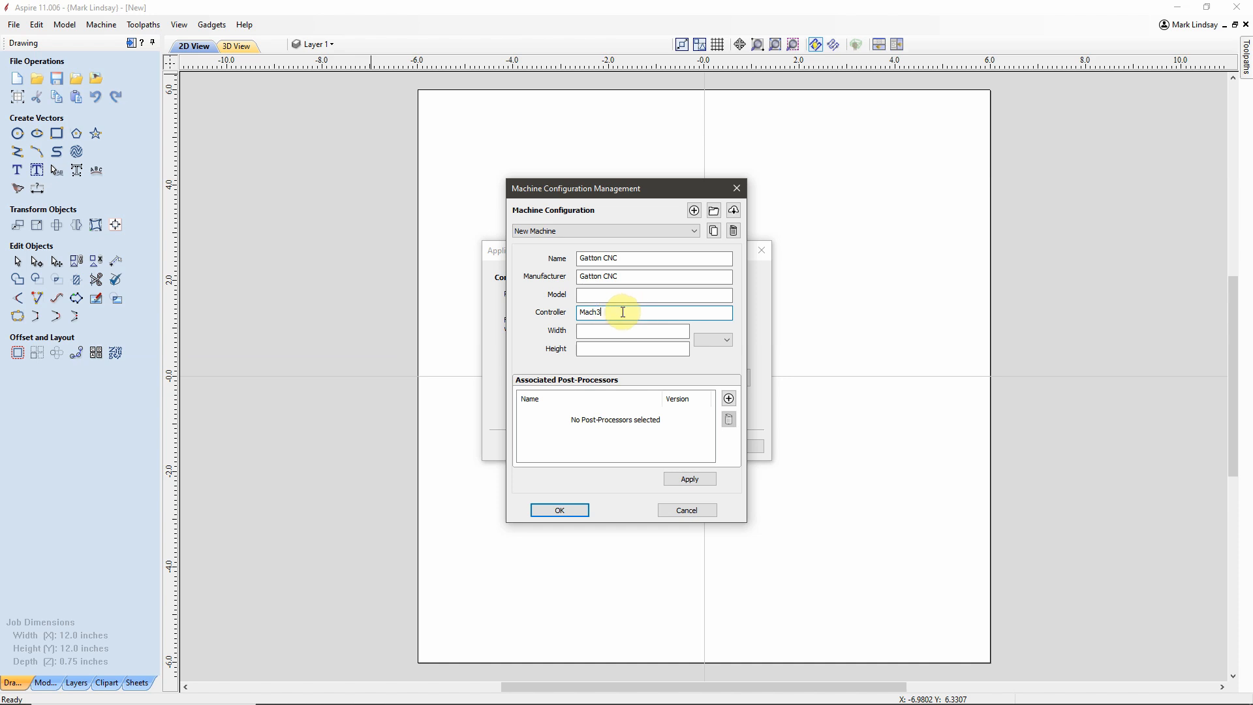
mouse_move(641, 311)
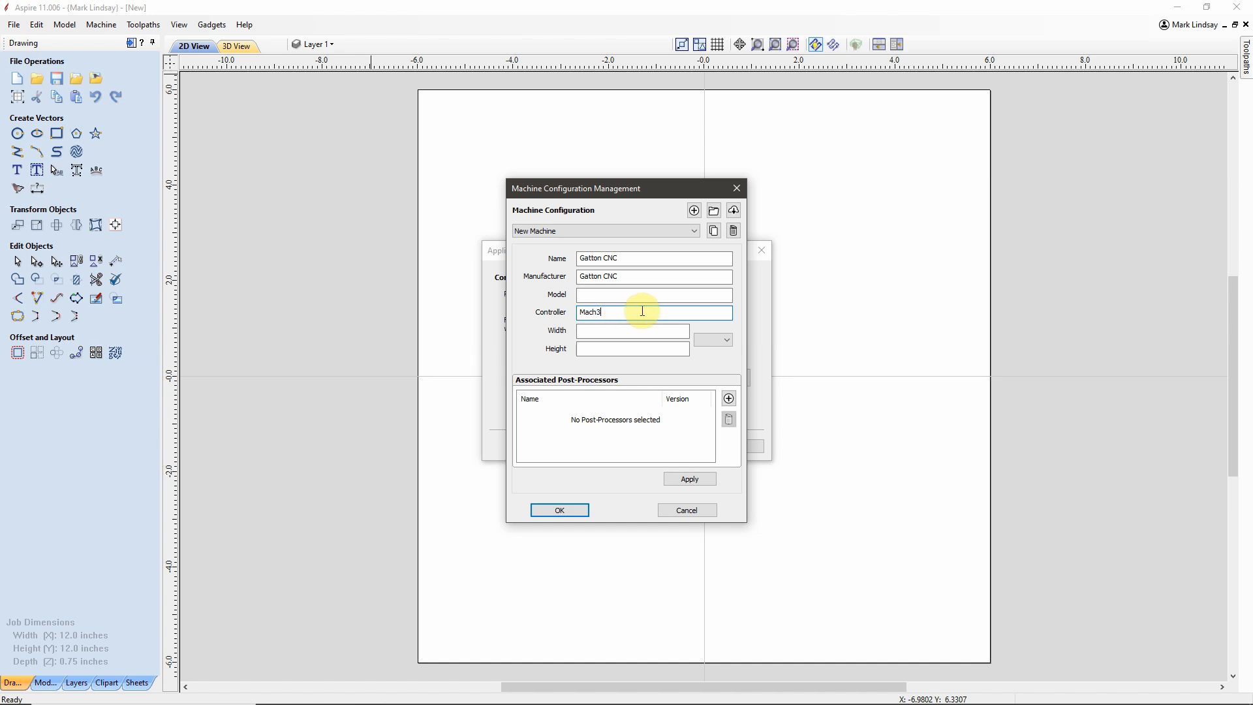
mouse_move(630, 311)
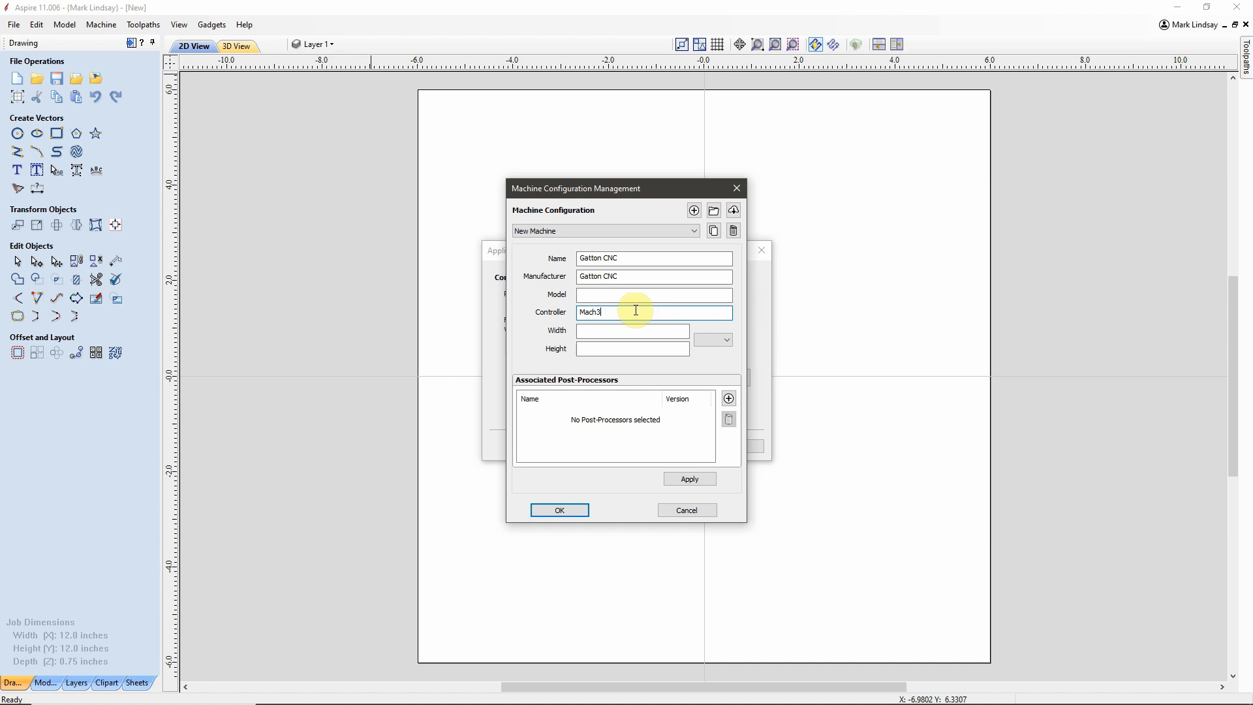
mouse_move(655, 310)
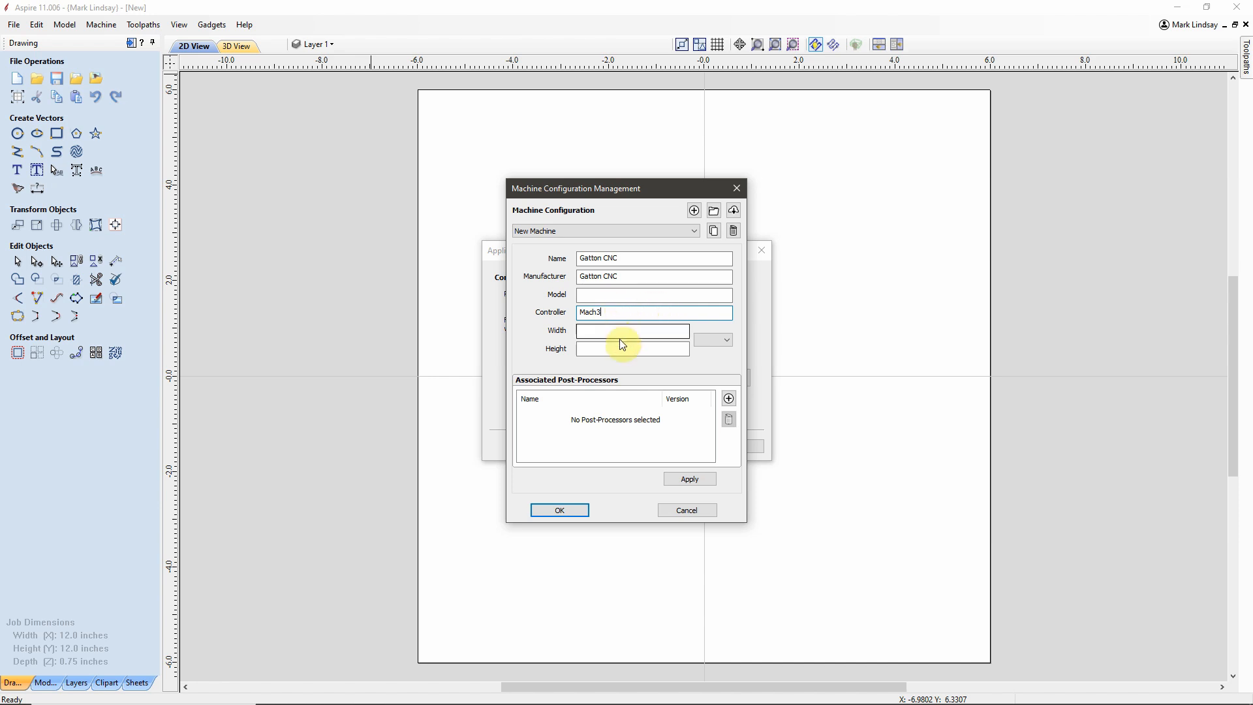
Step: Set the machine work area to 51 by 34 inches
left_click(631, 330)
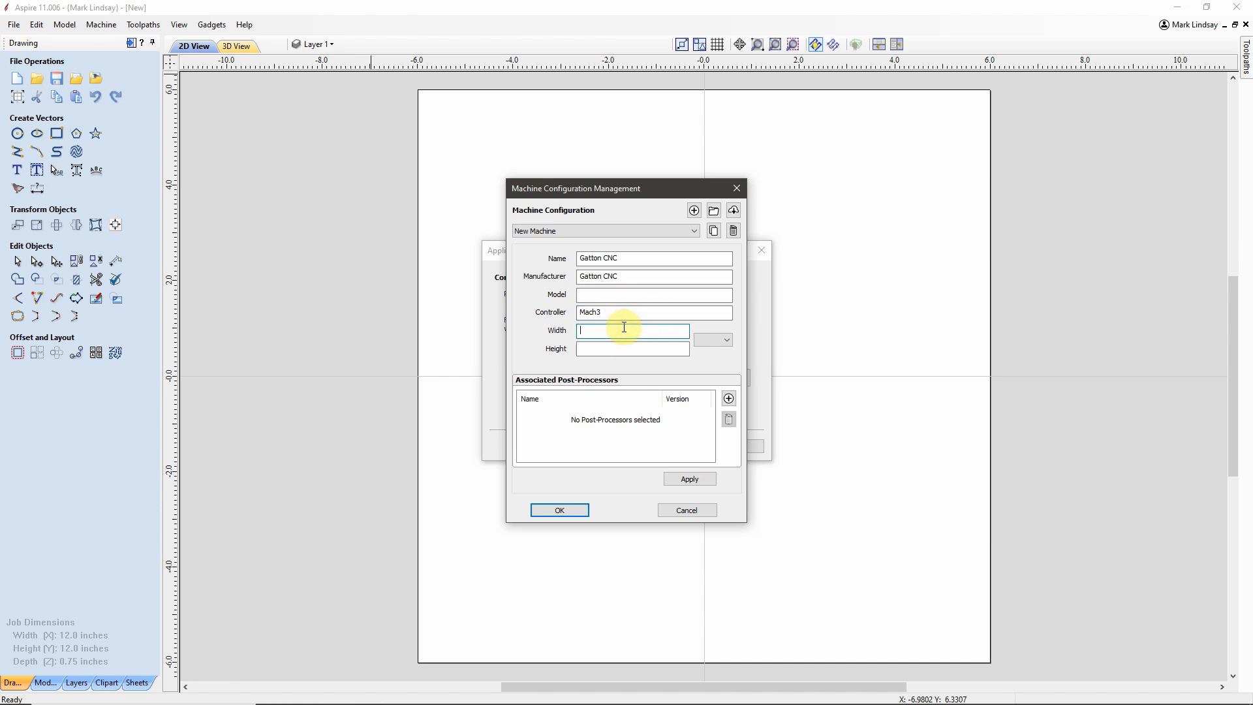
type("51")
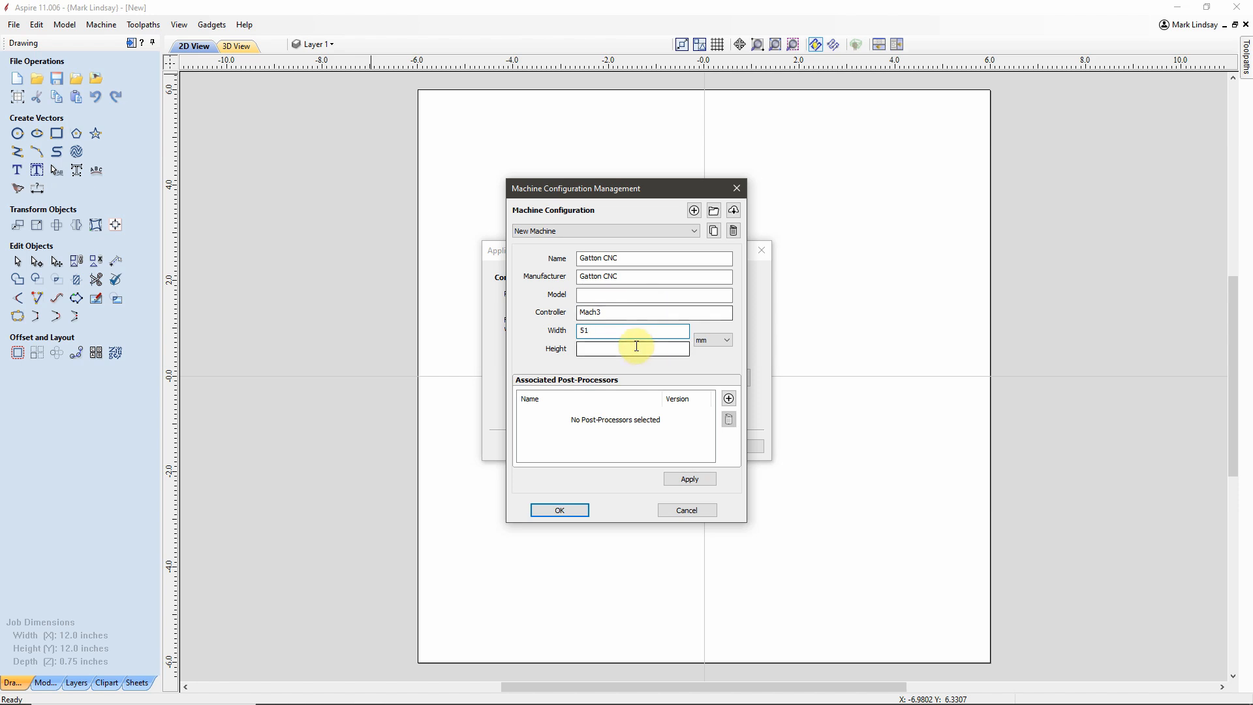
type("34")
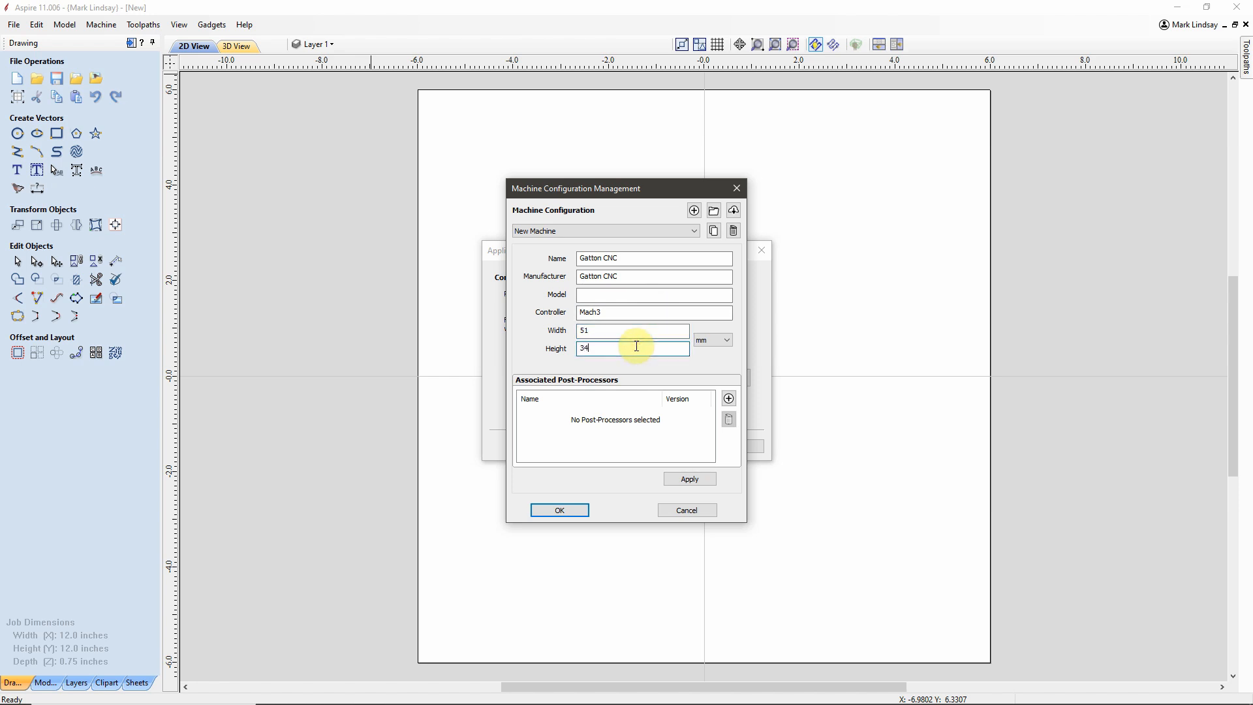
left_click(726, 339)
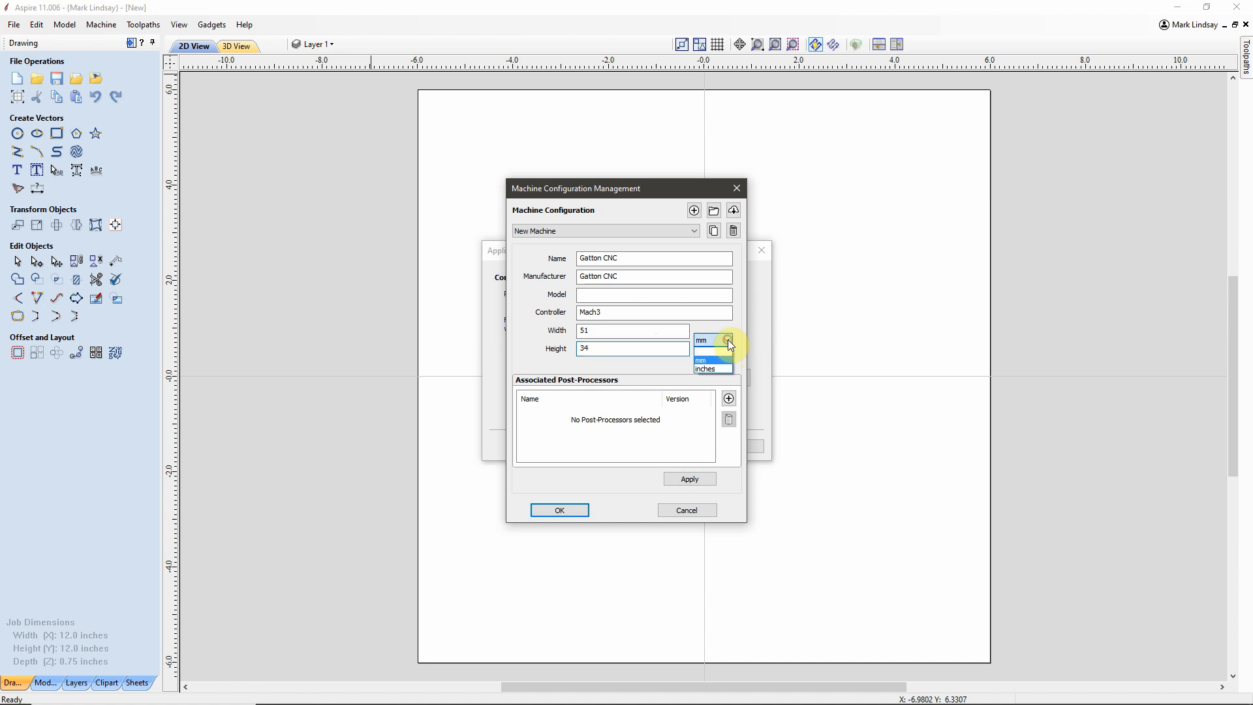
left_click(705, 368)
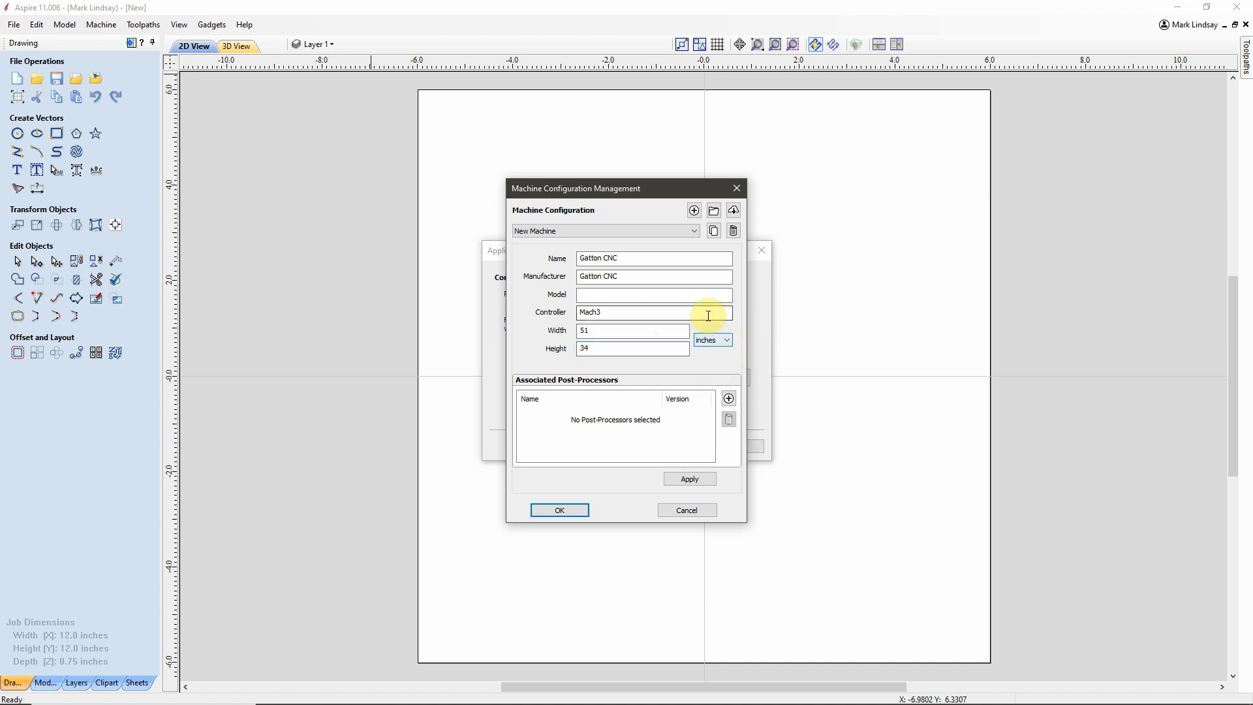
mouse_move(586, 386)
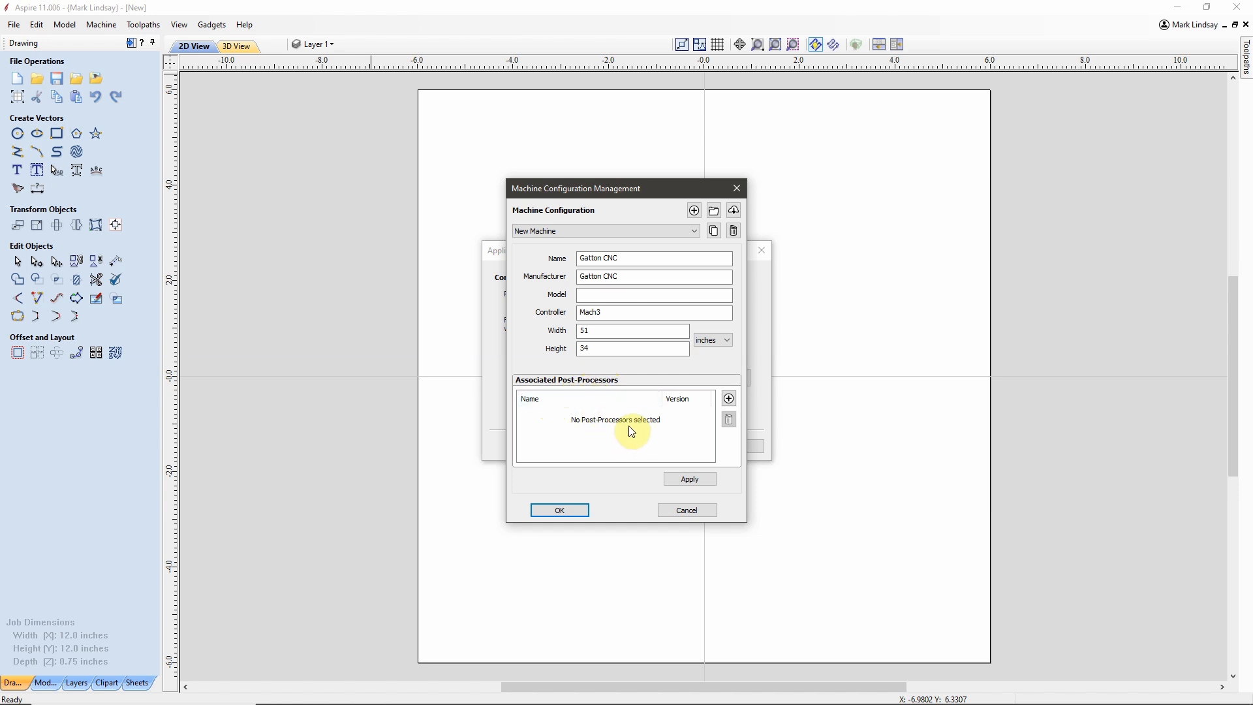
mouse_move(618, 309)
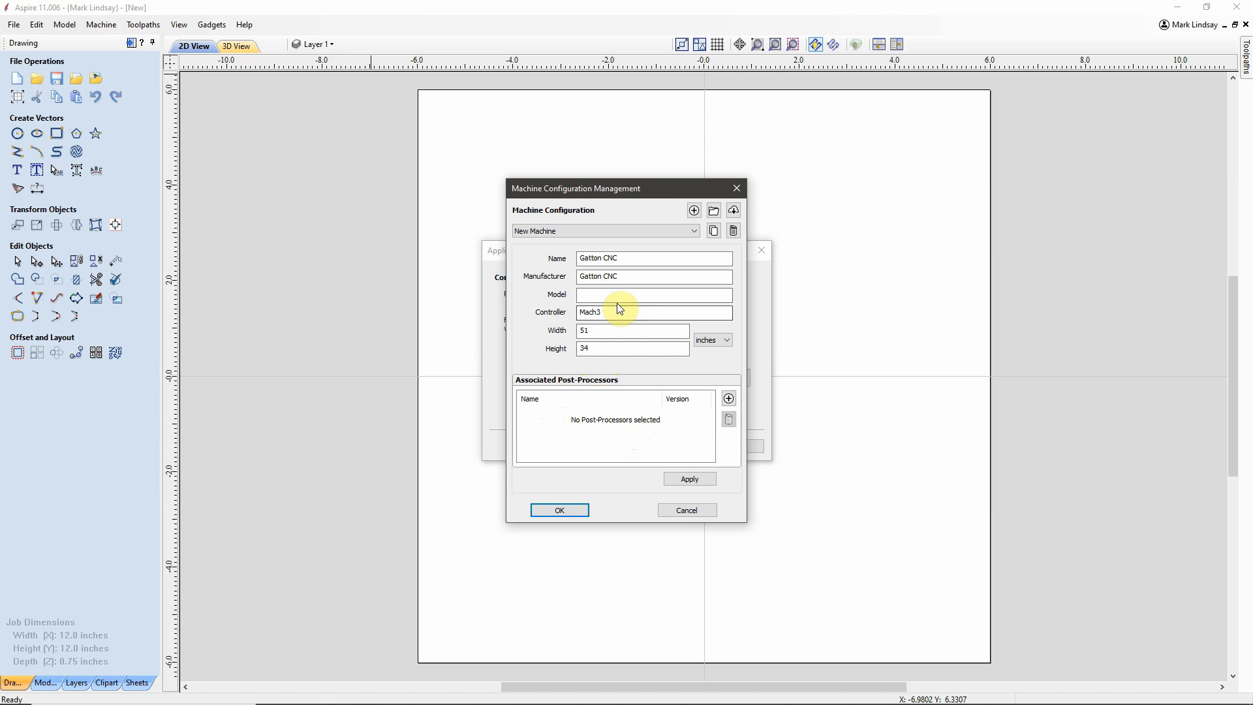
mouse_move(686, 430)
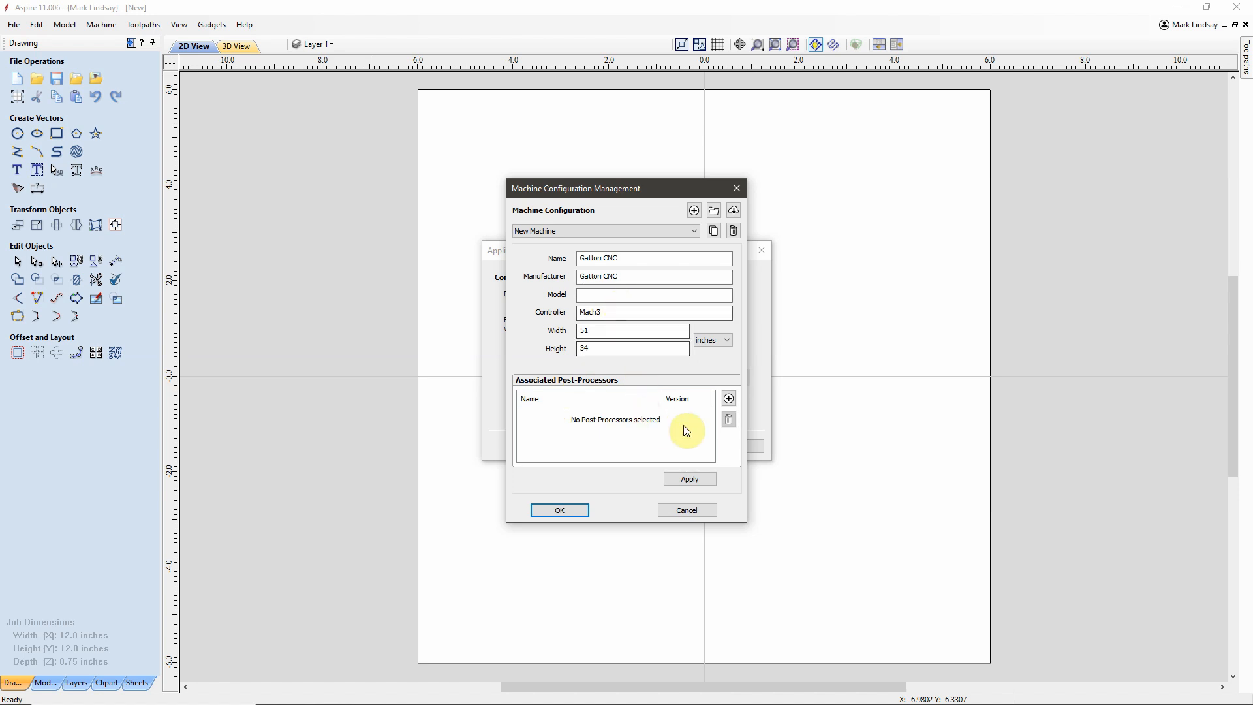
mouse_move(728, 399)
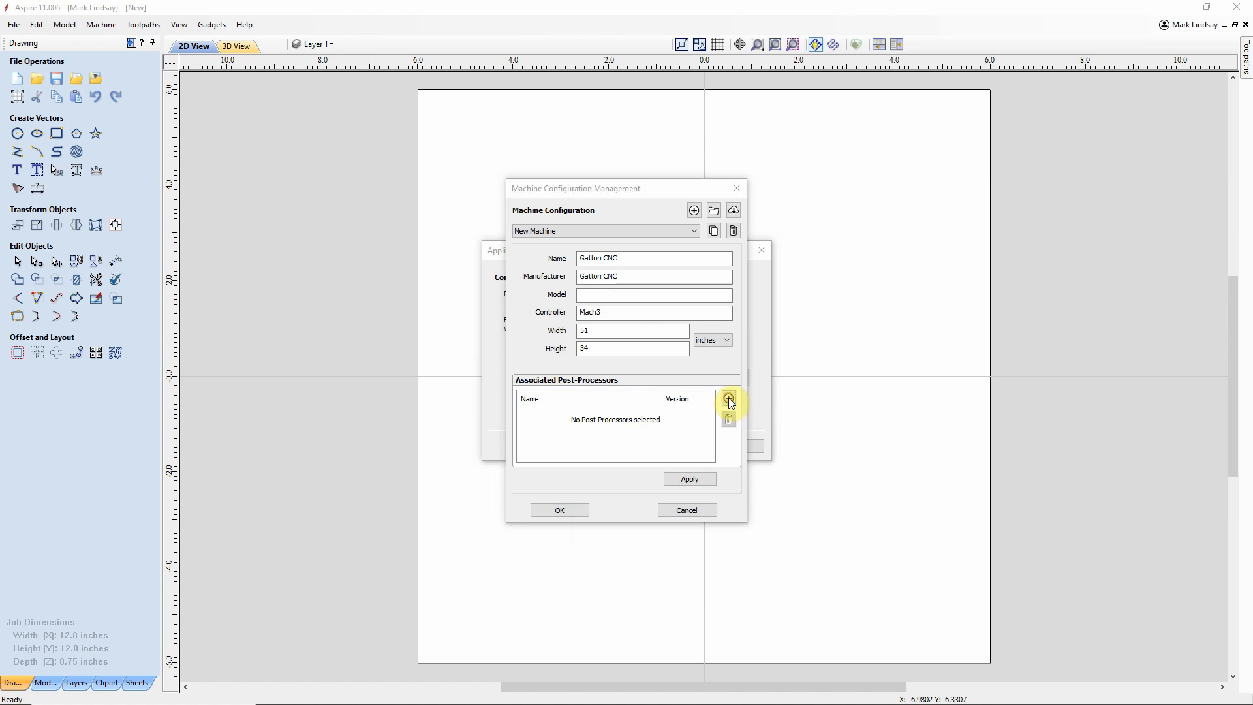
Step: Select the Mach2/3 Arcs (inch) and Mach2/3-WrapY2A ATC(inch) post-processors
left_click(728, 400)
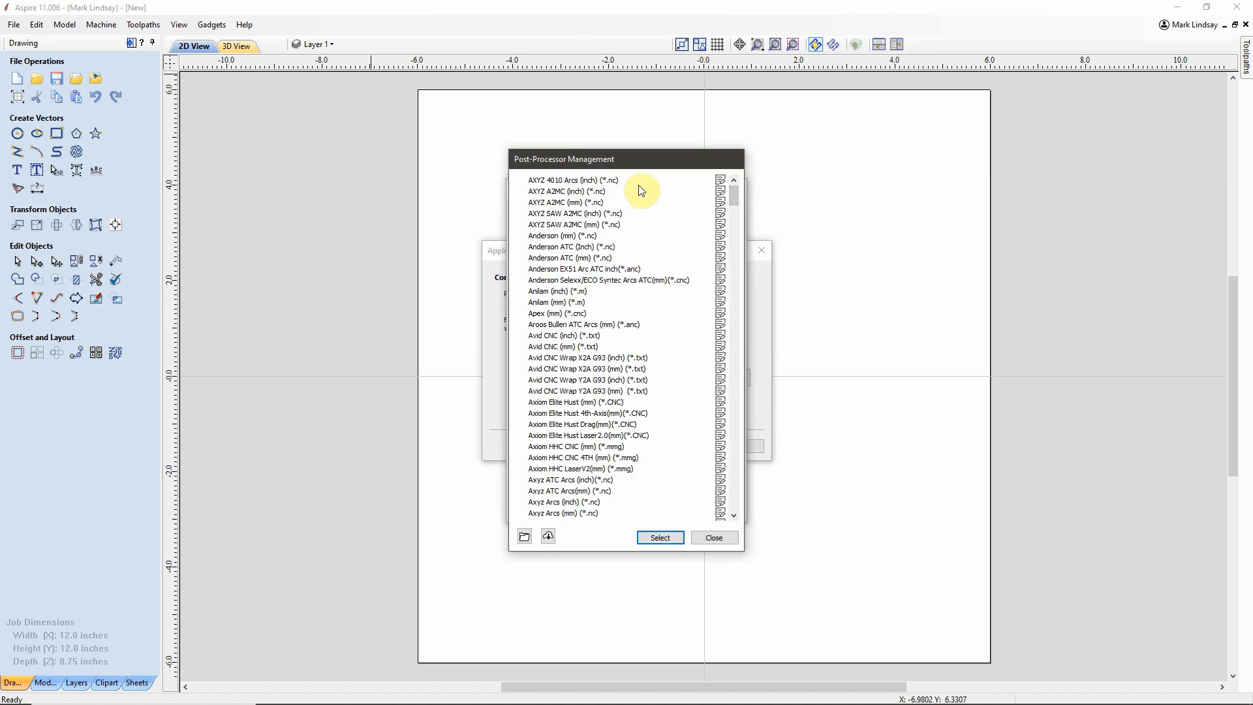
mouse_move(648, 471)
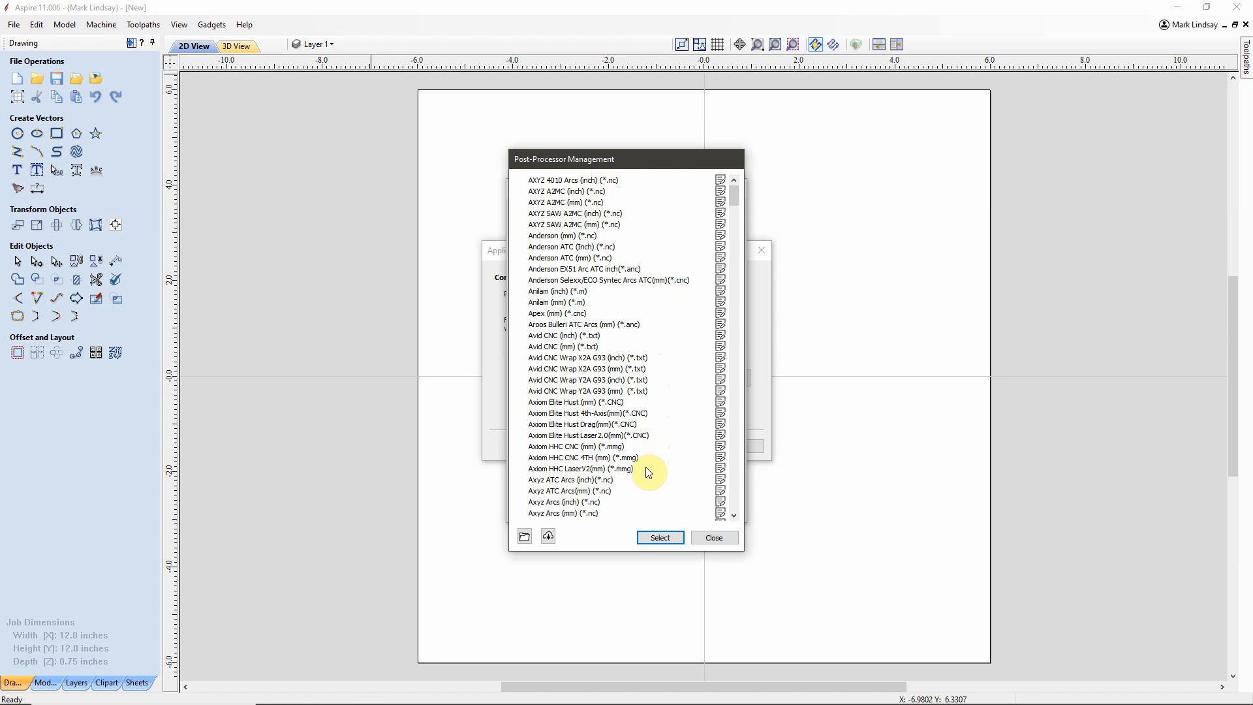
mouse_move(648, 456)
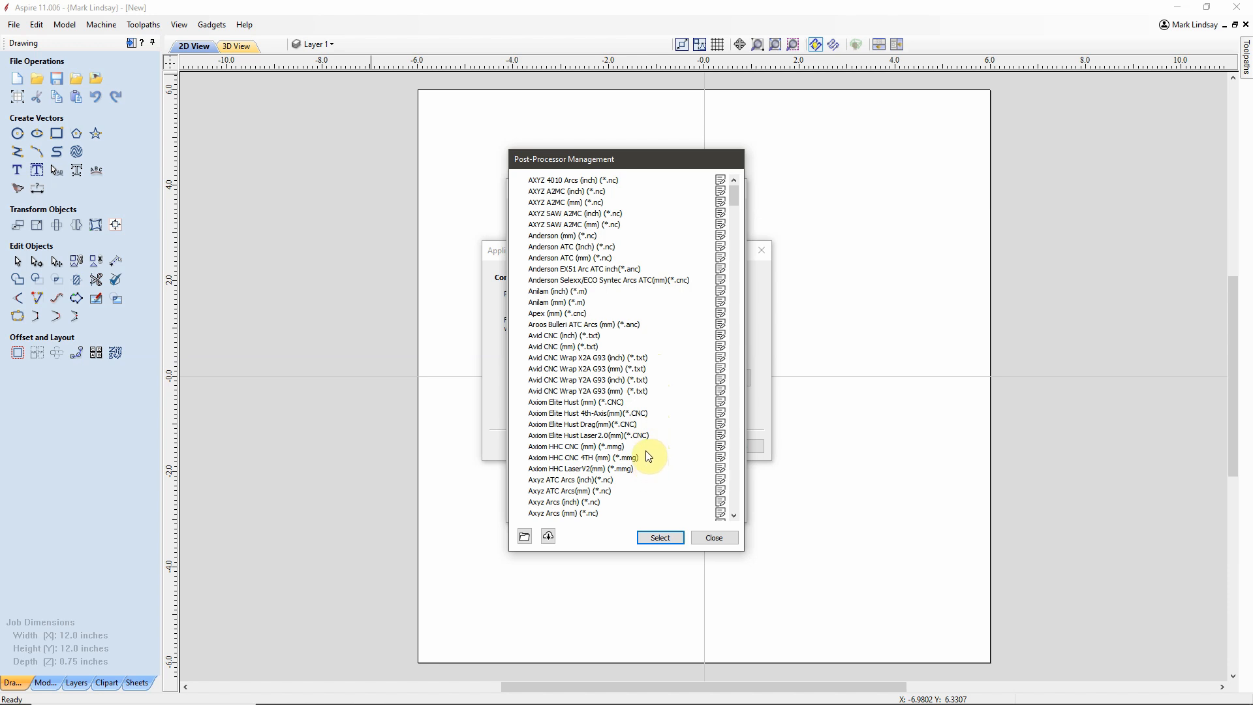
mouse_move(677, 428)
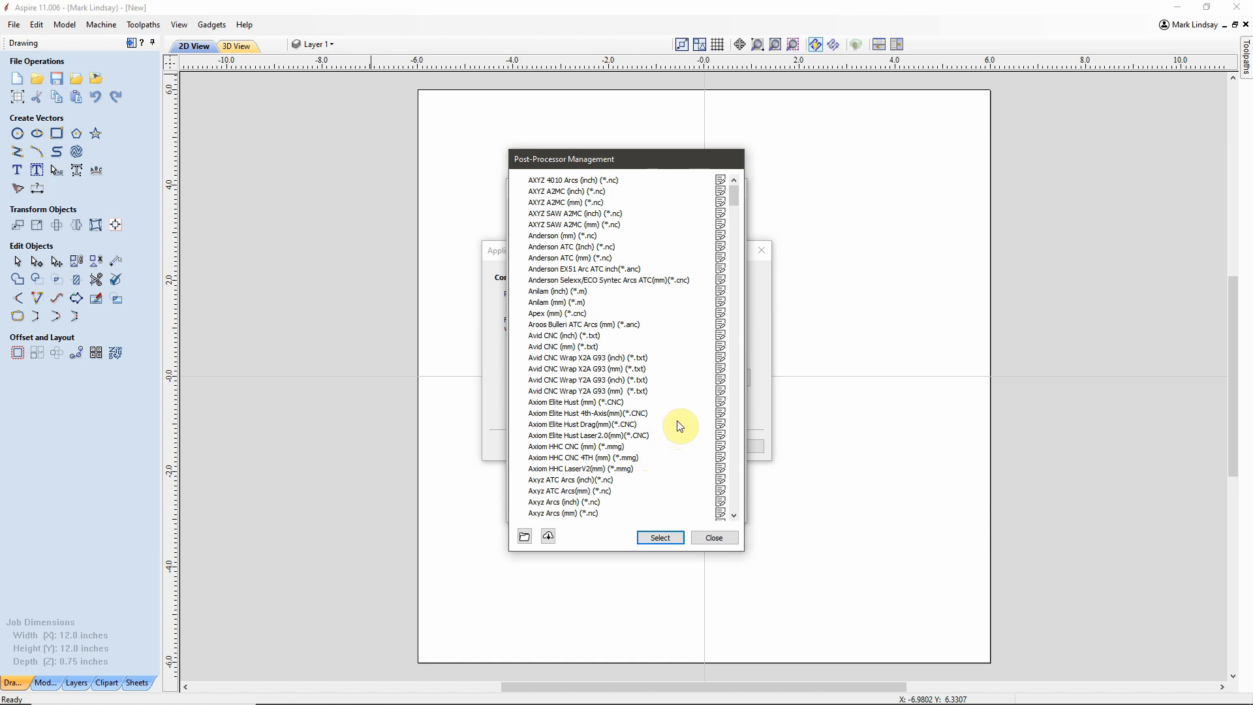
mouse_move(647, 454)
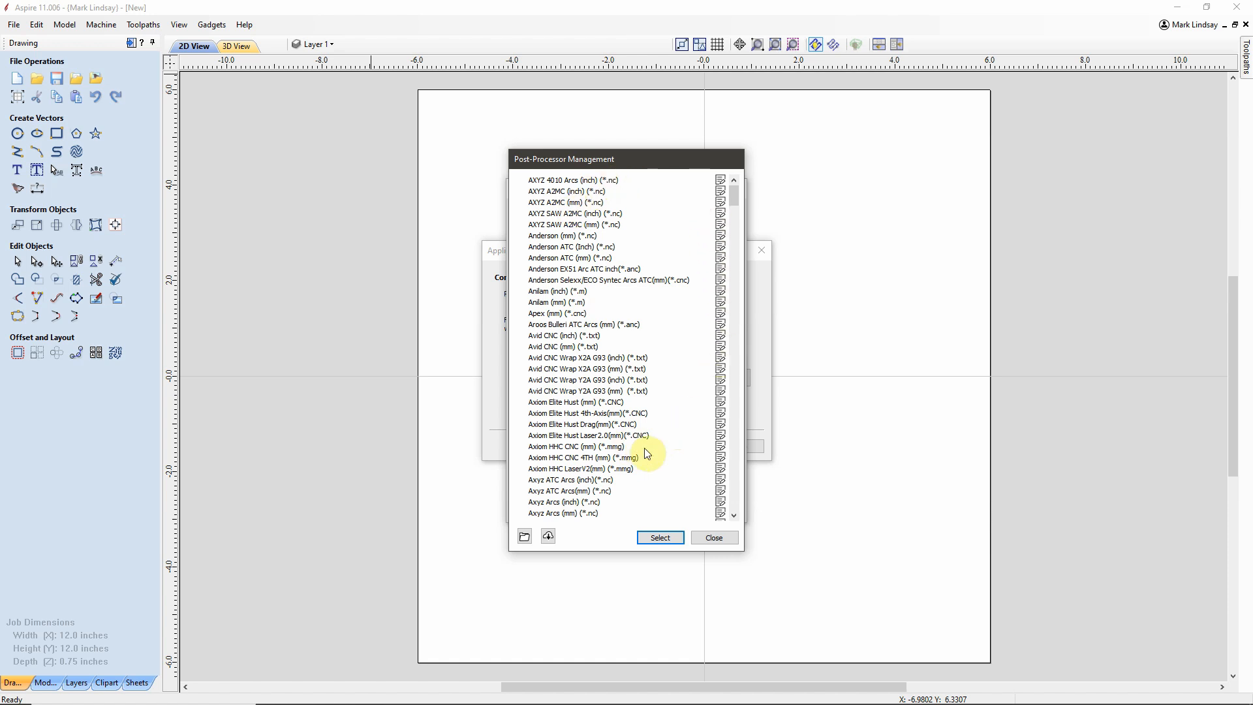
mouse_move(691, 267)
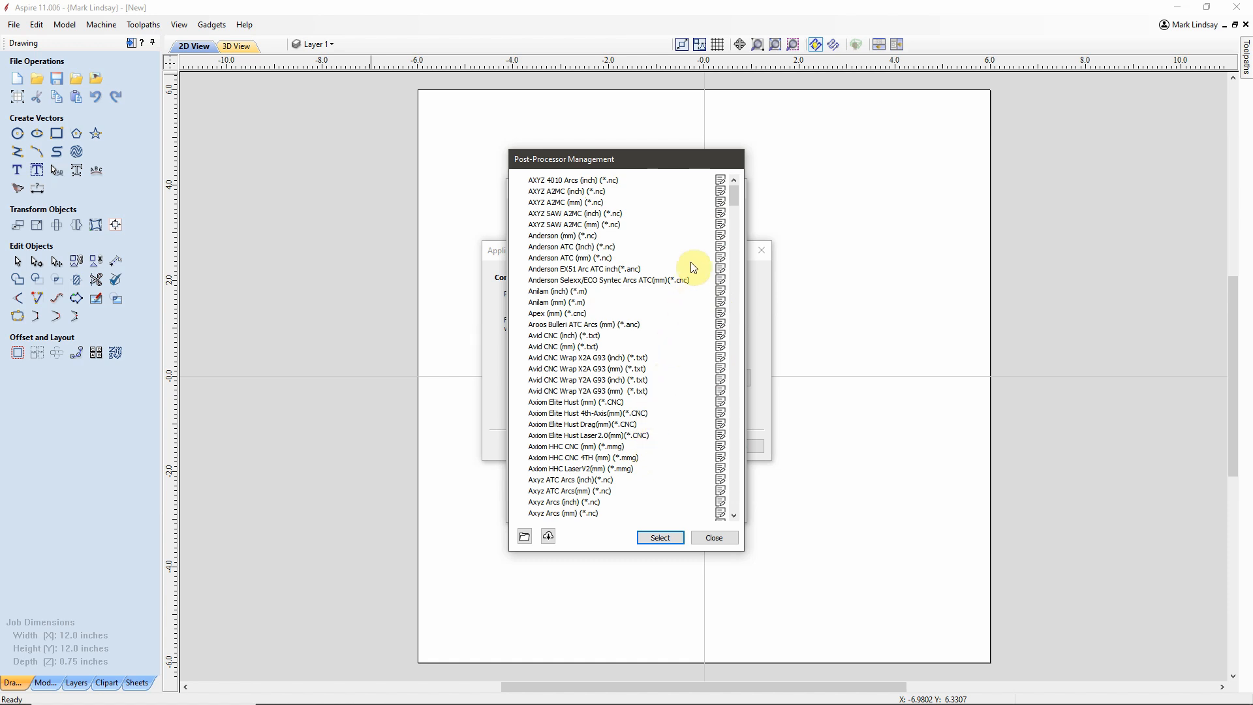
mouse_move(650, 226)
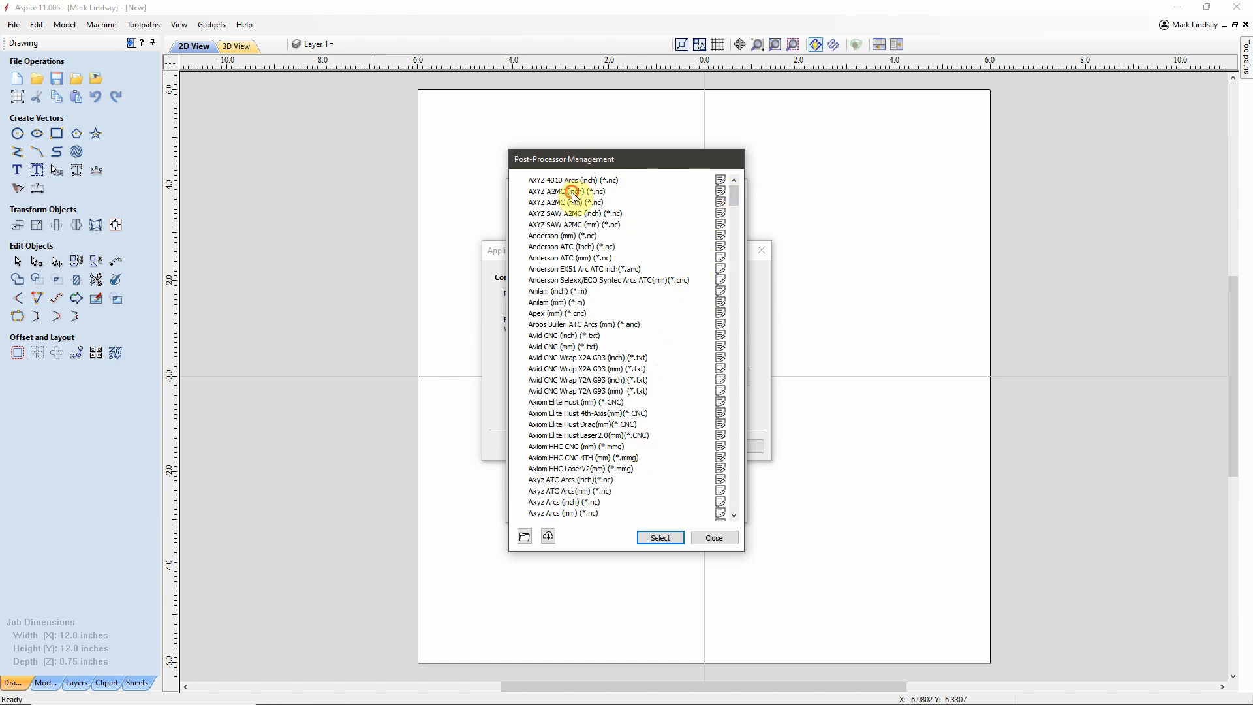
left_click(567, 191)
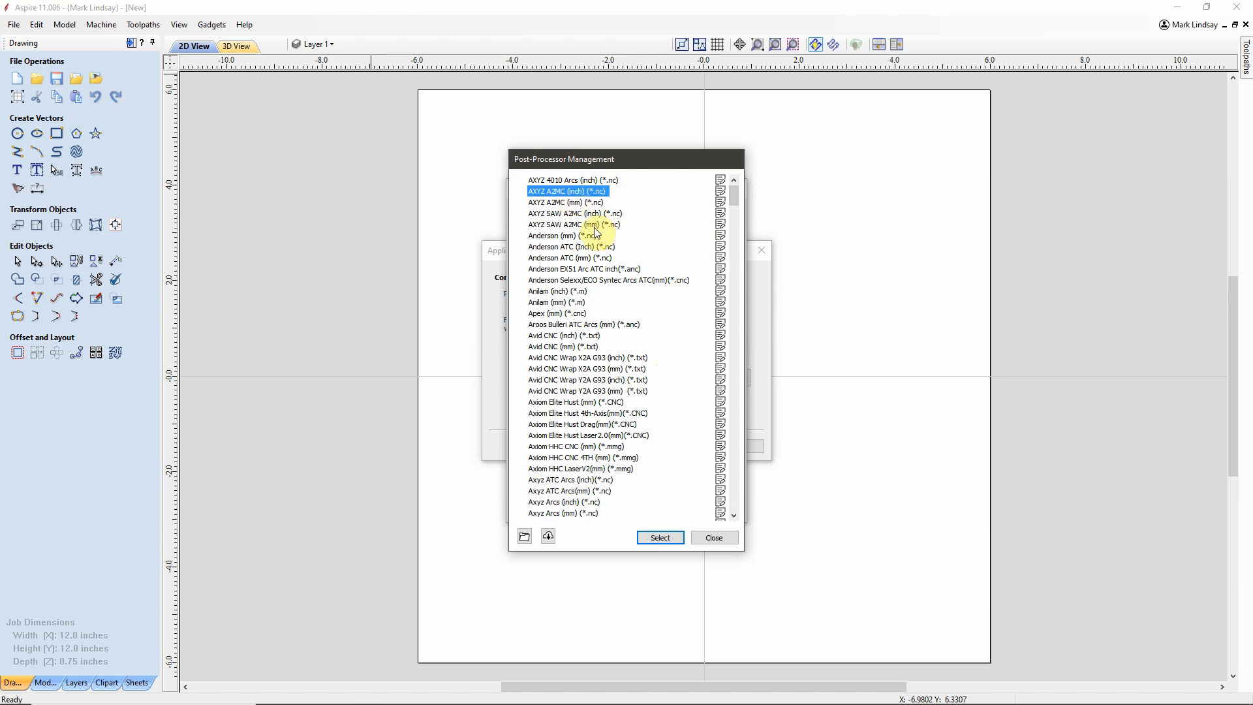
scroll("down", 3)
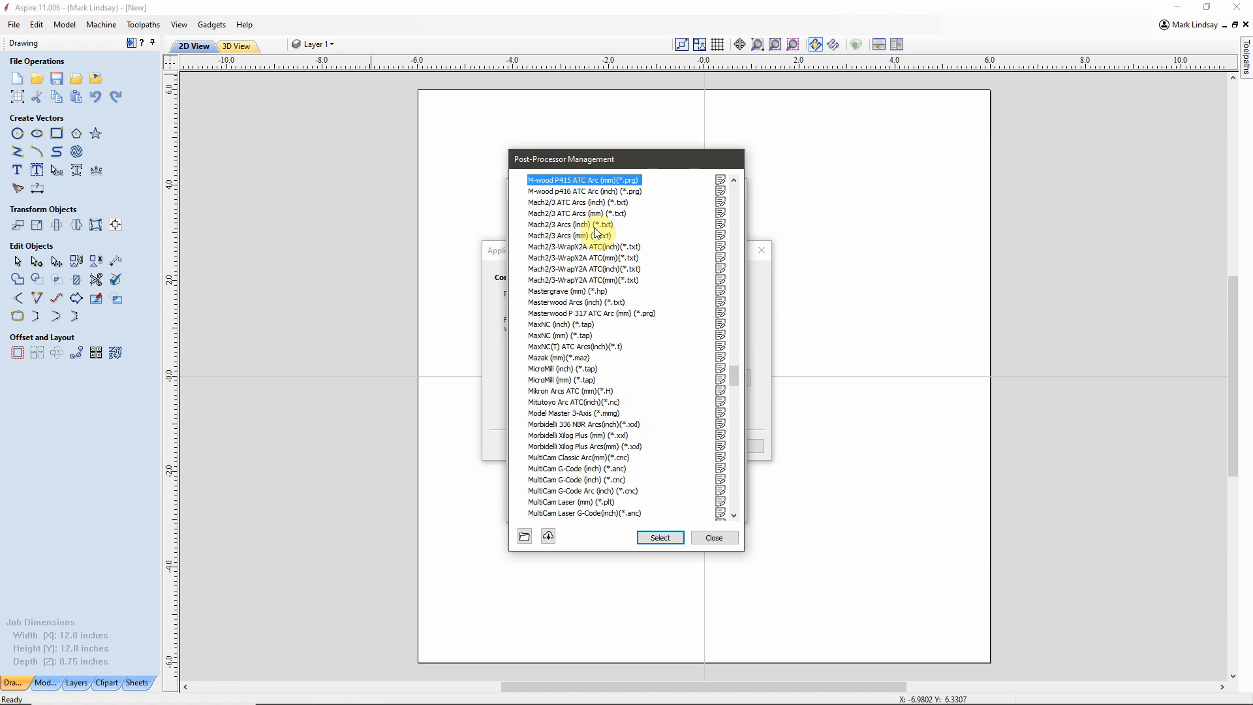
mouse_move(563, 248)
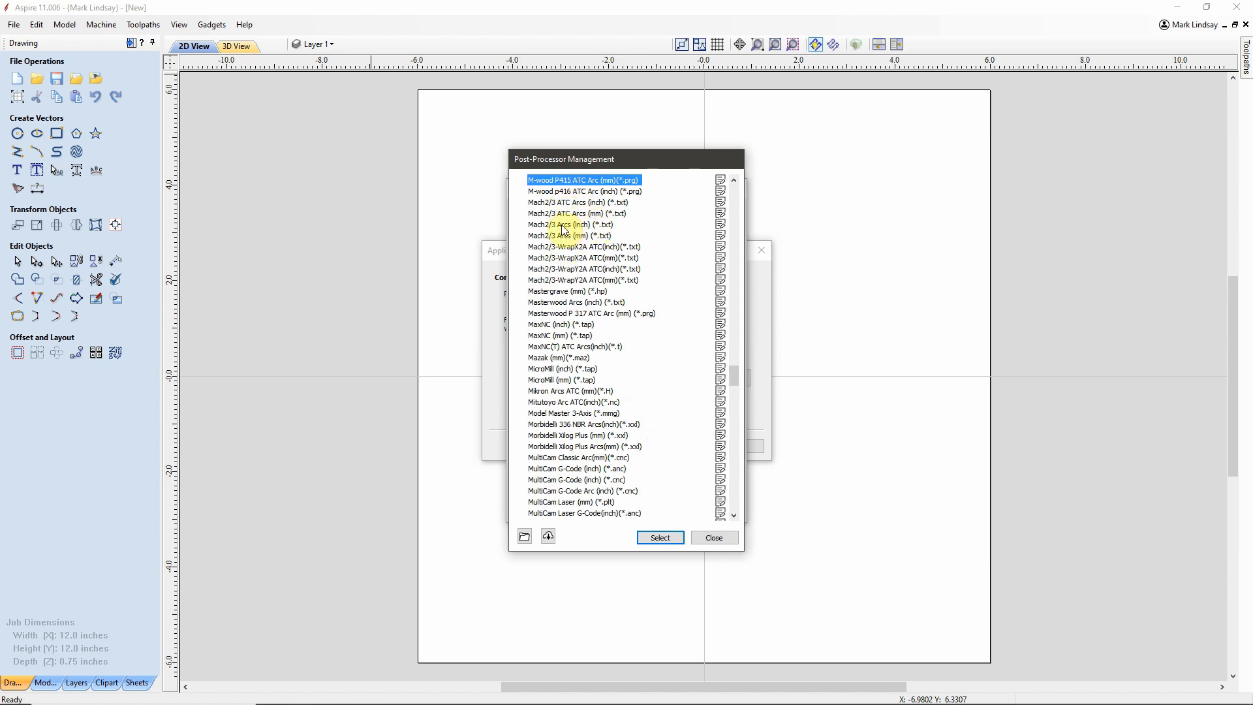
left_click(570, 224)
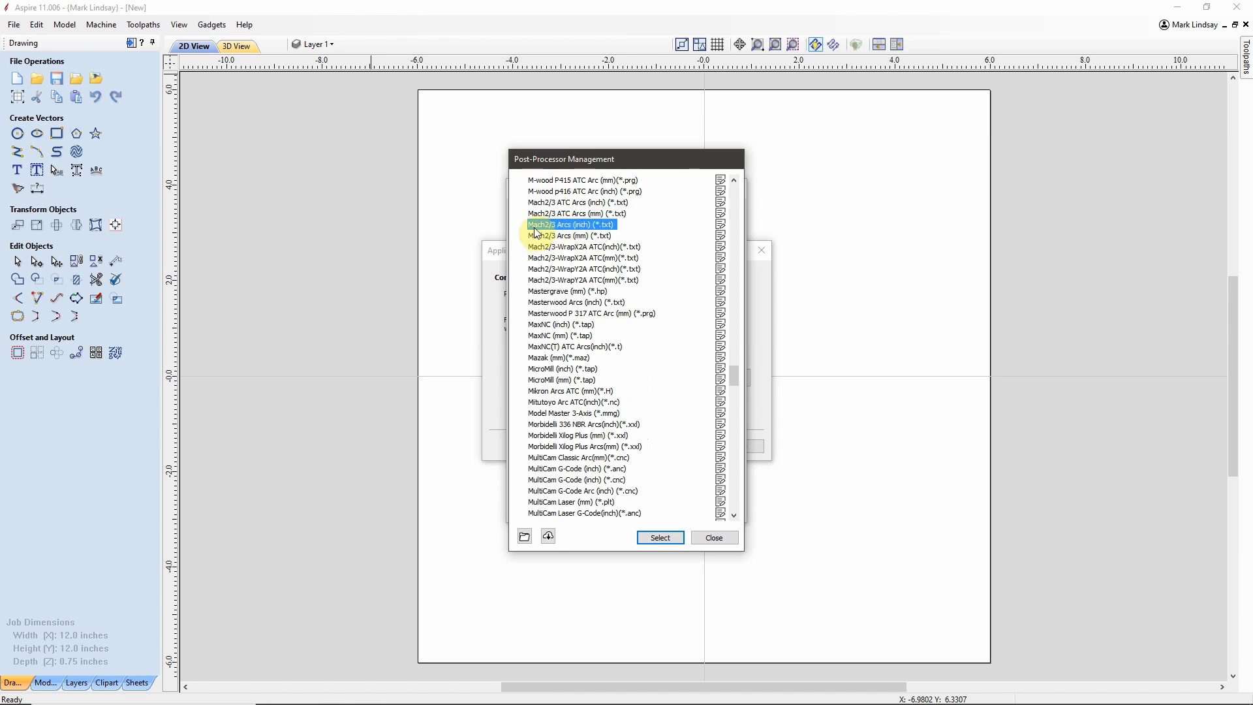
mouse_move(549, 235)
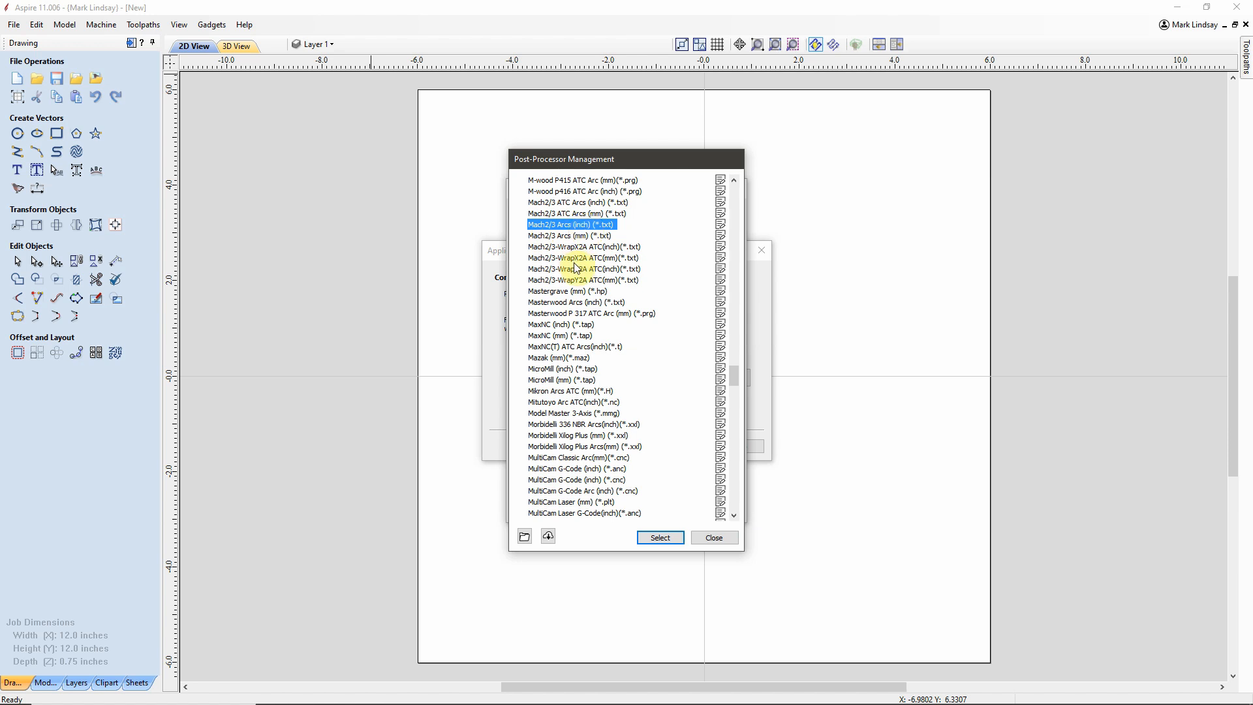
mouse_move(546, 278)
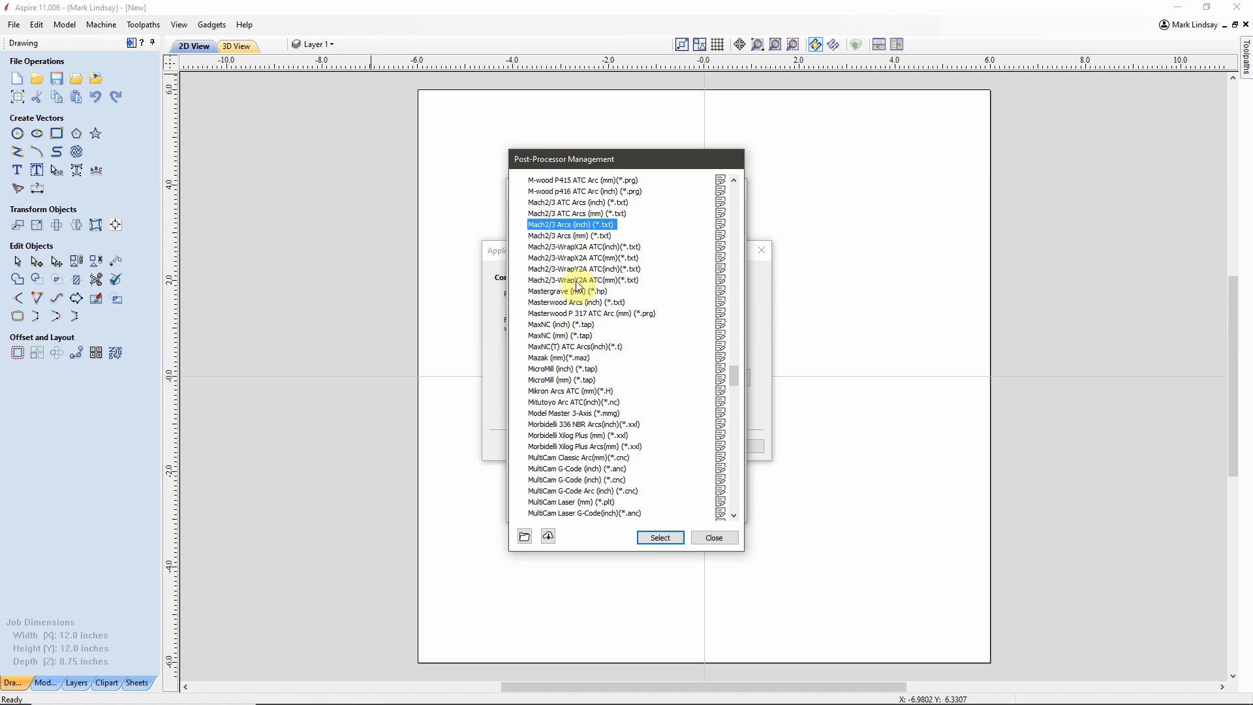
mouse_move(569, 274)
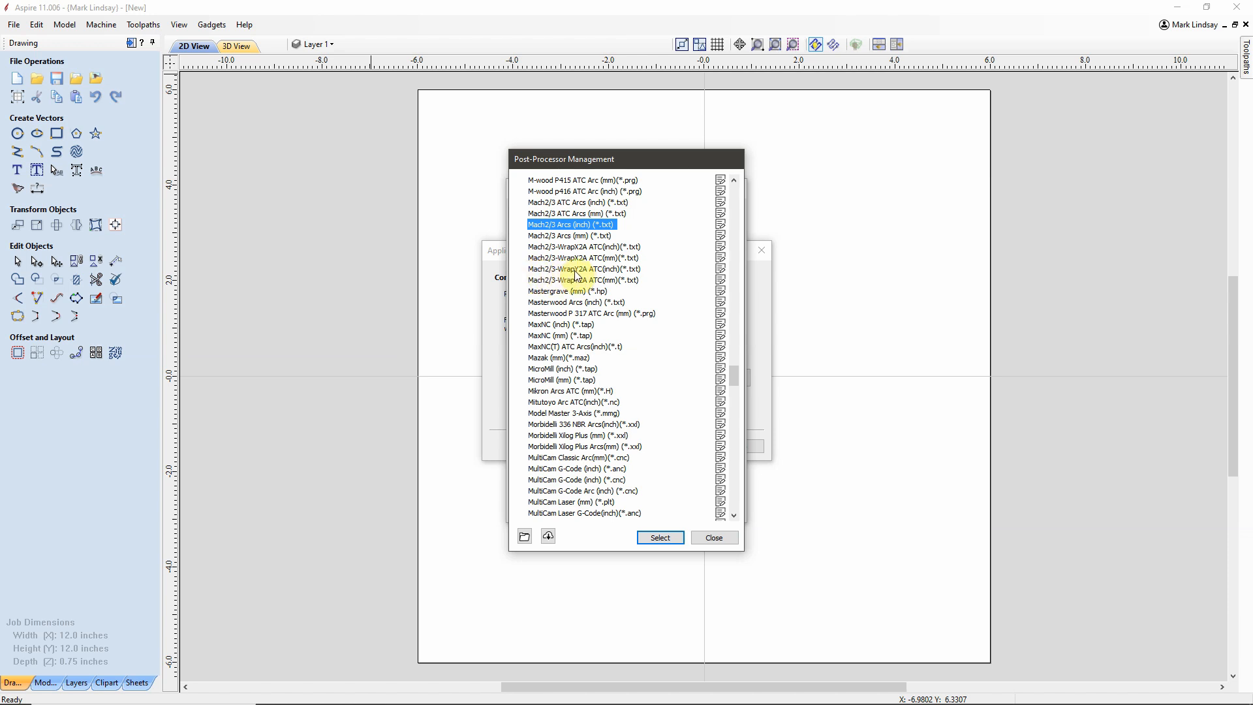
left_click(583, 268)
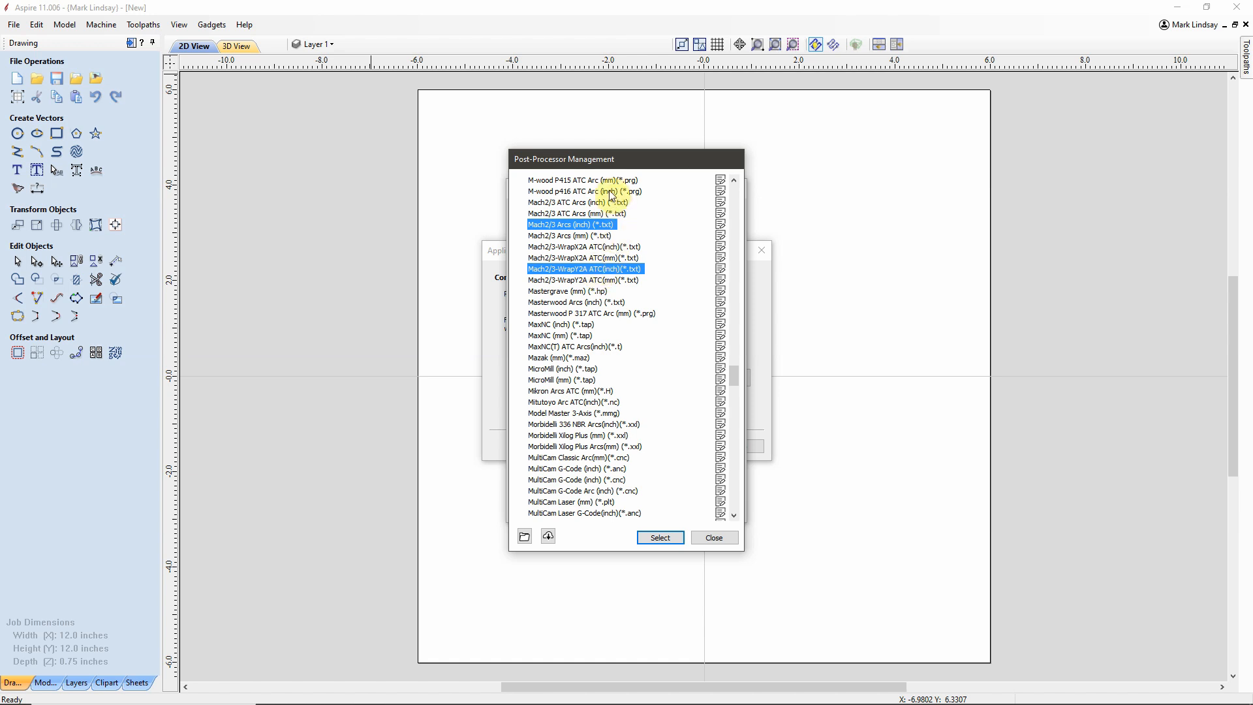
mouse_move(583, 286)
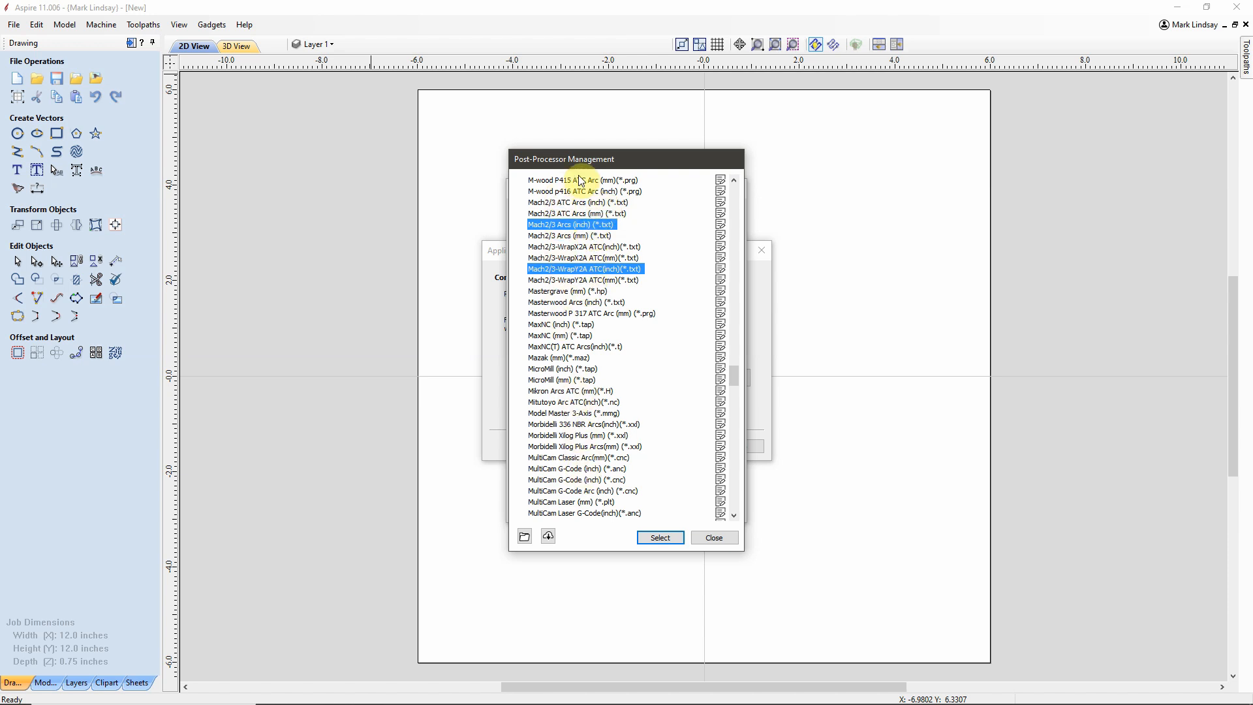
mouse_move(679, 238)
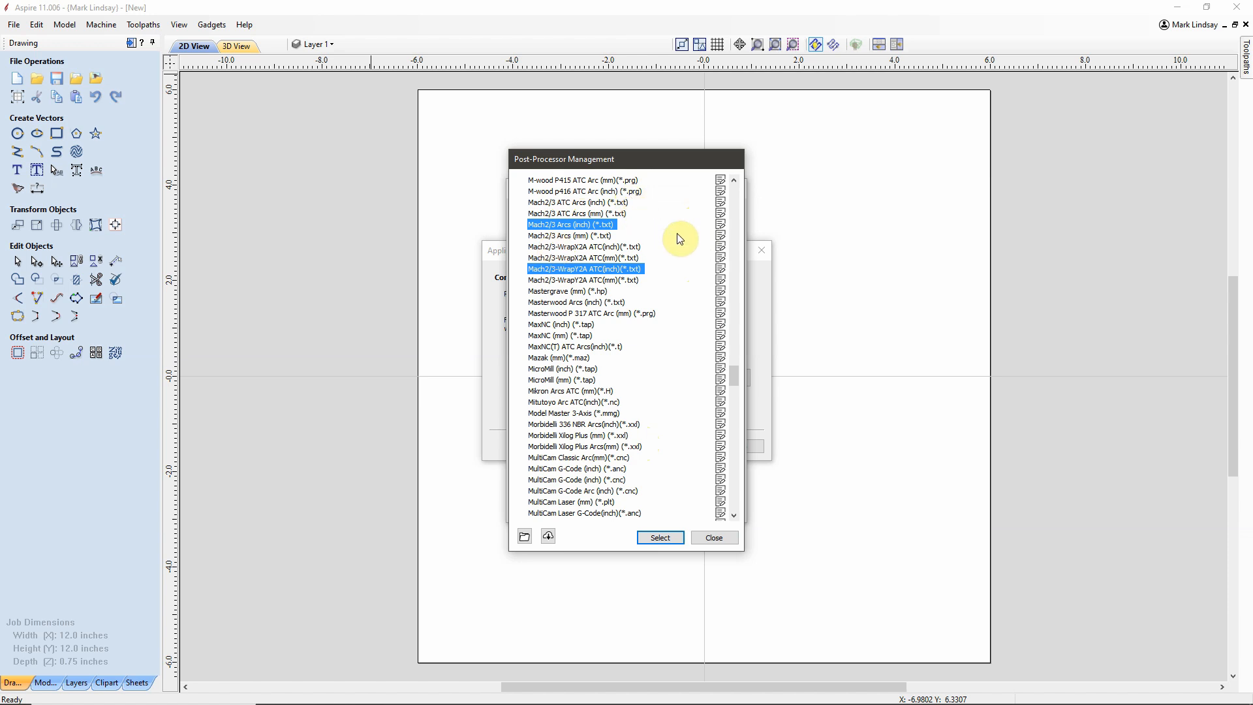
left_click(659, 537)
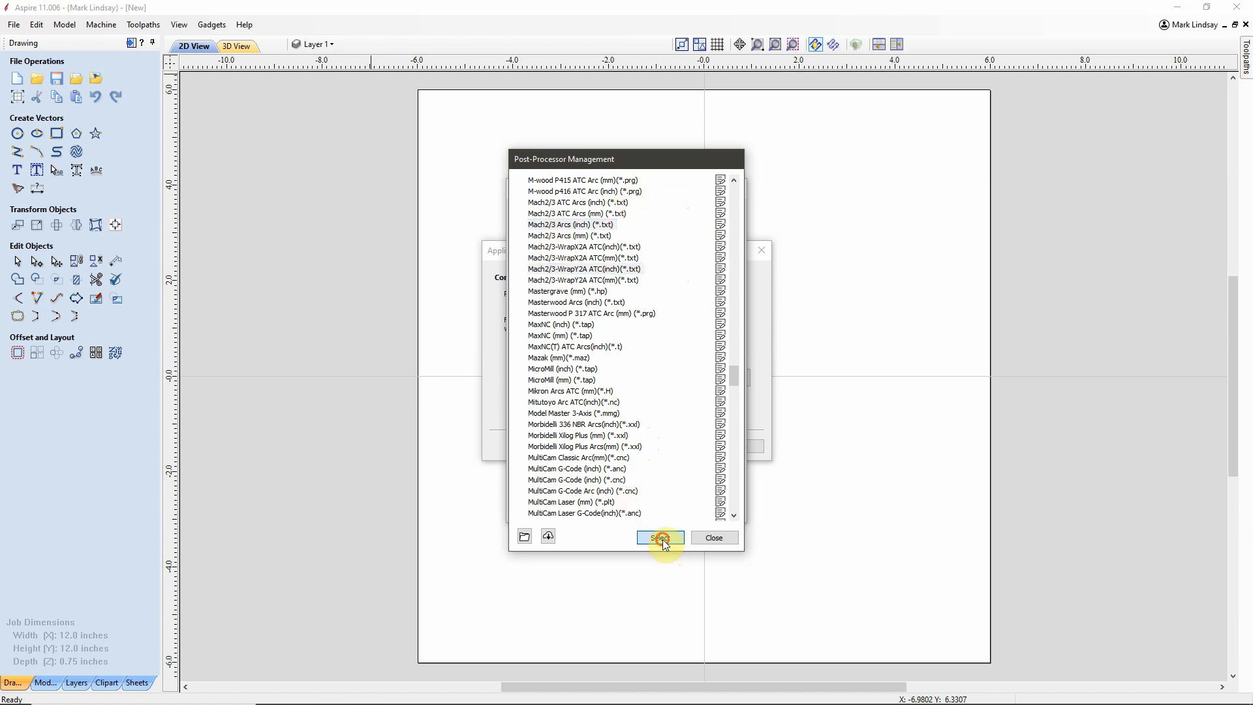
Step: Confirm both Mach2/3 post-processors and apply the Gatton CNC configuration, dismissing the warning
left_click(658, 537)
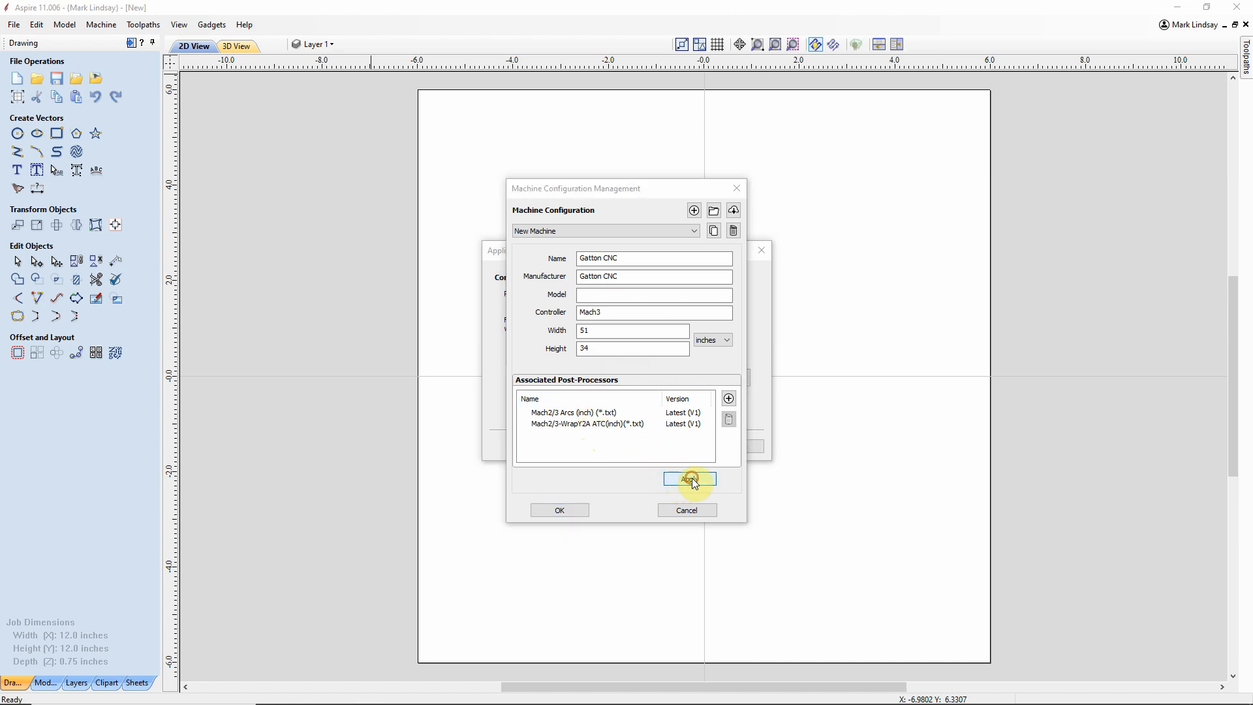
left_click(689, 477)
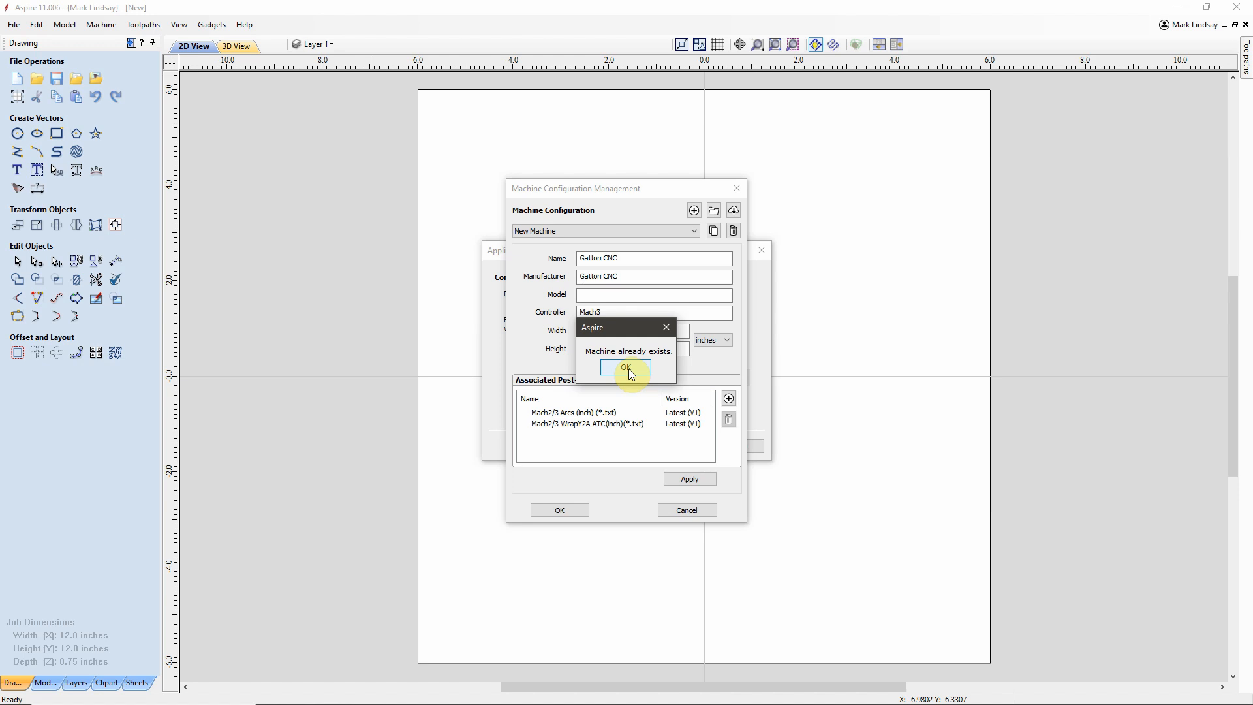
left_click(625, 367)
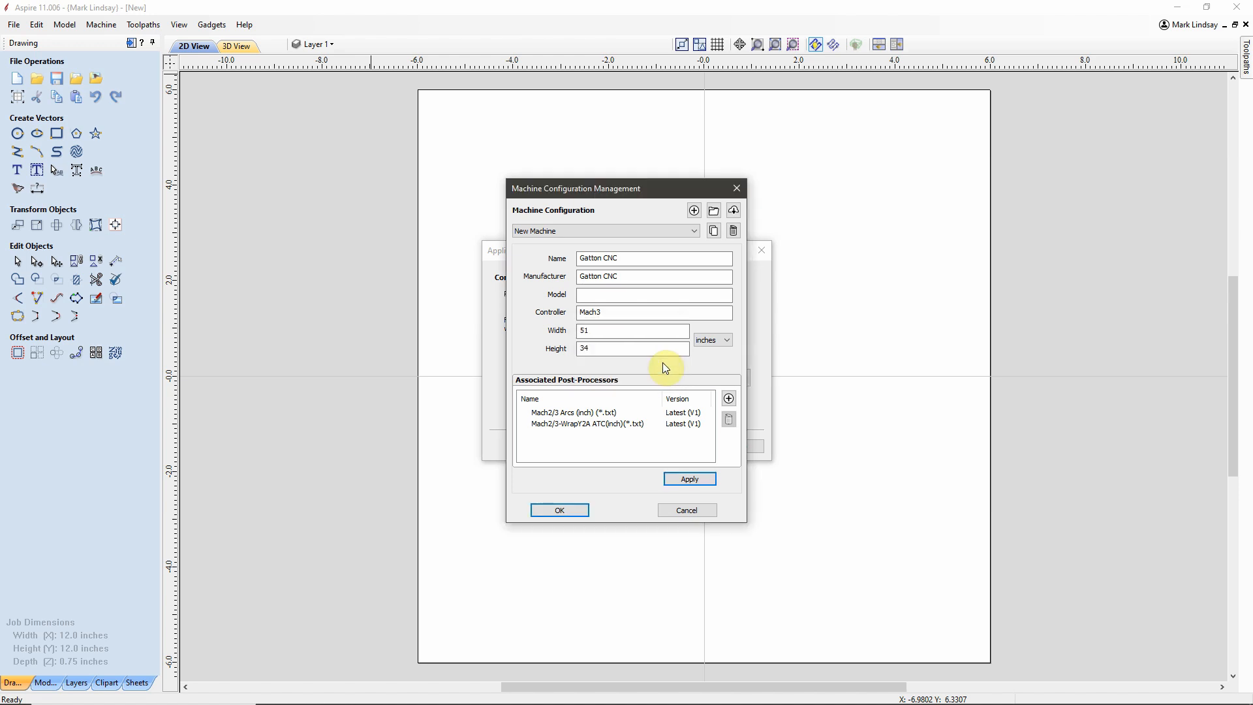
mouse_move(559, 509)
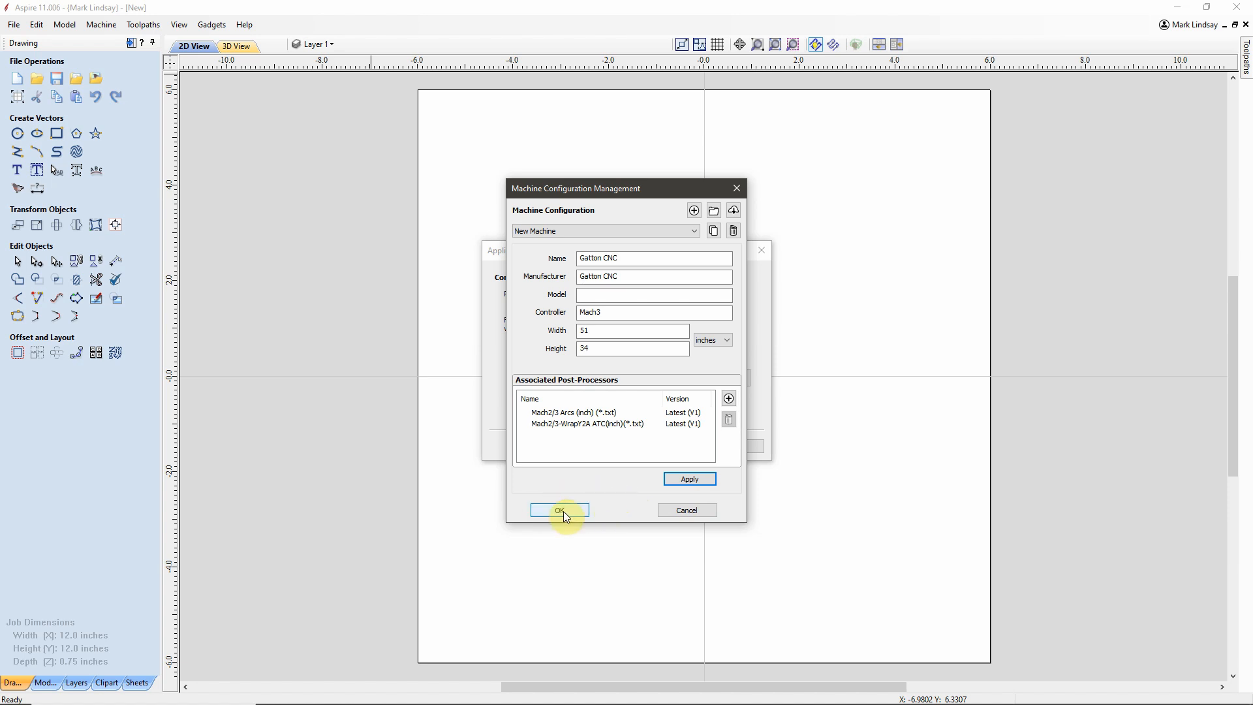
mouse_move(637, 421)
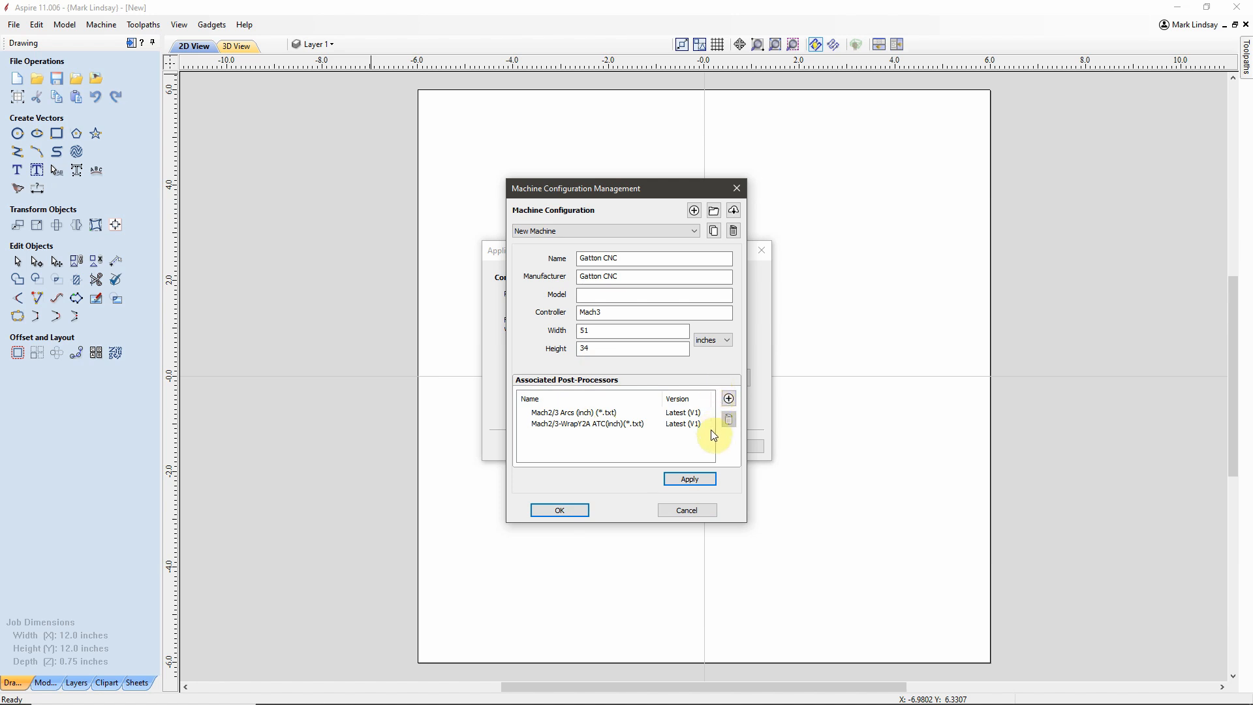
mouse_move(567, 420)
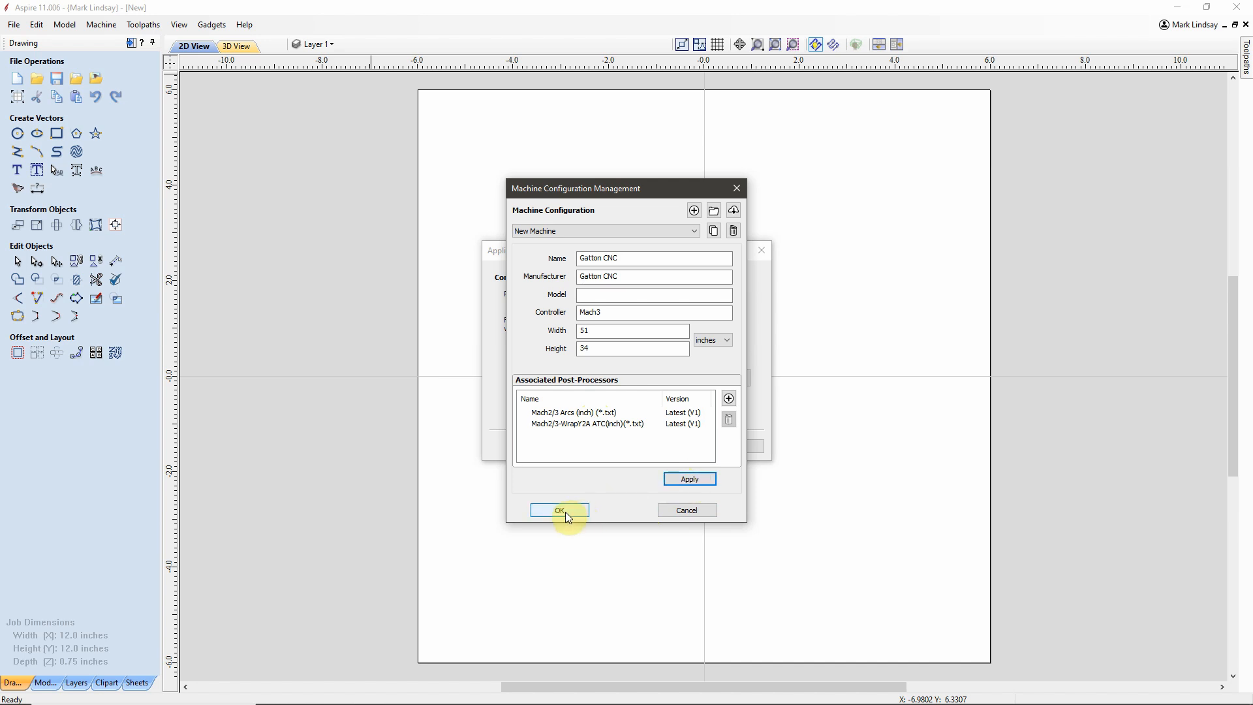
mouse_move(582, 515)
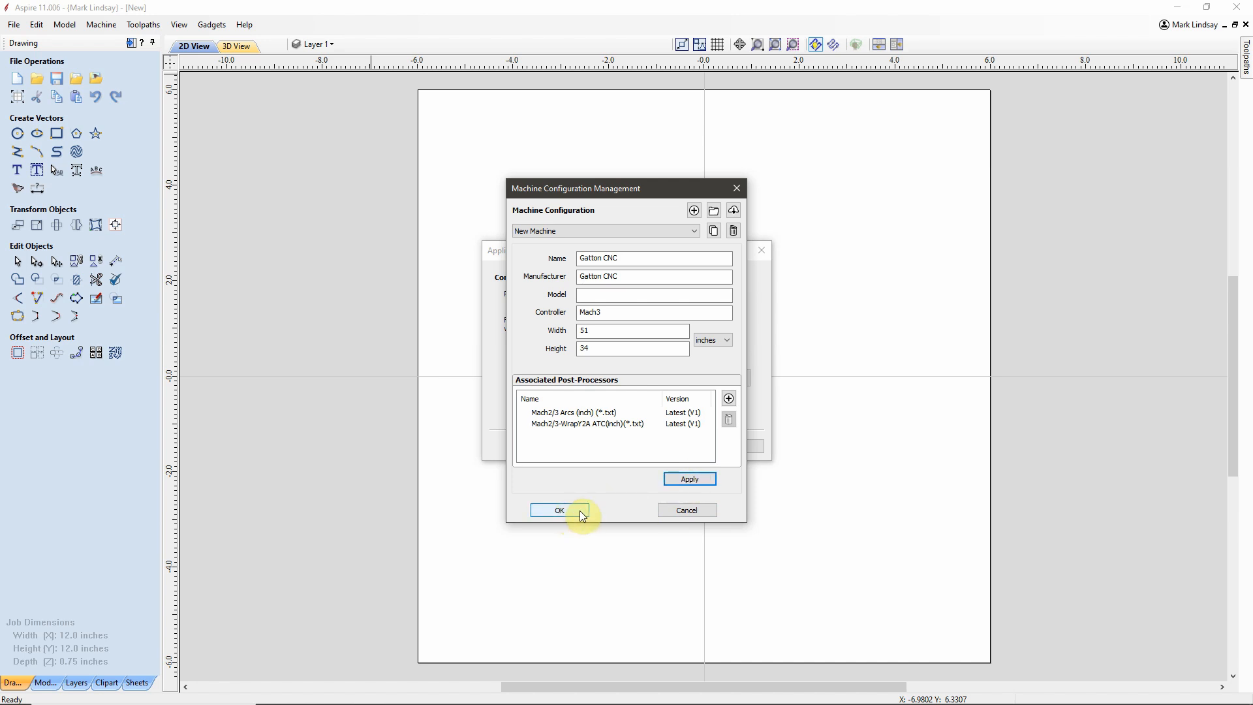
mouse_move(631, 514)
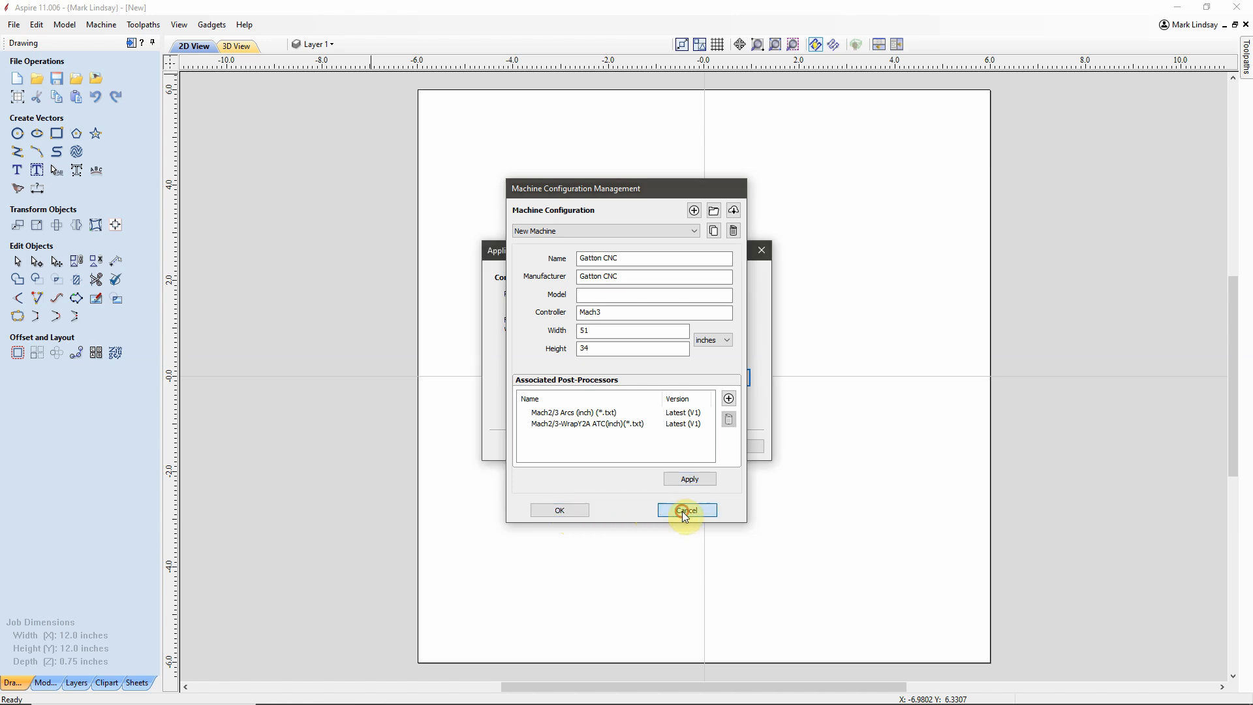
Step: Close Machine Configuration Management and finish the Application Setup wizard
left_click(686, 509)
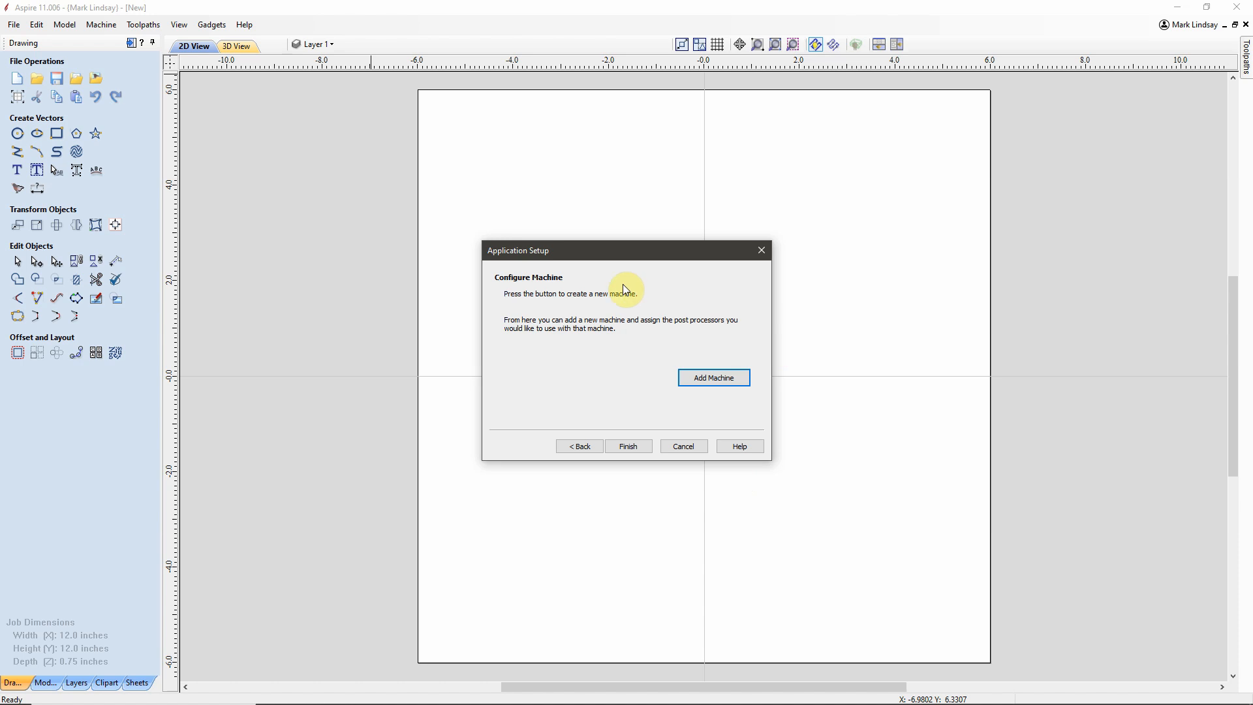
mouse_move(667, 277)
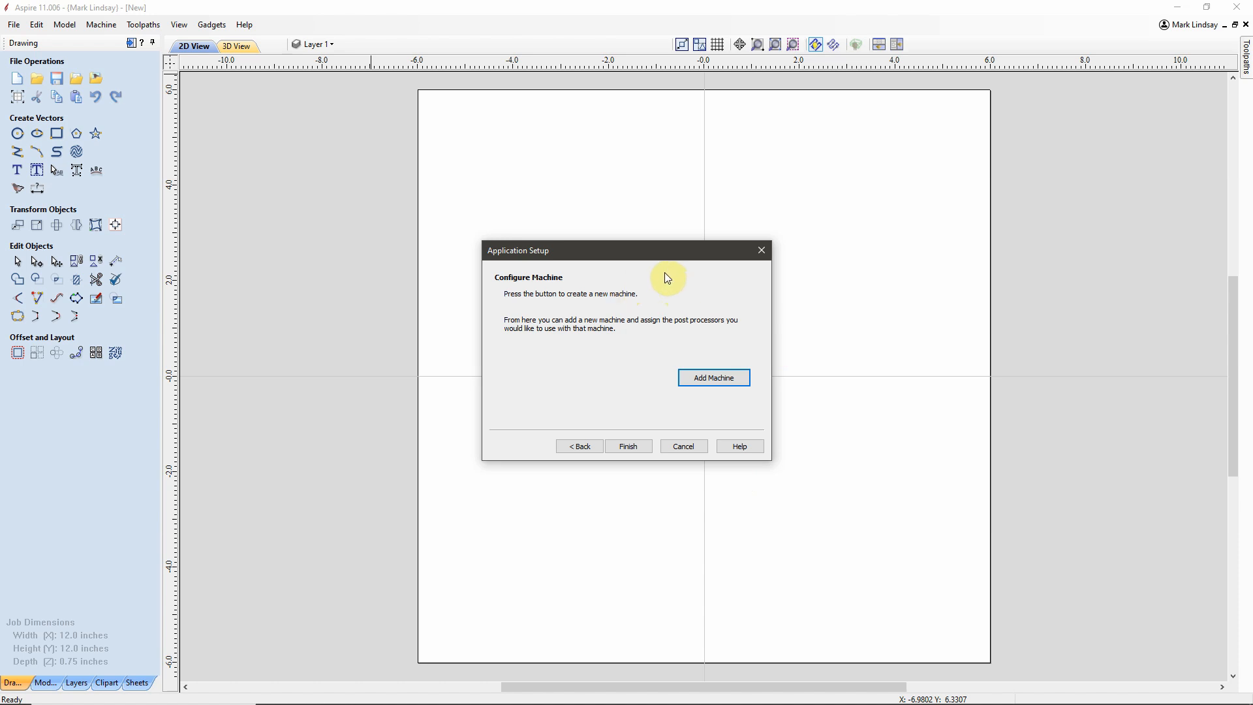
mouse_move(592, 389)
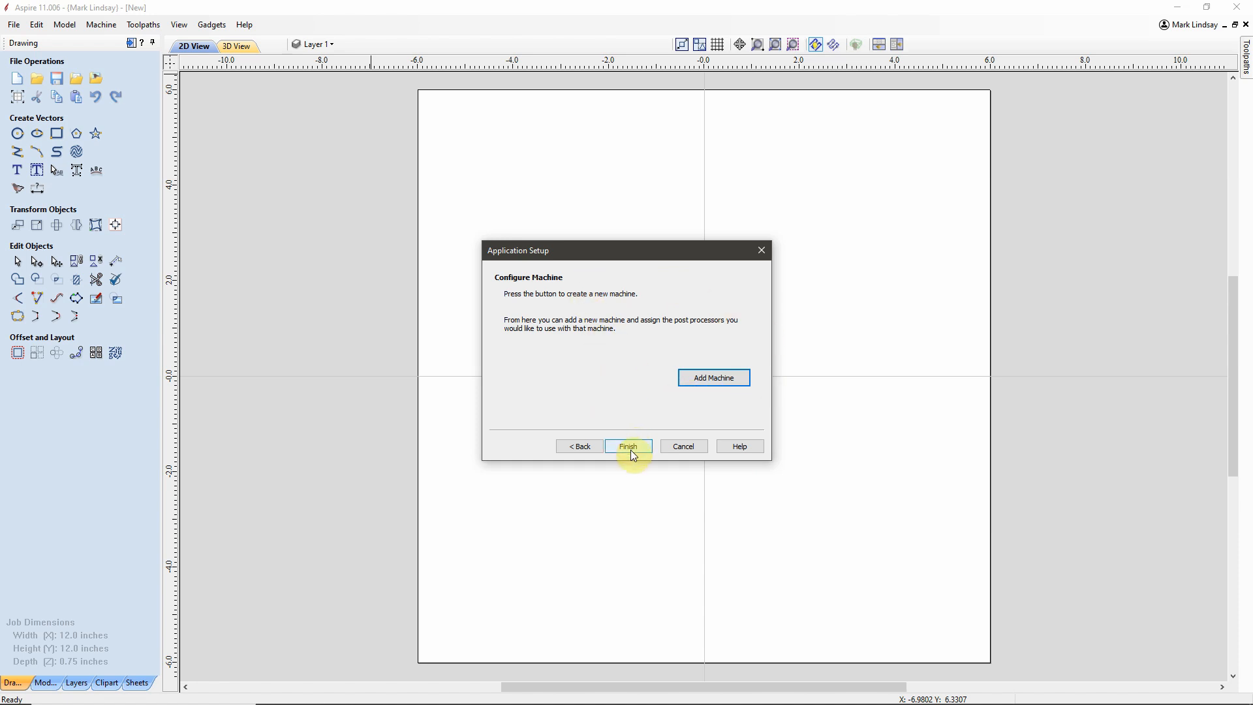
left_click(628, 446)
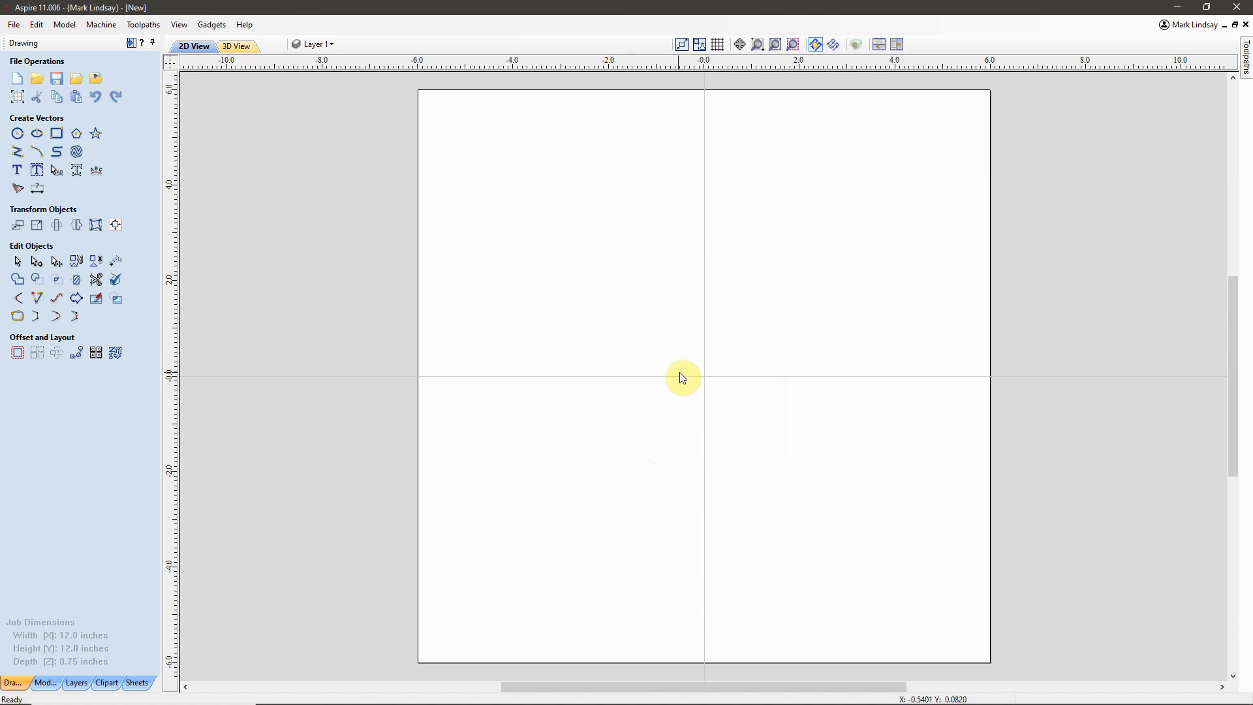
mouse_move(135, 46)
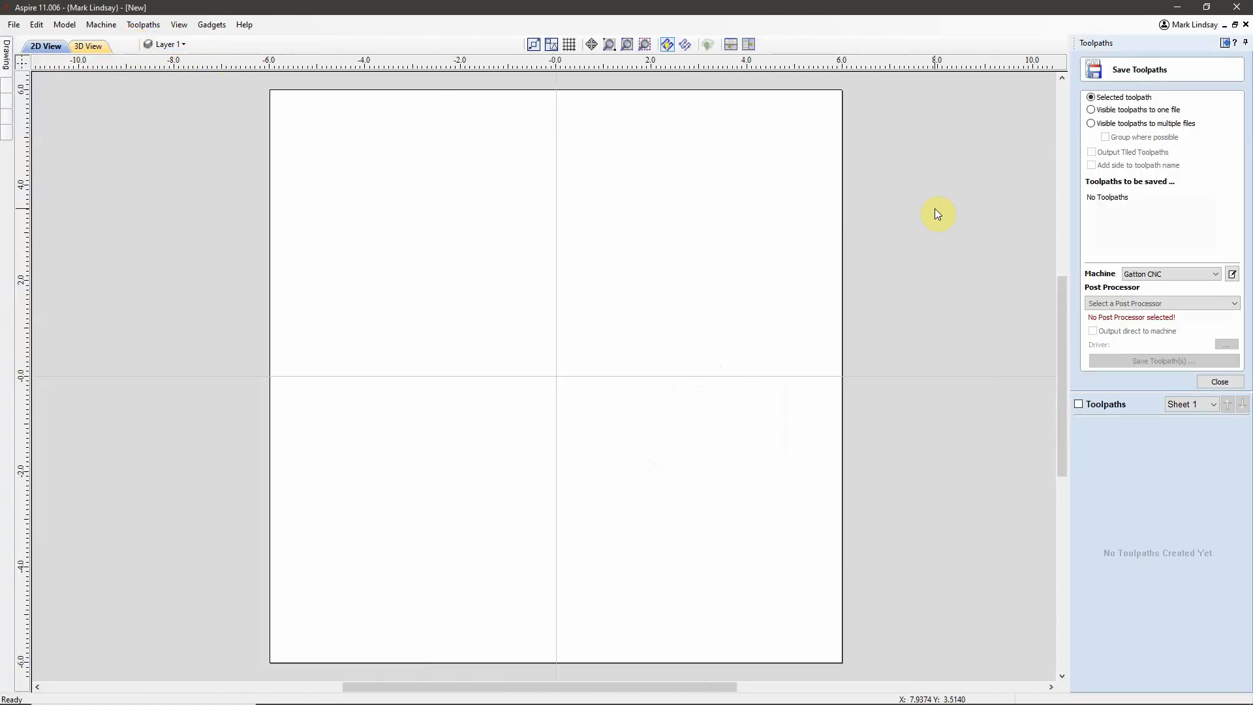
mouse_move(1182, 71)
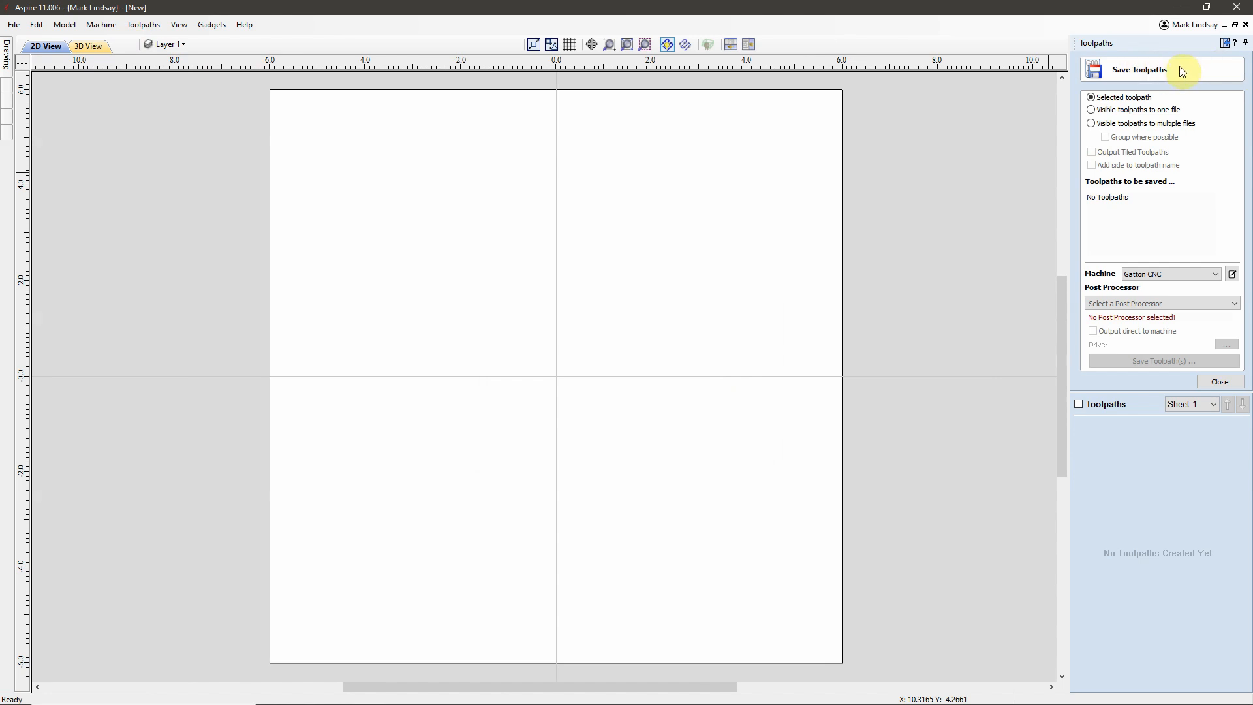
mouse_move(1158, 331)
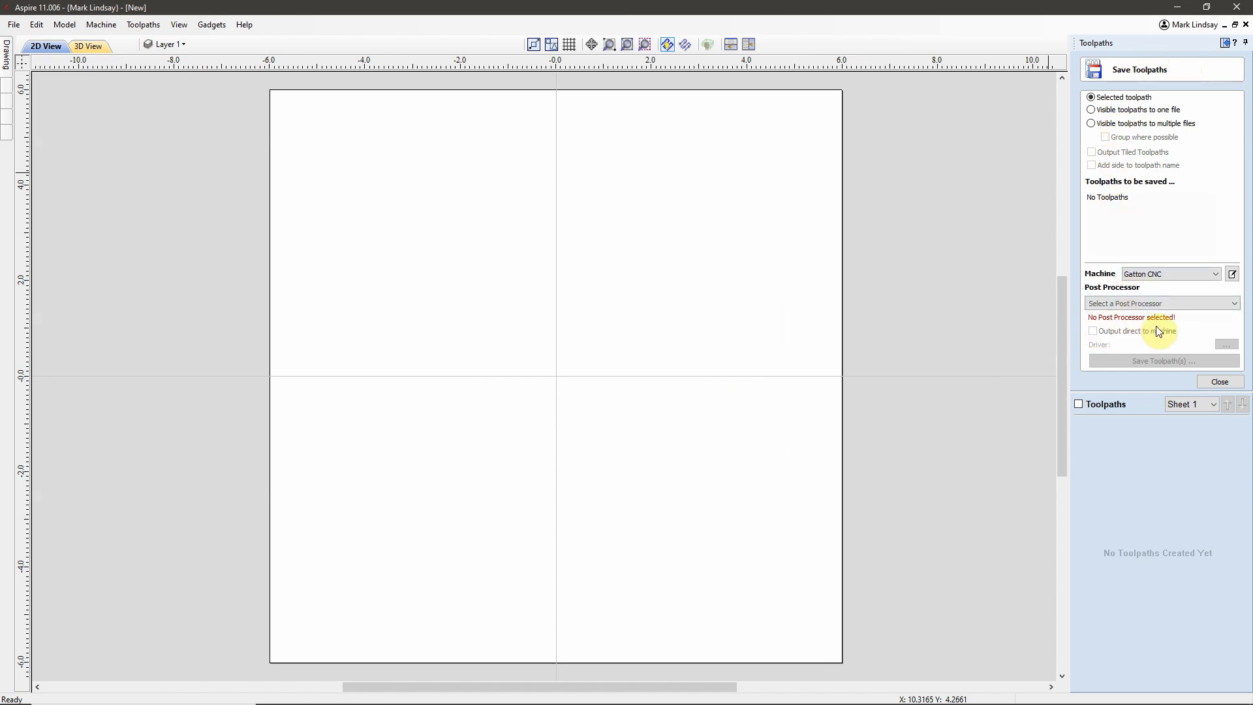
mouse_move(1208, 311)
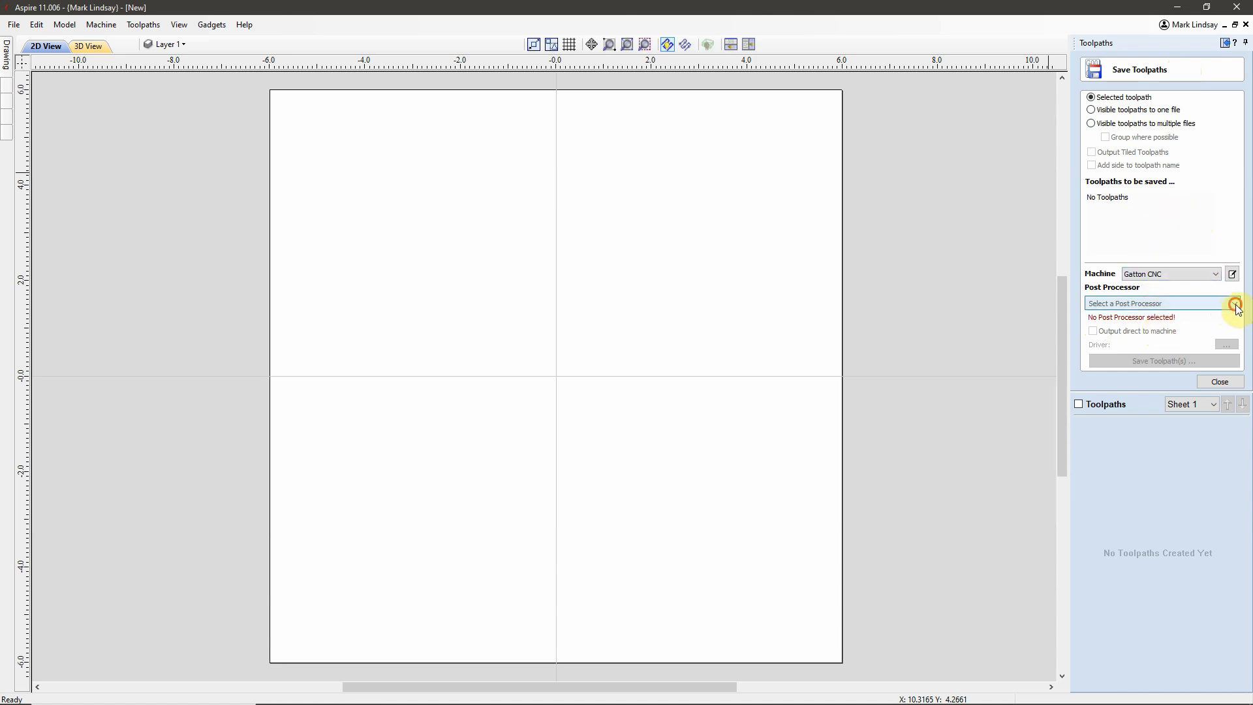
Step: Set the Save Toolpaths post processor to Mach2/3 Arcs (inch)
left_click(1236, 303)
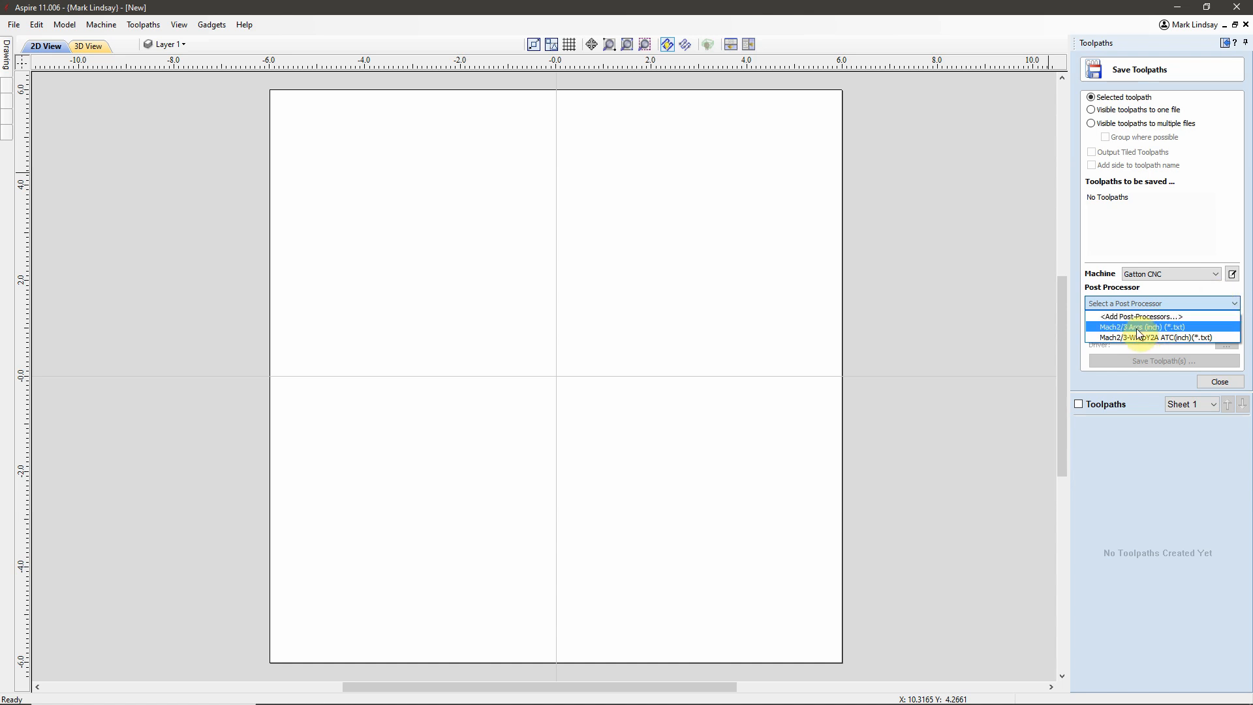
left_click(1142, 327)
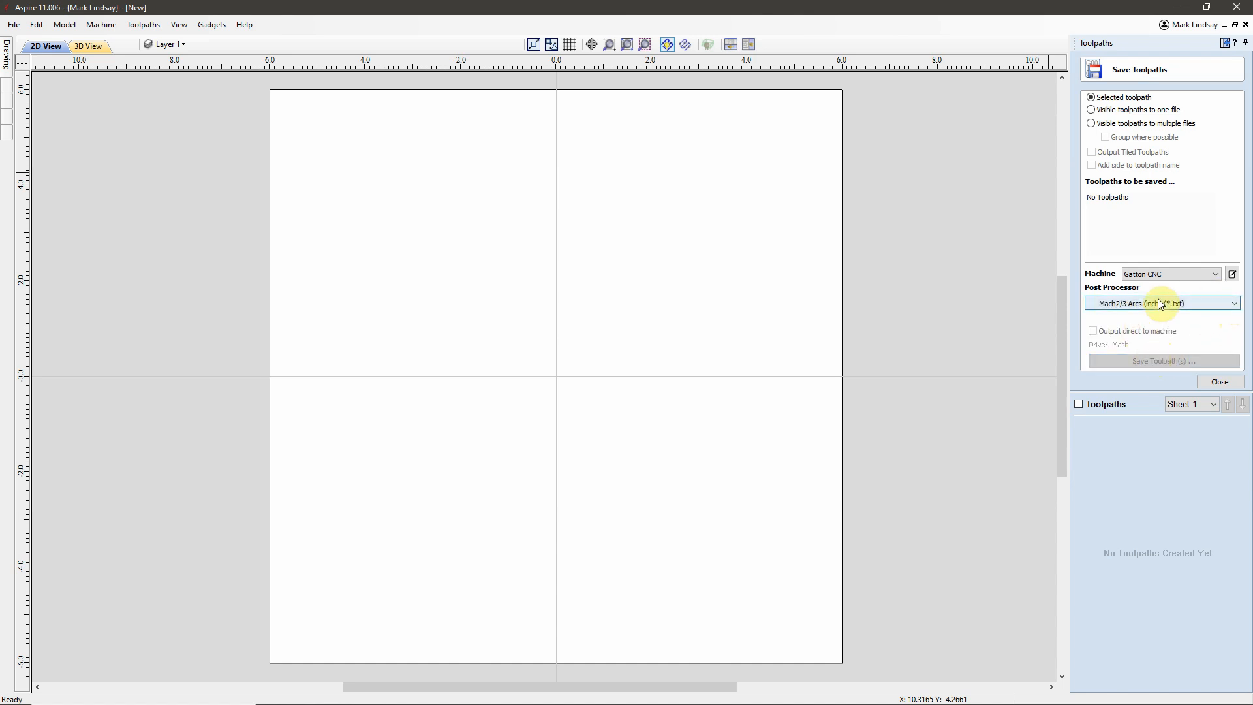
left_click(1233, 303)
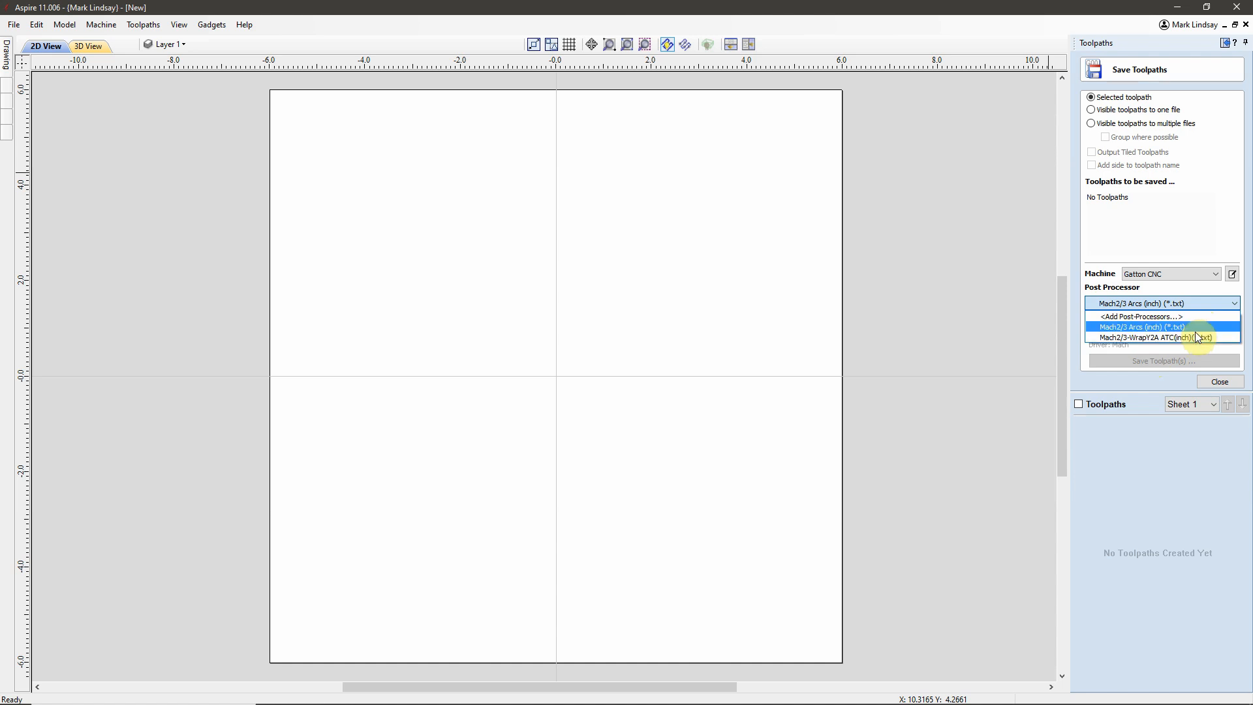
mouse_move(1198, 338)
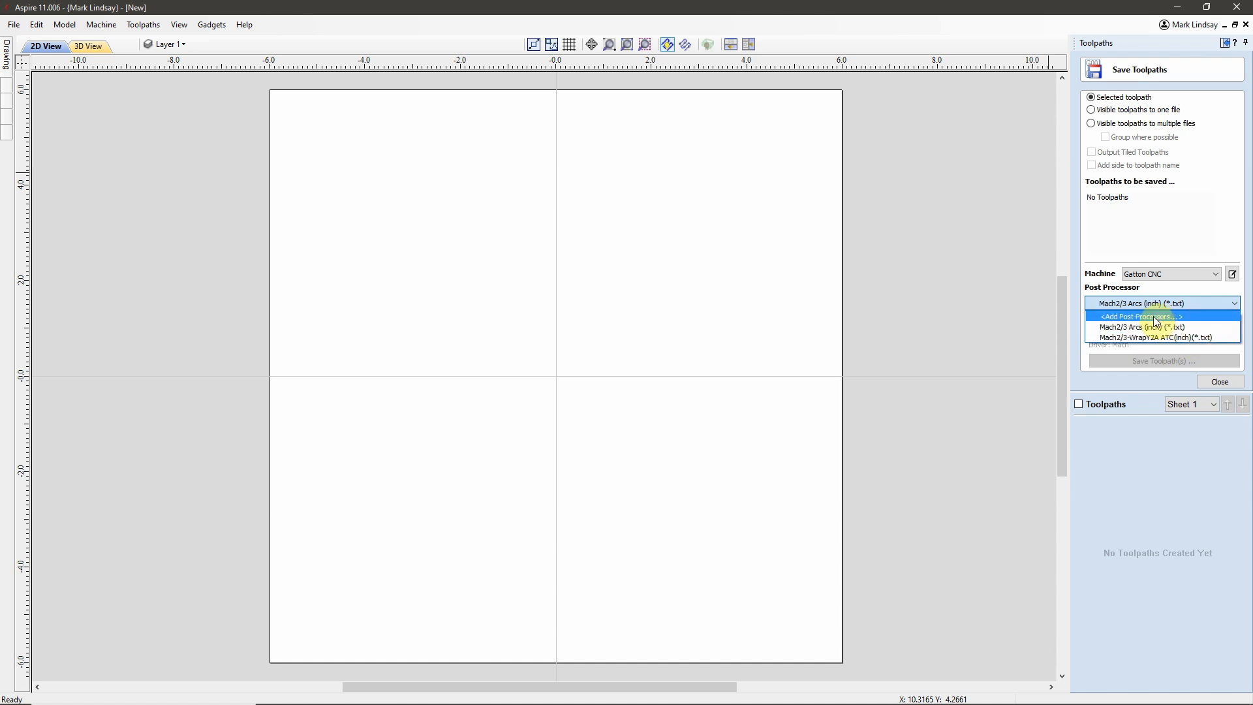
mouse_move(1154, 327)
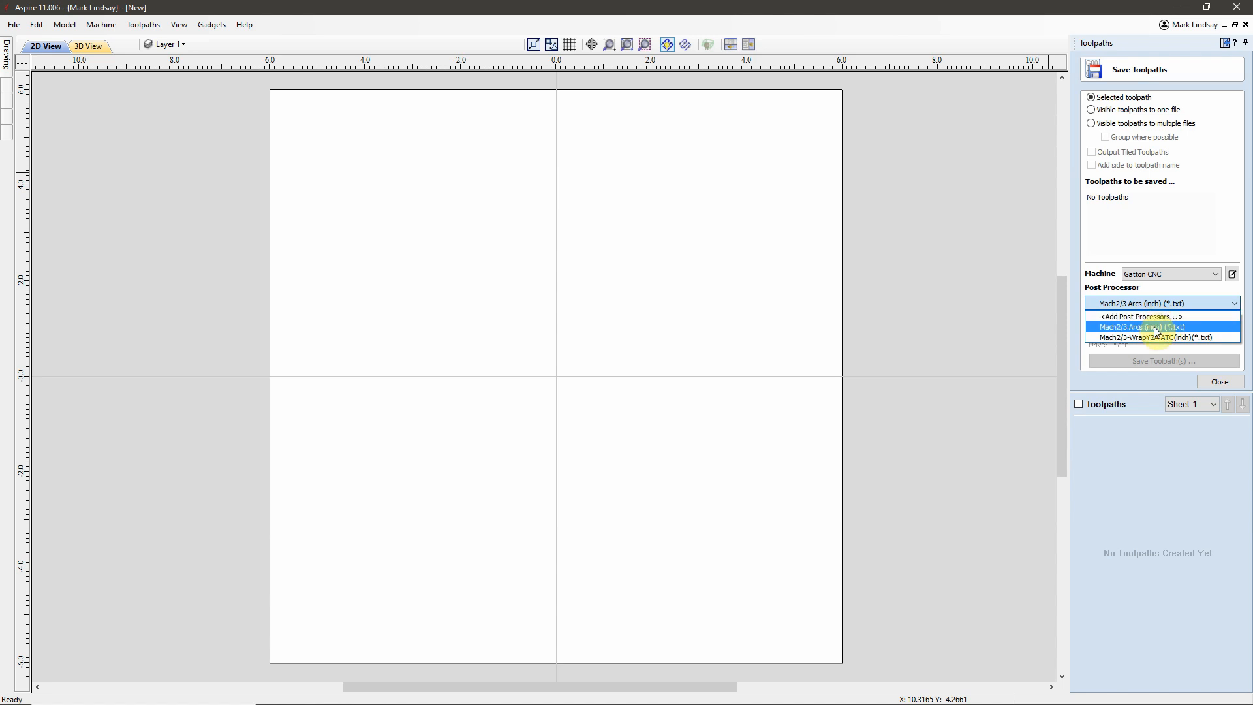
mouse_move(1151, 317)
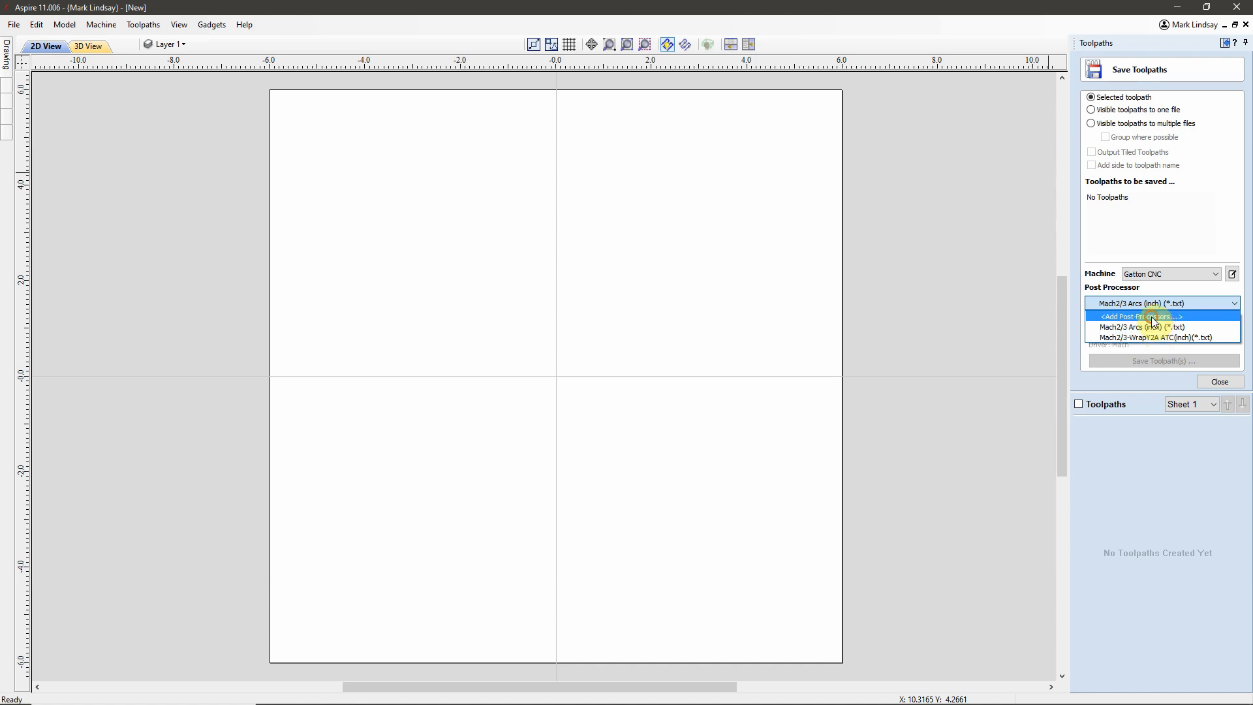
Step: Choose <Add Post-Processors...> and load Gatton CNC with its two Mach2/3 post-processors
left_click(1139, 316)
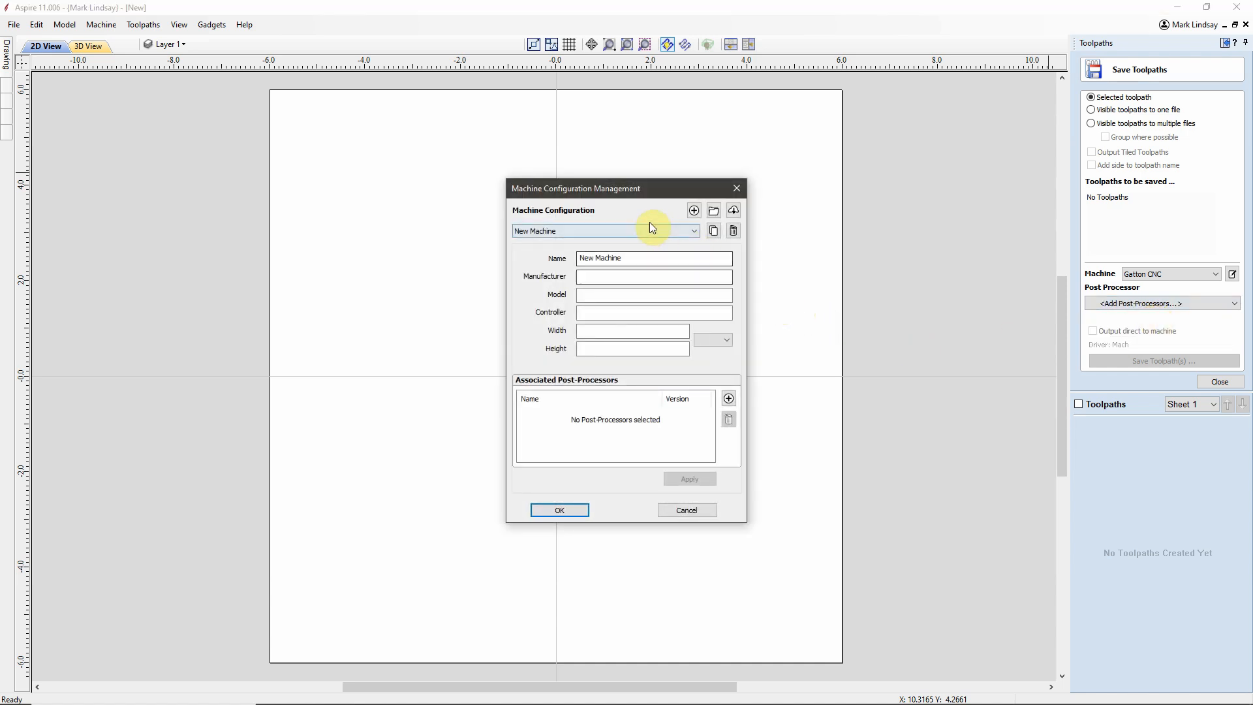
left_click(692, 231)
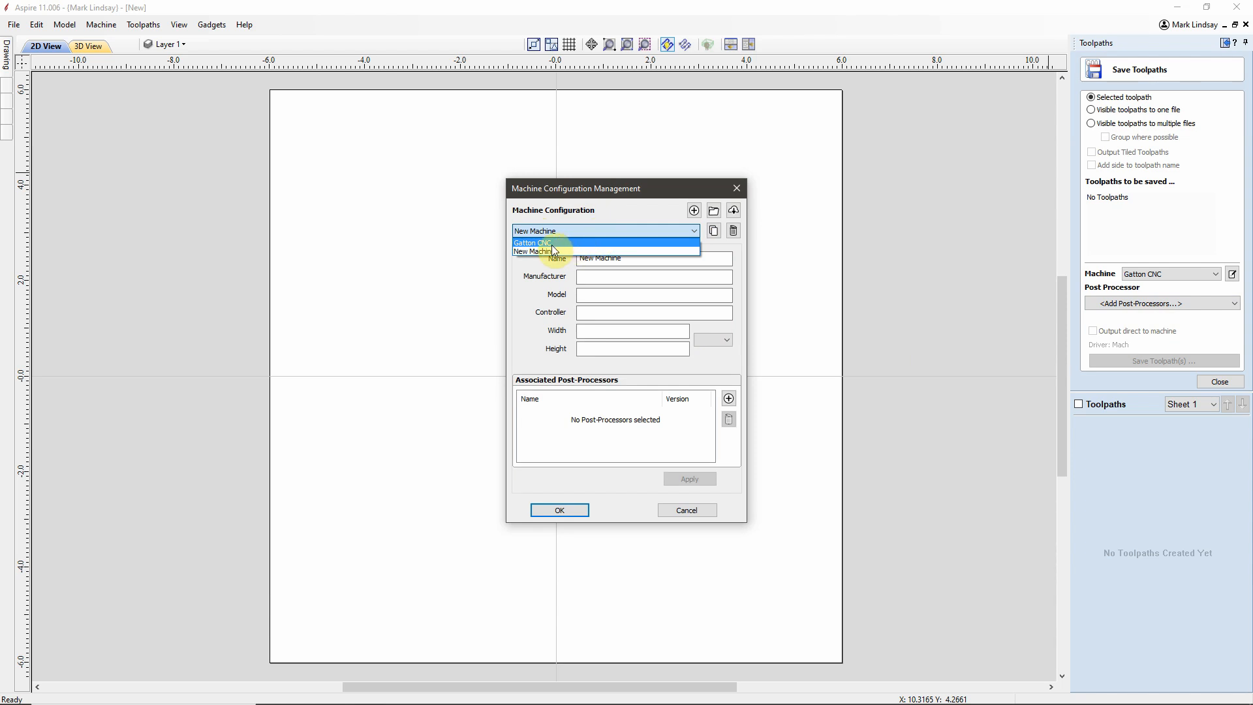
left_click(531, 242)
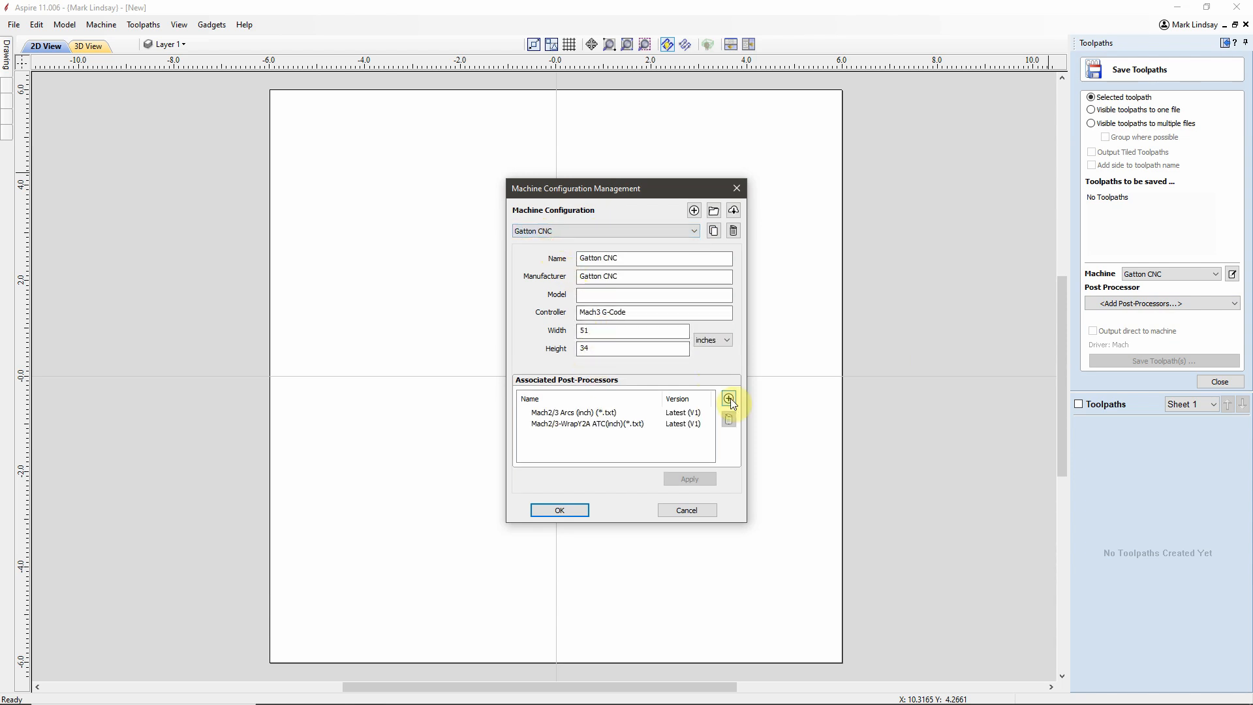
left_click(728, 400)
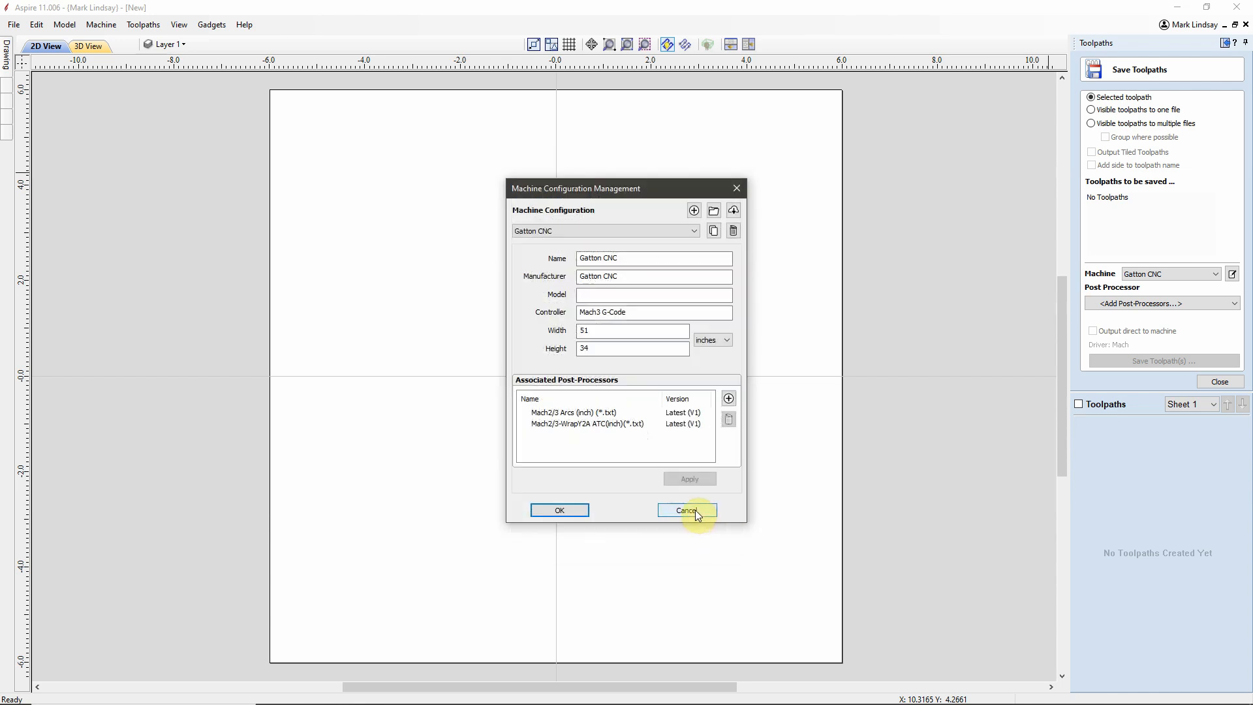
mouse_move(680, 398)
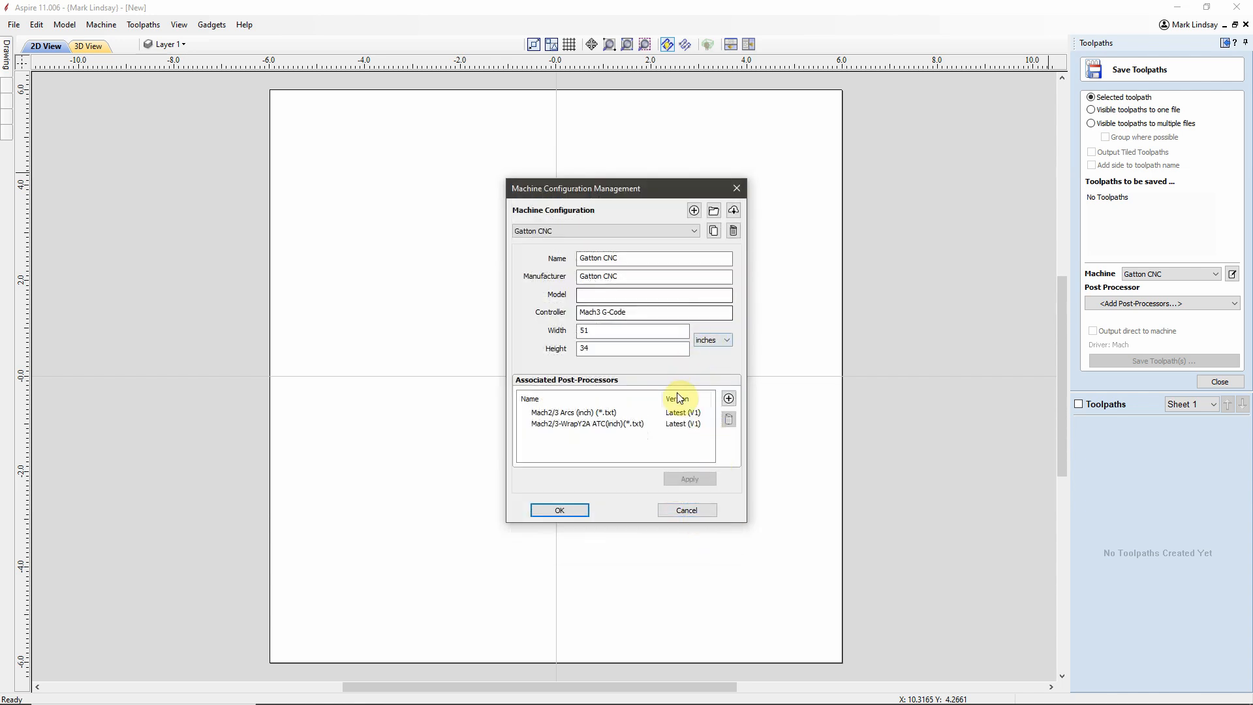
mouse_move(681, 439)
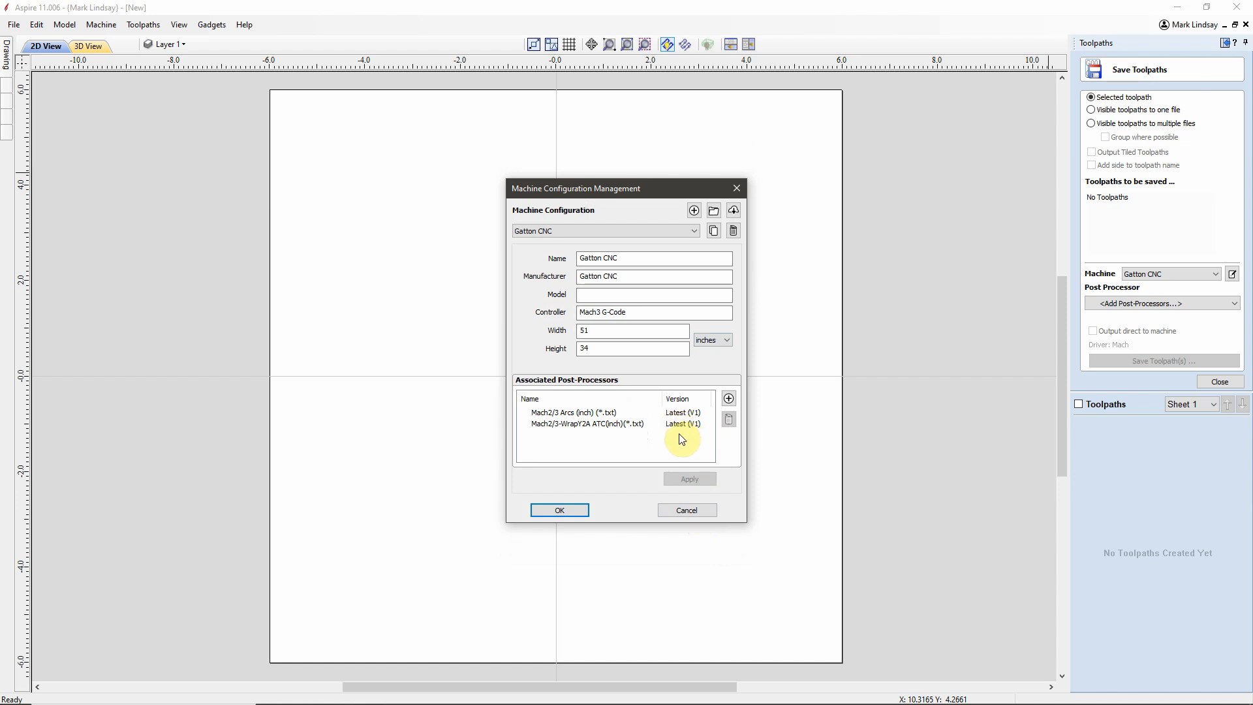
mouse_move(691, 462)
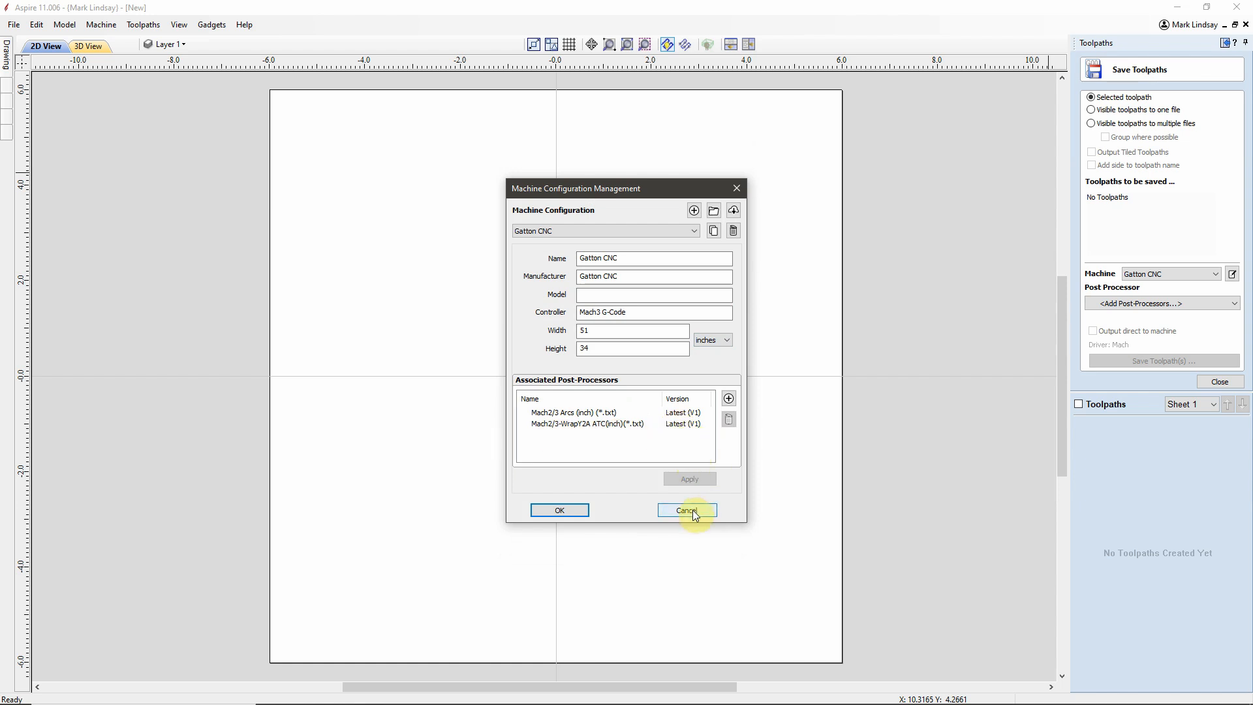
left_click(686, 509)
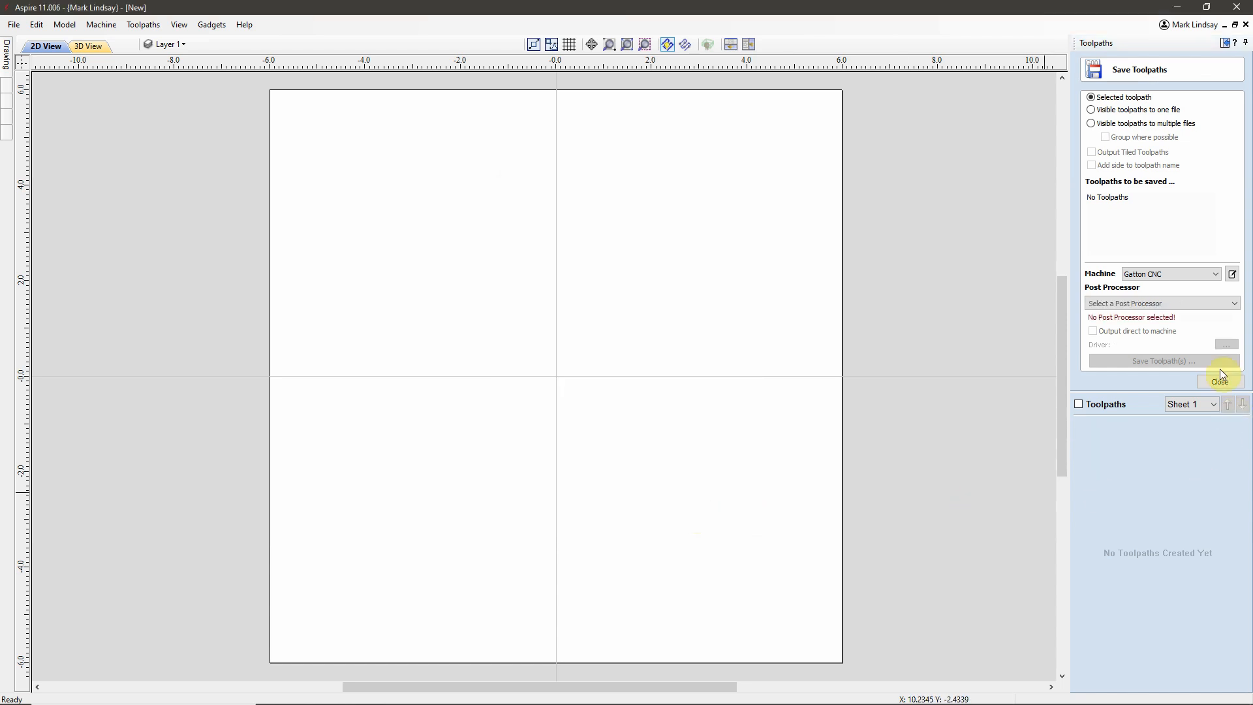
left_click(1161, 303)
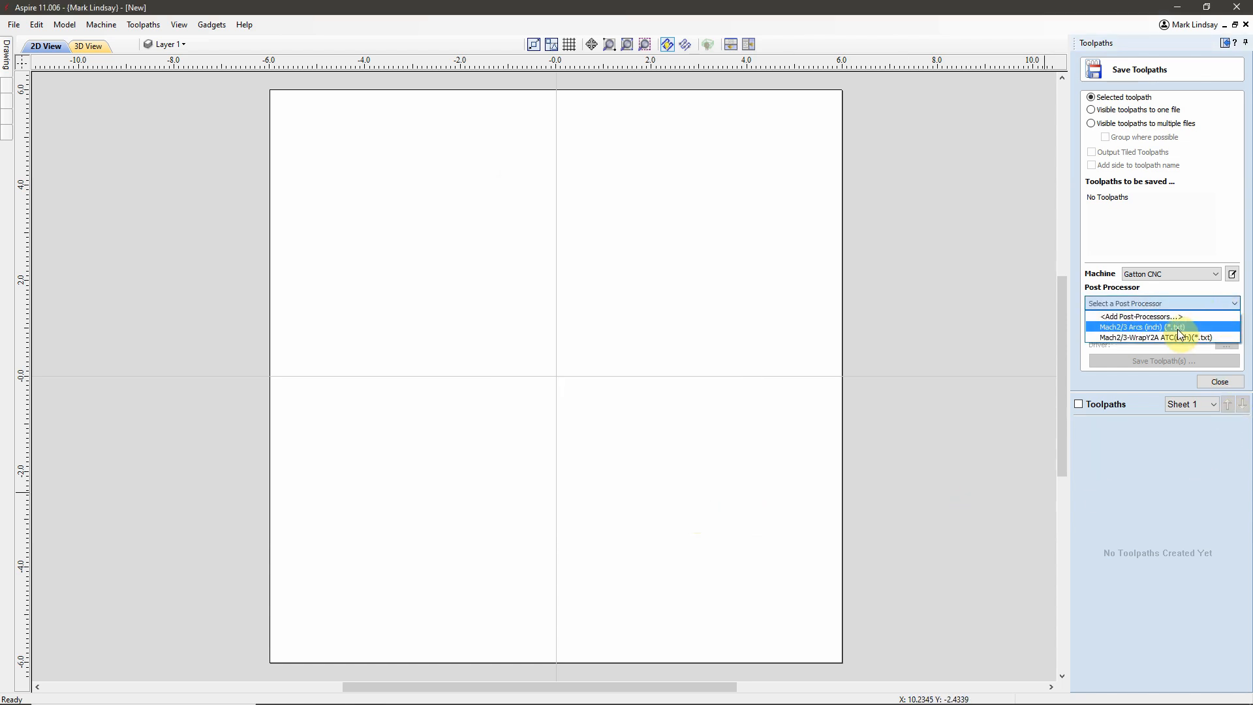
left_click(1161, 326)
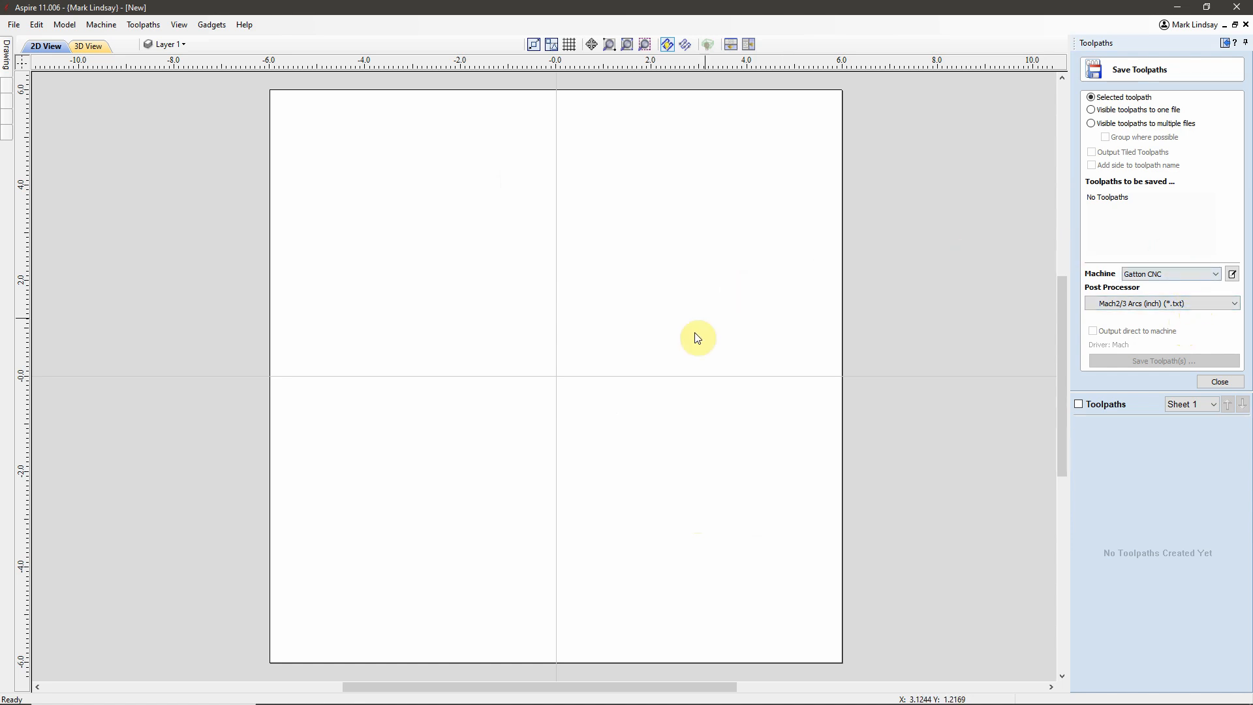
mouse_move(701, 383)
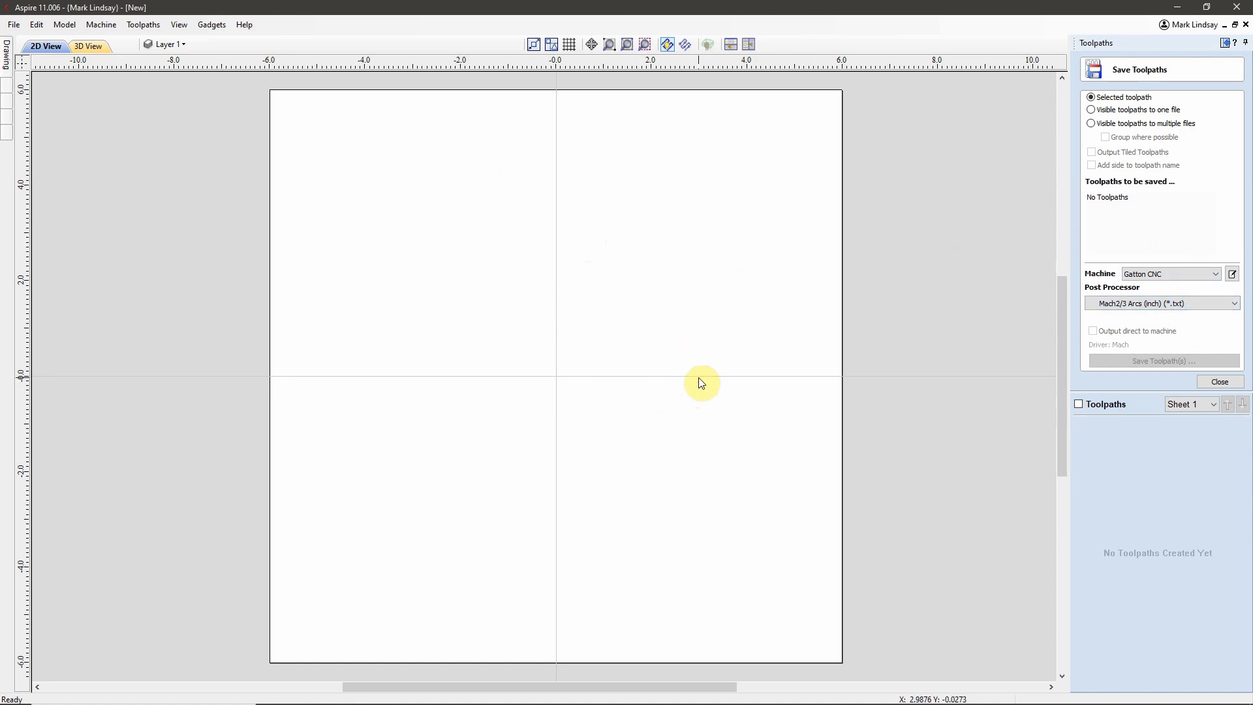
mouse_move(452, 236)
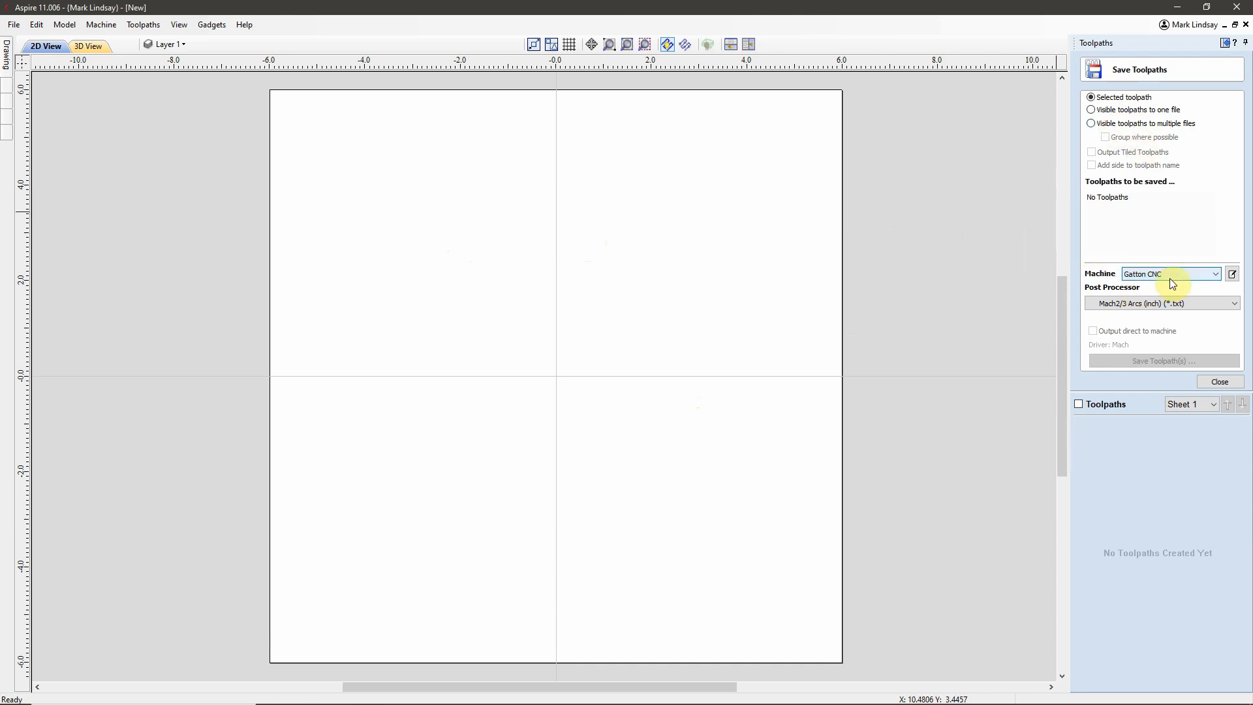
mouse_move(243, 25)
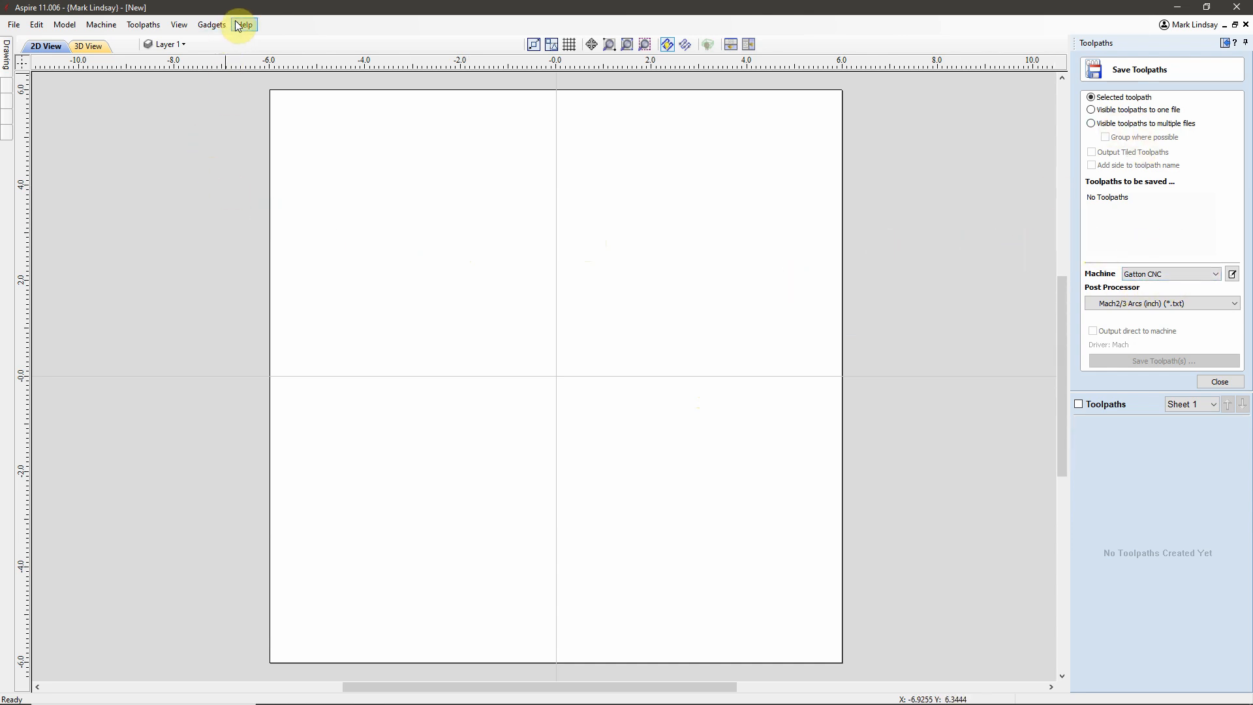
left_click(243, 24)
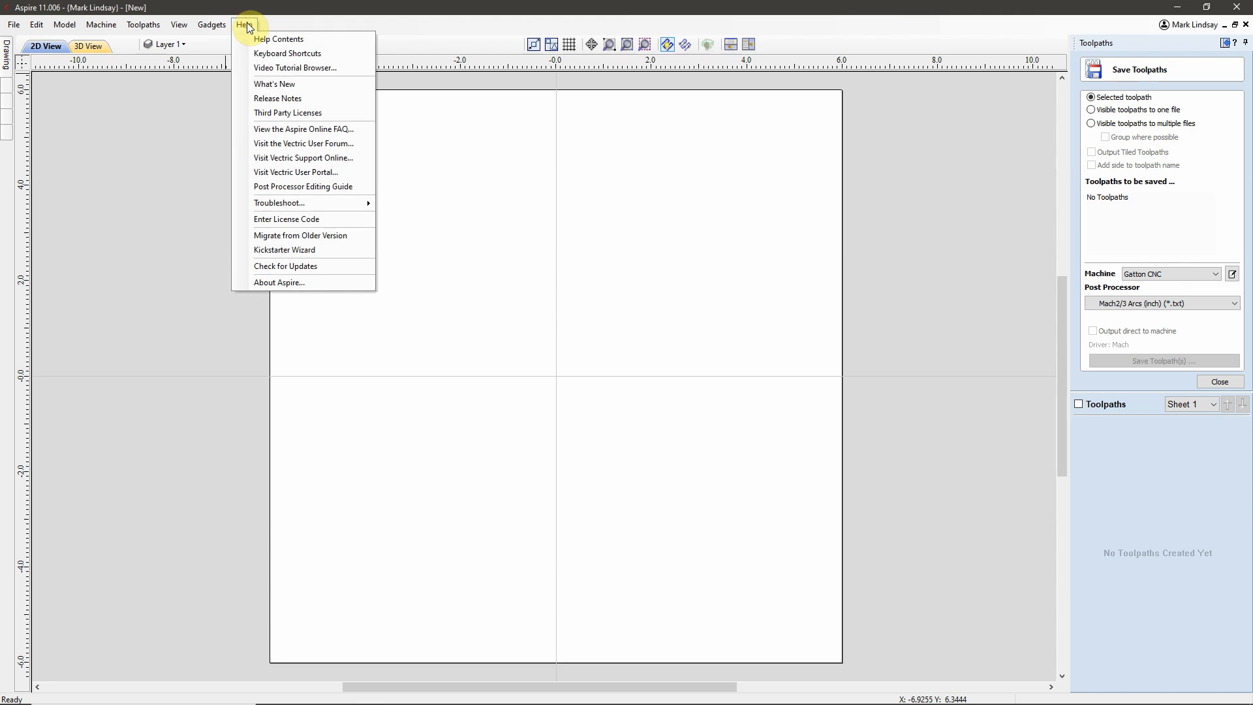
mouse_move(324, 250)
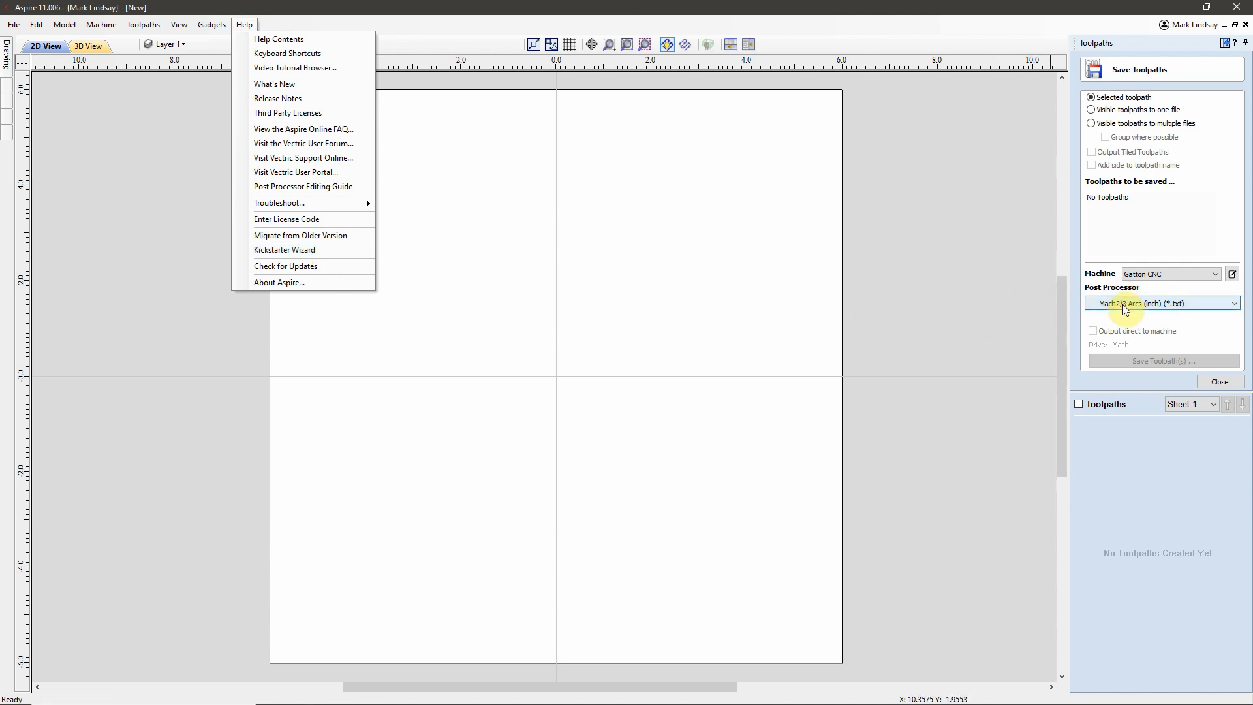
mouse_move(306, 249)
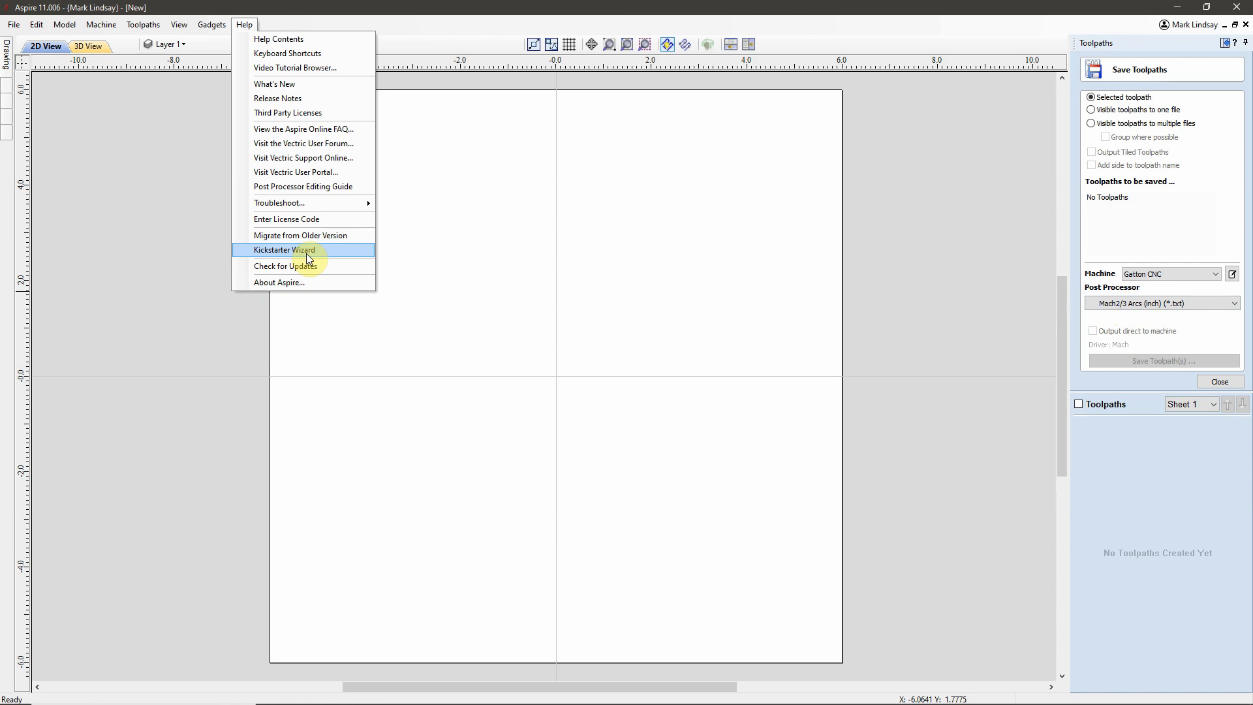
mouse_move(1007, 184)
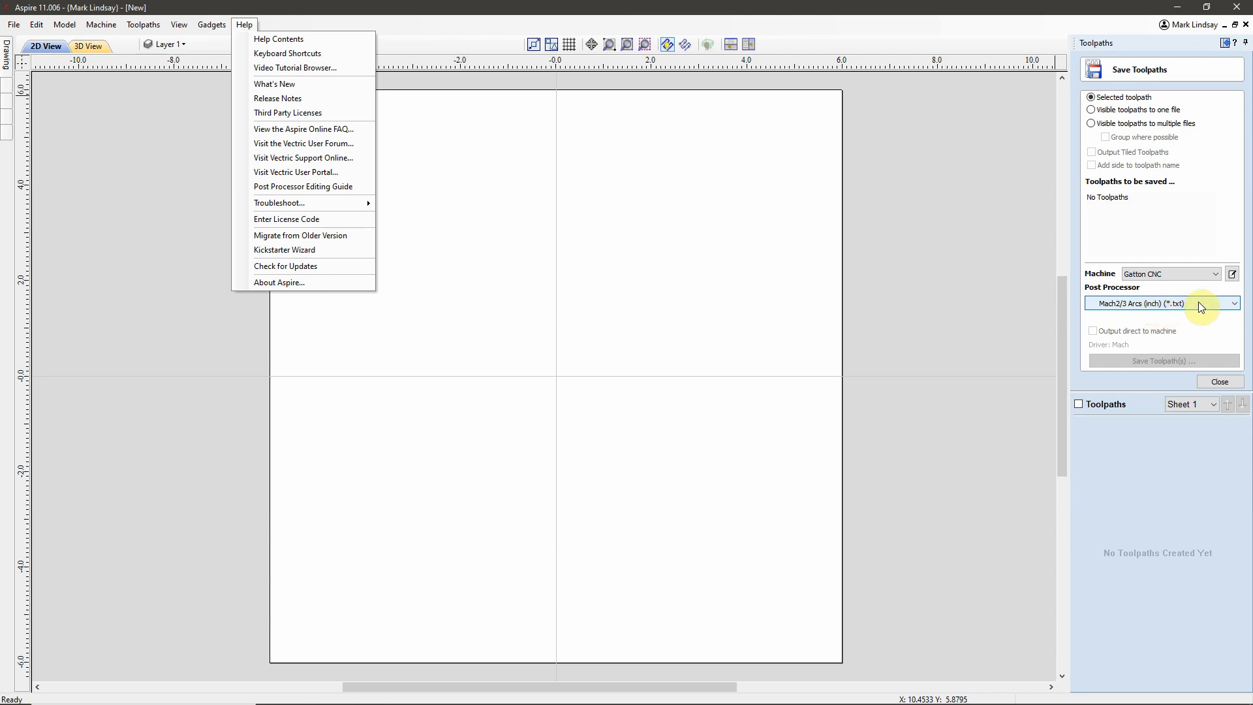
mouse_move(1167, 174)
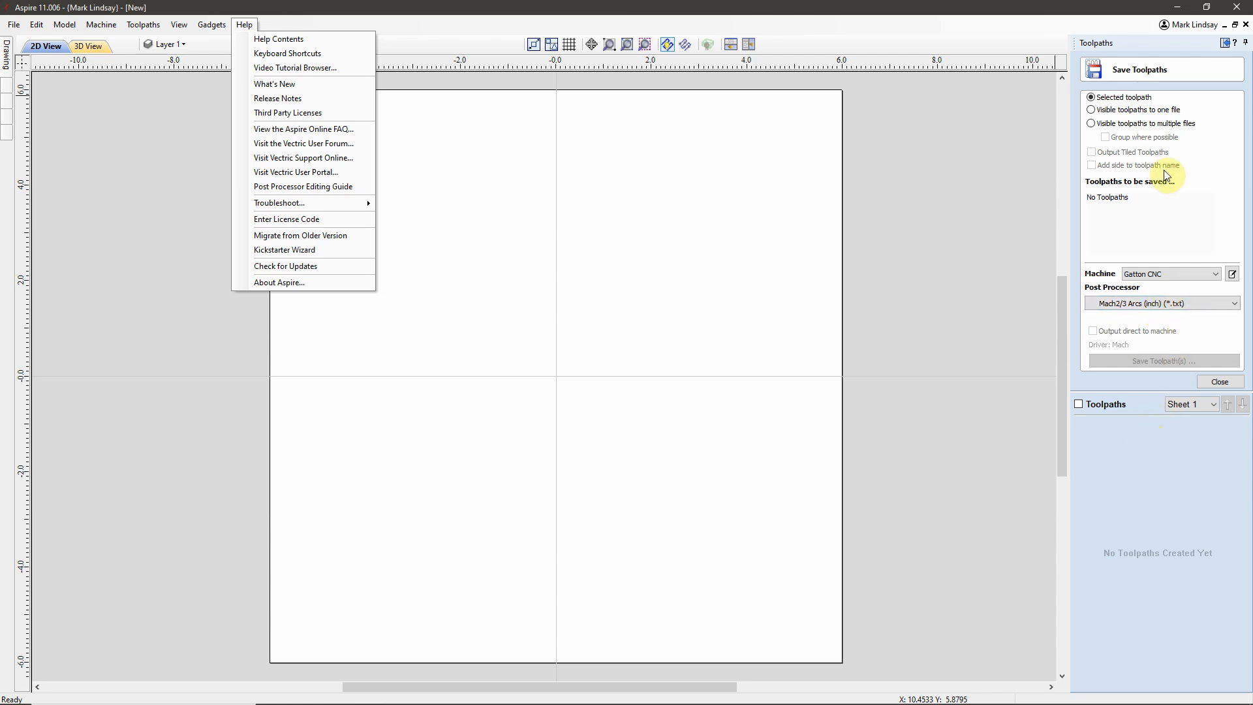
mouse_move(1188, 227)
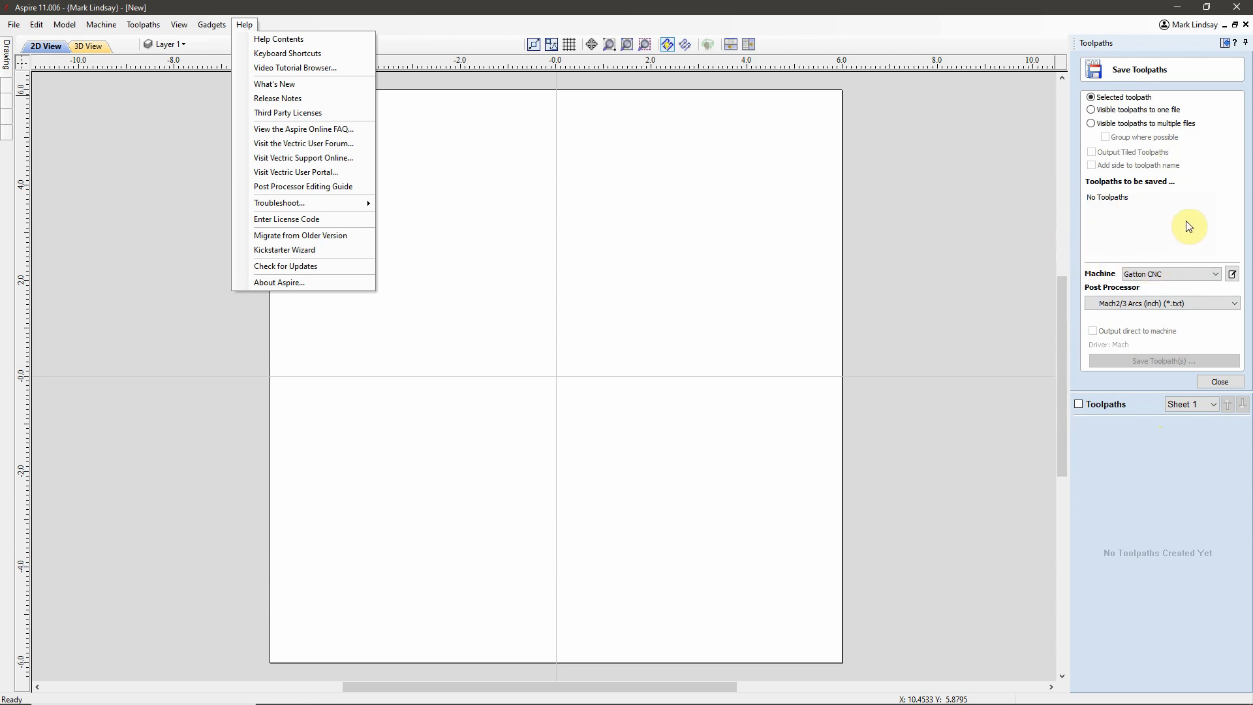
left_click(702, 339)
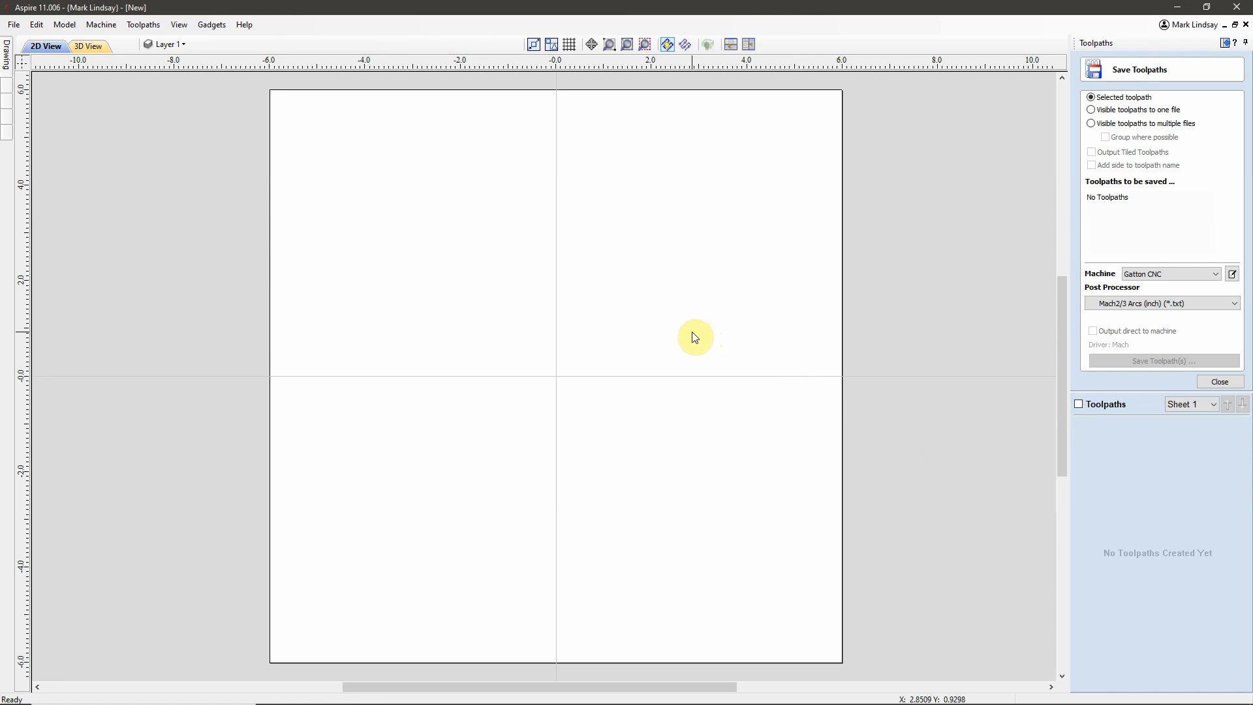
mouse_move(698, 303)
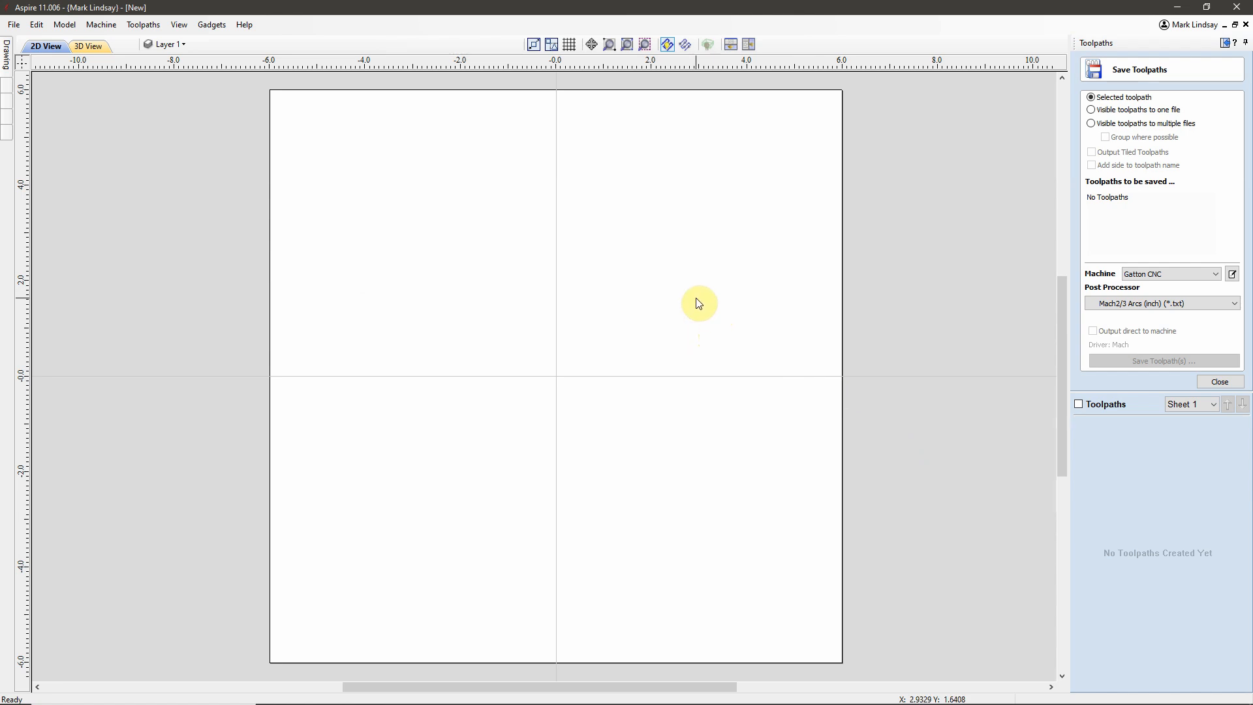
mouse_move(669, 274)
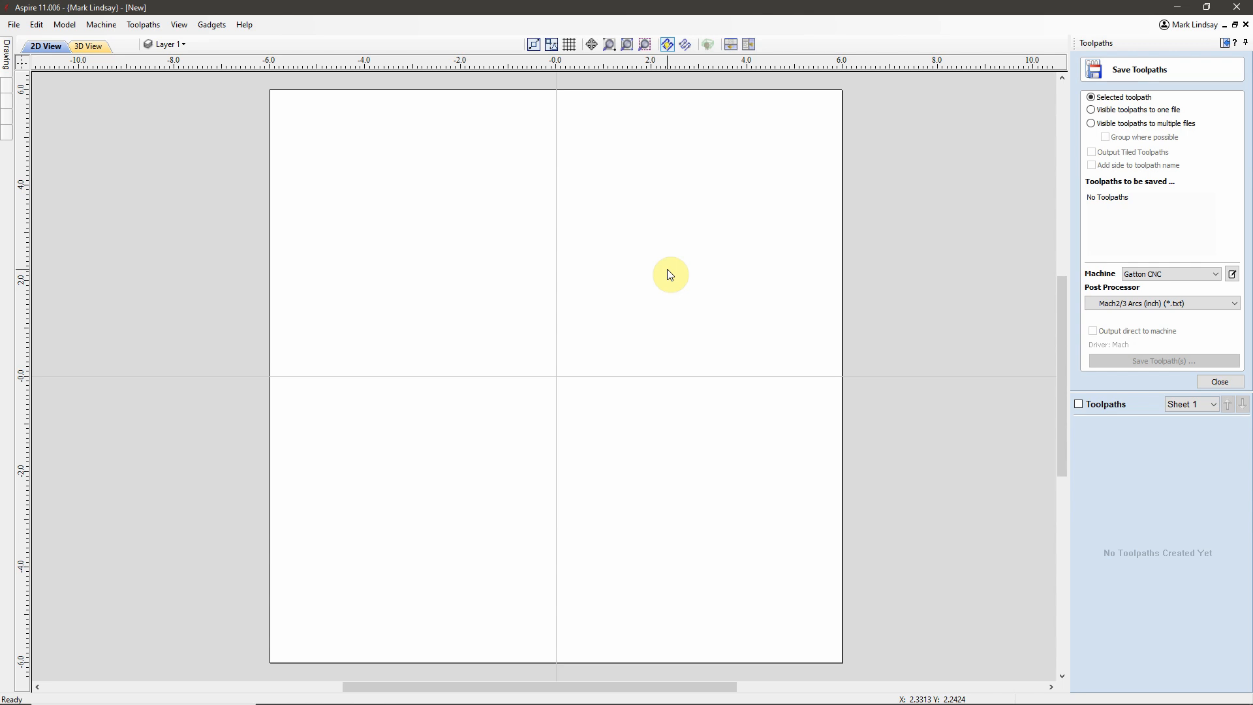
mouse_move(245, 25)
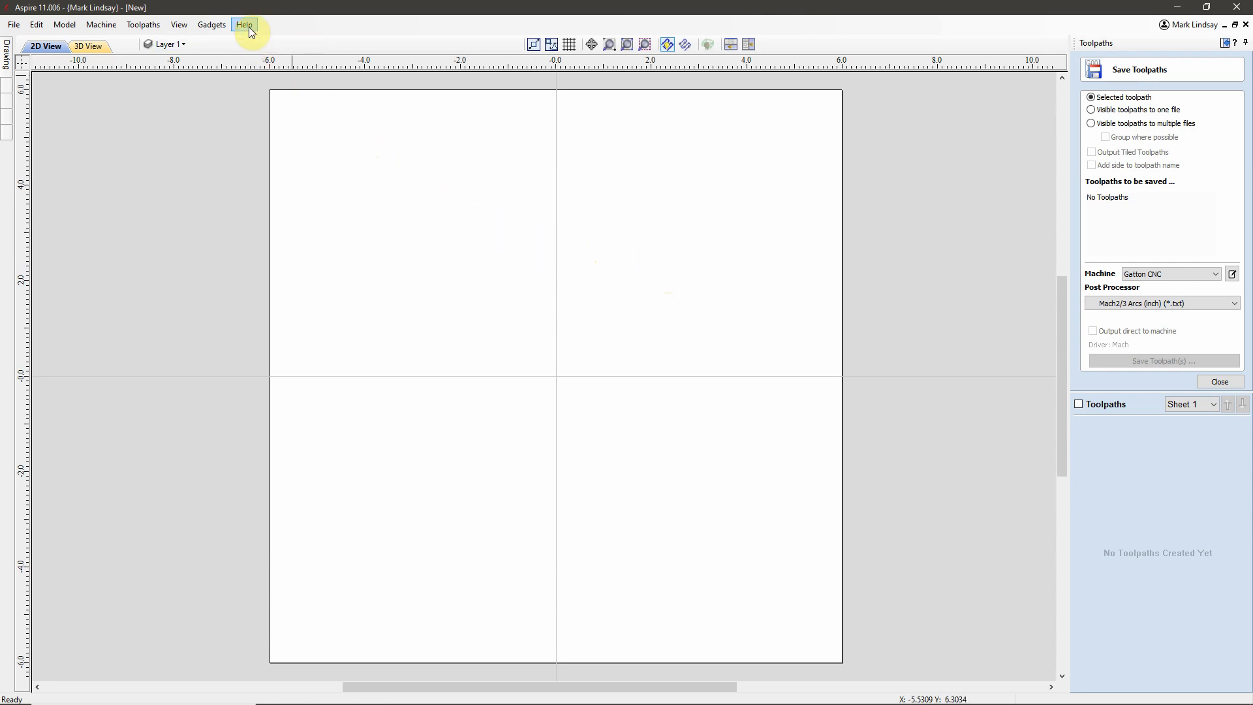
left_click(245, 24)
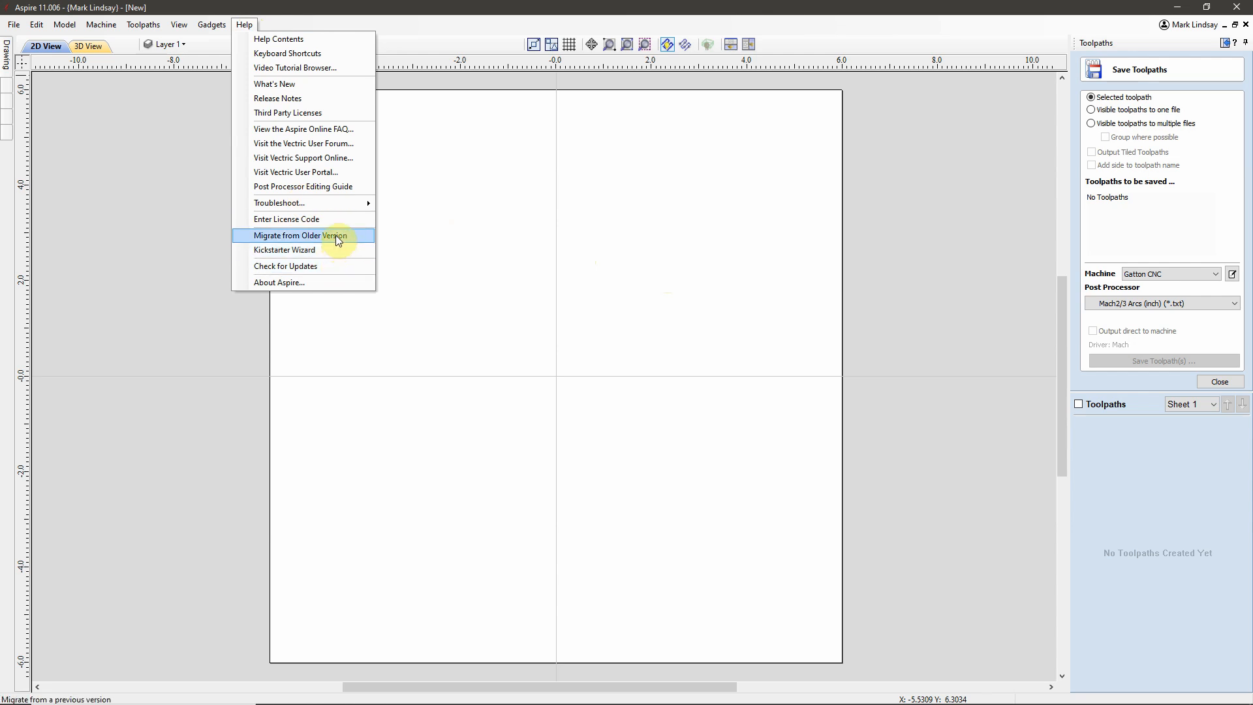
mouse_move(337, 249)
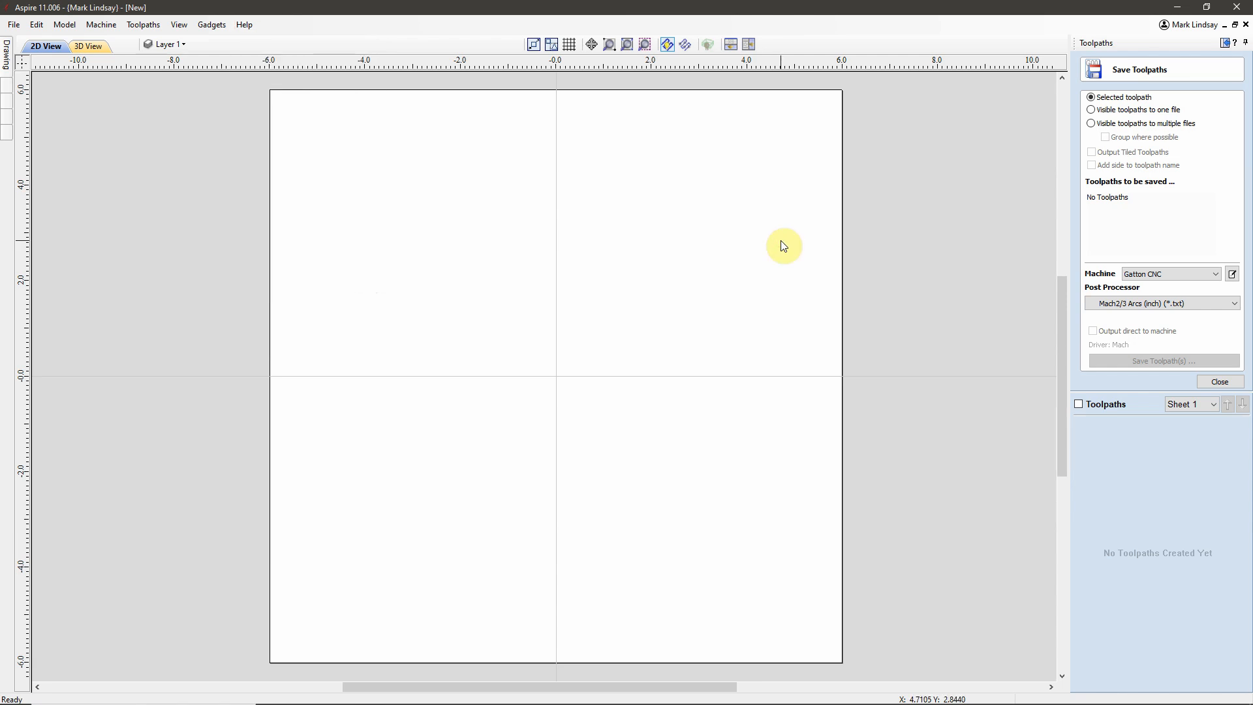
mouse_move(765, 242)
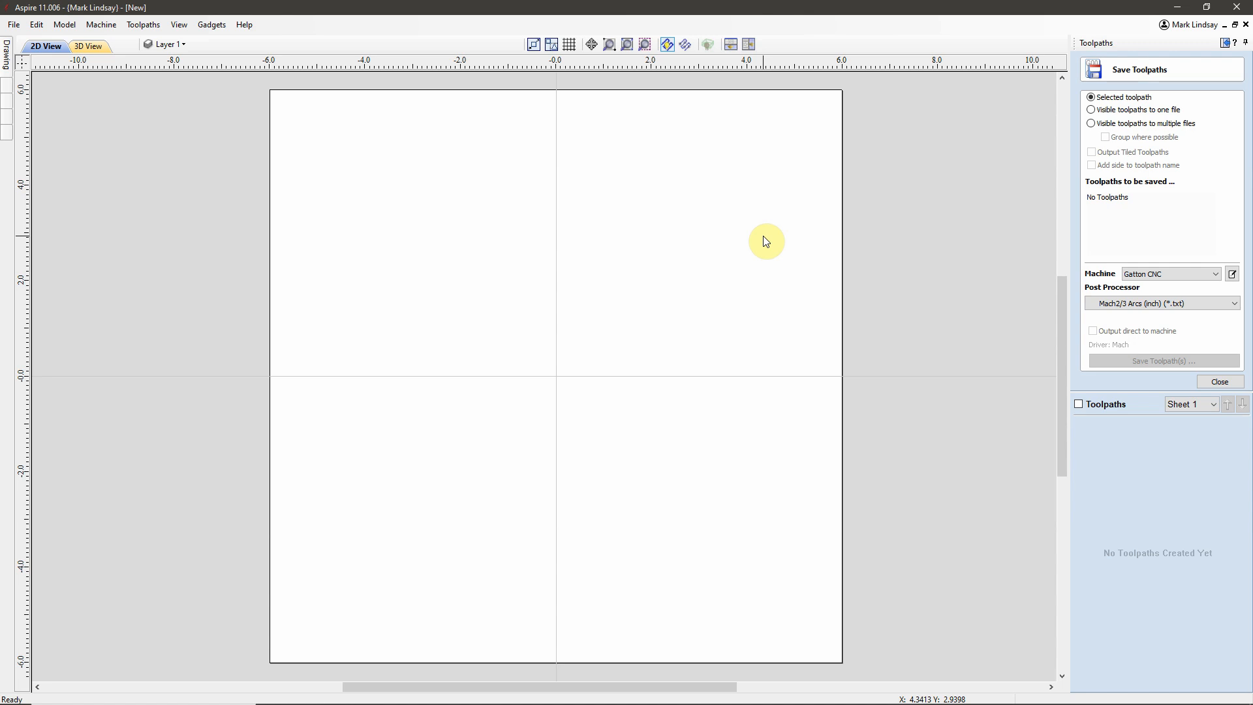
mouse_move(577, 250)
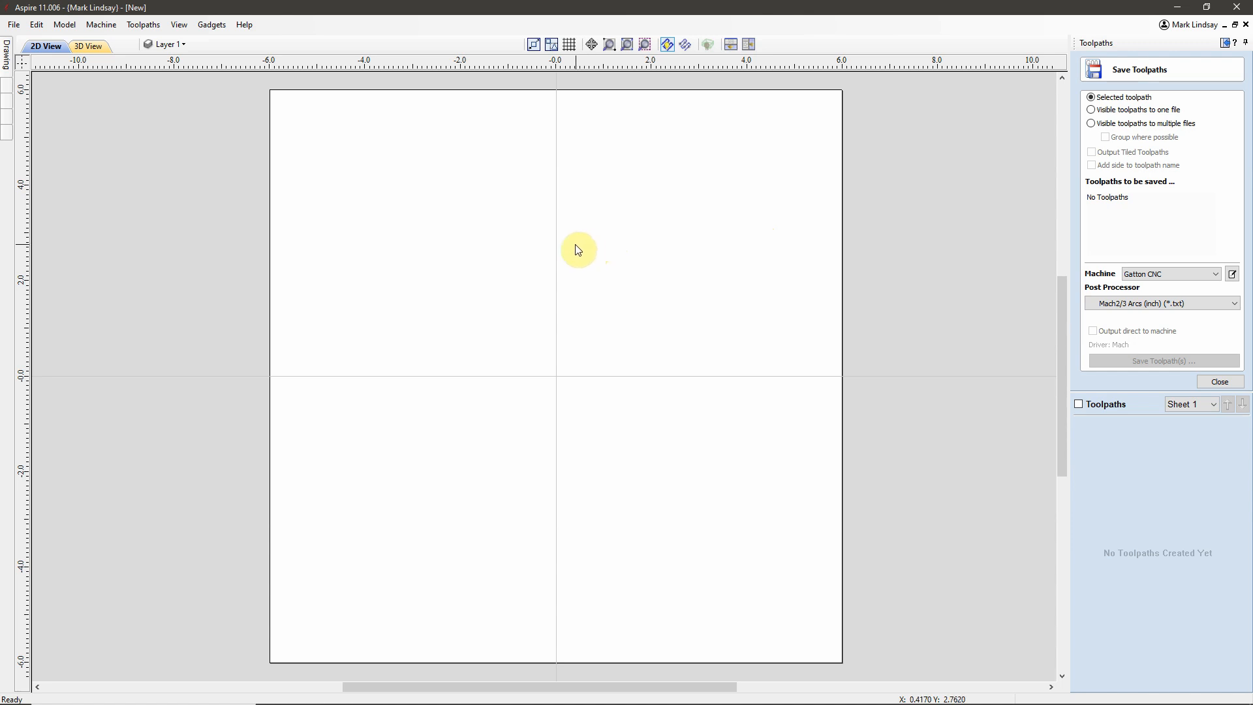
mouse_move(576, 249)
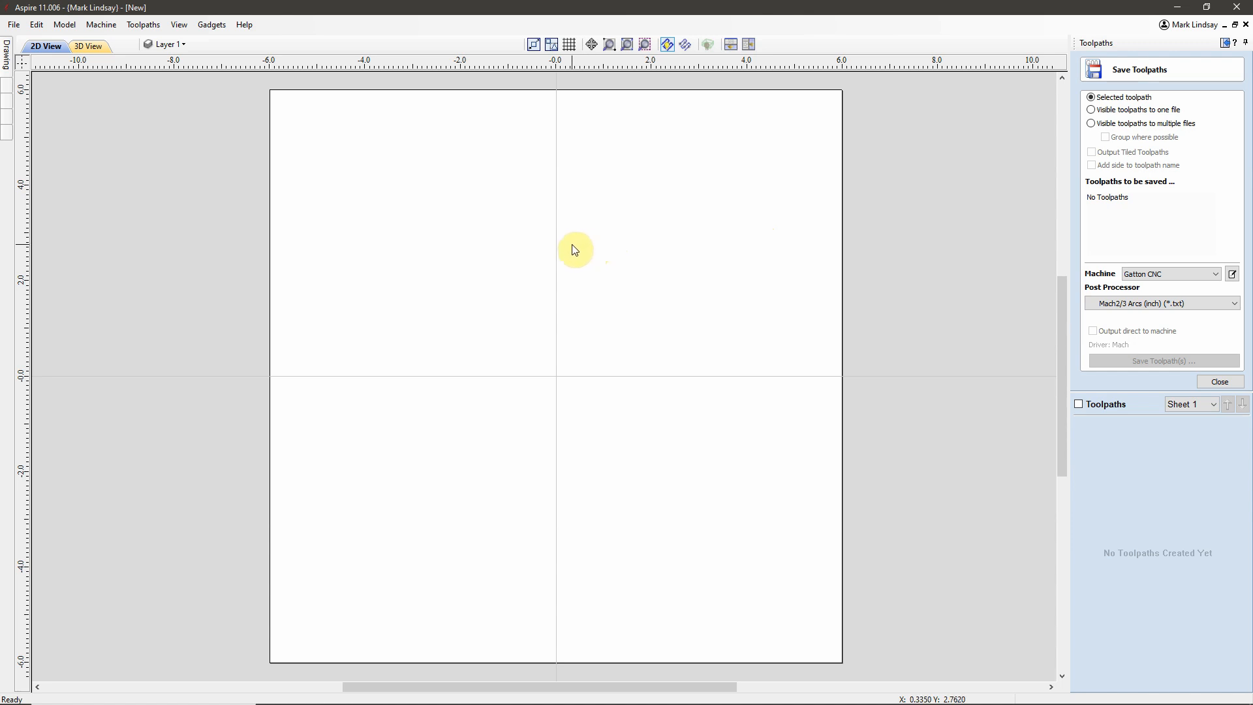
mouse_move(899, 590)
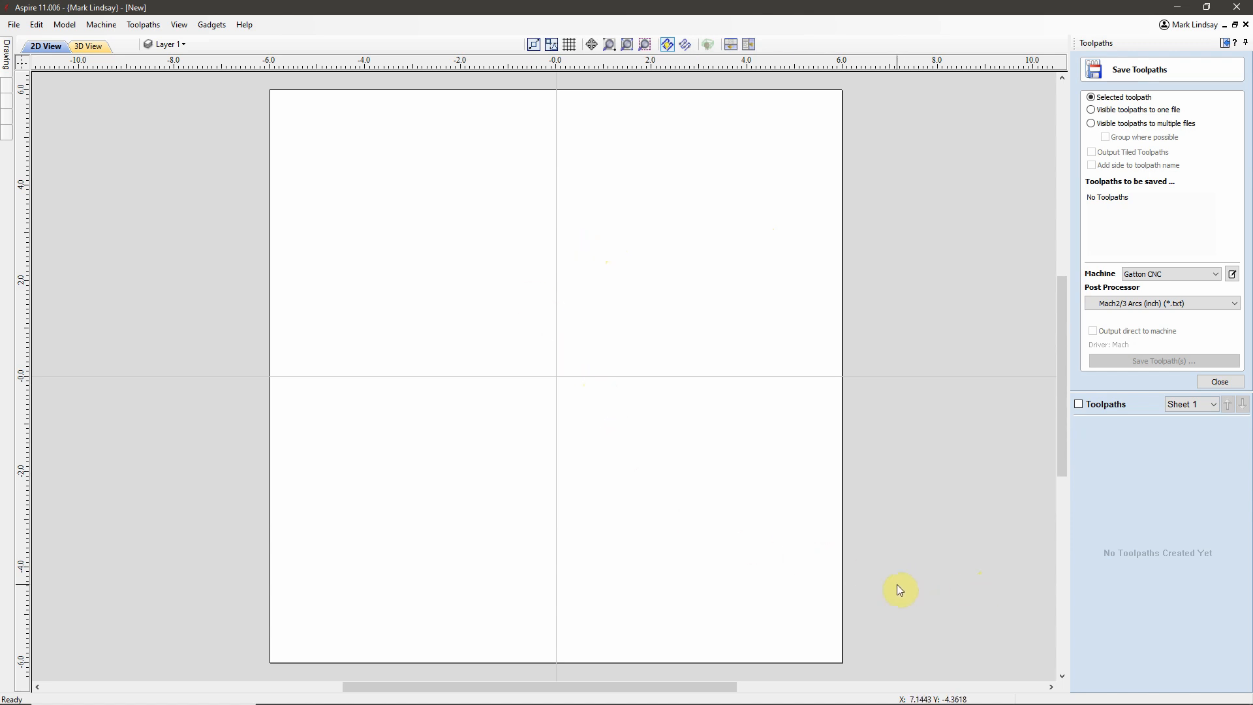
mouse_move(1025, 606)
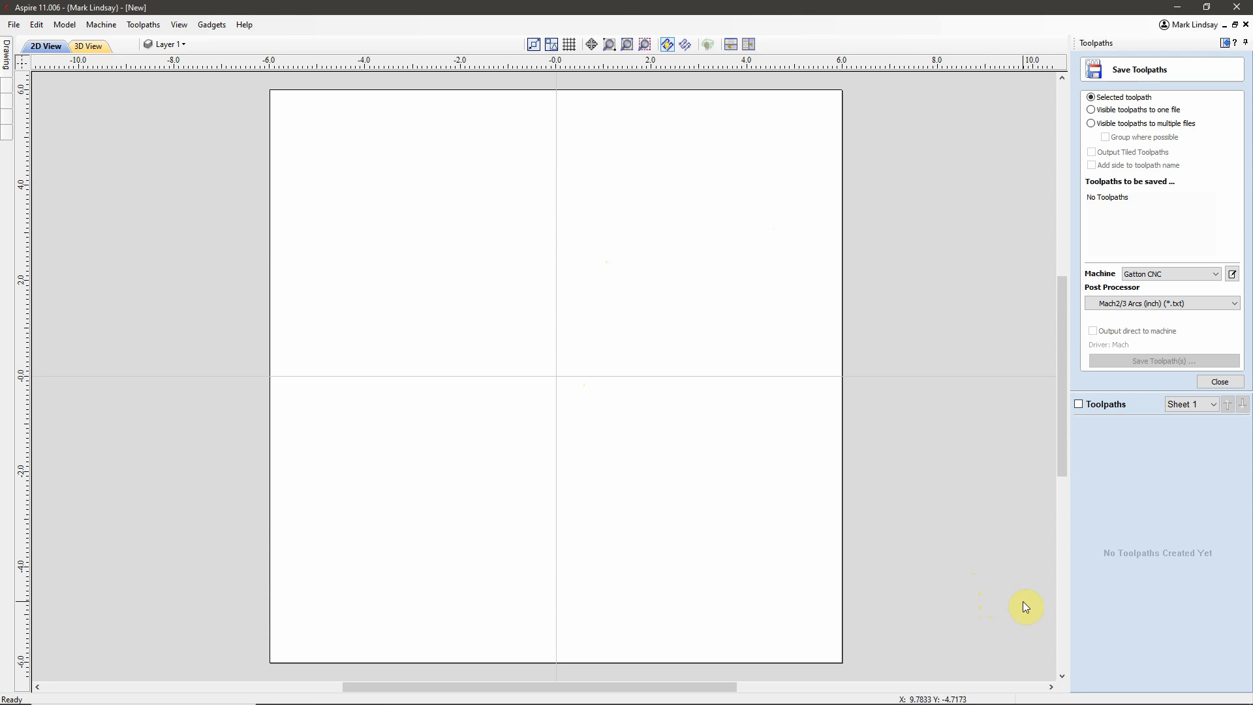
mouse_move(1037, 618)
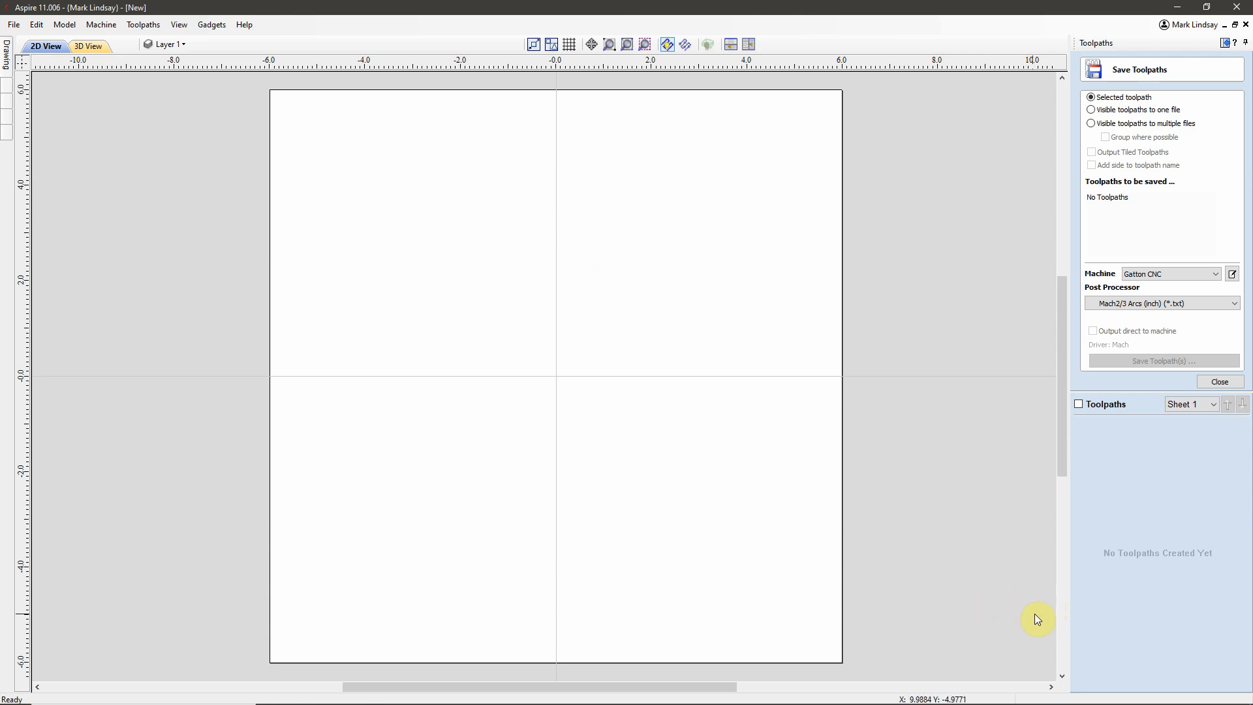
mouse_move(1034, 593)
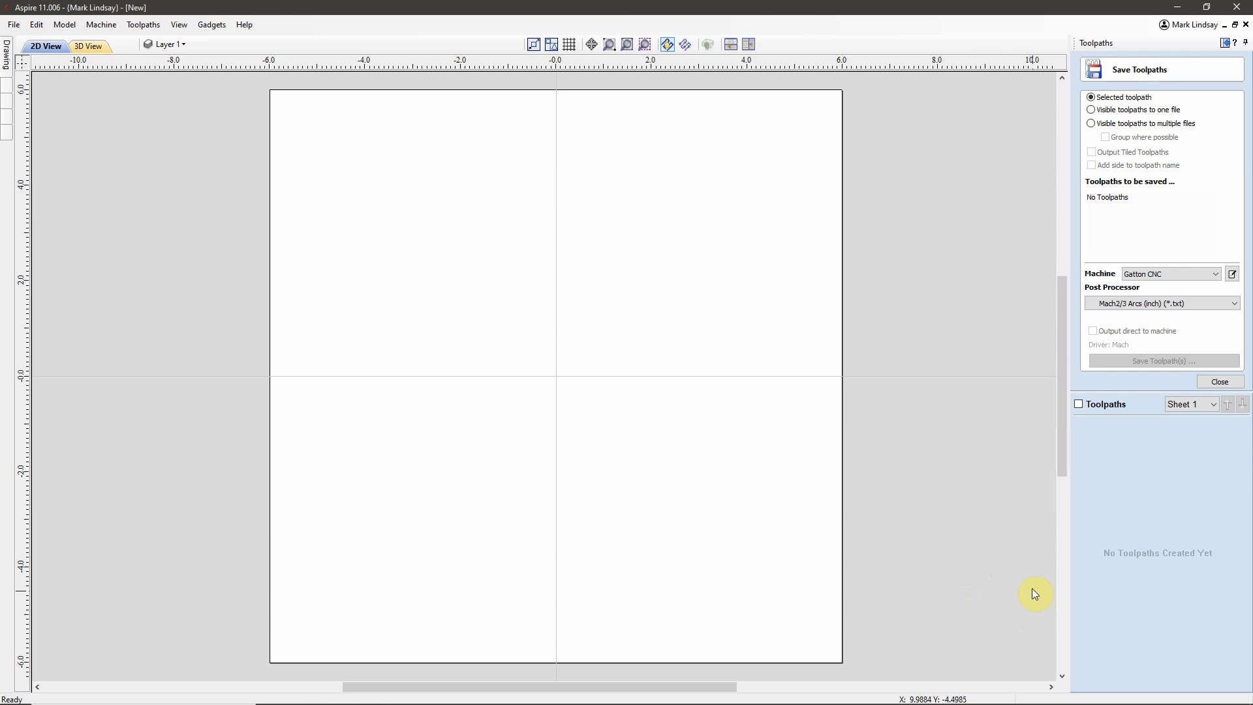
mouse_move(1039, 620)
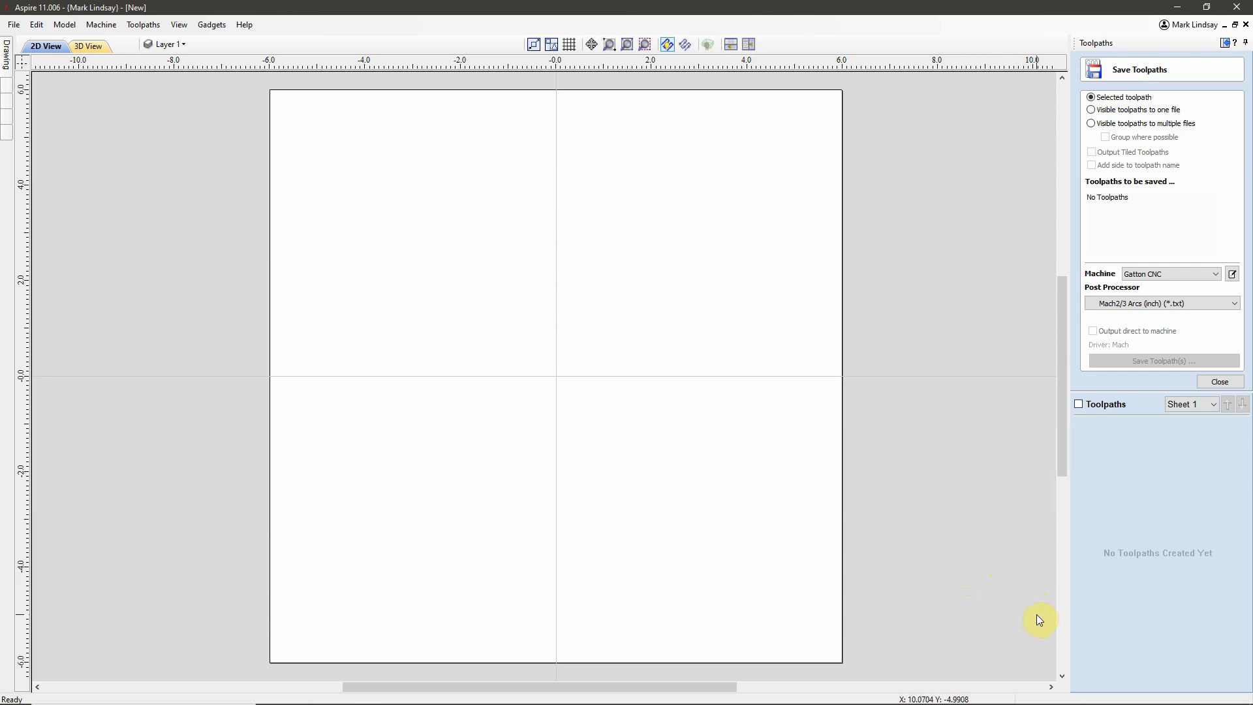
mouse_move(1035, 648)
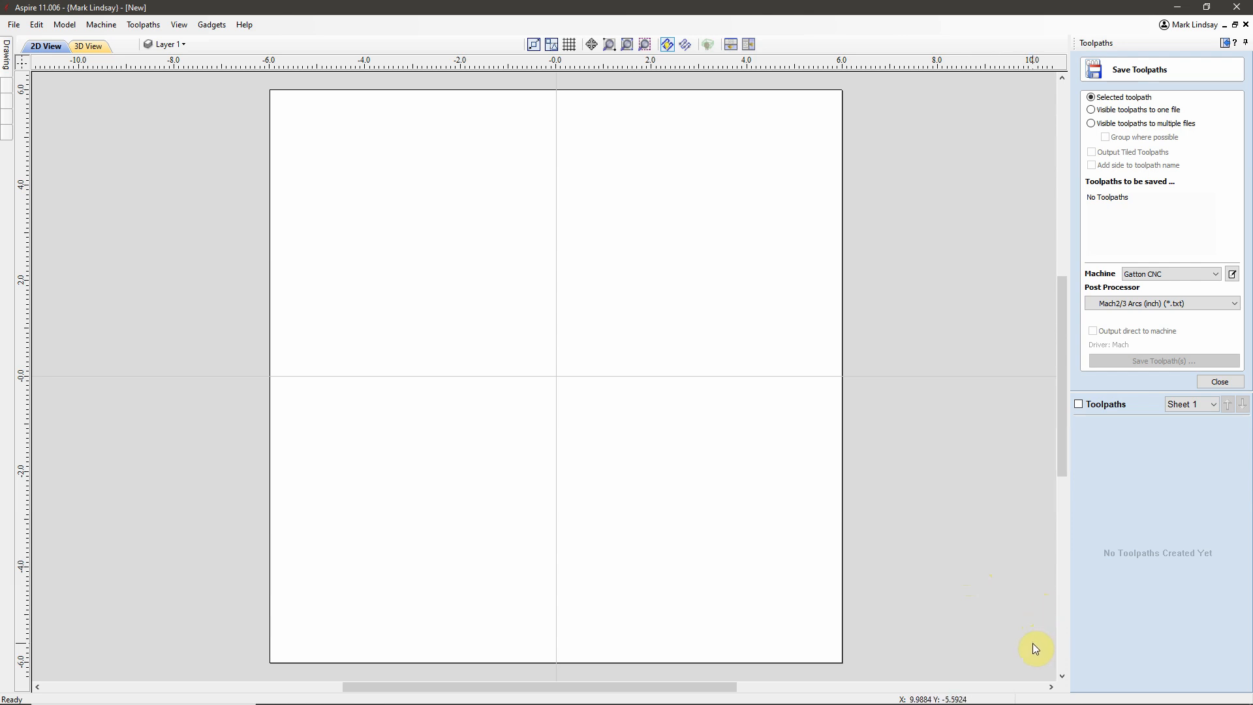
mouse_move(605, 328)
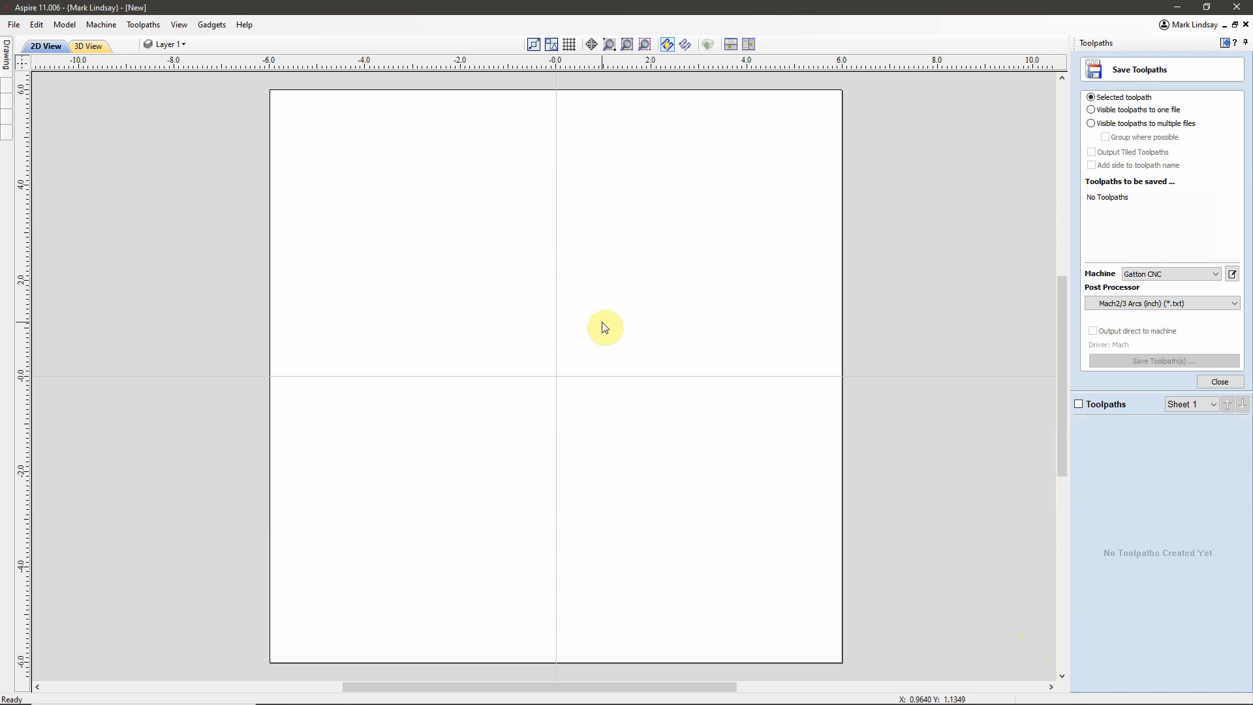
mouse_move(594, 314)
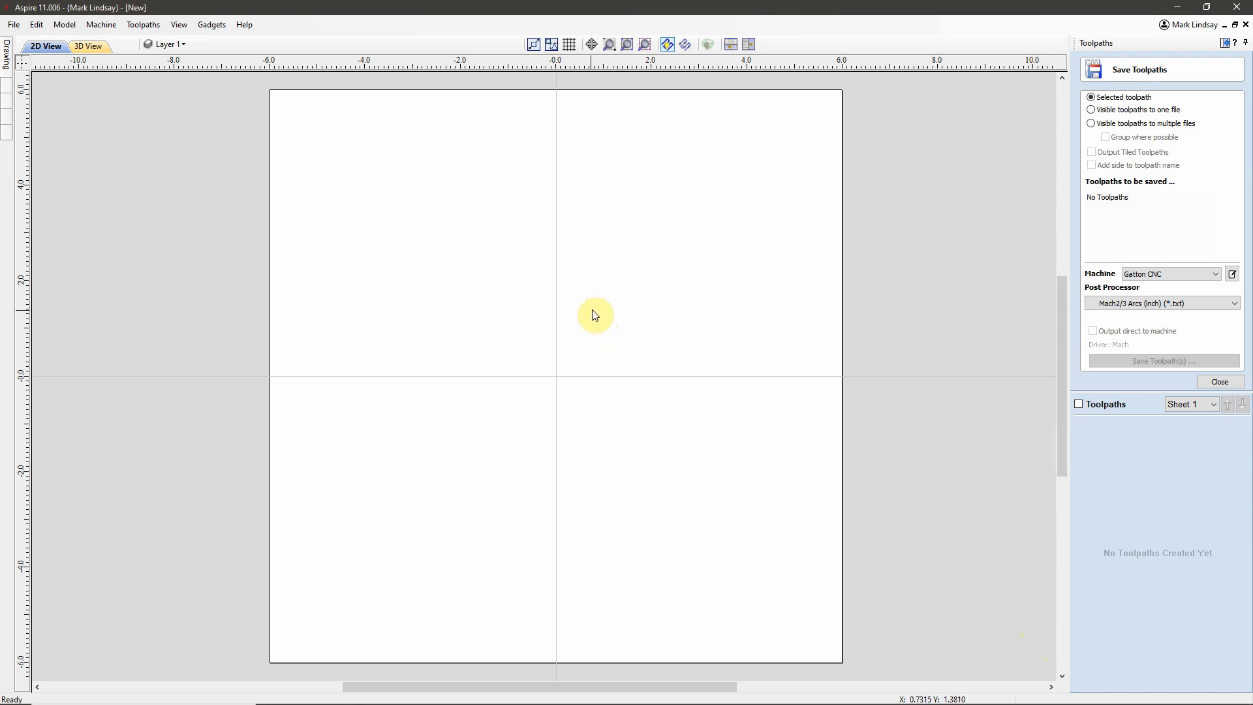
mouse_move(630, 213)
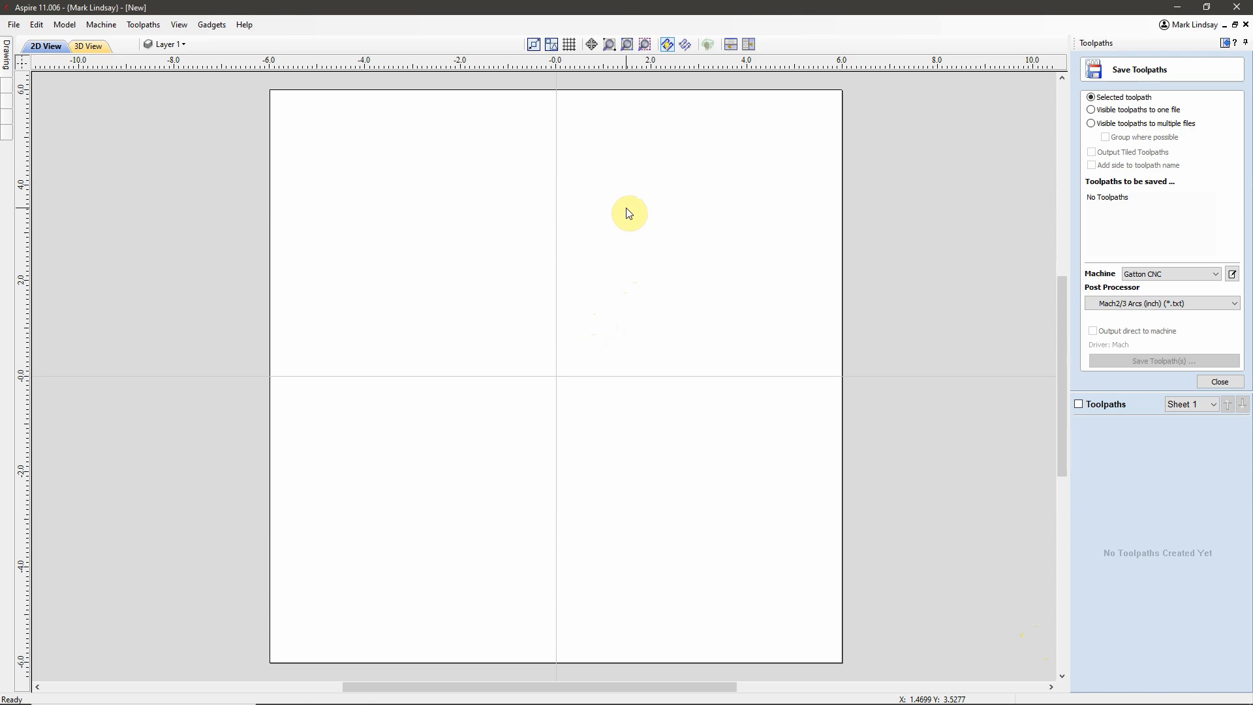
mouse_move(524, 265)
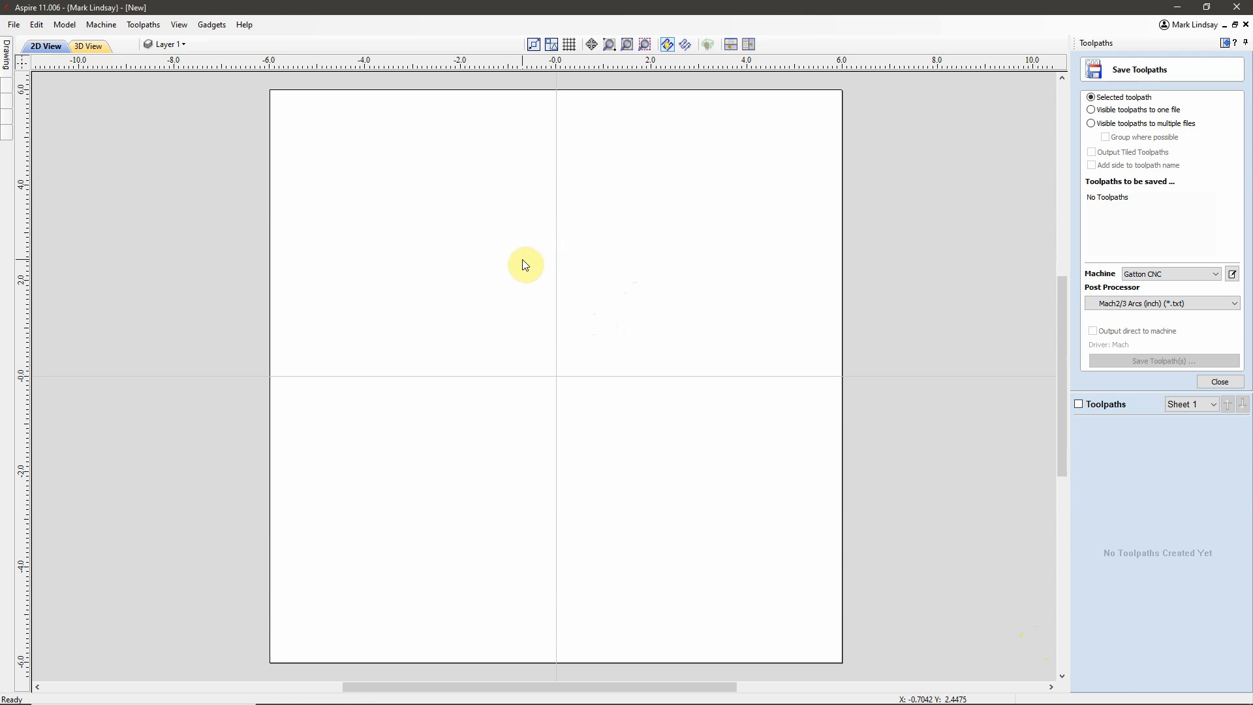
mouse_move(452, 280)
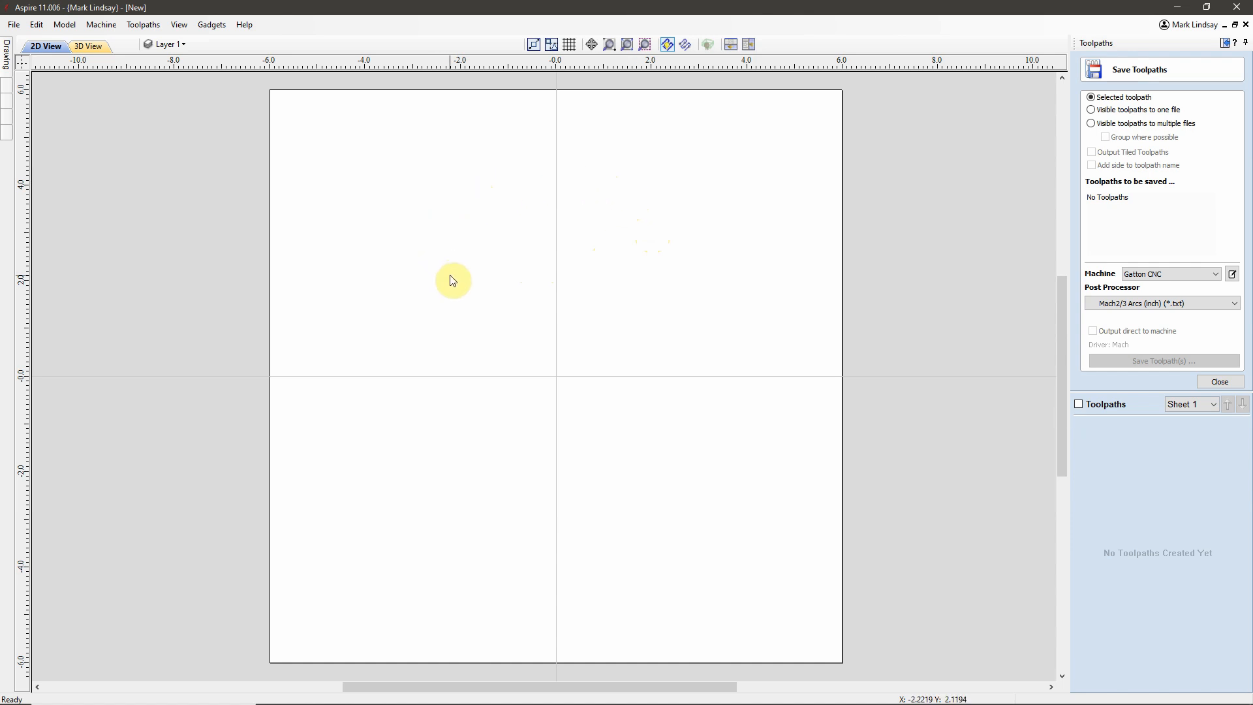
mouse_move(448, 278)
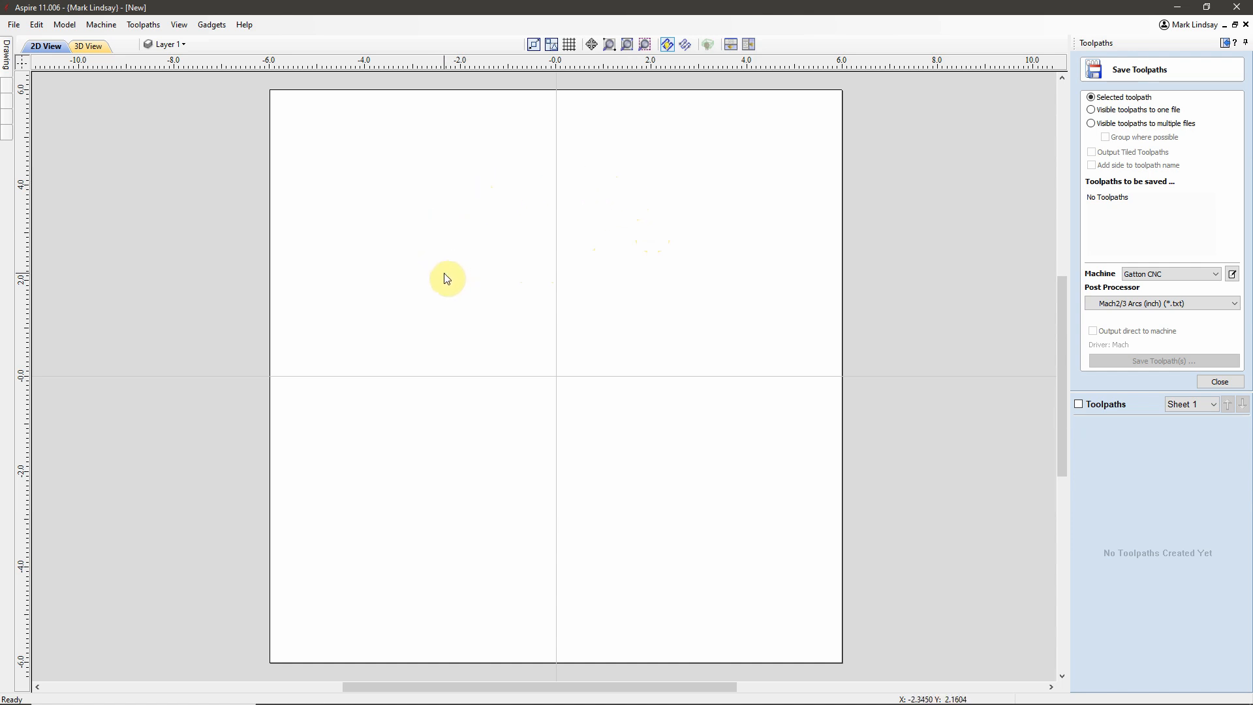